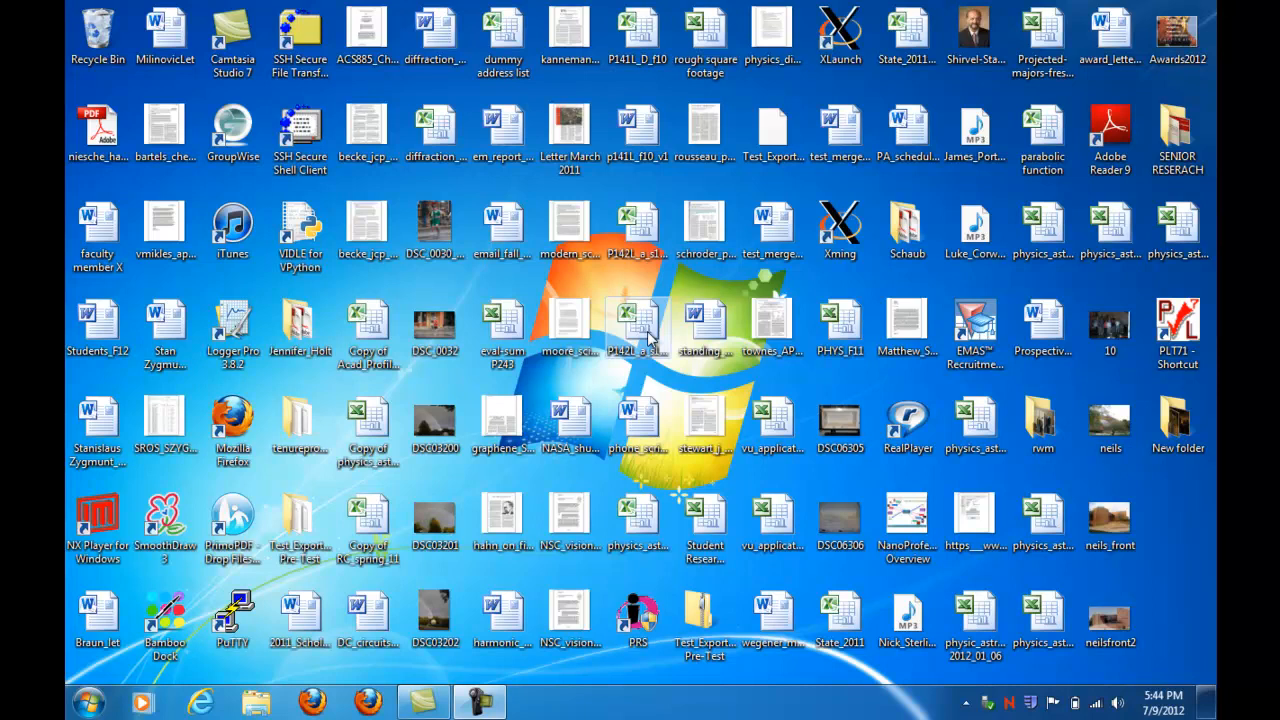
pyautogui.moveTo(592, 384)
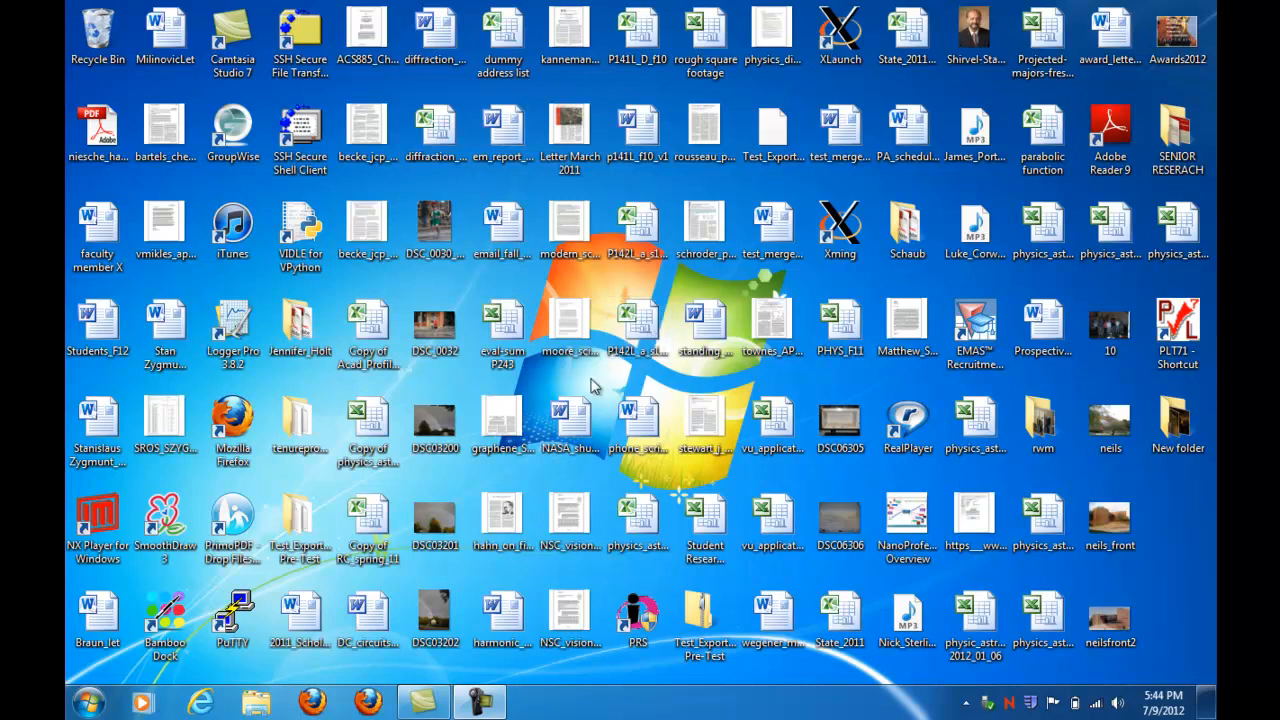
pyautogui.moveTo(581, 380)
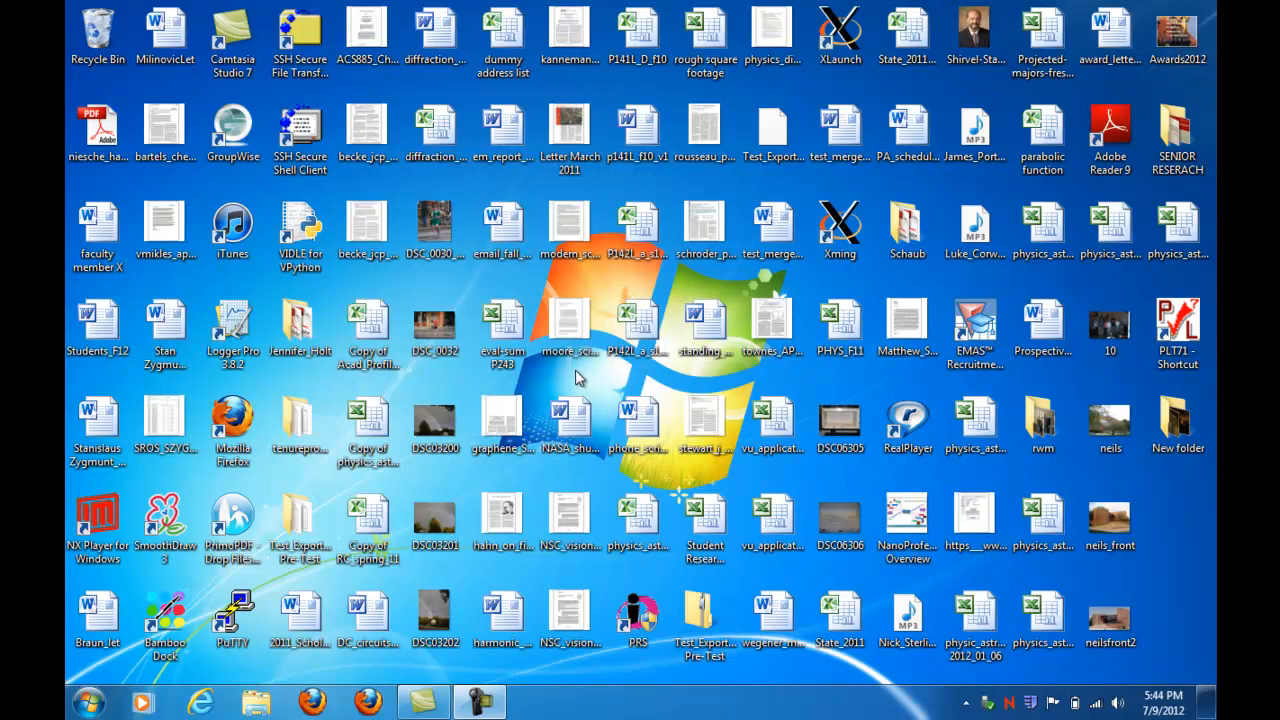
pyautogui.moveTo(606, 391)
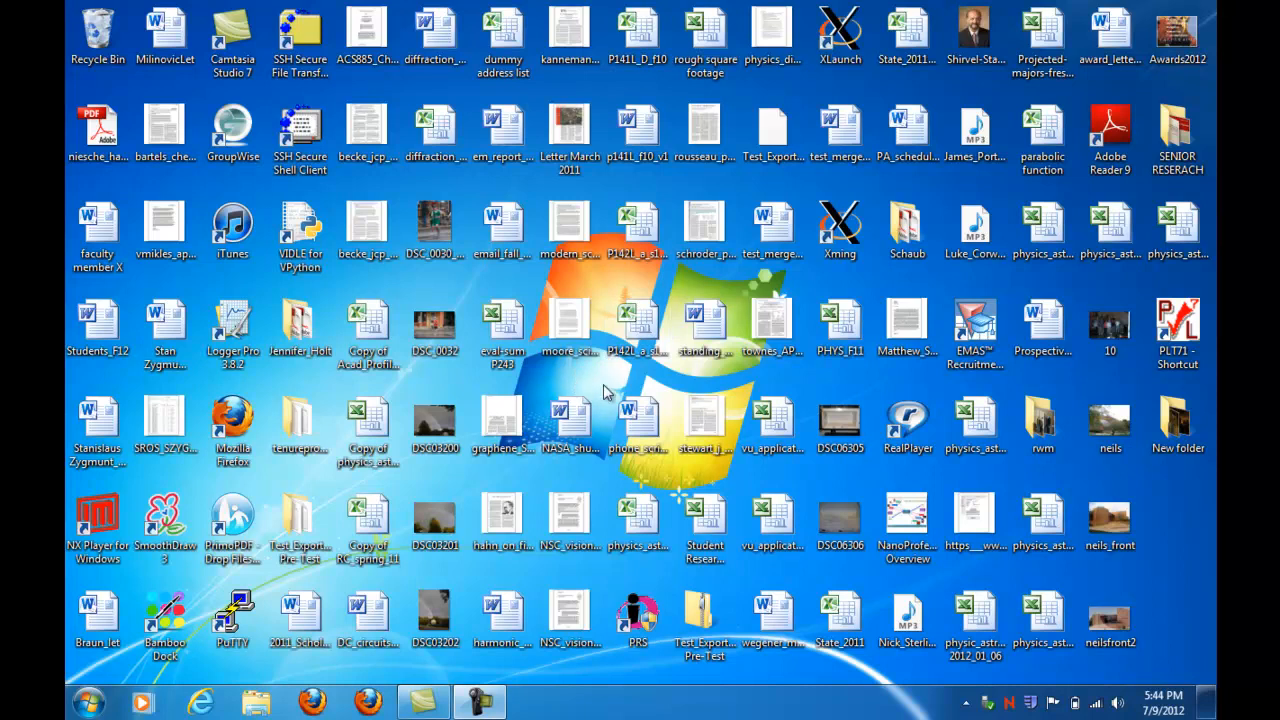
pyautogui.moveTo(494, 277)
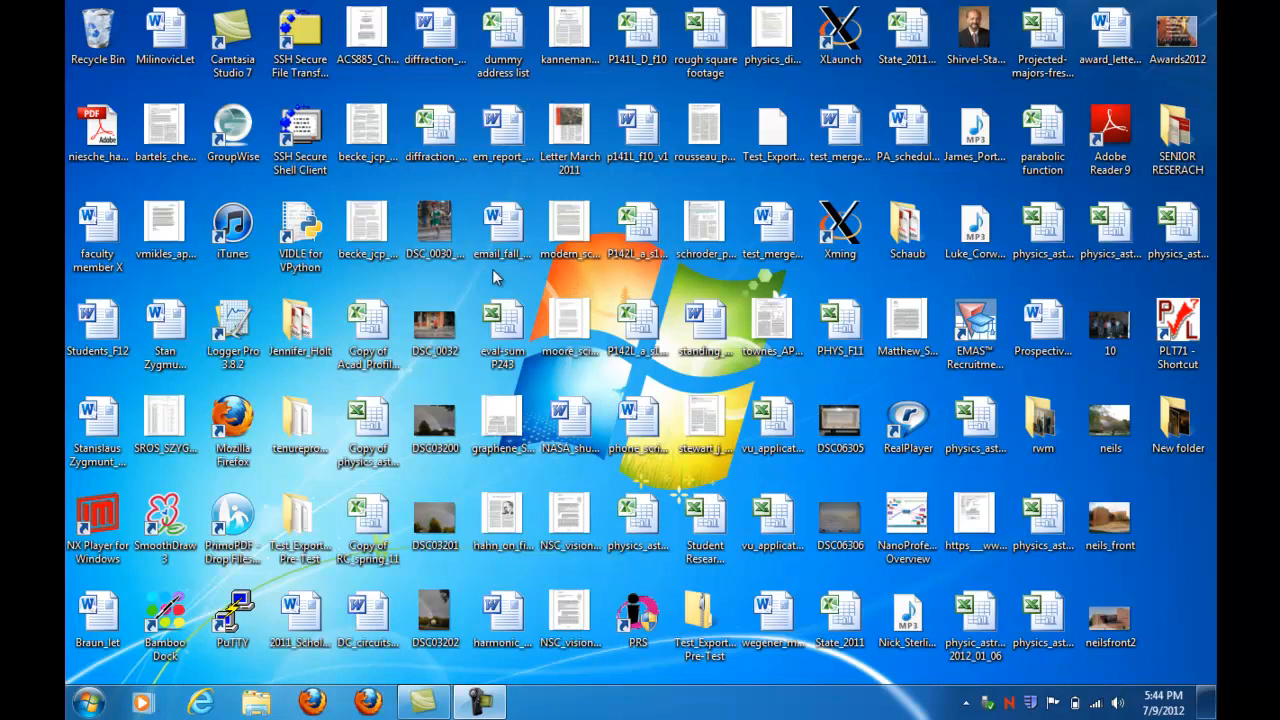
pyautogui.moveTo(432, 278)
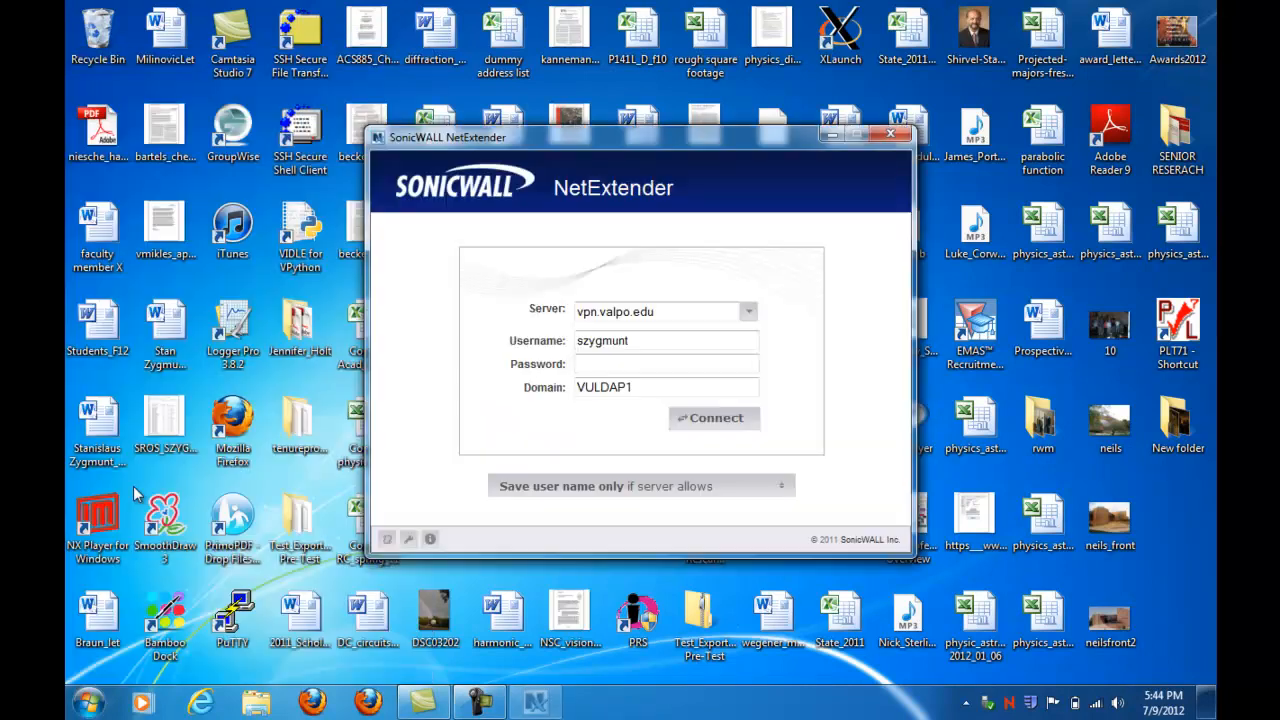
# Step: Enter the password and connect NetExtender to the vpn.valpo.edu VPN server
pyautogui.click(665, 363)
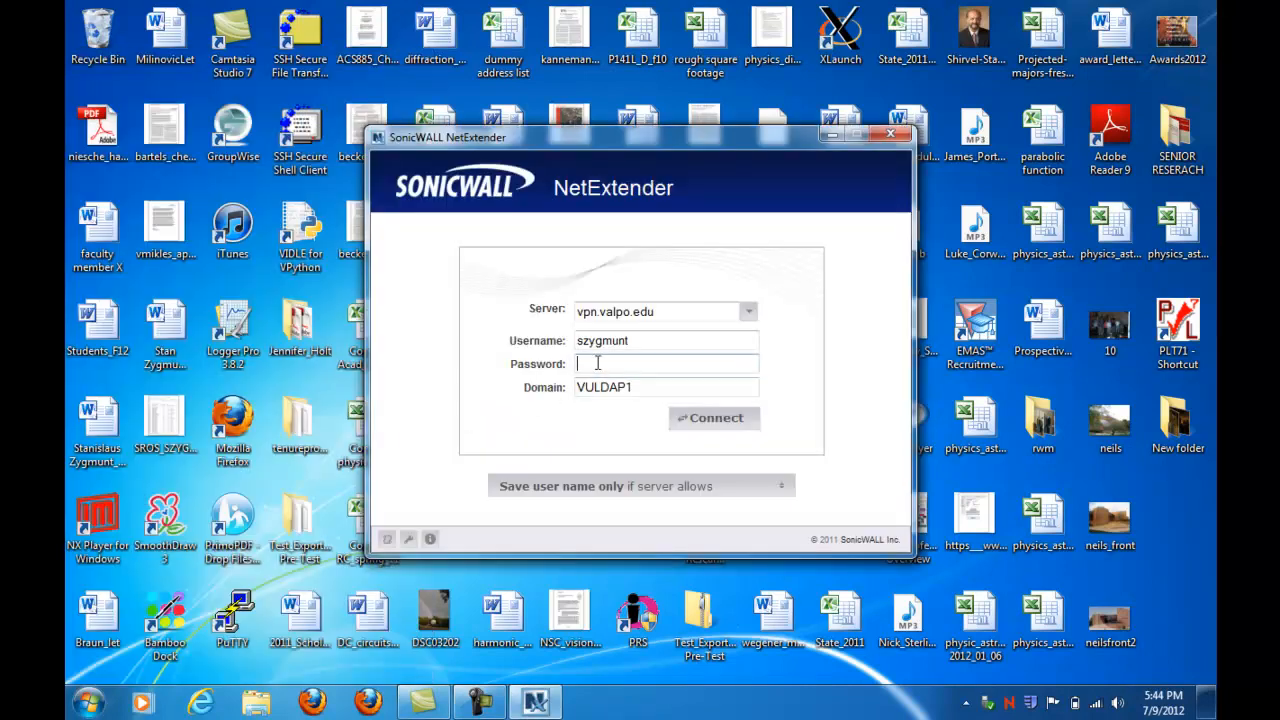
pyautogui.write('password')
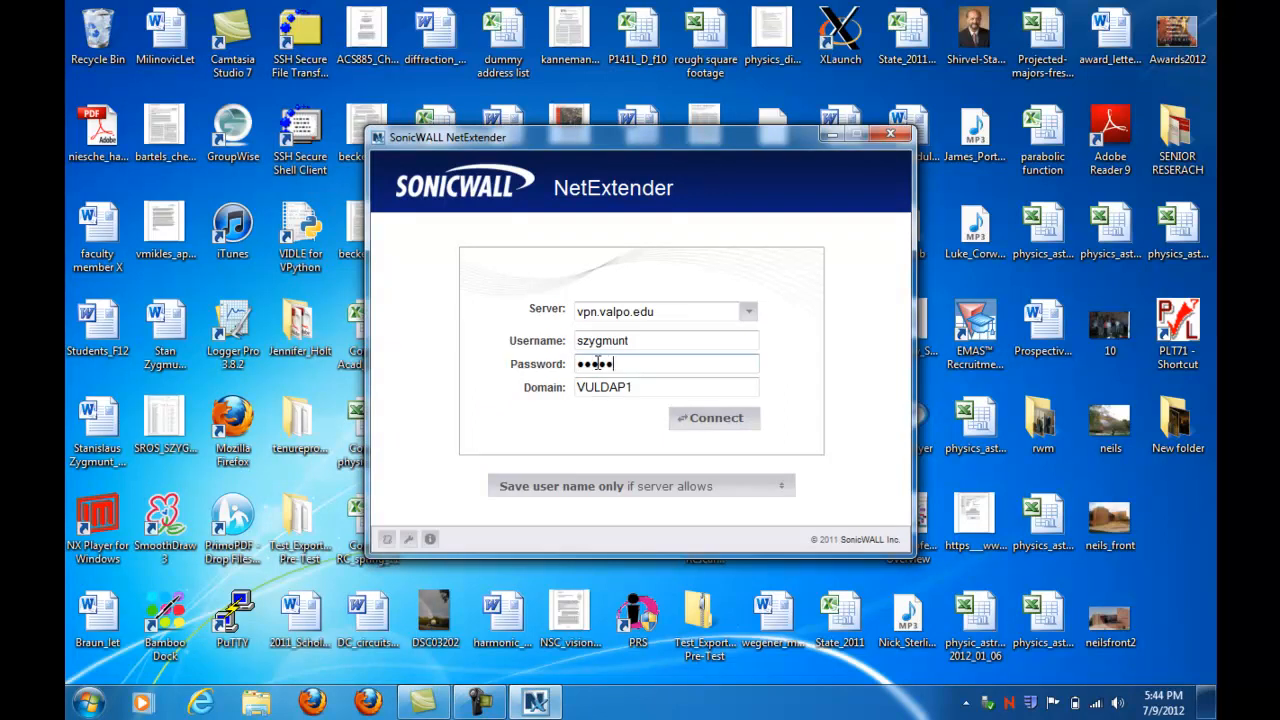
pyautogui.click(714, 418)
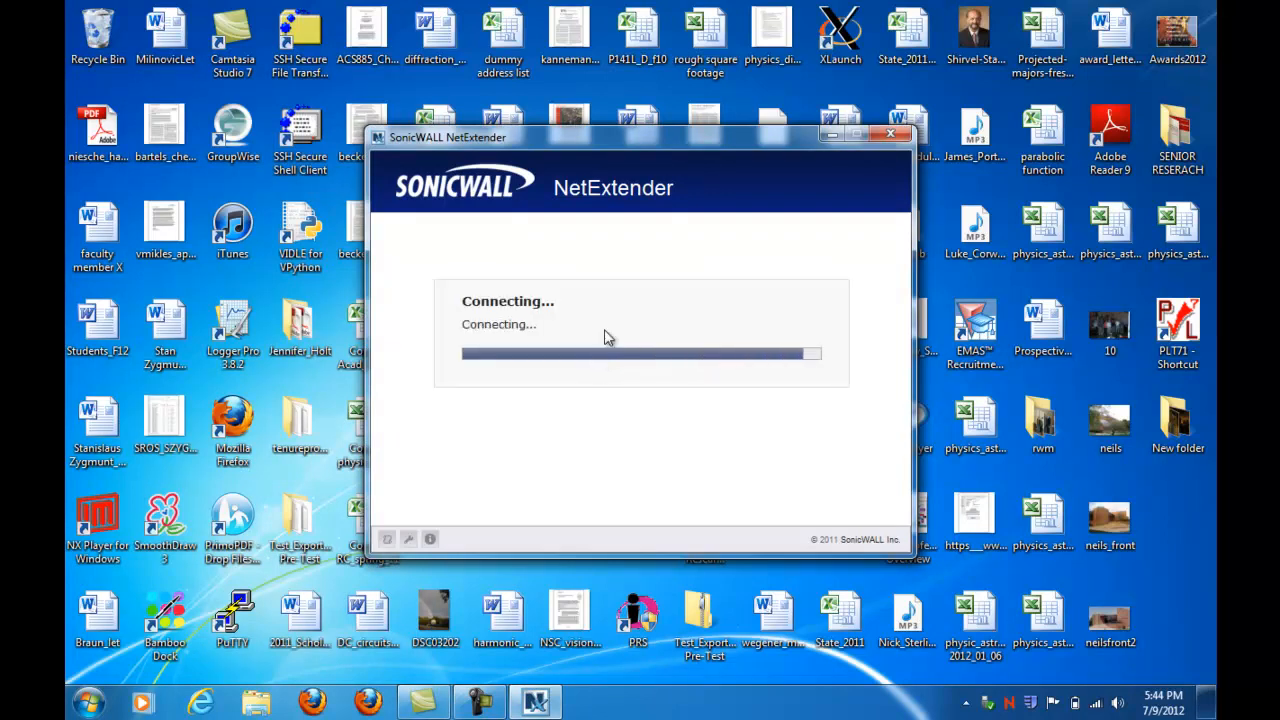
pyautogui.moveTo(635, 256)
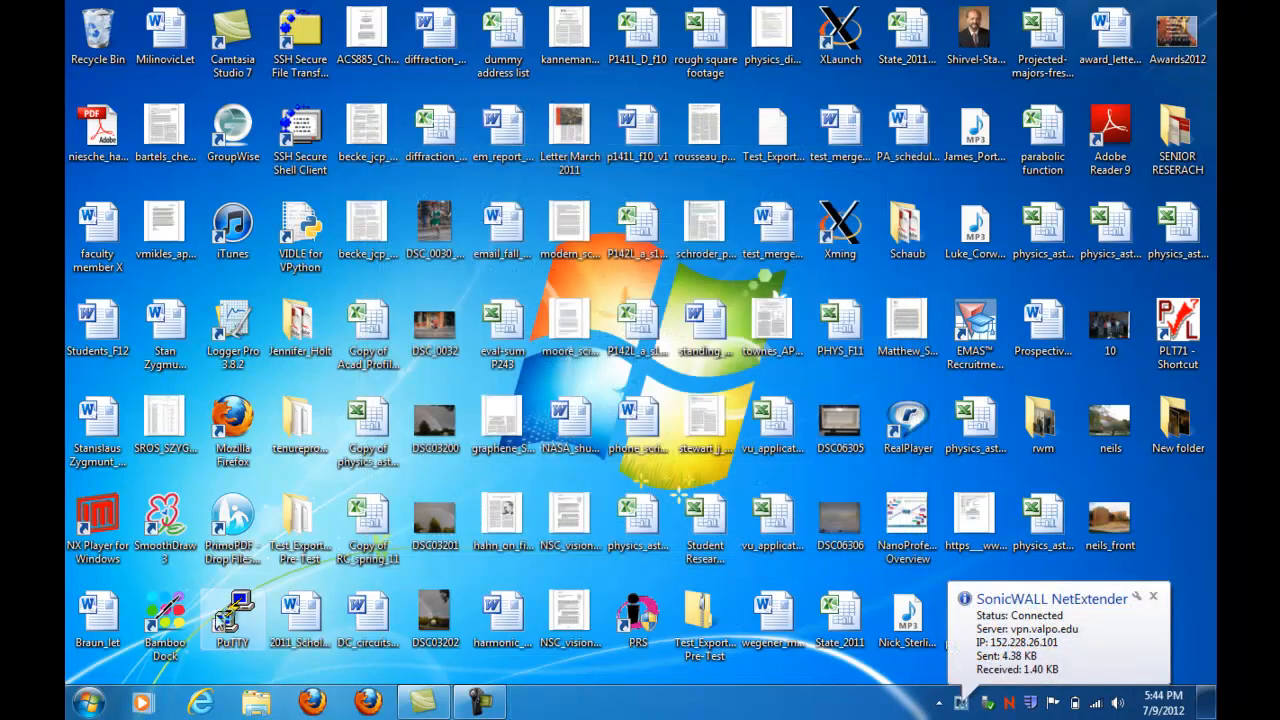
pyautogui.click(97, 515)
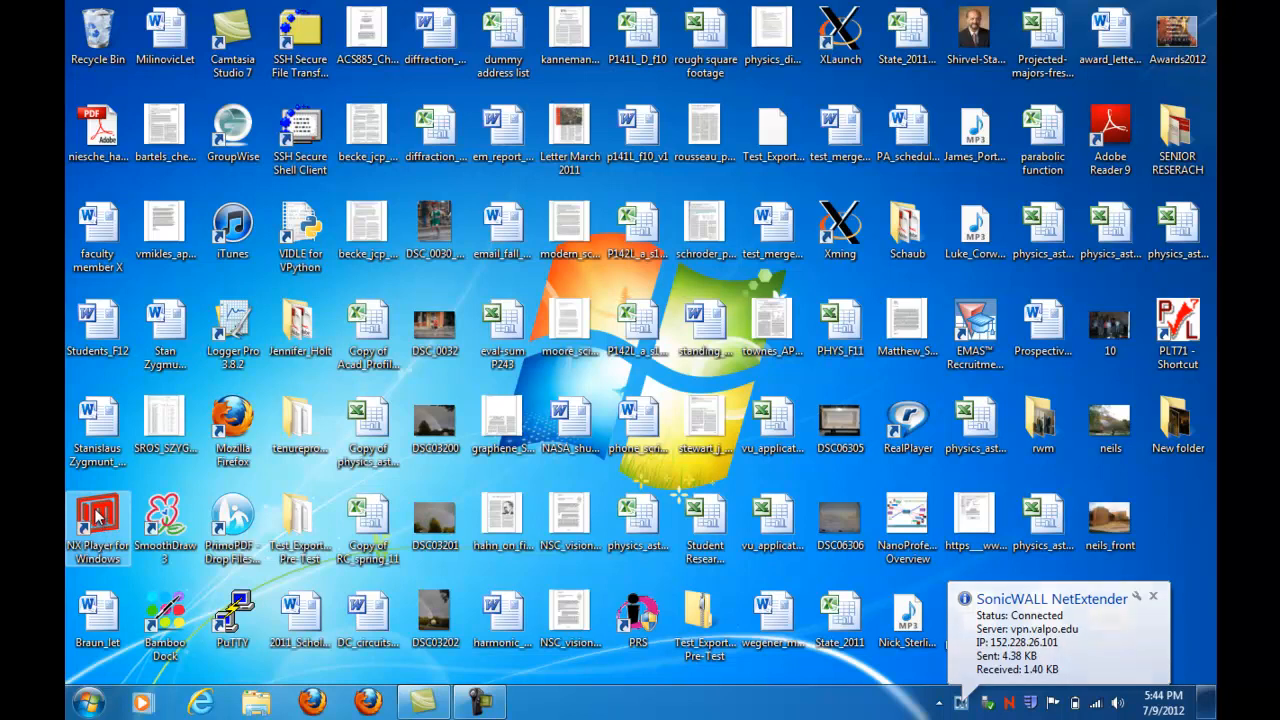
pyautogui.doubleClick(97, 518)
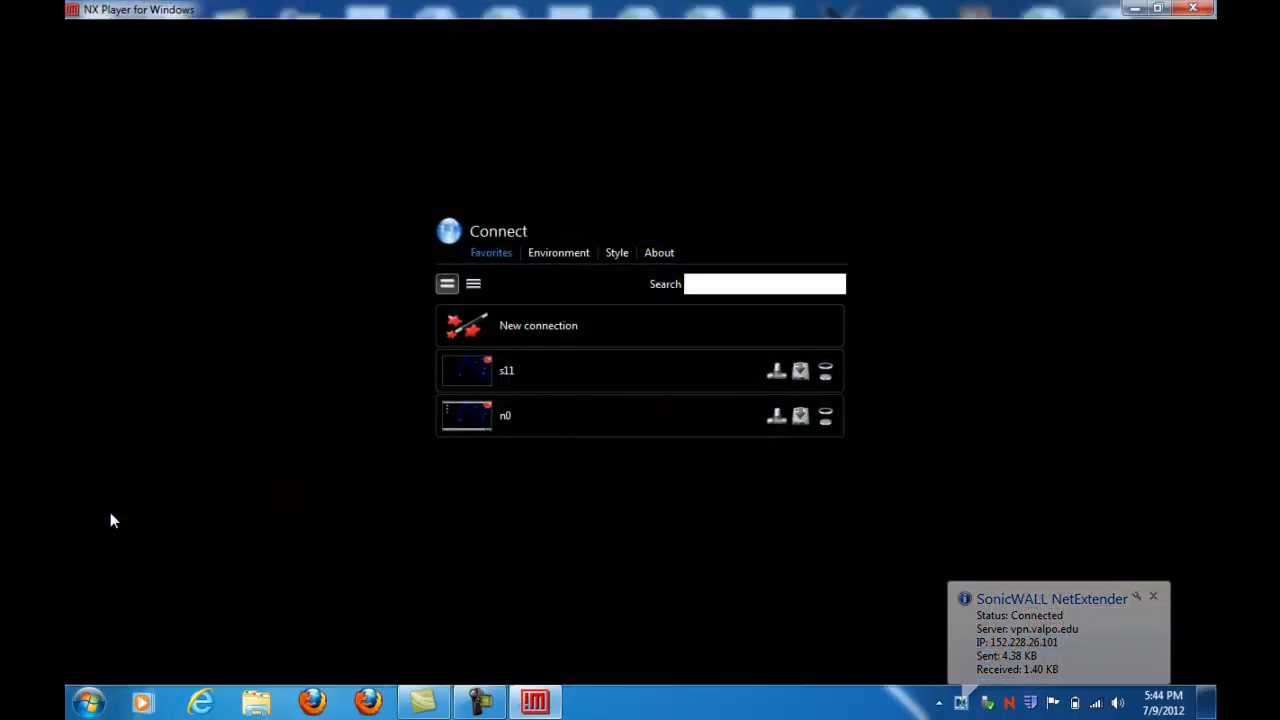
pyautogui.moveTo(507, 379)
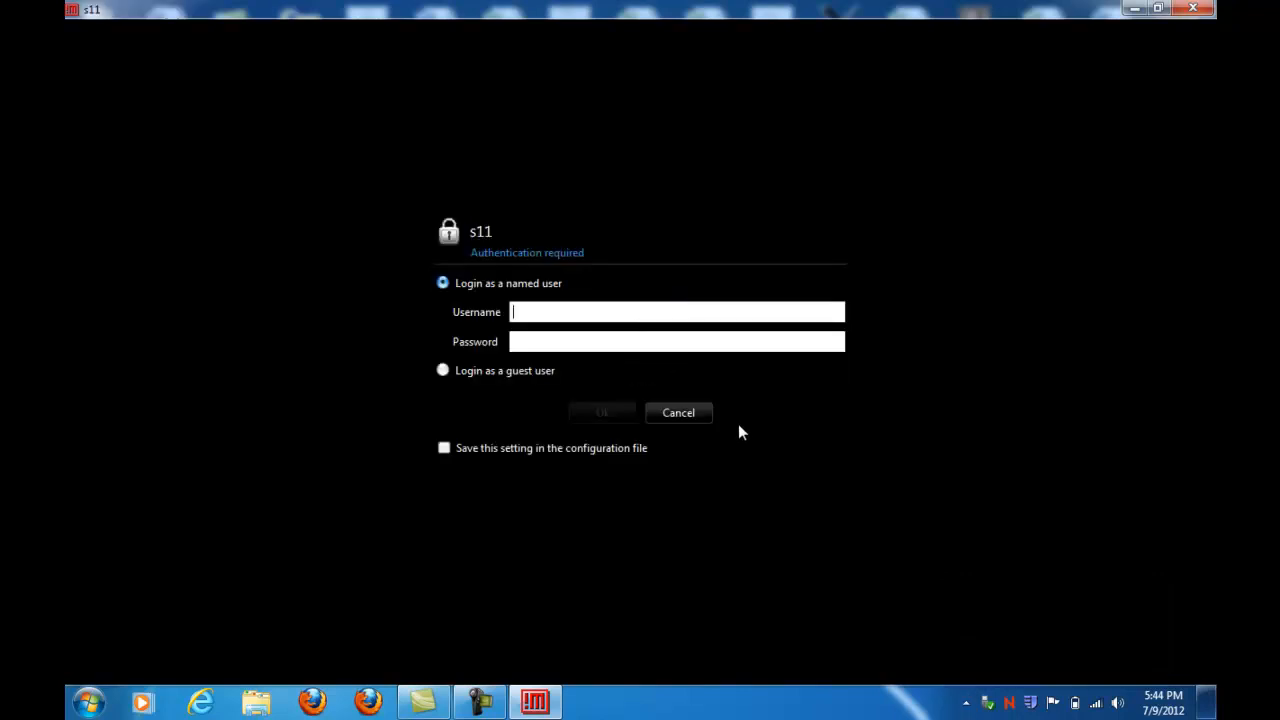
pyautogui.moveTo(615, 321)
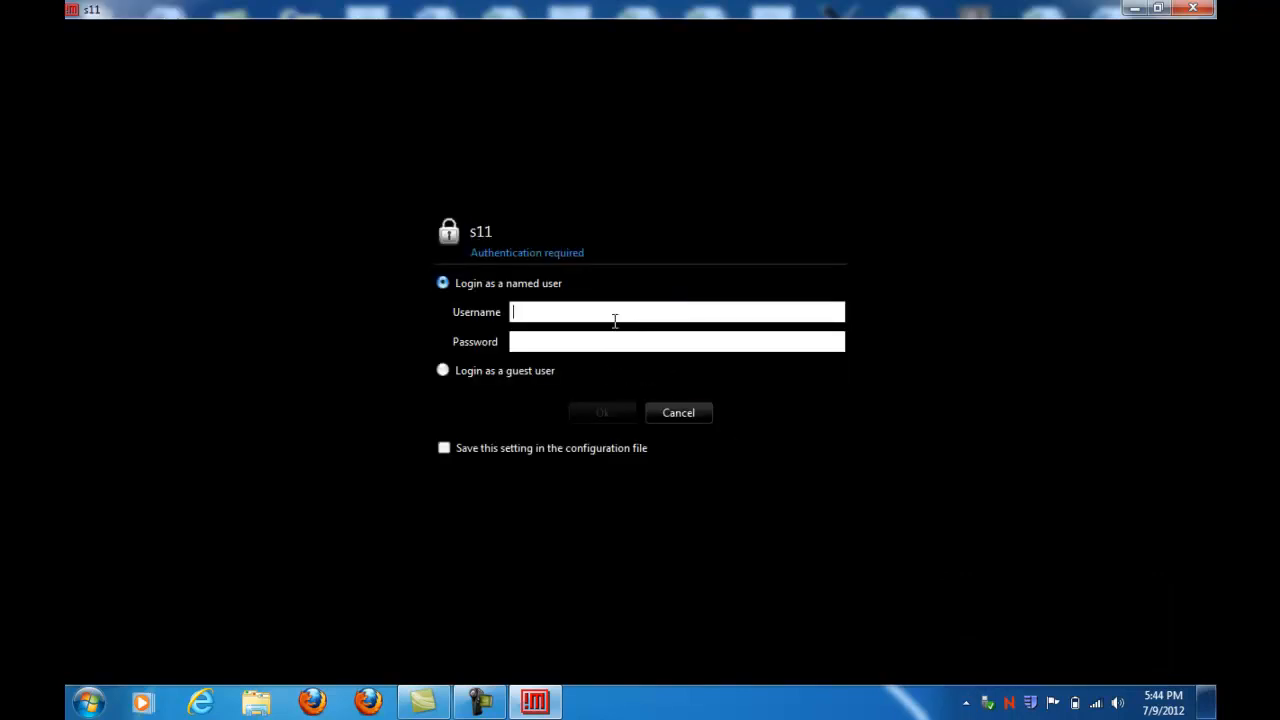
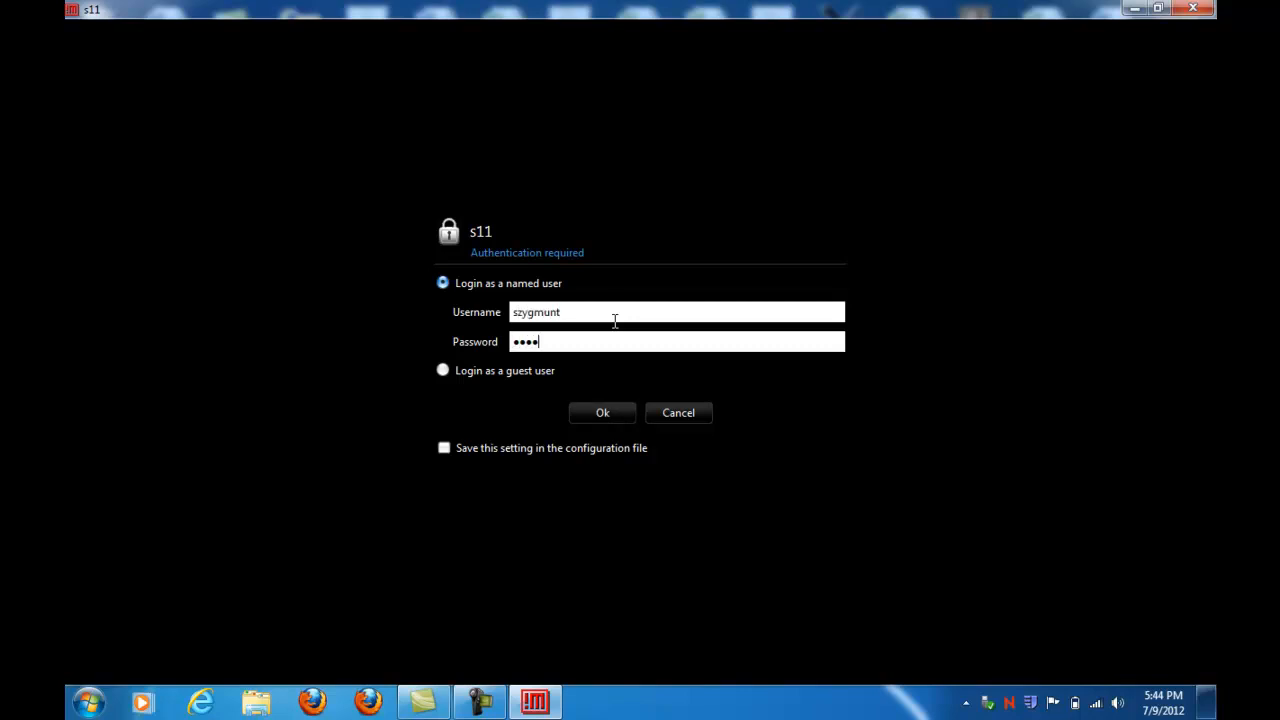
pyautogui.click(602, 412)
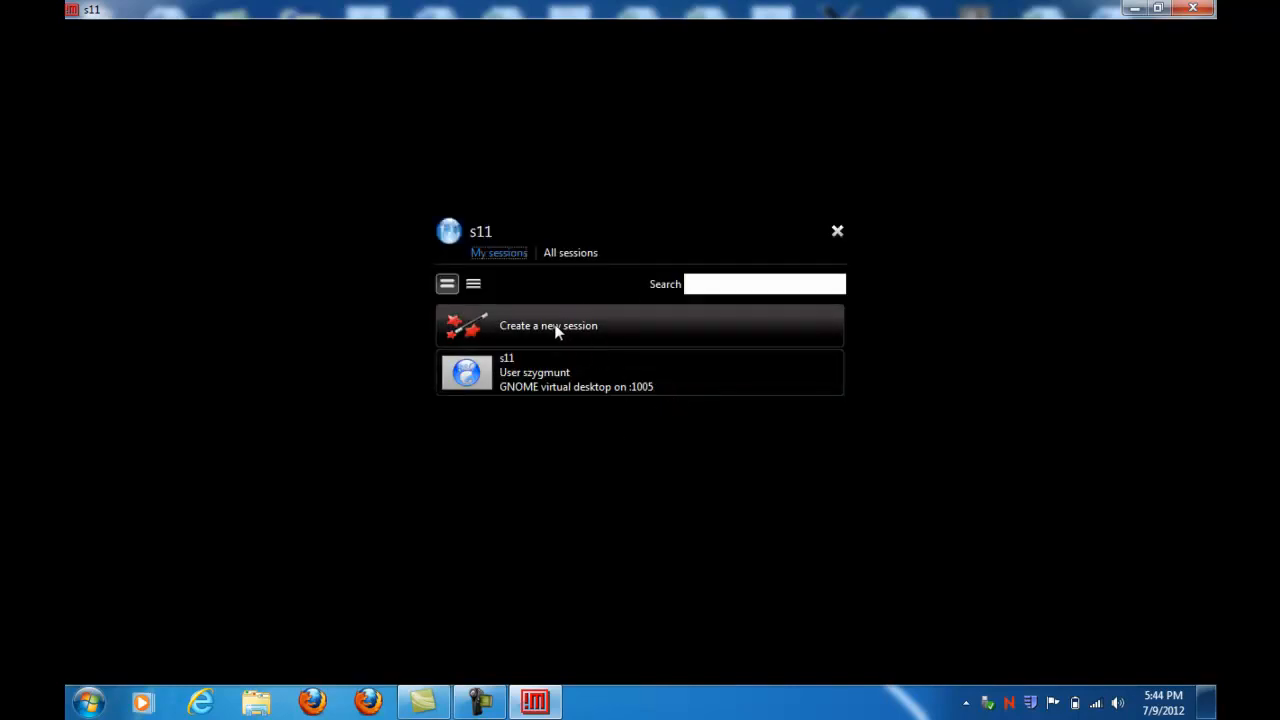
pyautogui.click(548, 325)
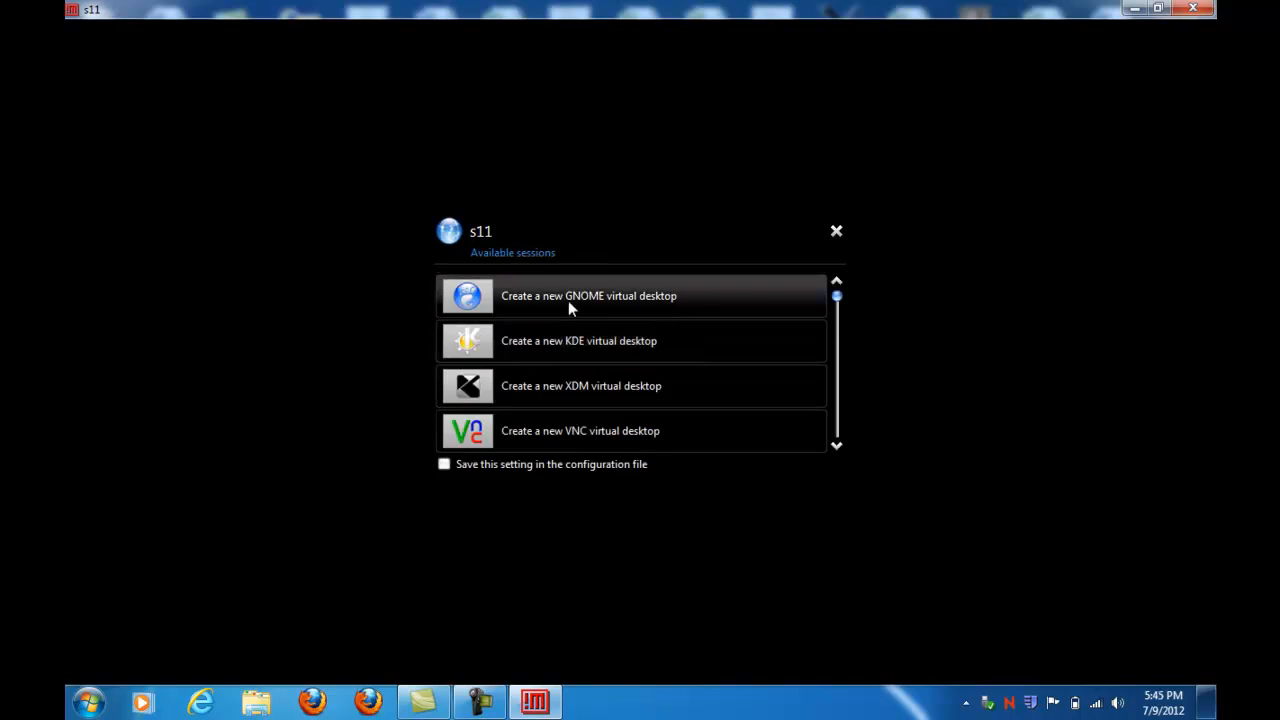
pyautogui.click(588, 295)
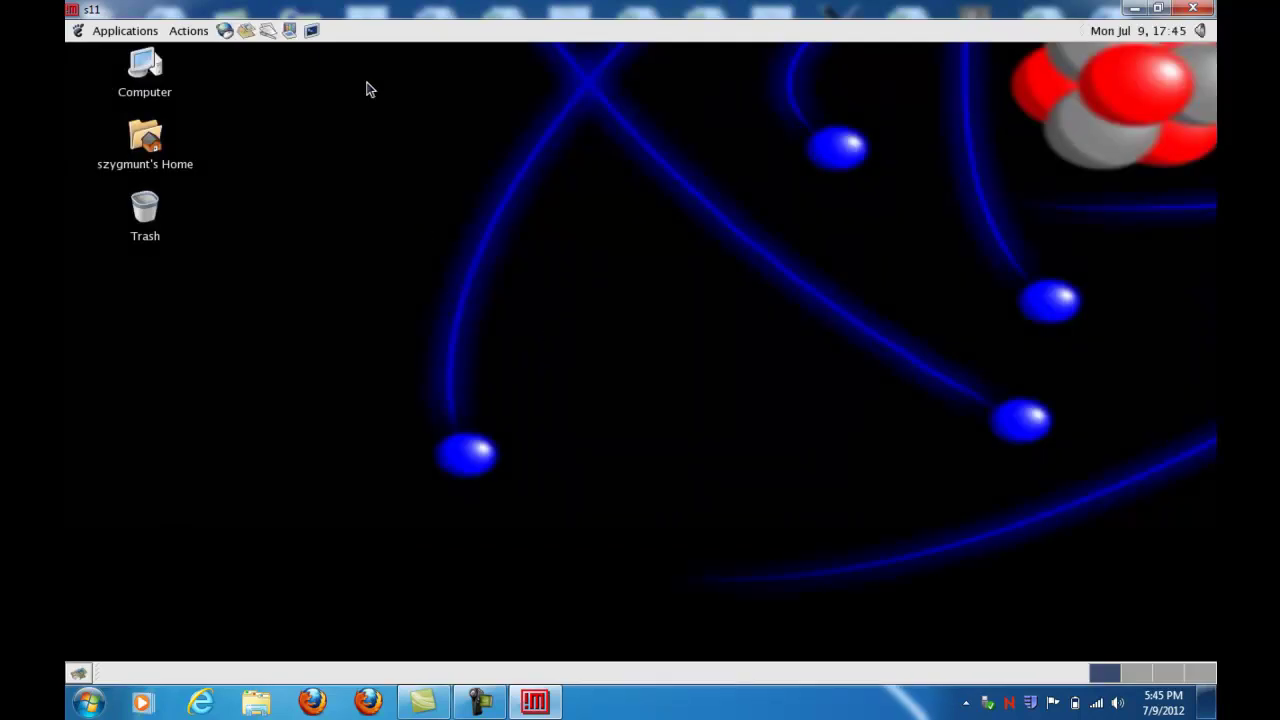
pyautogui.moveTo(313, 33)
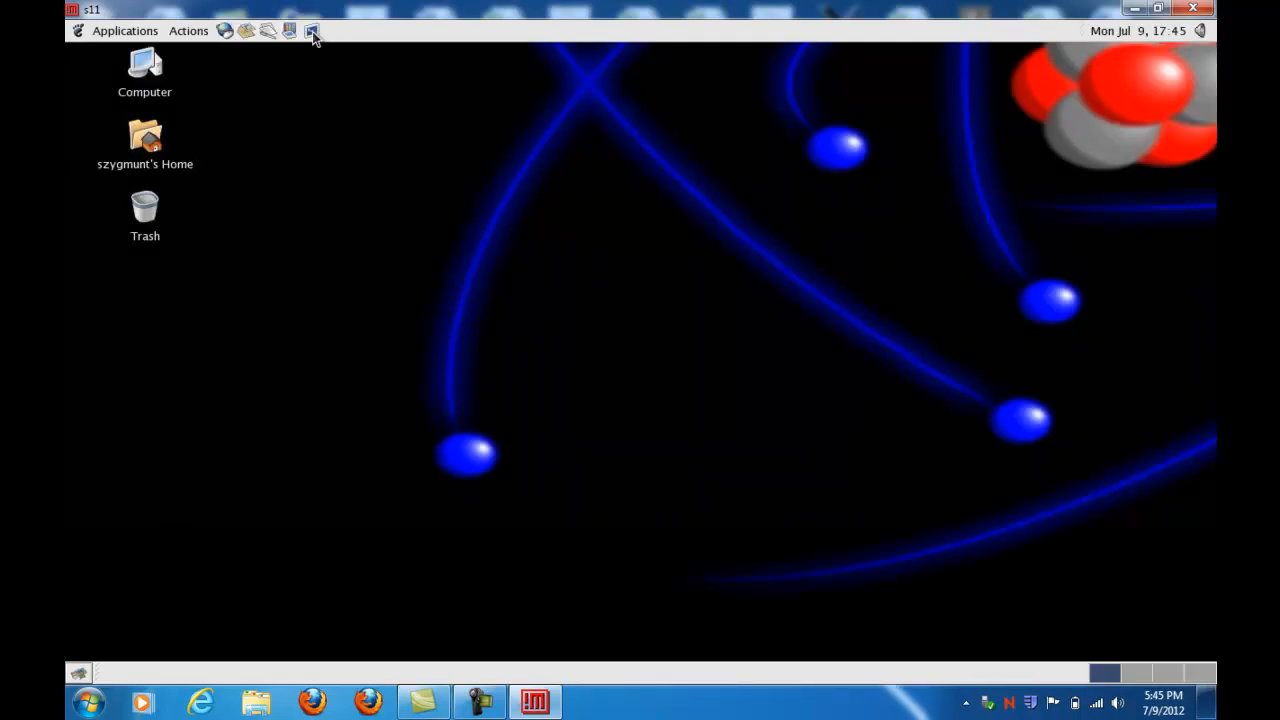
pyautogui.moveTo(314, 33)
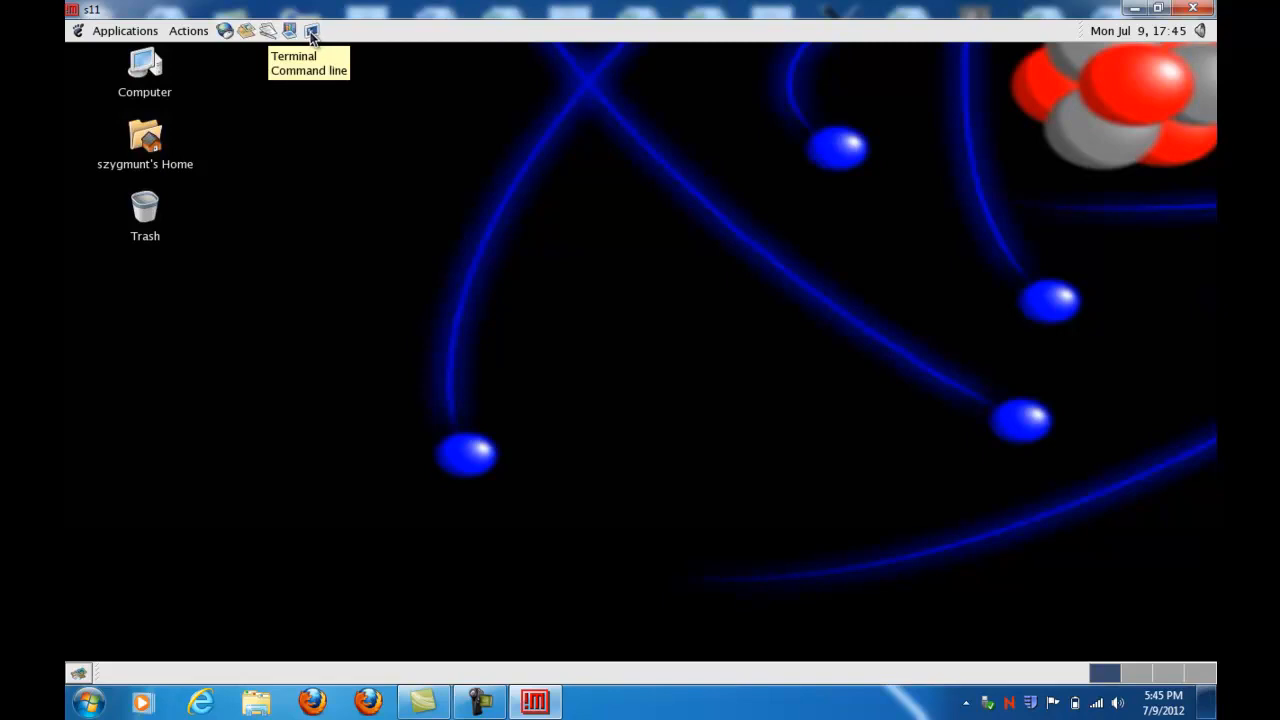
# Step: Launch GNOME Terminal from the top panel and move its window slightly up-left
pyautogui.click(311, 31)
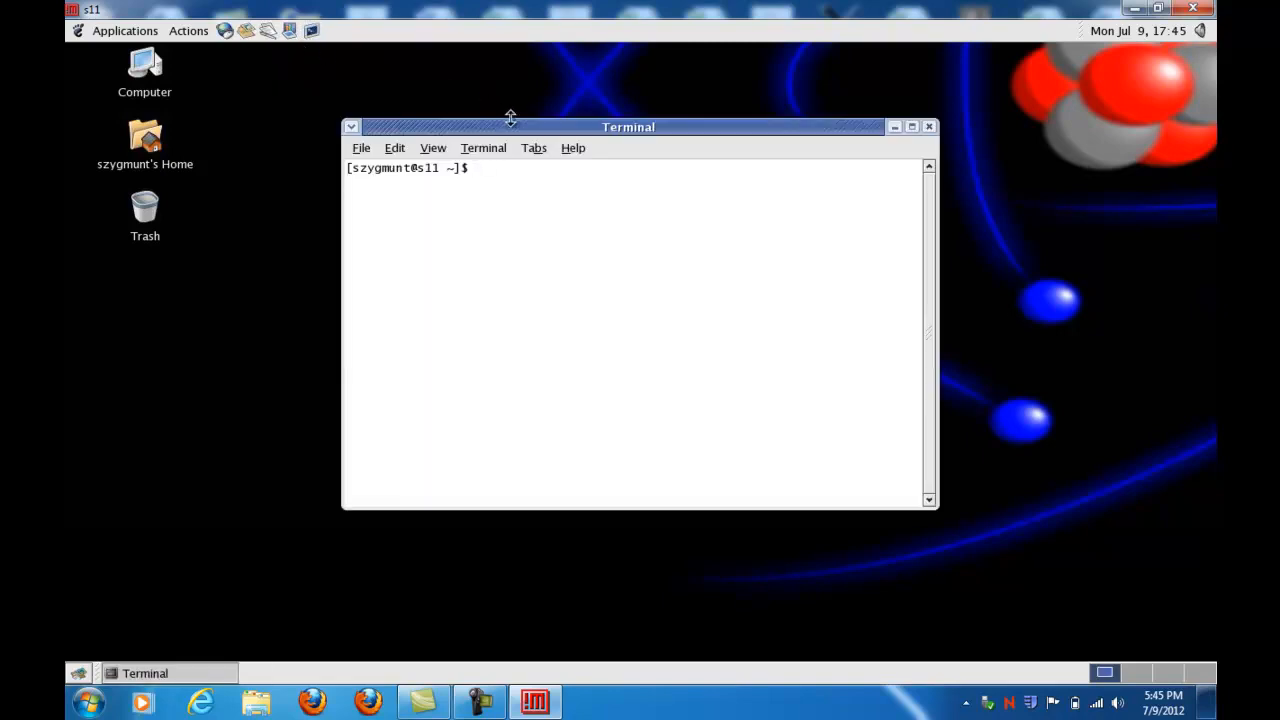
pyautogui.moveTo(510, 127); pyautogui.dragTo(601, 109)
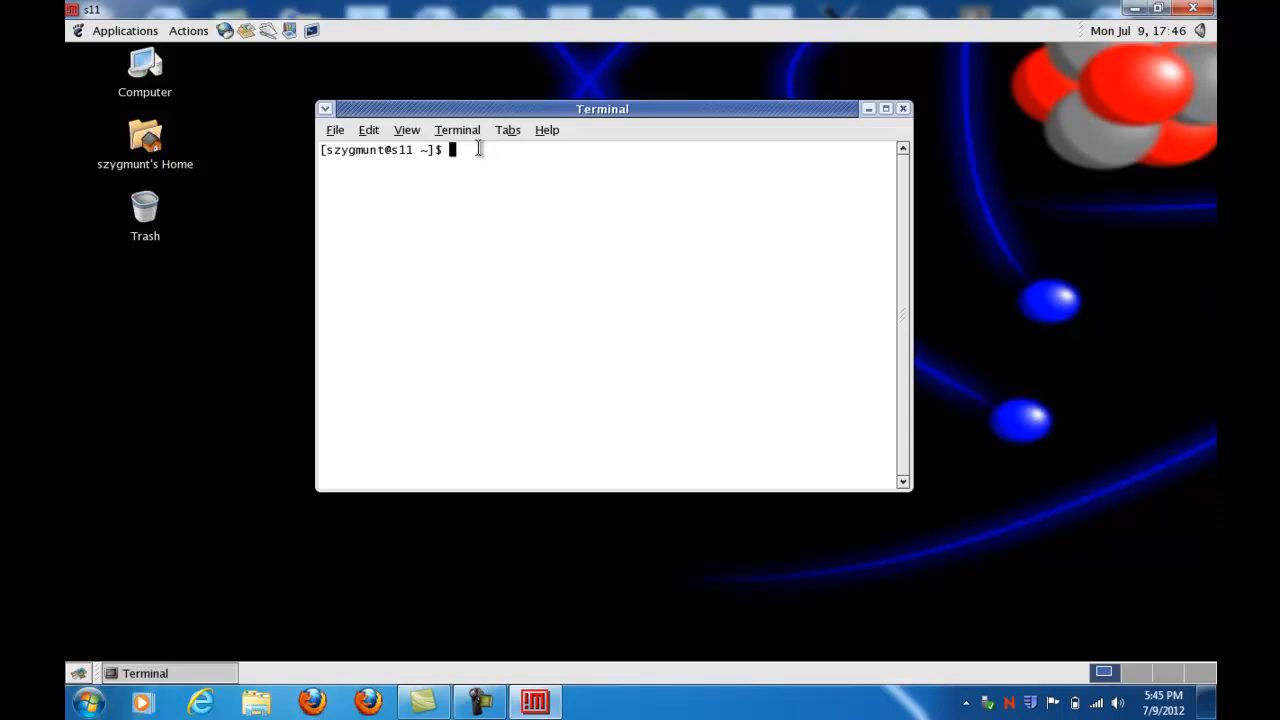
# Step: Connect to node n0 with 'ssh -Y n0' and scroll the long directory listing
pyautogui.write('s')
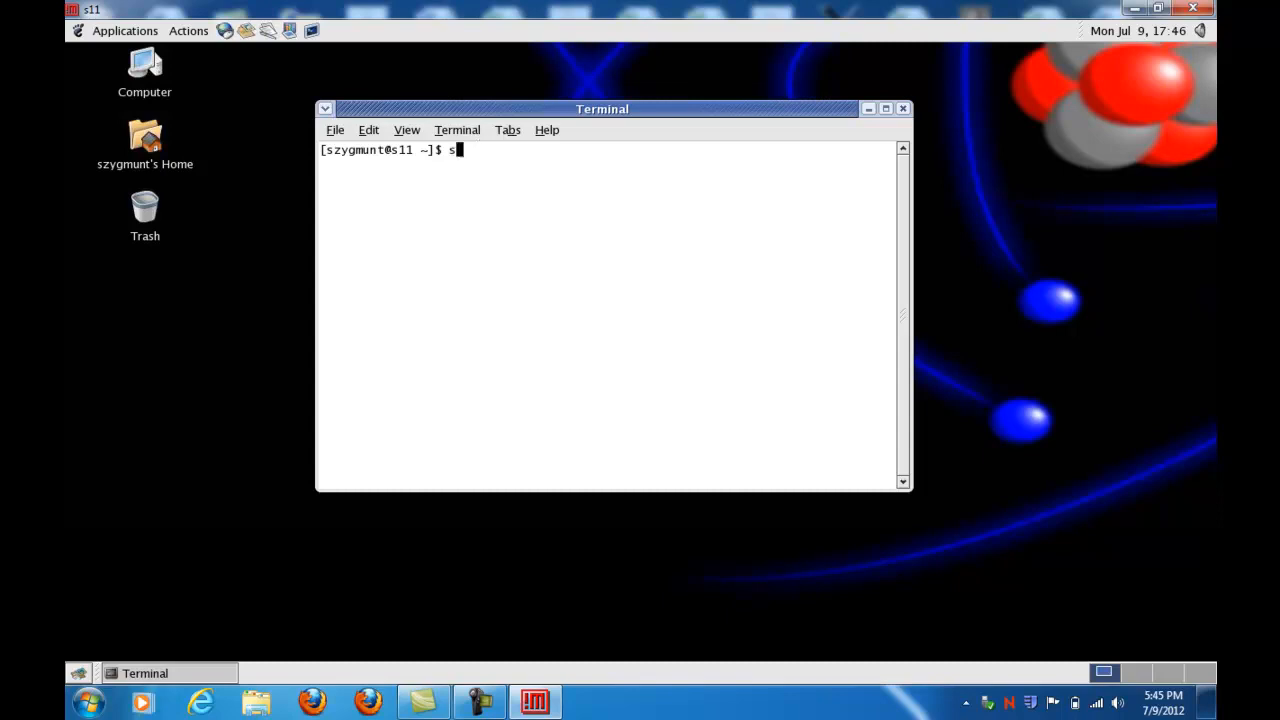
pyautogui.write('sh -')
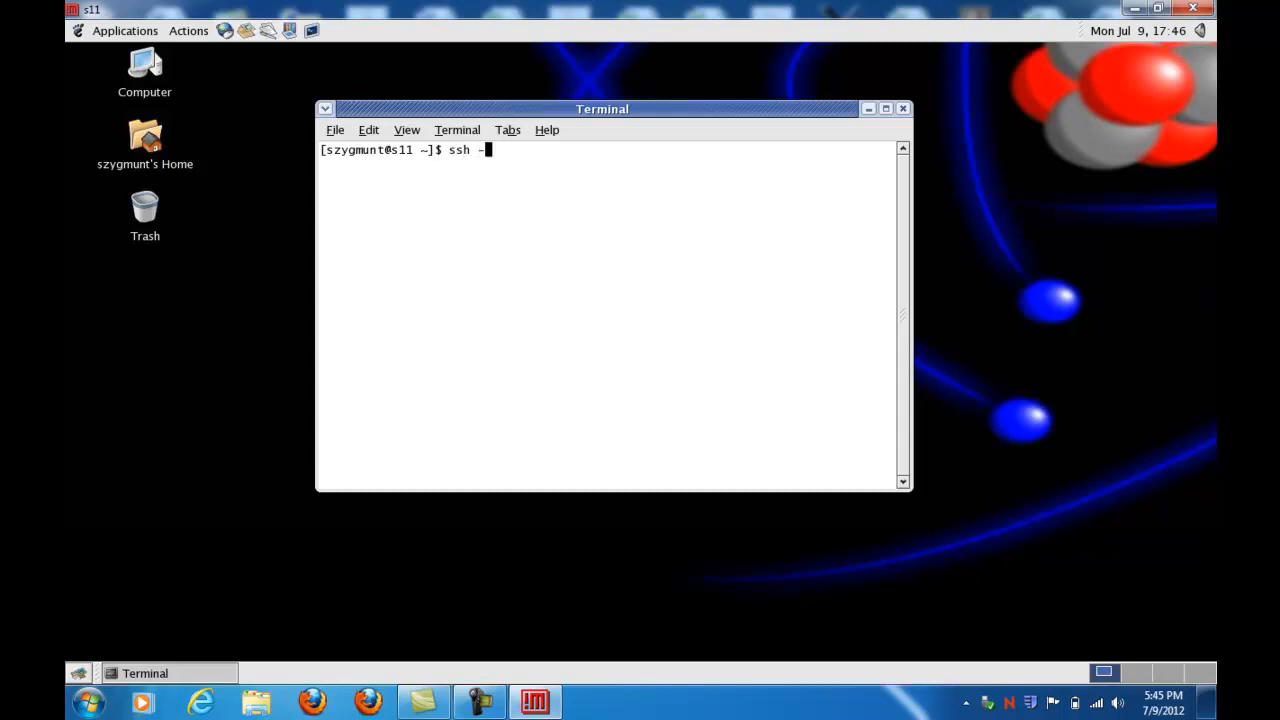
pyautogui.write('Y')
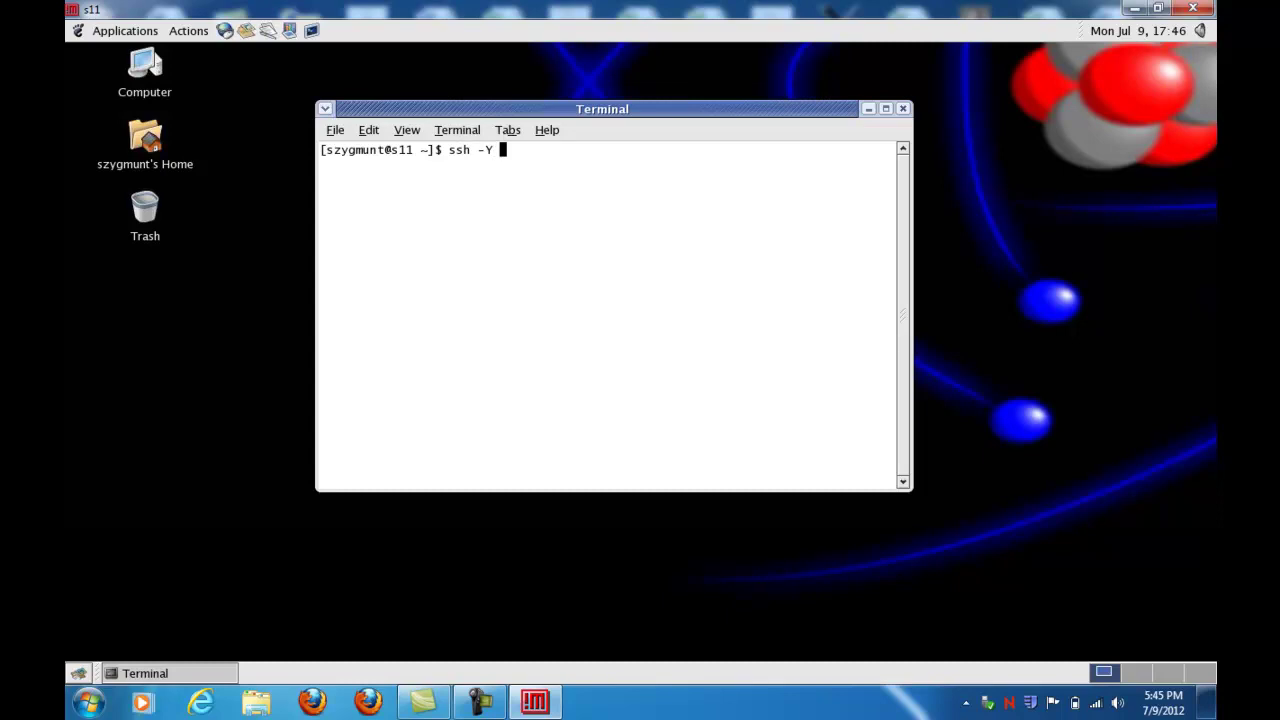
pyautogui.write('n')
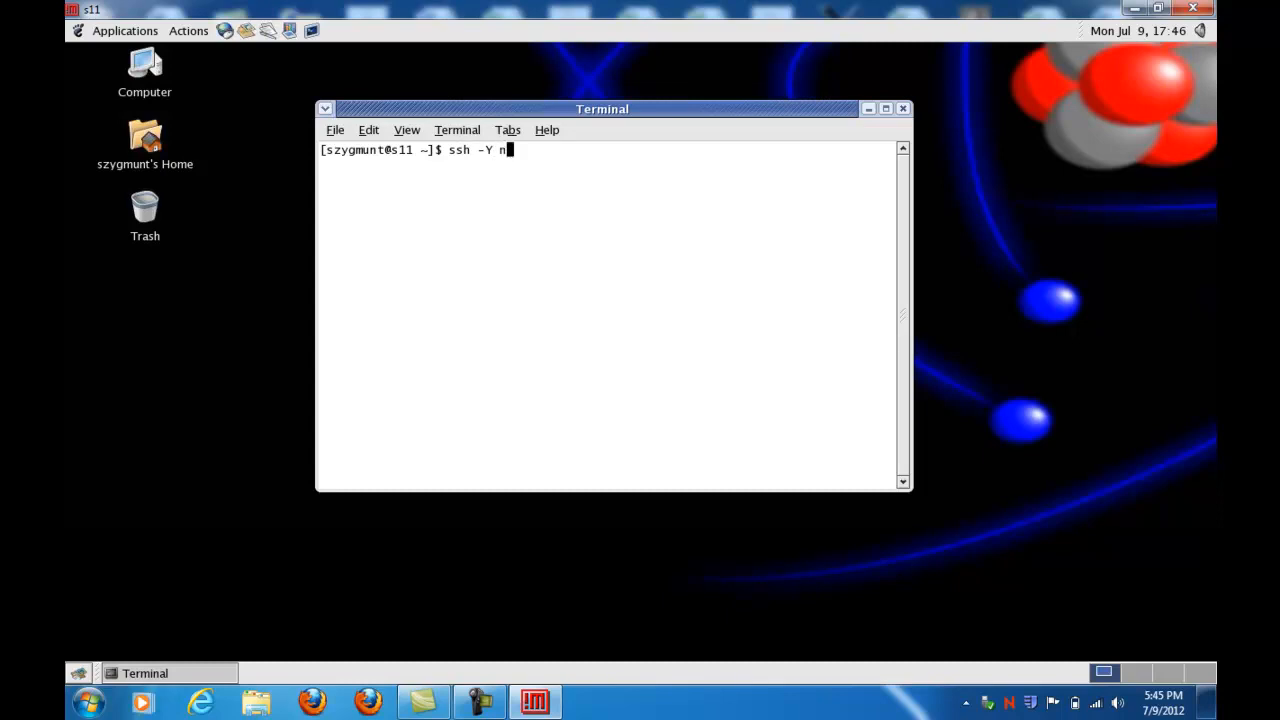
pyautogui.write('0')
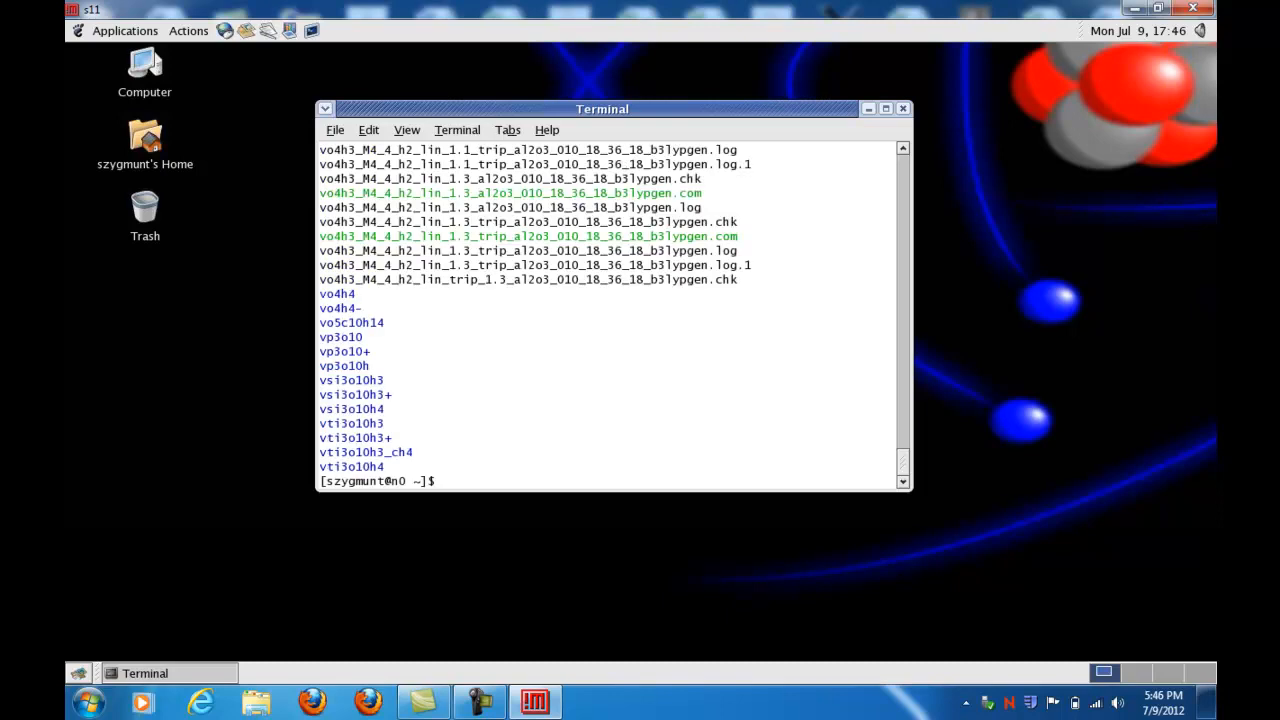
pyautogui.moveTo(641, 65)
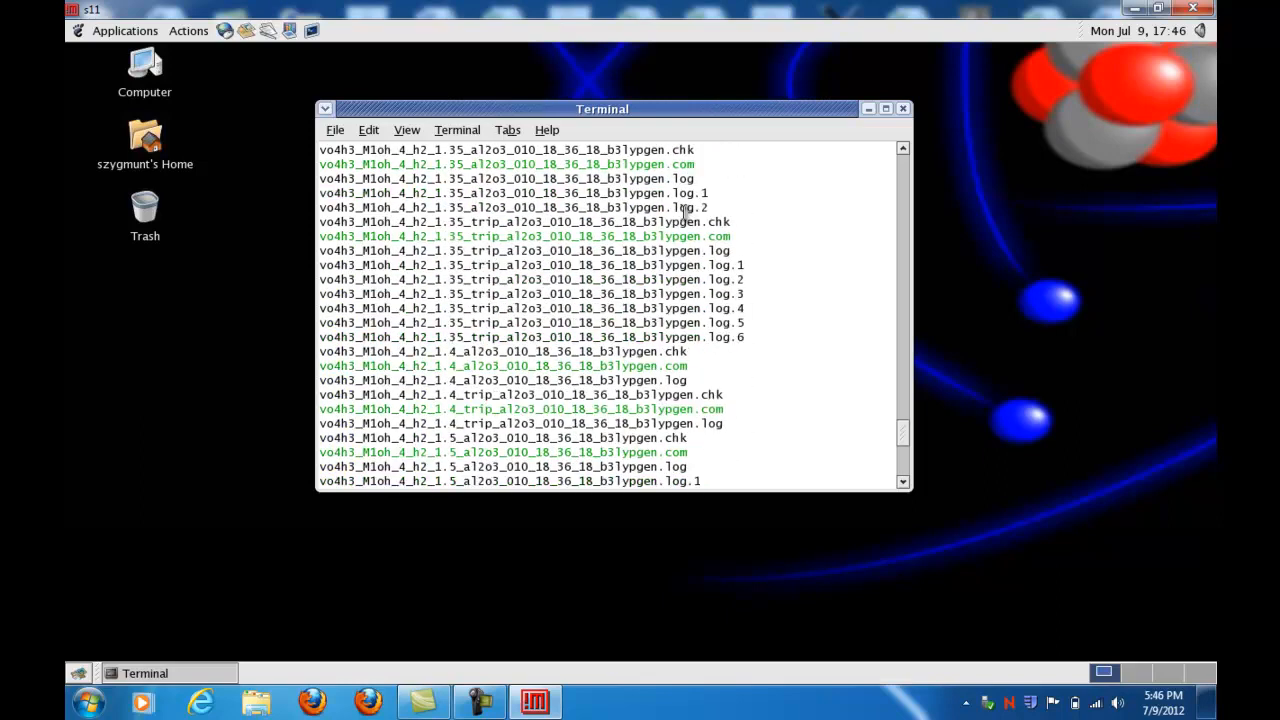
pyautogui.scroll(-3)
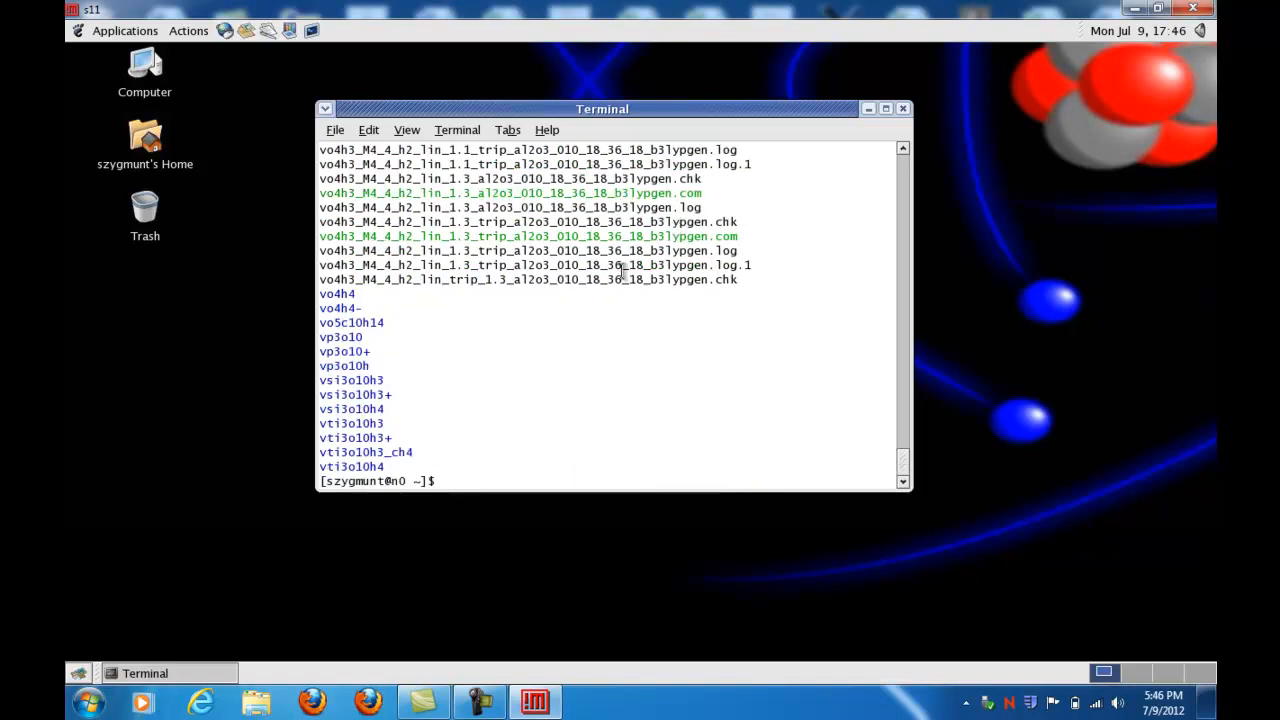
pyautogui.moveTo(495, 331)
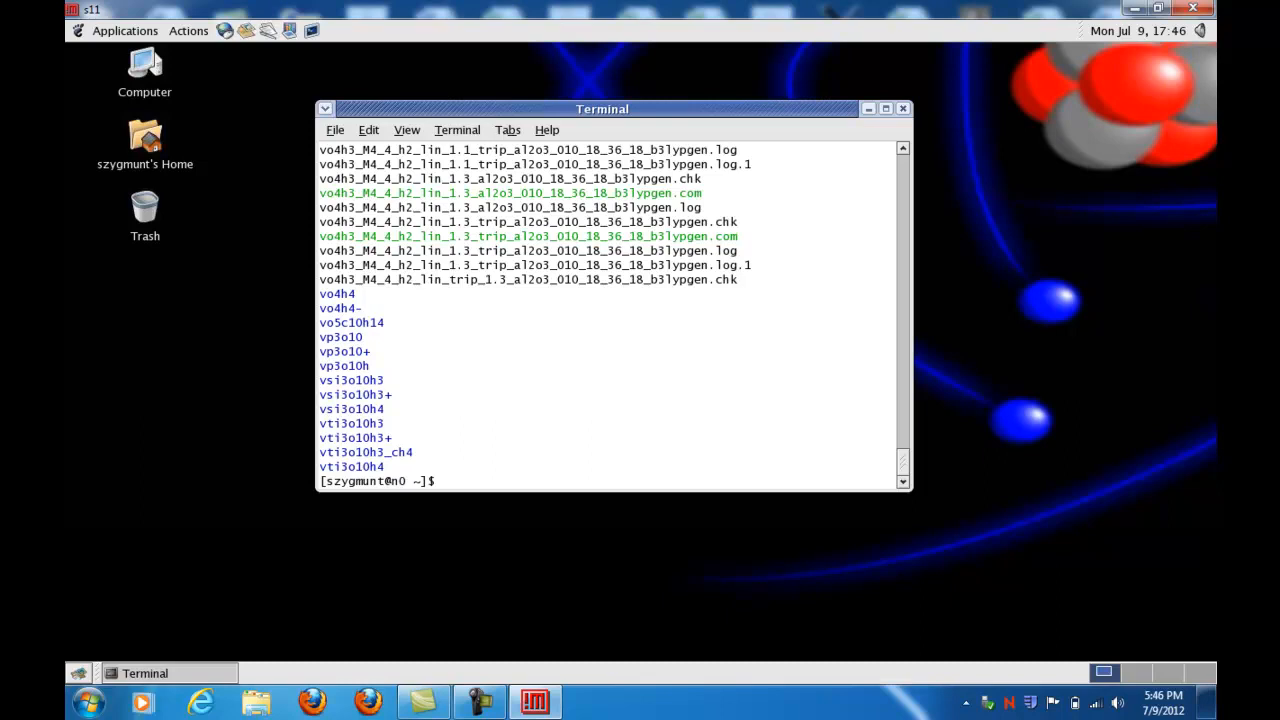
# Step: Enter cts560, confirm it is empty with ls -l and ls, and type 'mkdir o2'
pyautogui.write('cd cts560')
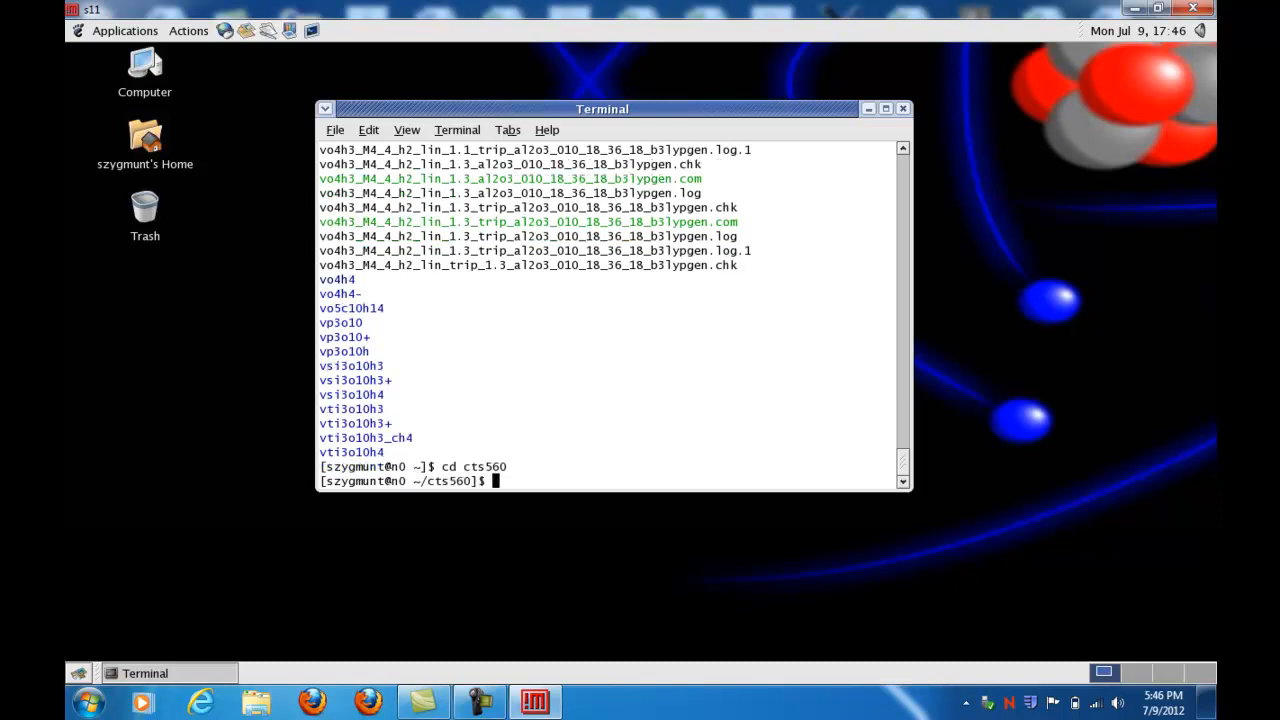
pyautogui.write('ls -l')
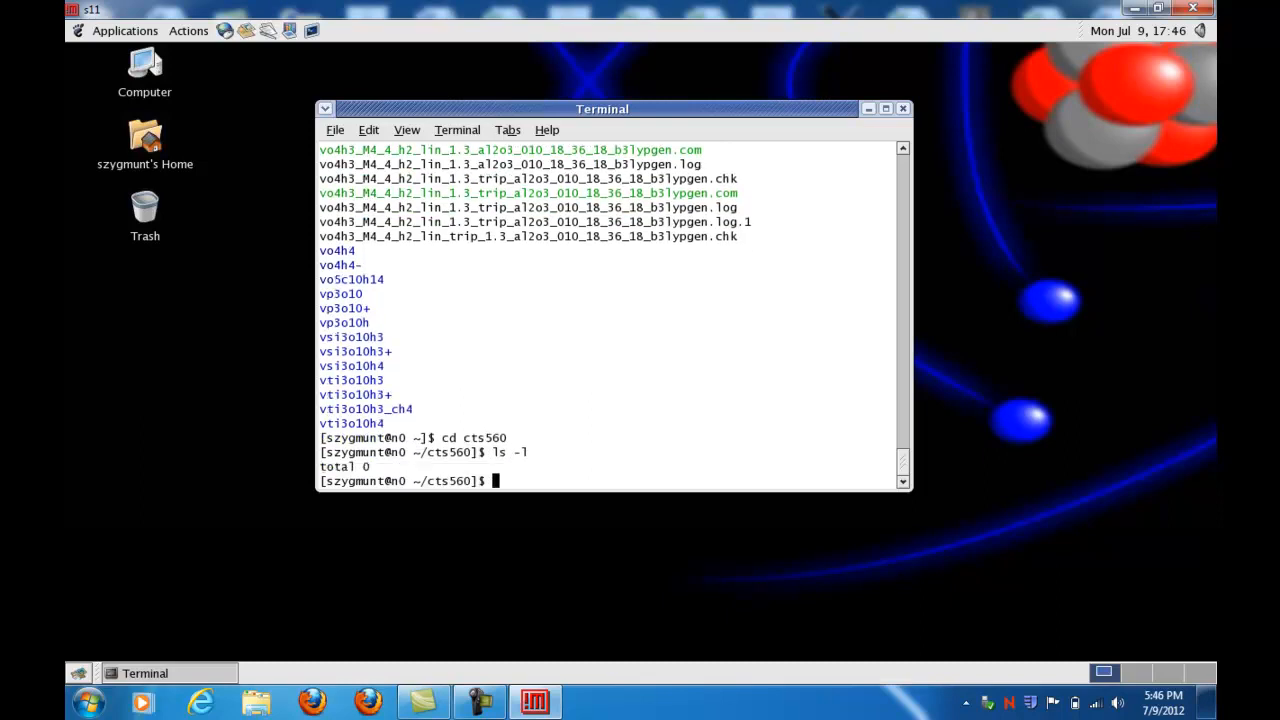
pyautogui.write('ls')
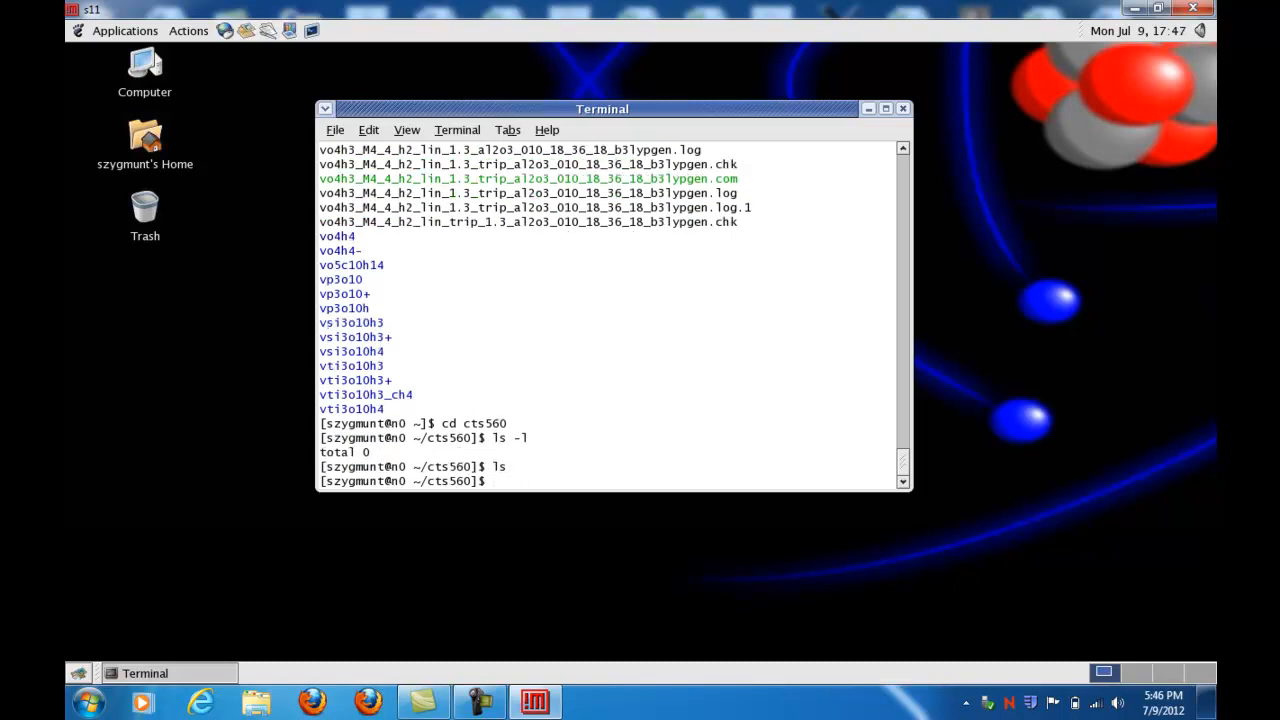
pyautogui.write('ls -l')
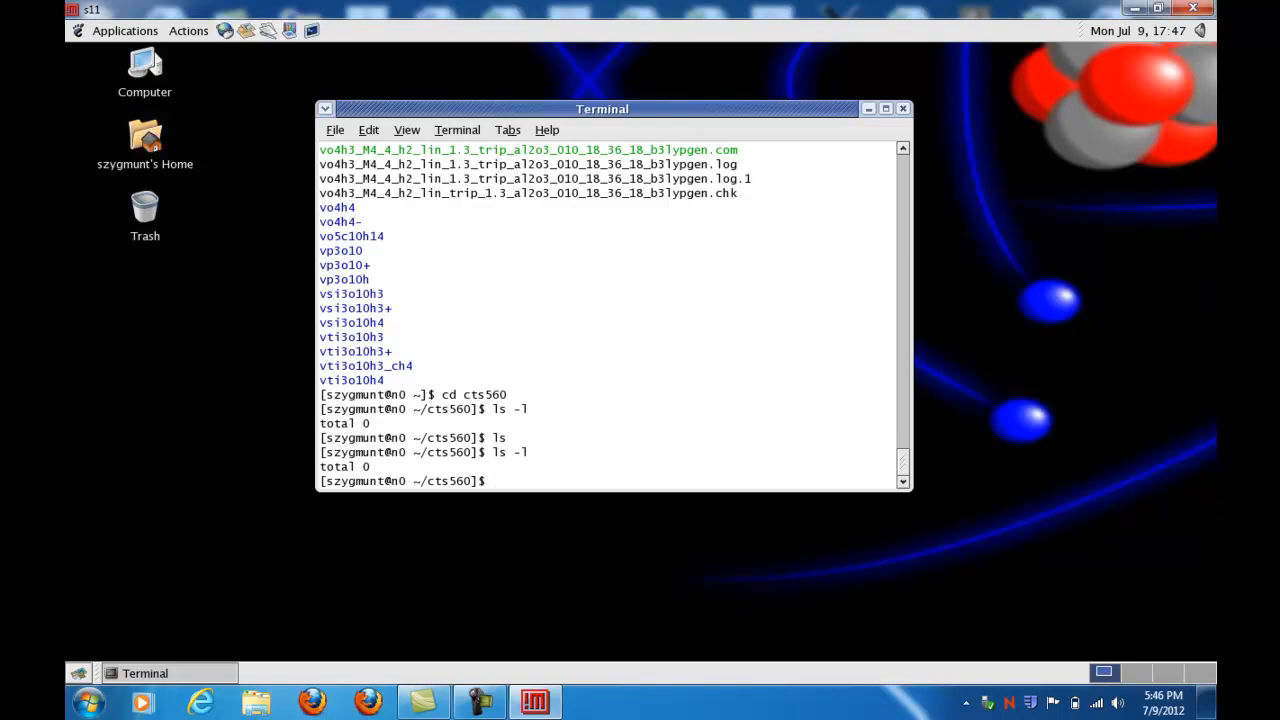
pyautogui.write('mkdir')
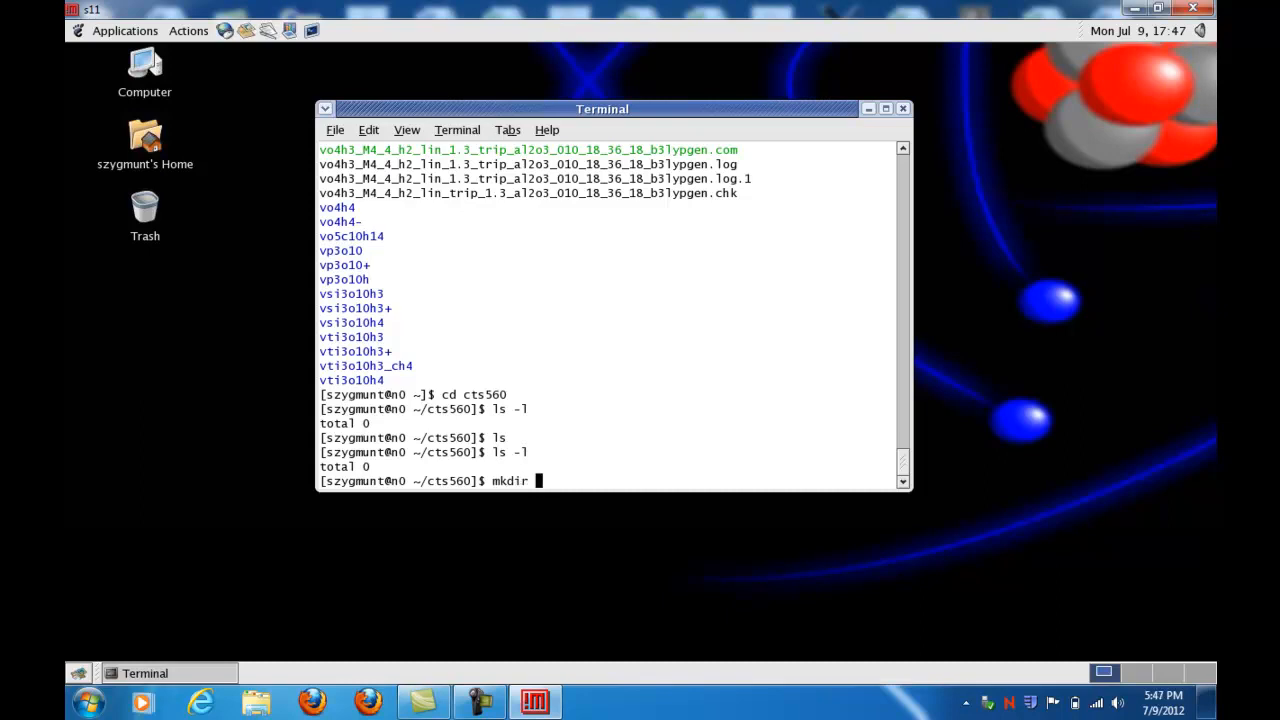
pyautogui.write('o2')
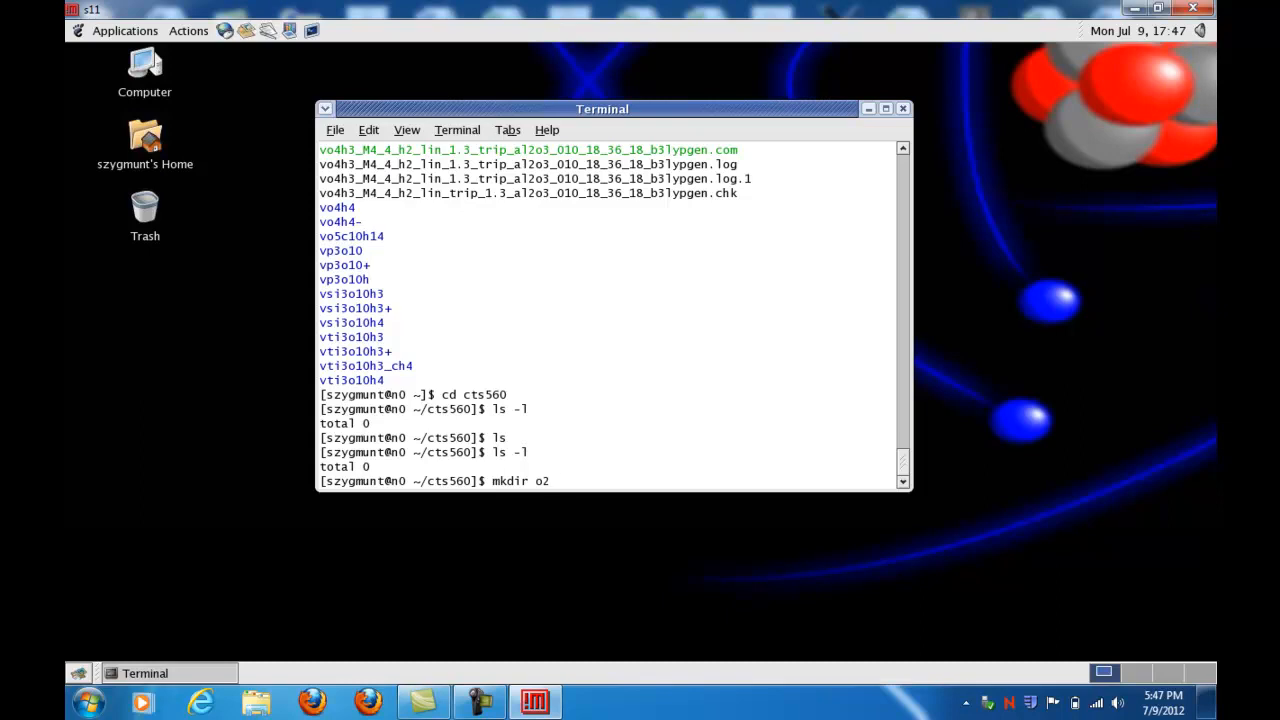
# Step: Create the o2 directory, dismiss the Windows color scheme prompt, and change into o2
pyautogui.press('Return')
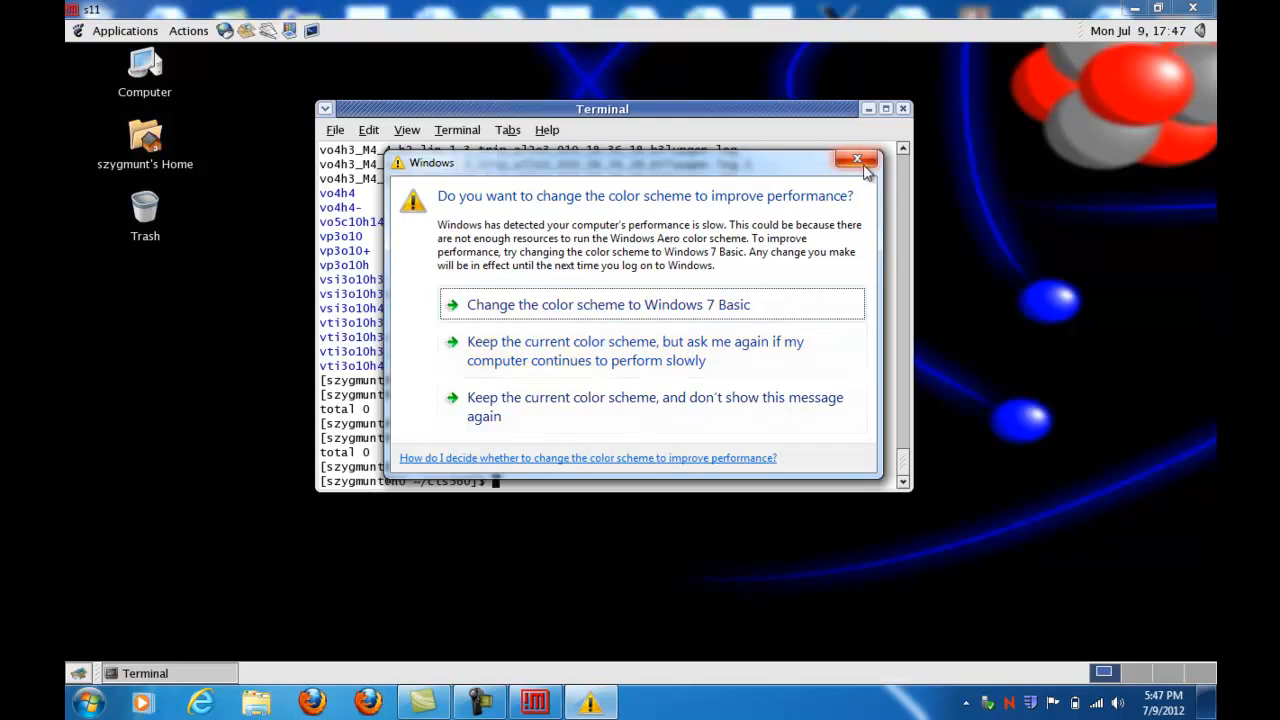
pyautogui.click(857, 159)
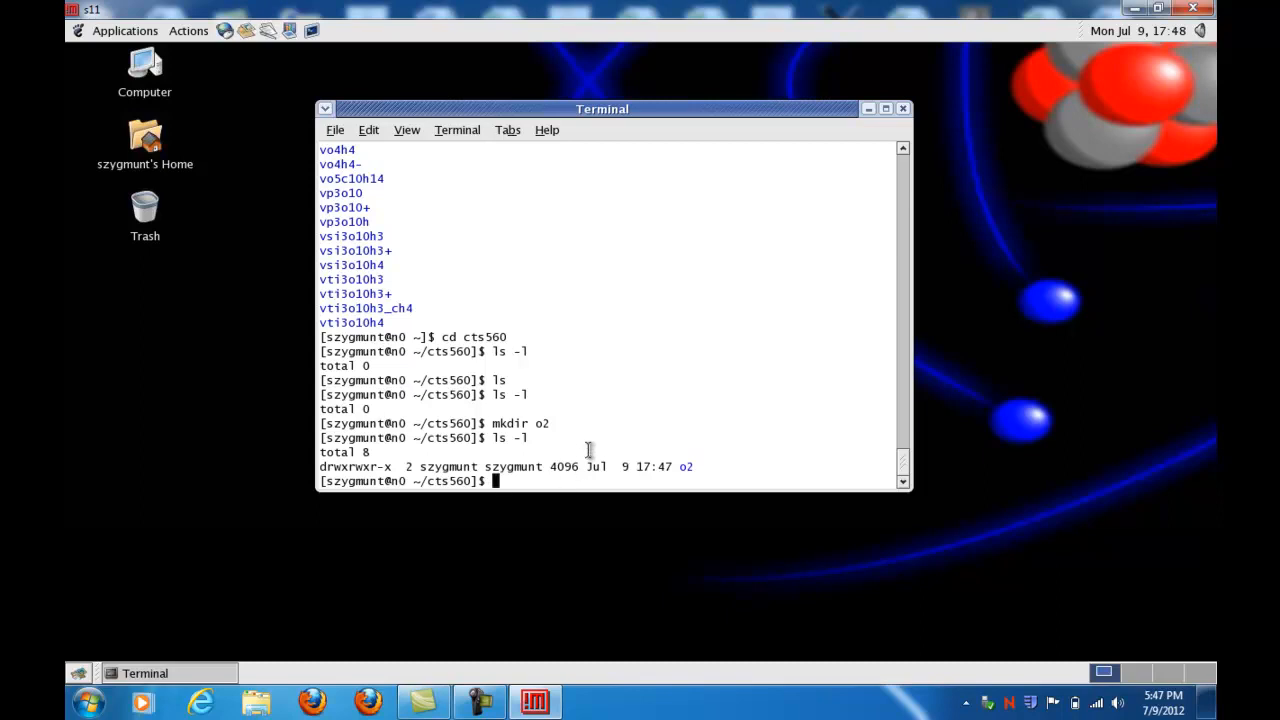
pyautogui.write('cd')
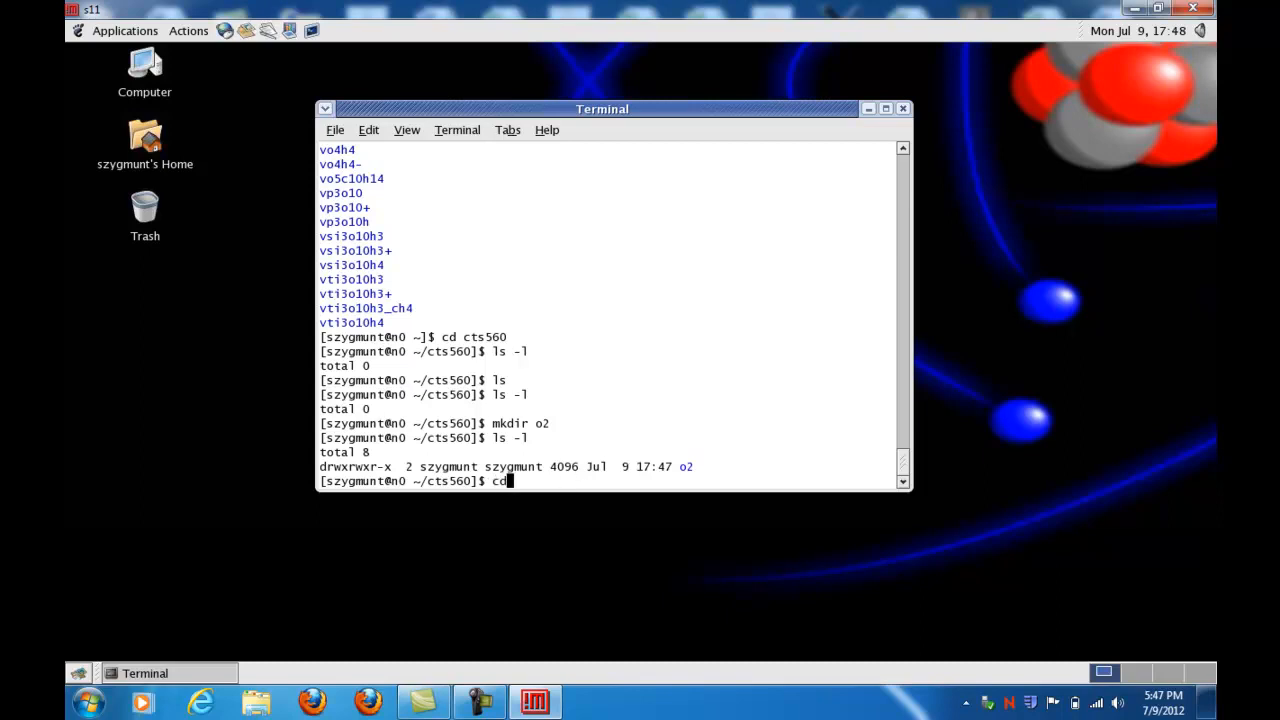
pyautogui.write('o2')
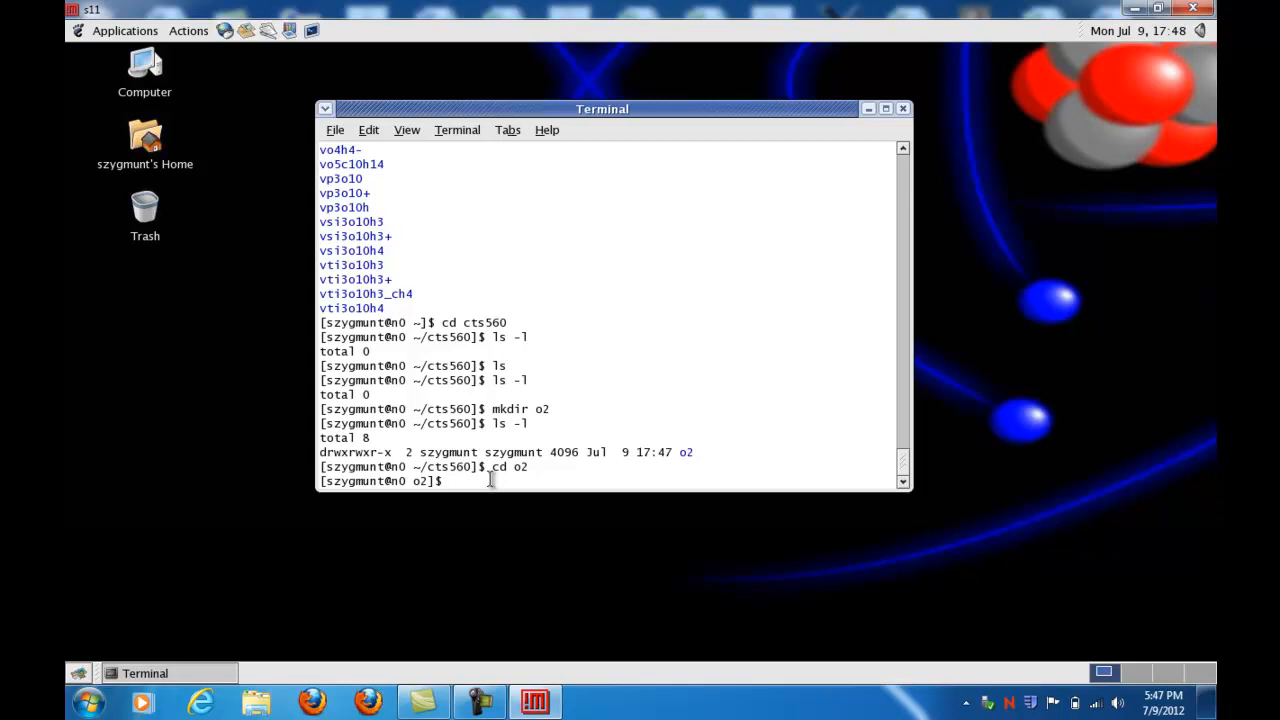
# Step: Start GaussView in the background with 'gv &' from the o2 directory
pyautogui.write('gv')
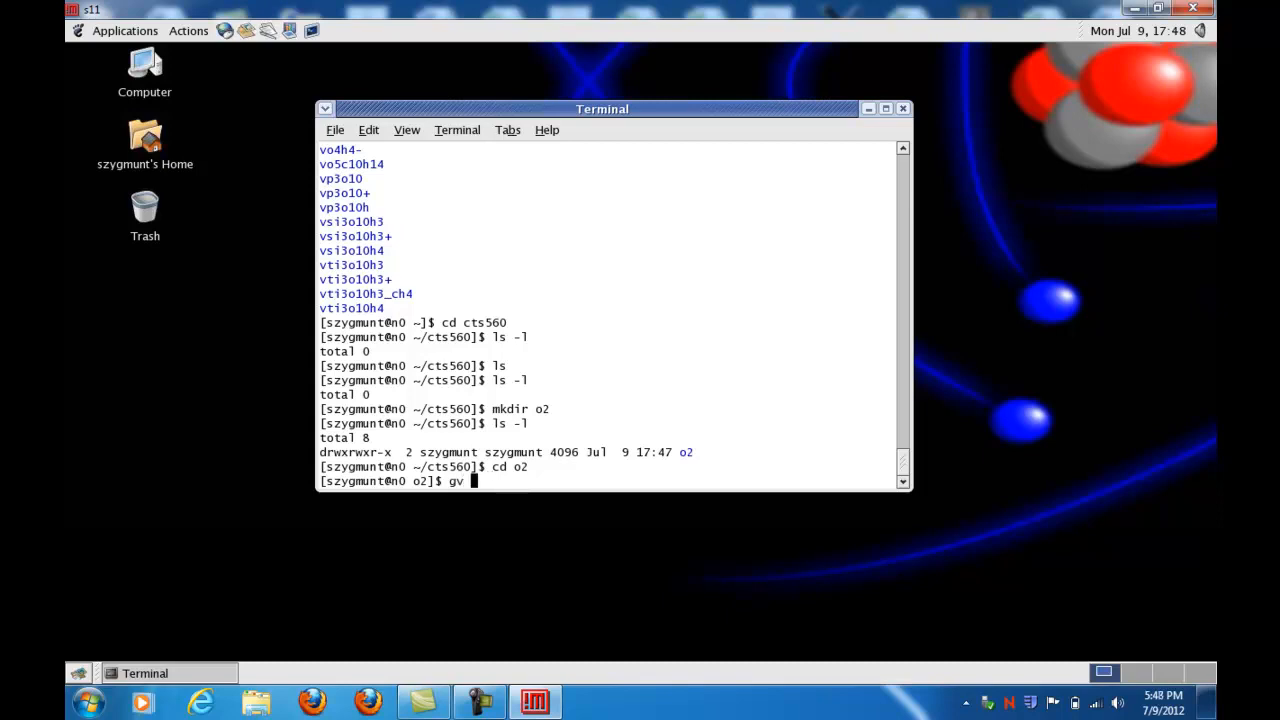
pyautogui.write('&')
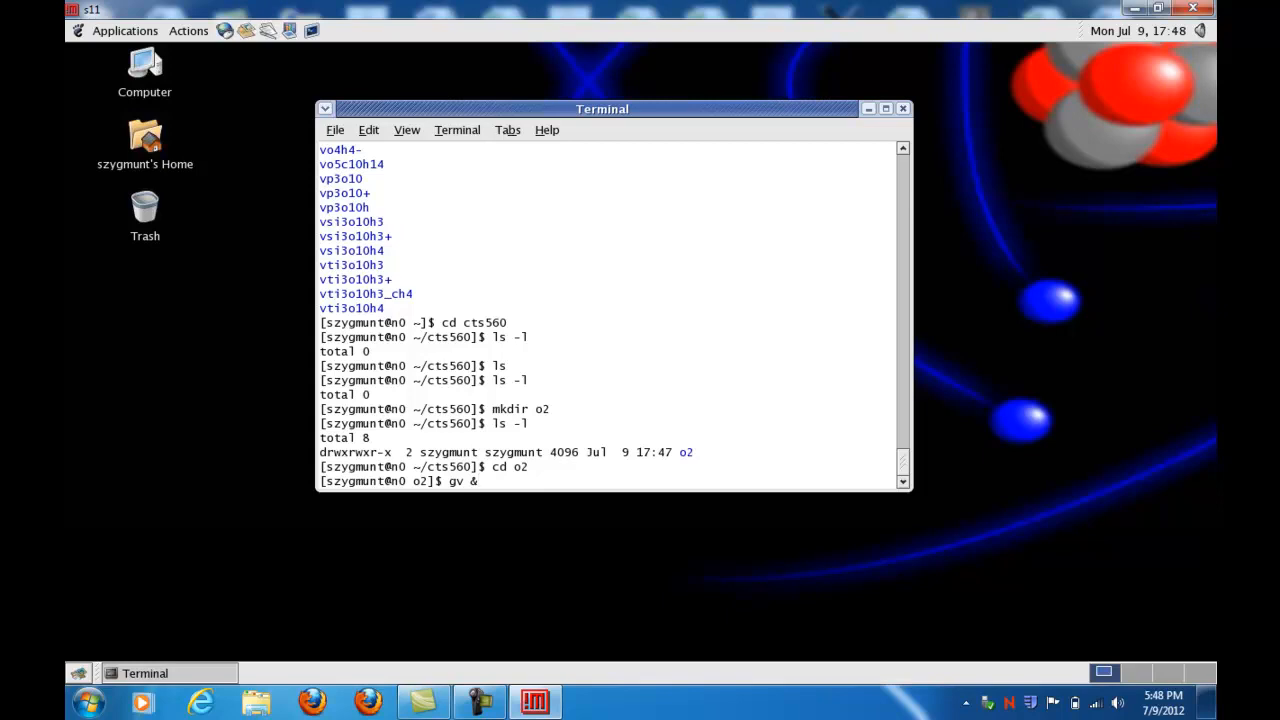
pyautogui.press('Return')
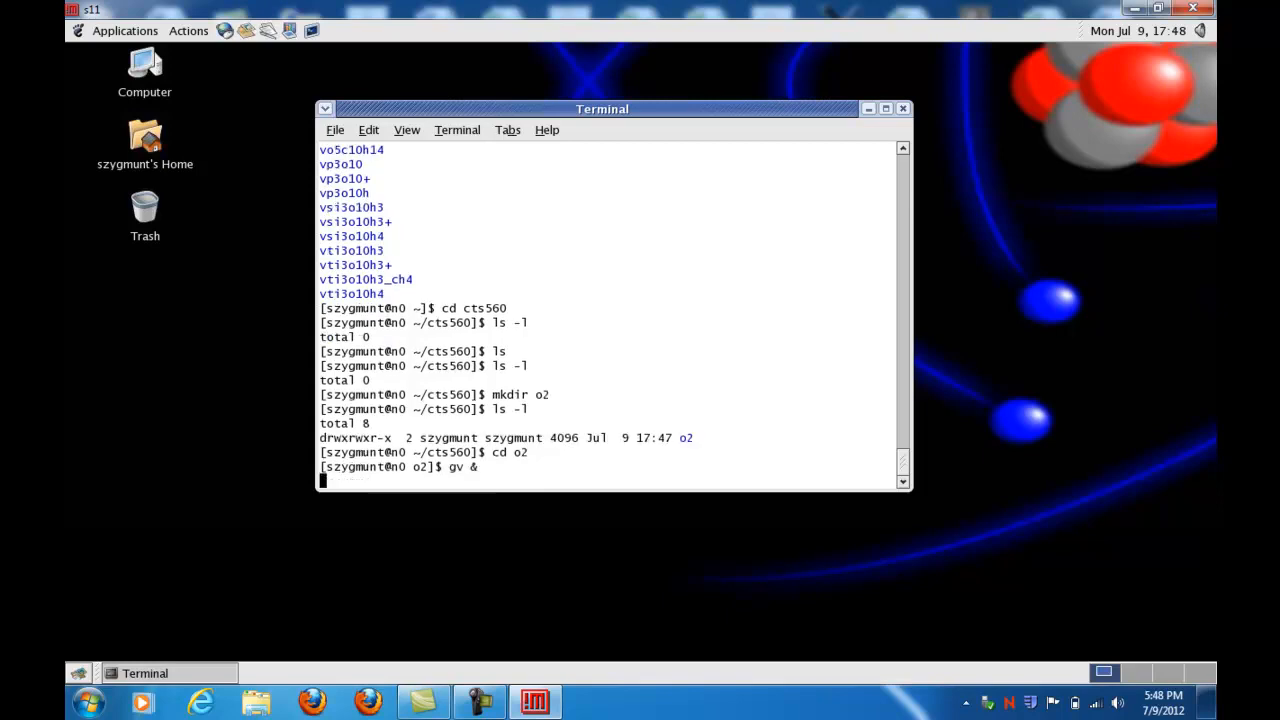
# Step: Dismiss the startup prompt and reposition the empty G1:M1:V1 molecule window
pyautogui.press('Return')
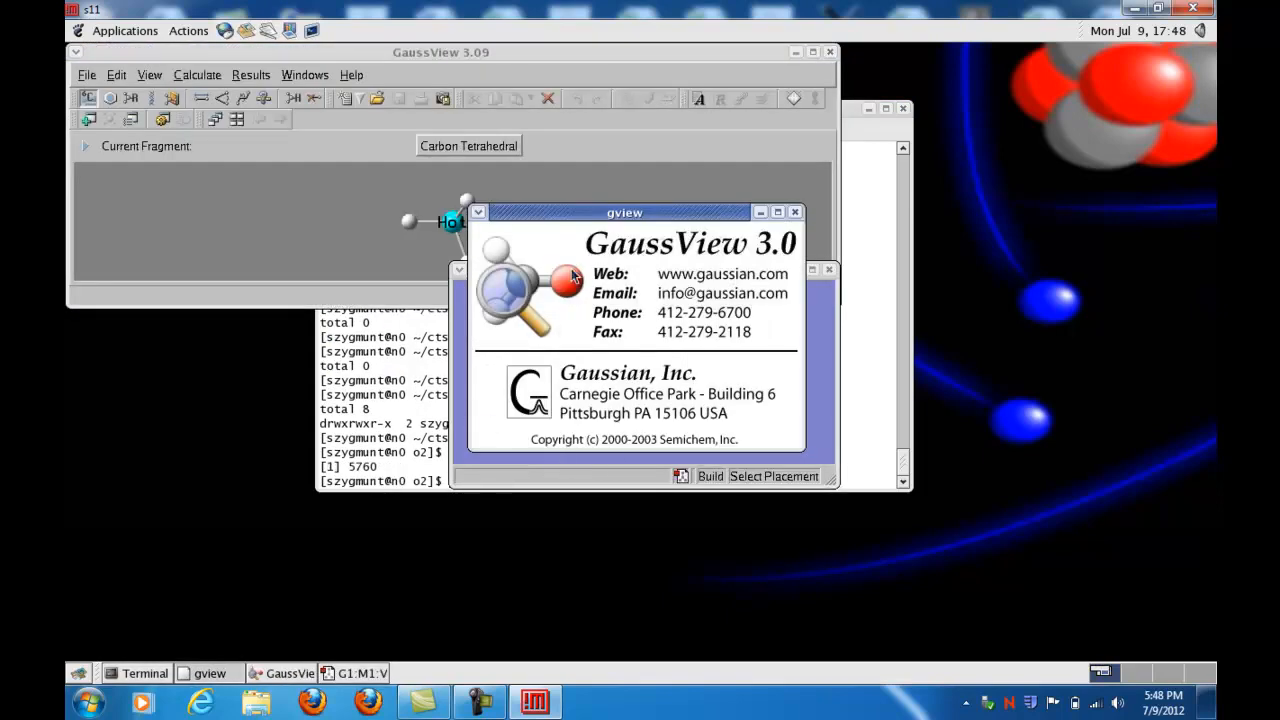
pyautogui.moveTo(622, 270)
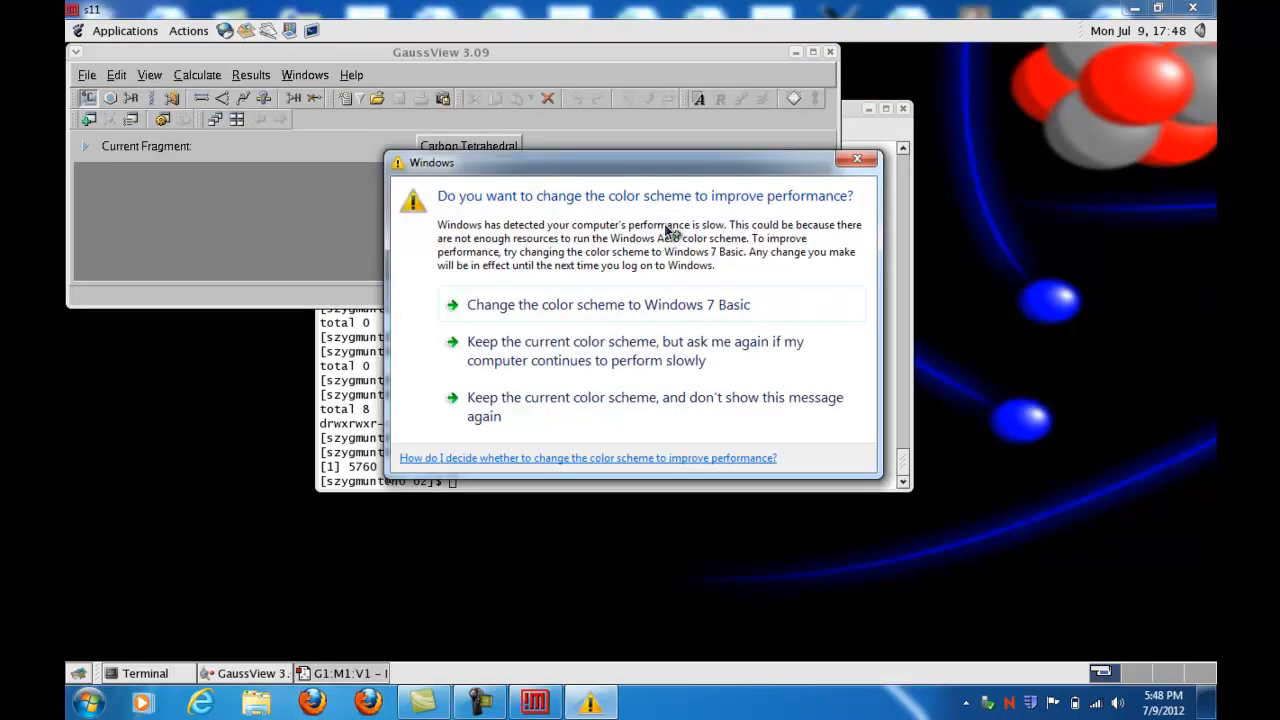
pyautogui.moveTo(605, 400)
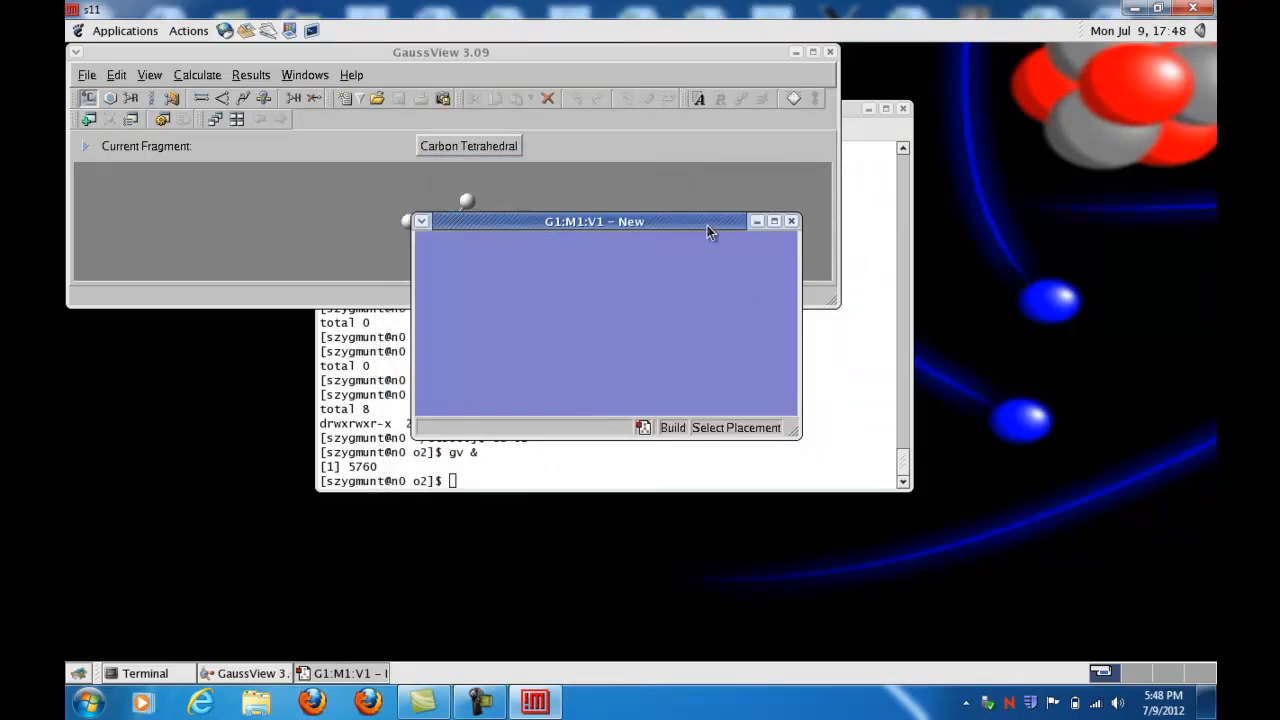
pyautogui.moveTo(594, 221); pyautogui.dragTo(634, 202)
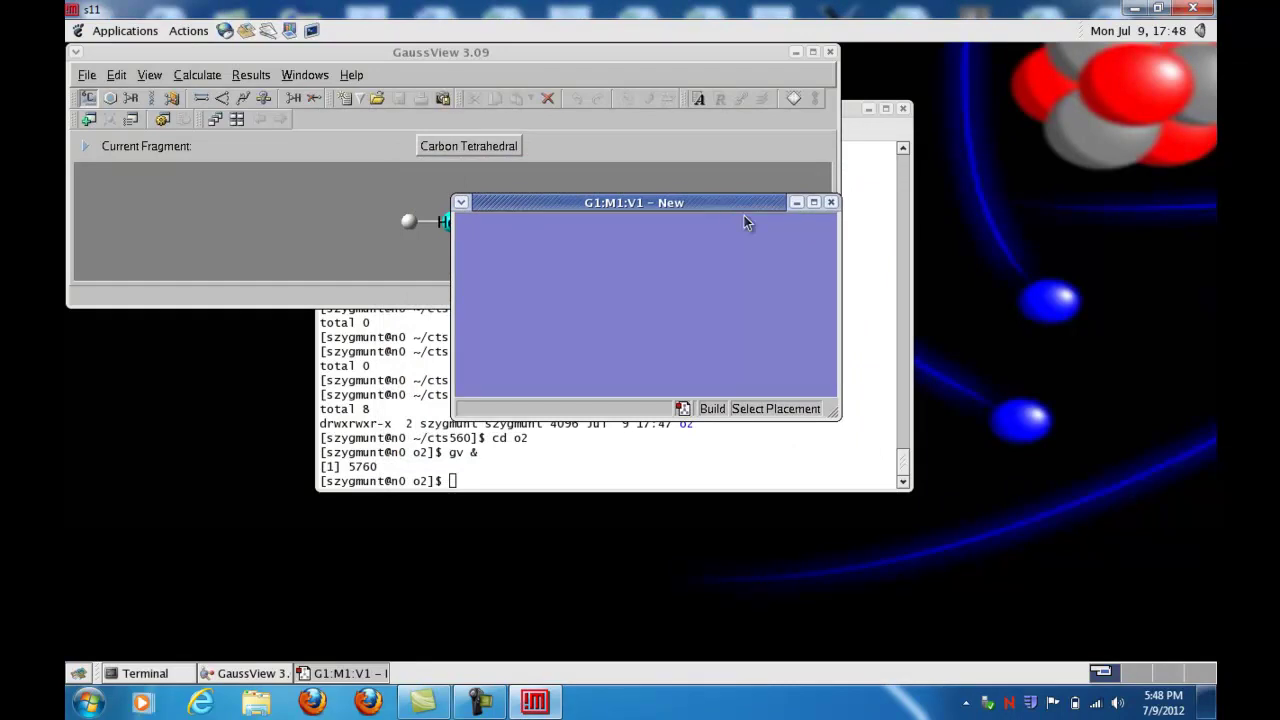
pyautogui.moveTo(835, 417)
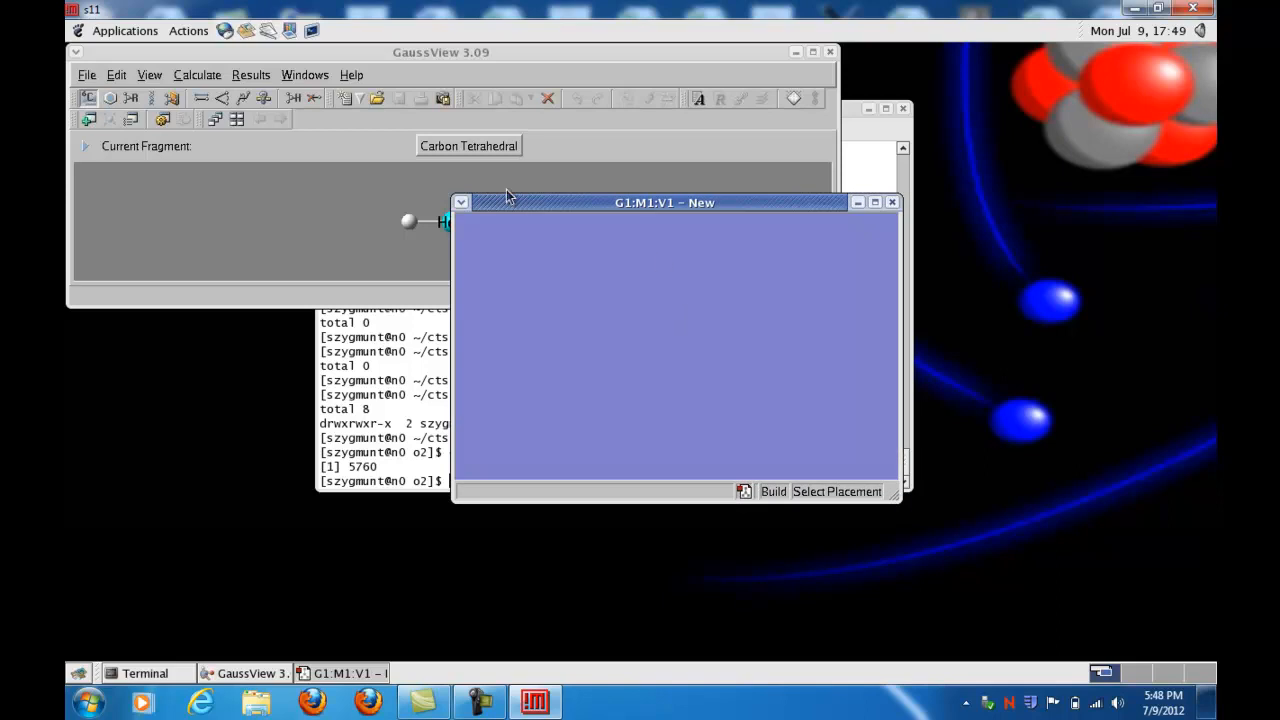
pyautogui.moveTo(82, 98)
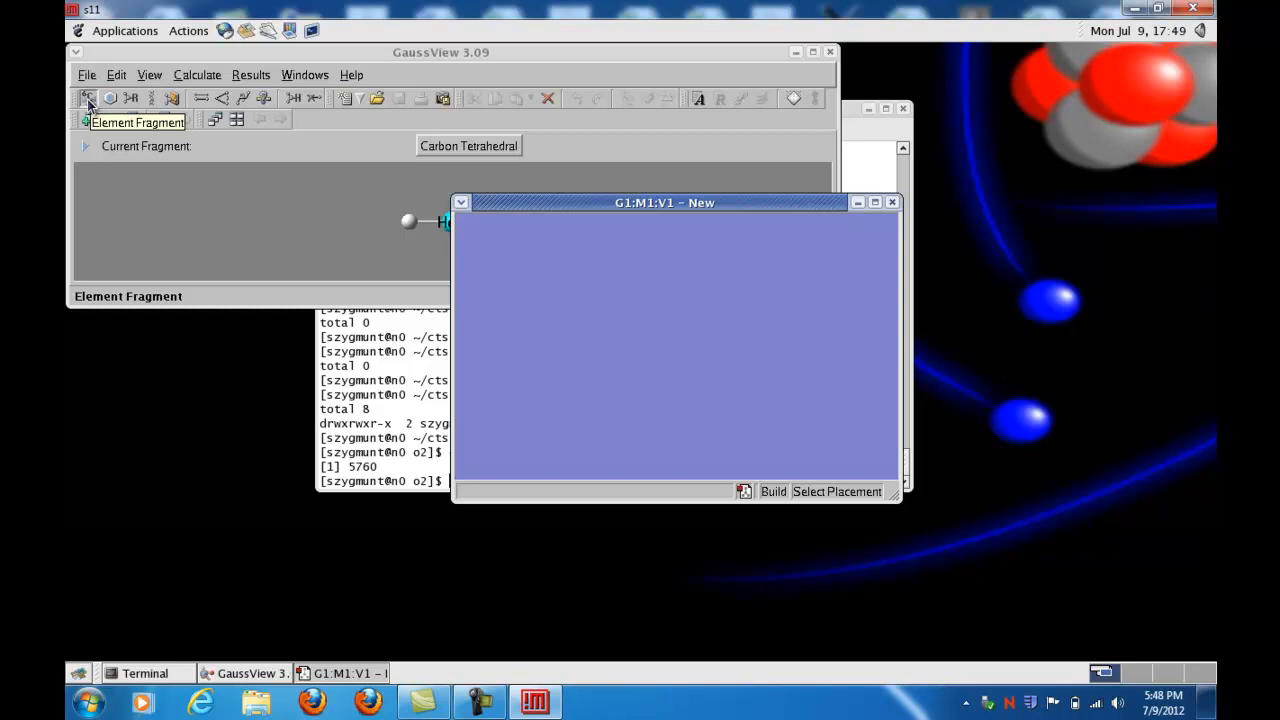
# Step: Choose oxygen as the building element from the Element Fragments periodic table
pyautogui.click(77, 99)
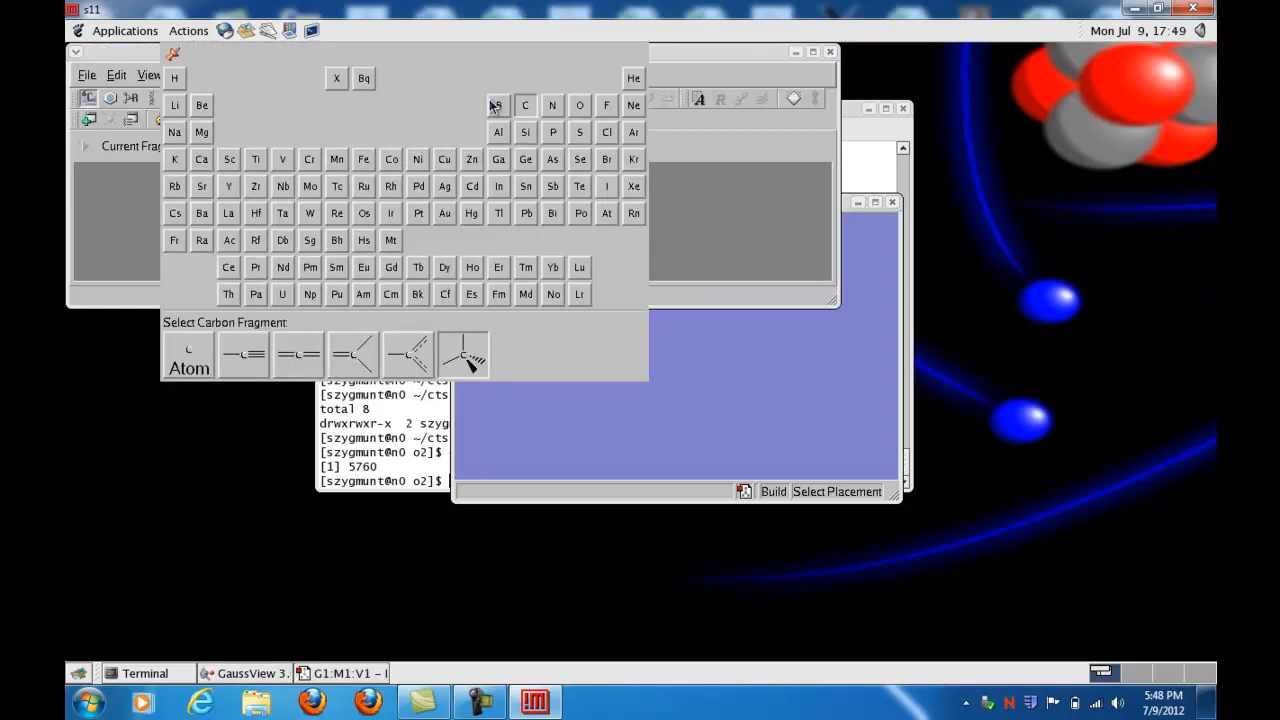
pyautogui.moveTo(579, 105)
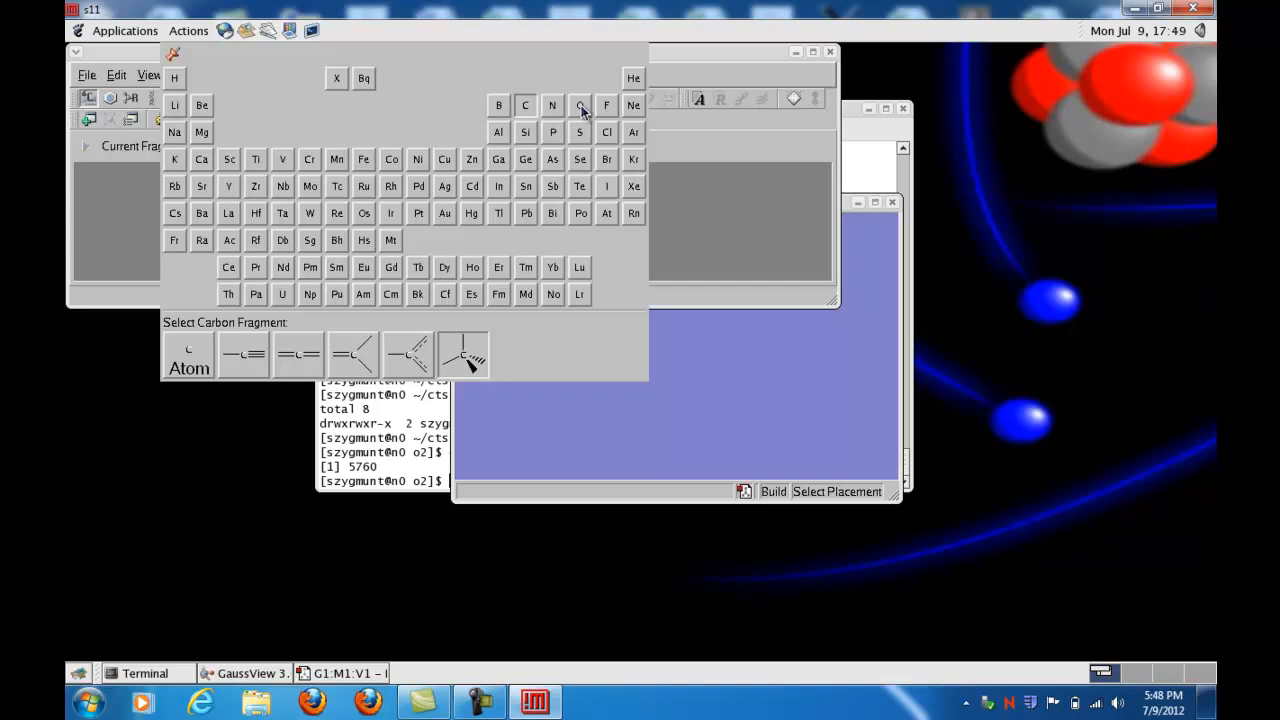
pyautogui.moveTo(579, 105)
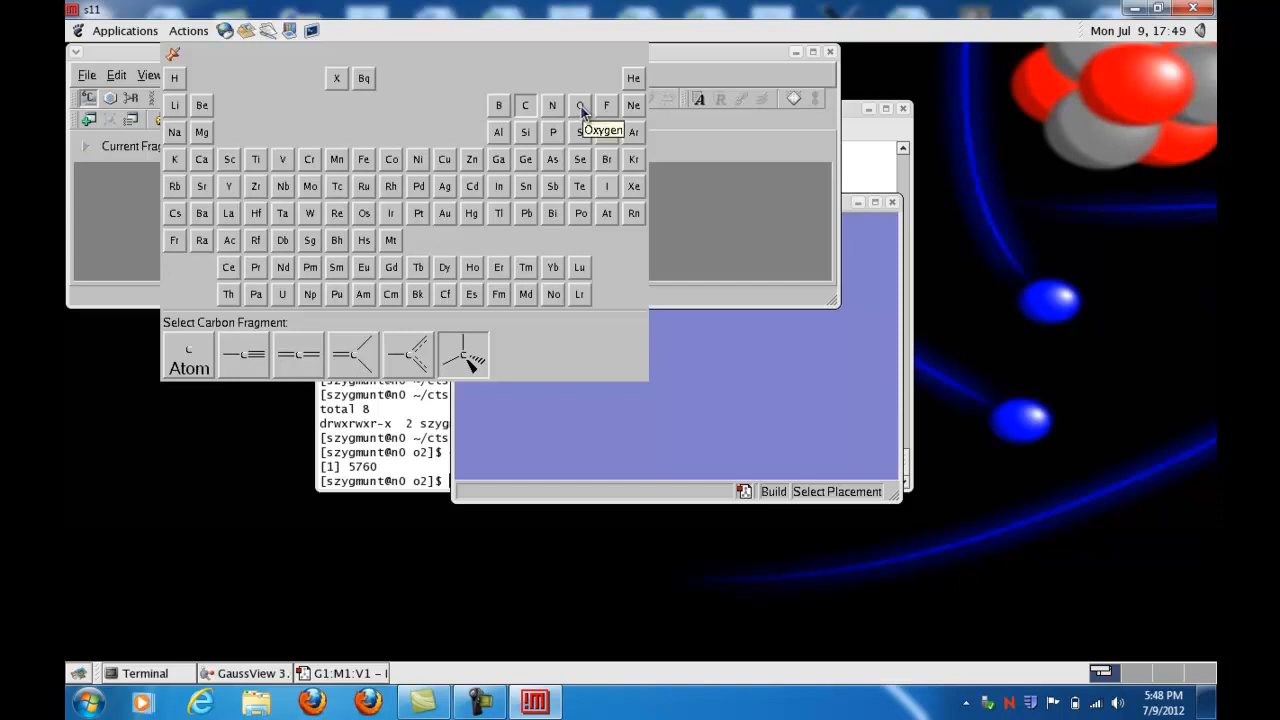
pyautogui.click(579, 105)
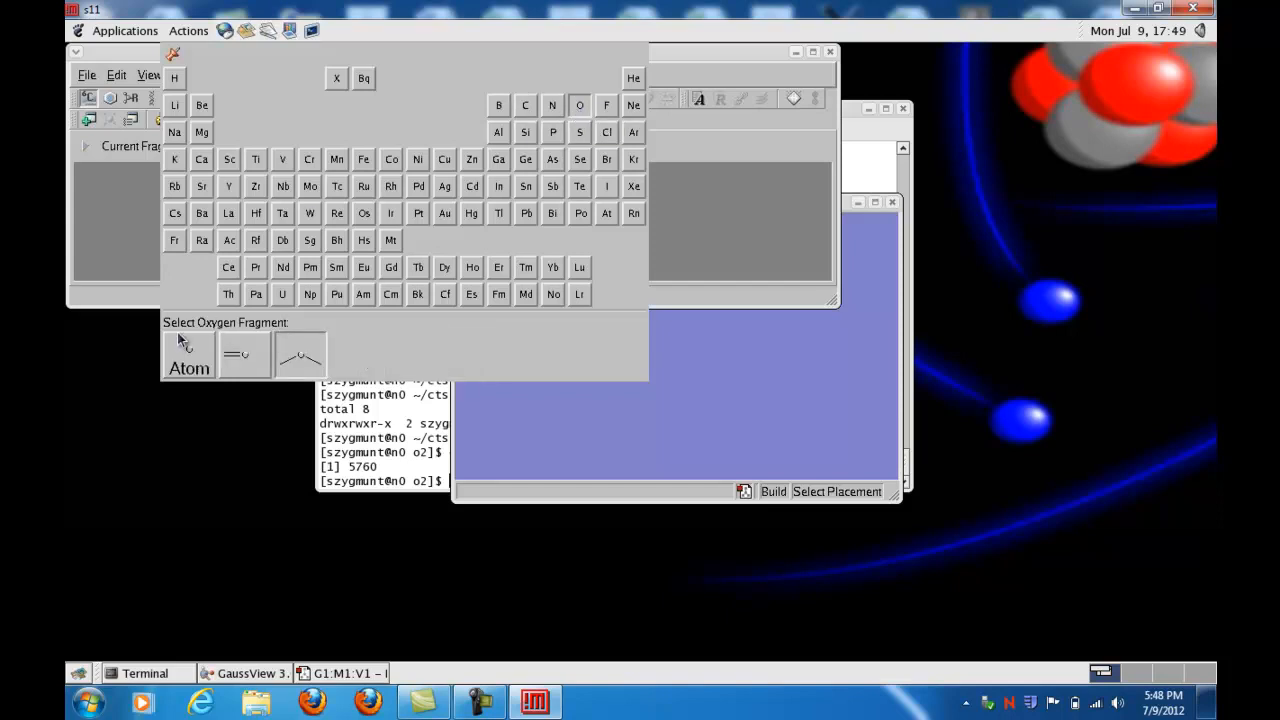
pyautogui.moveTo(191, 356)
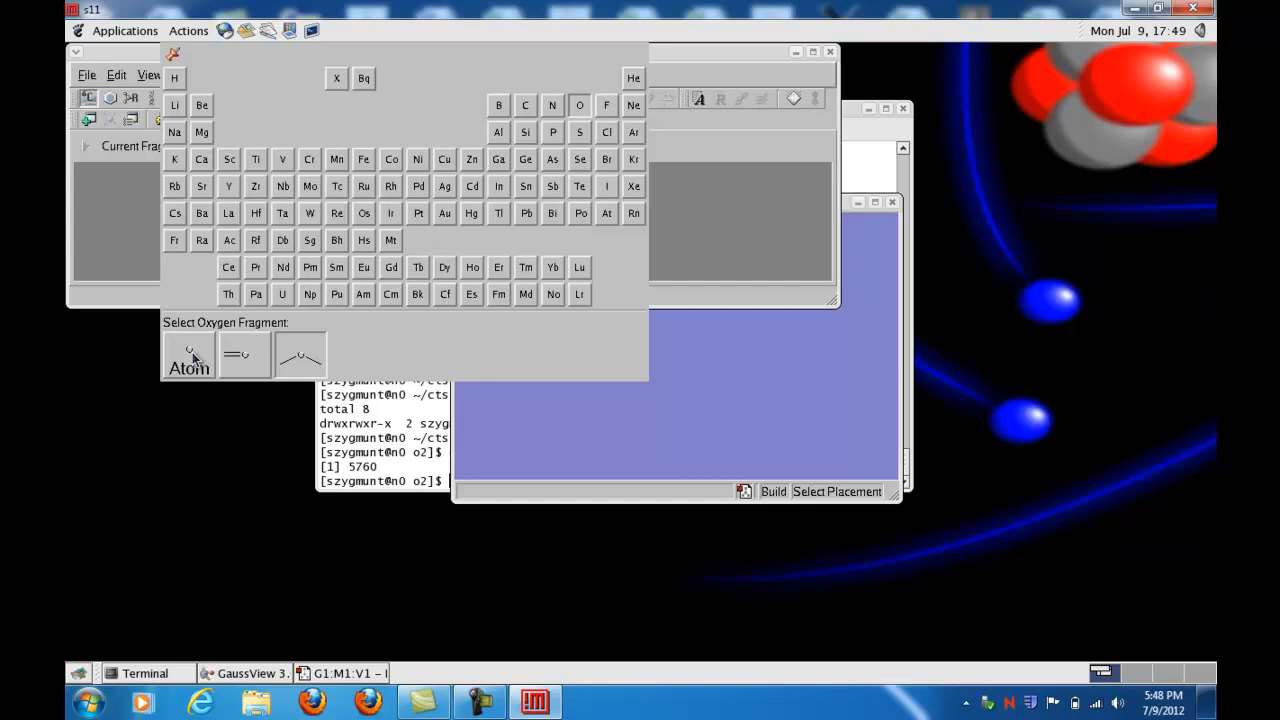
pyautogui.moveTo(183, 357)
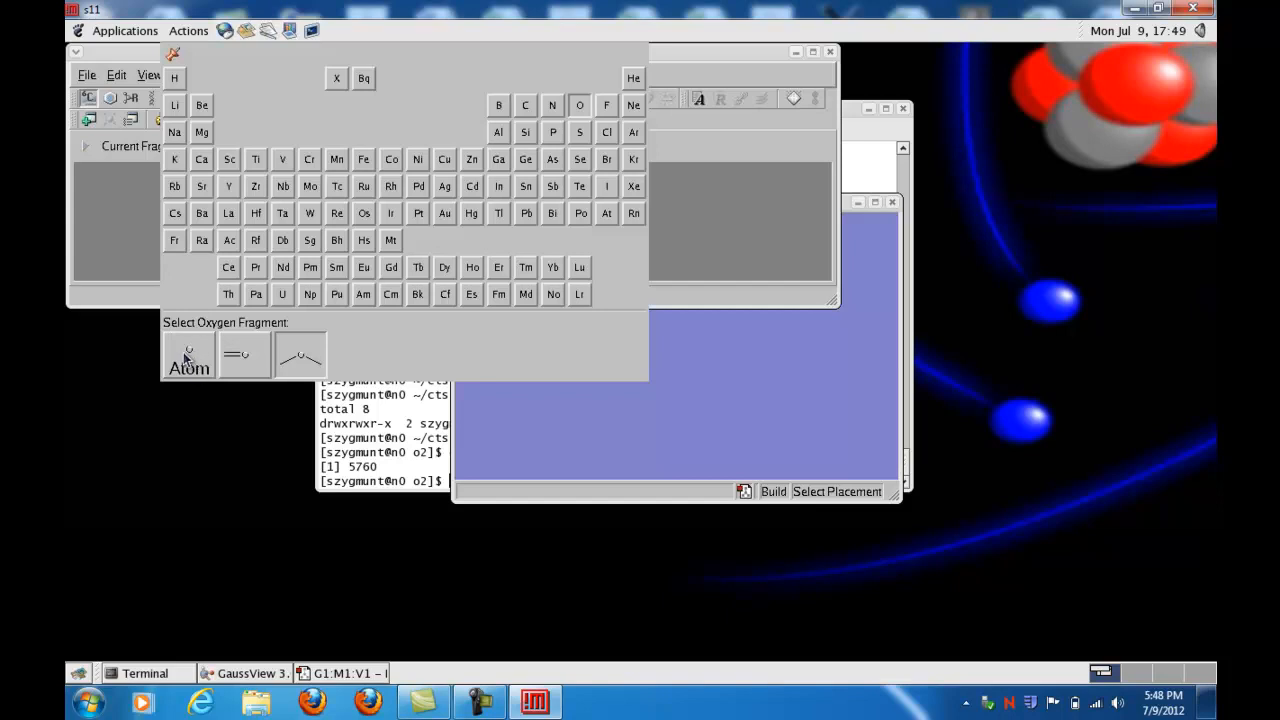
pyautogui.moveTo(240, 360)
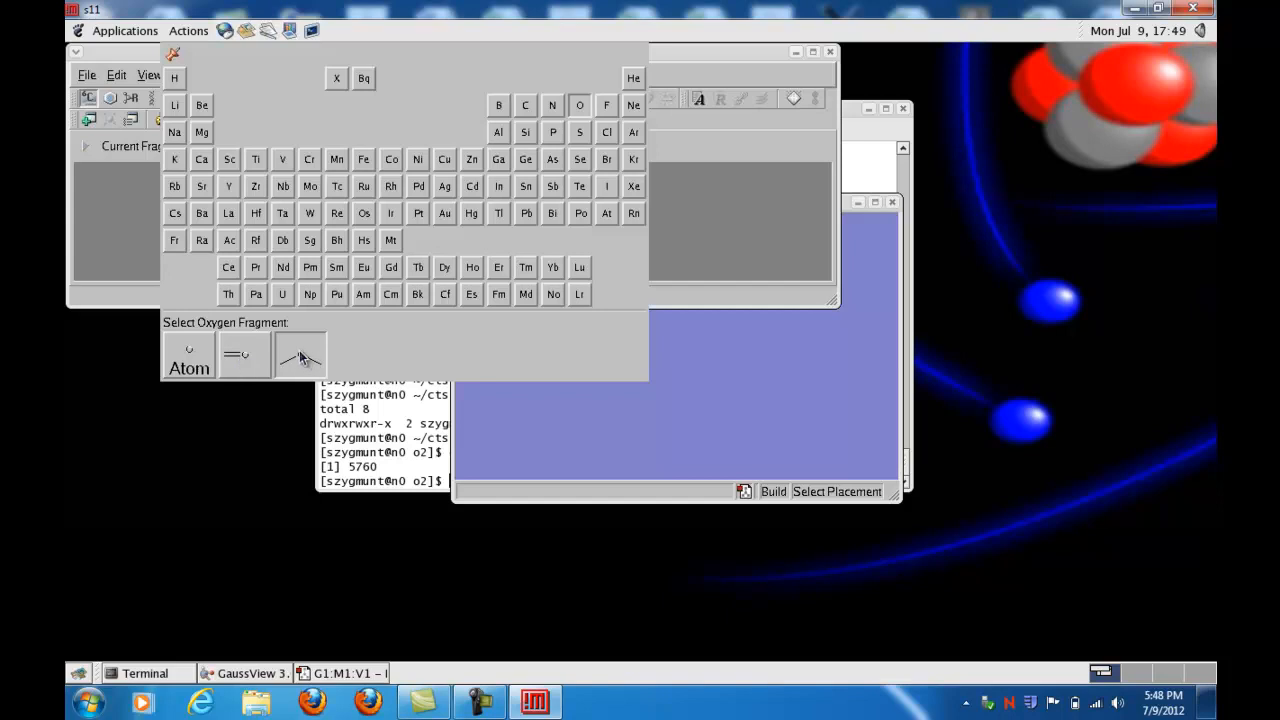
pyautogui.moveTo(614, 371)
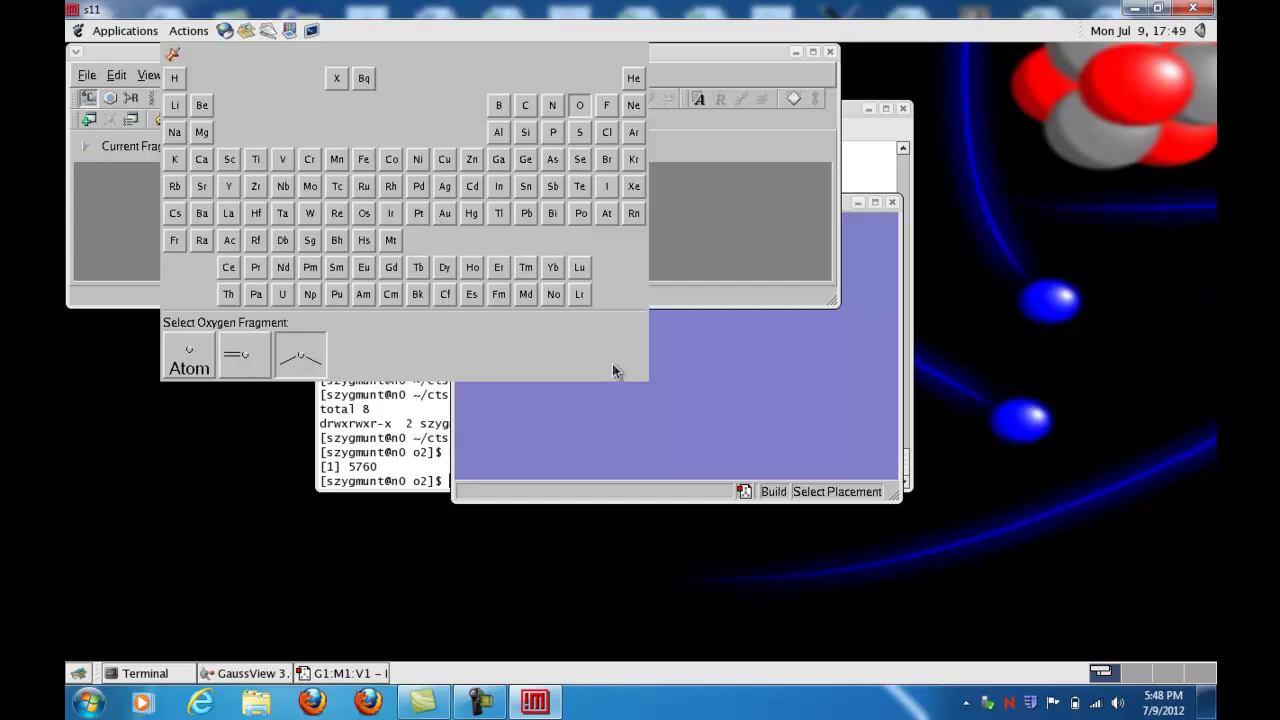
pyautogui.moveTo(695, 350)
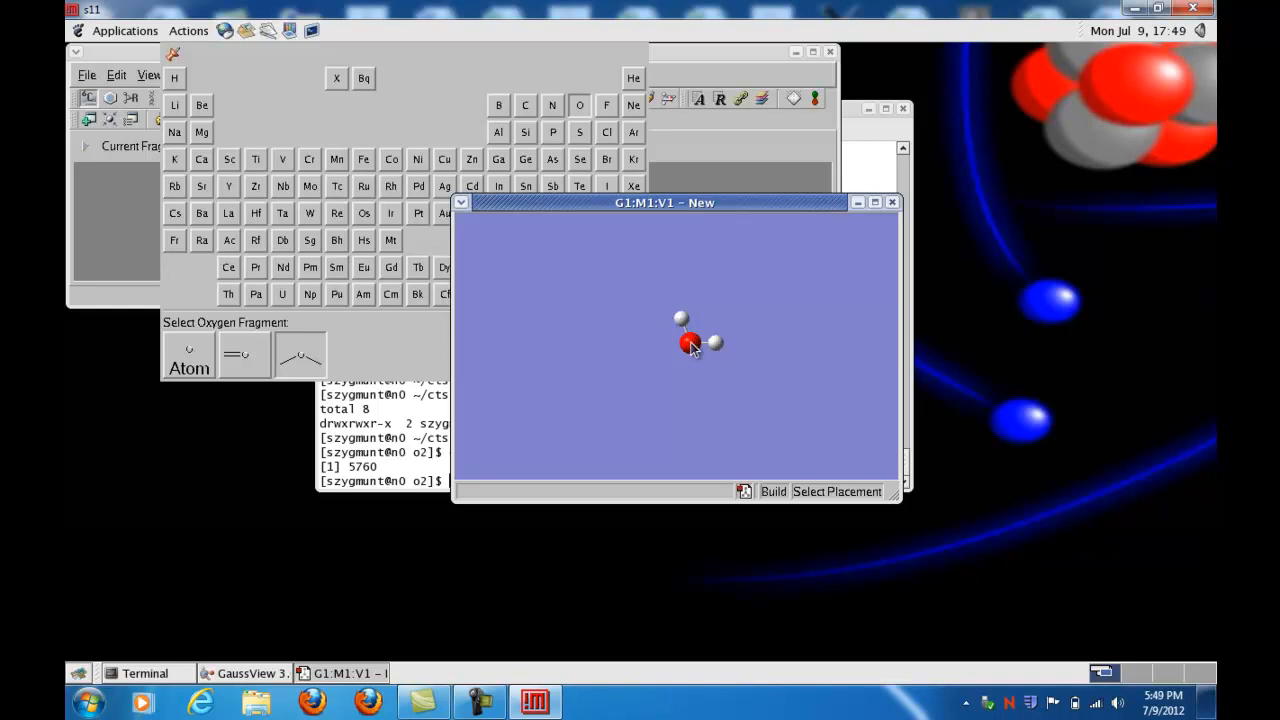
pyautogui.moveTo(696, 347)
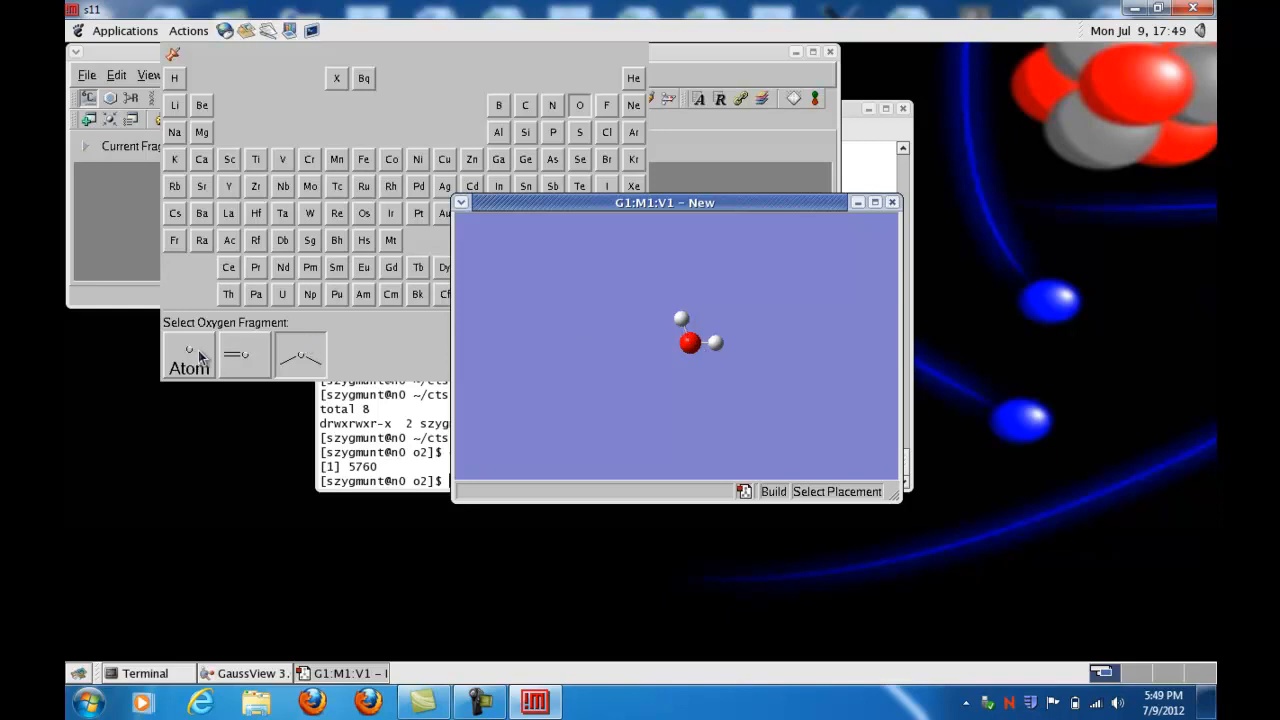
pyautogui.moveTo(195, 357)
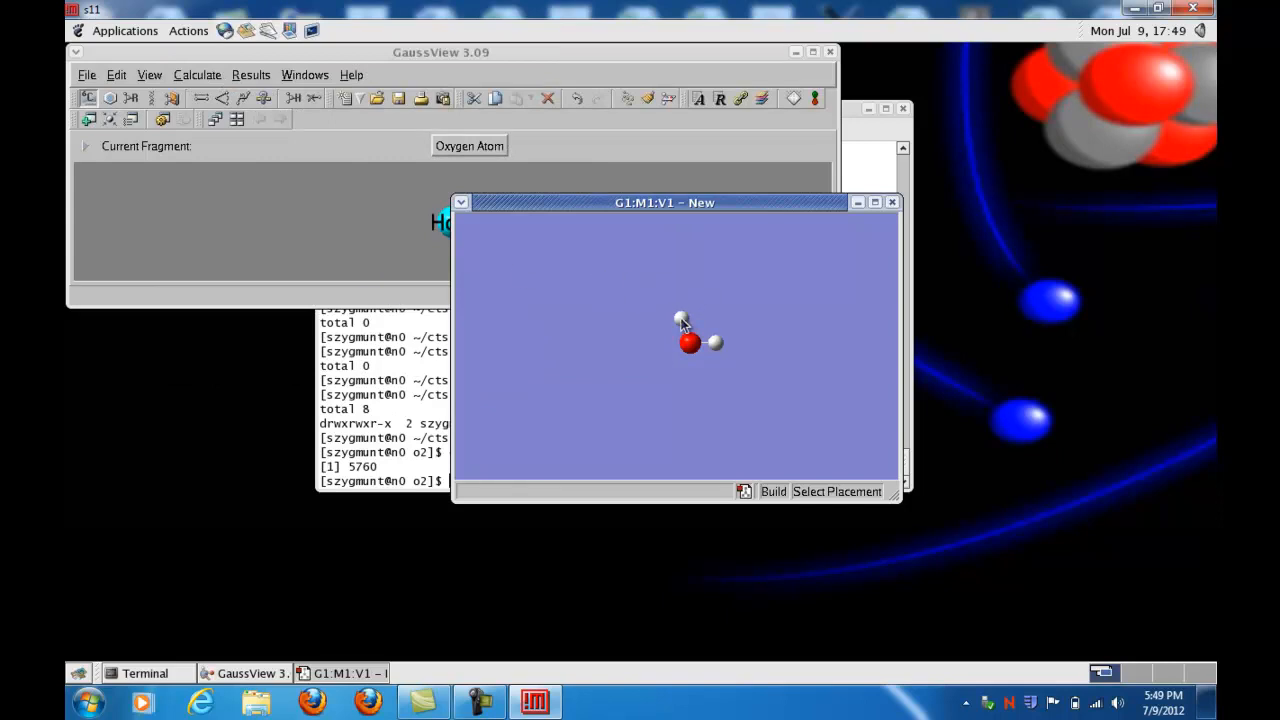
# Step: Replace one hydrogen on the water molecule with an oxygen atom
pyautogui.click(680, 320)
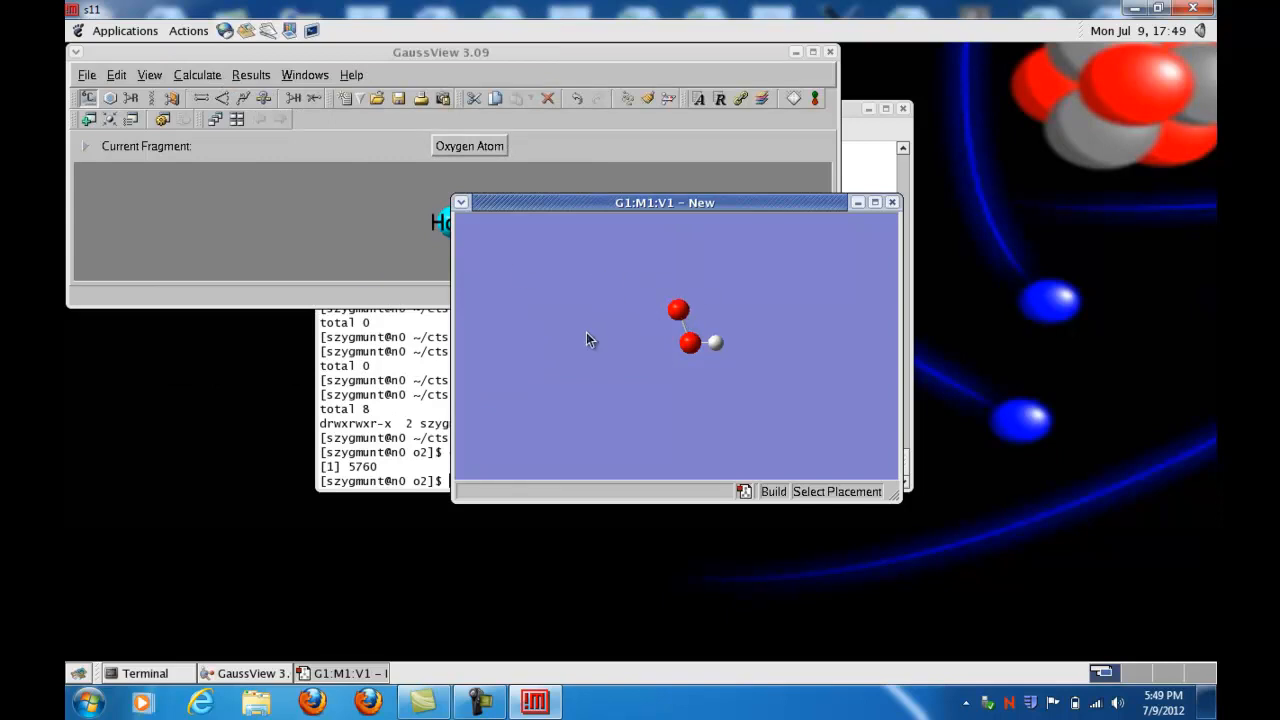
pyautogui.moveTo(685, 325)
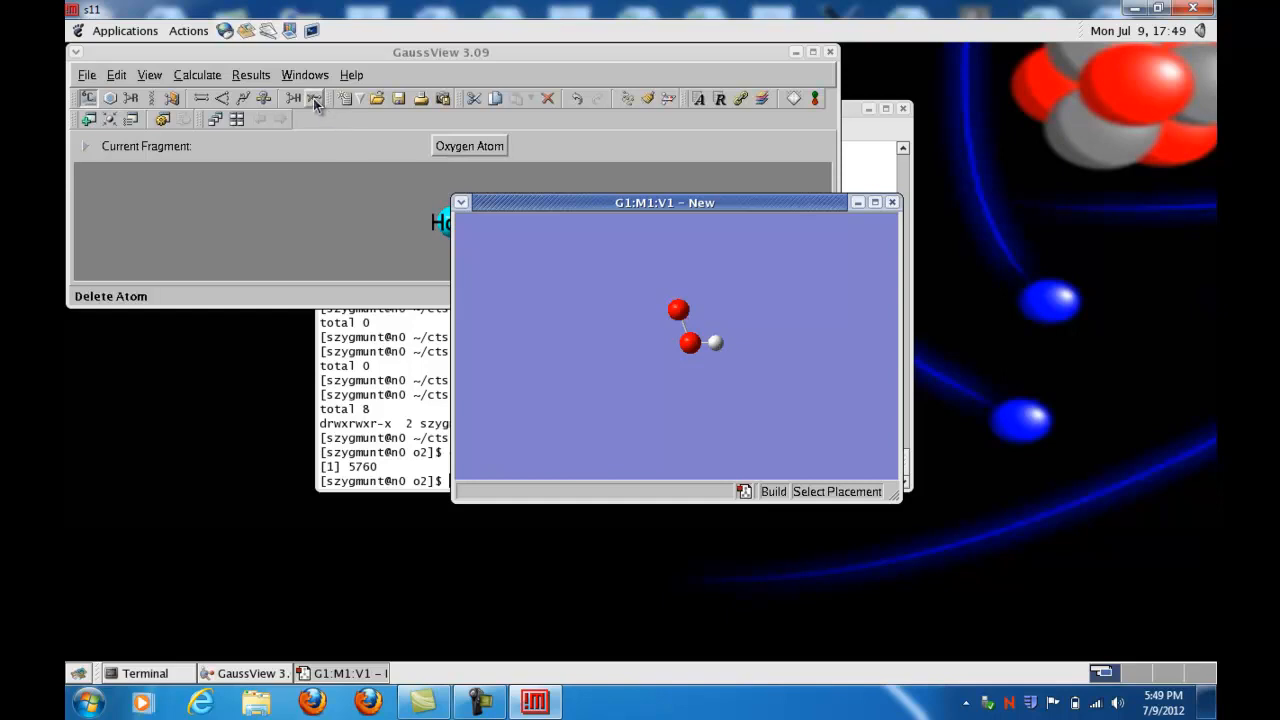
pyautogui.moveTo(318, 100)
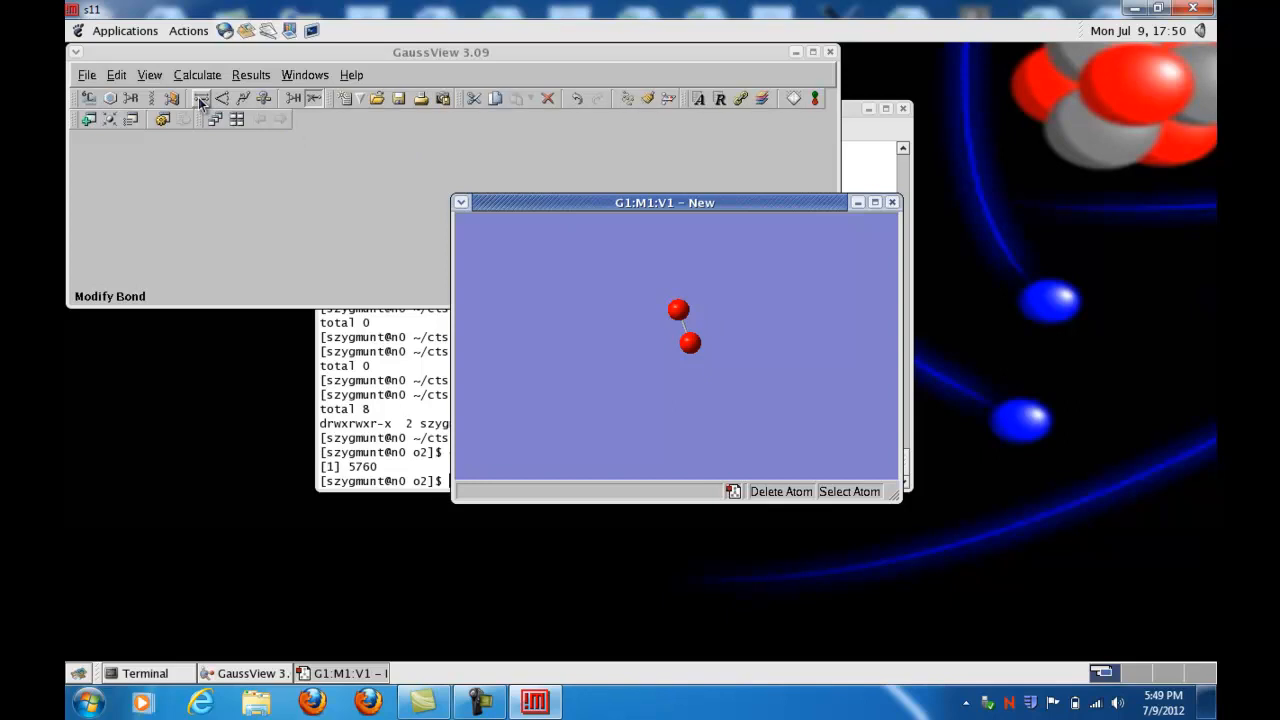
pyautogui.moveTo(200, 100)
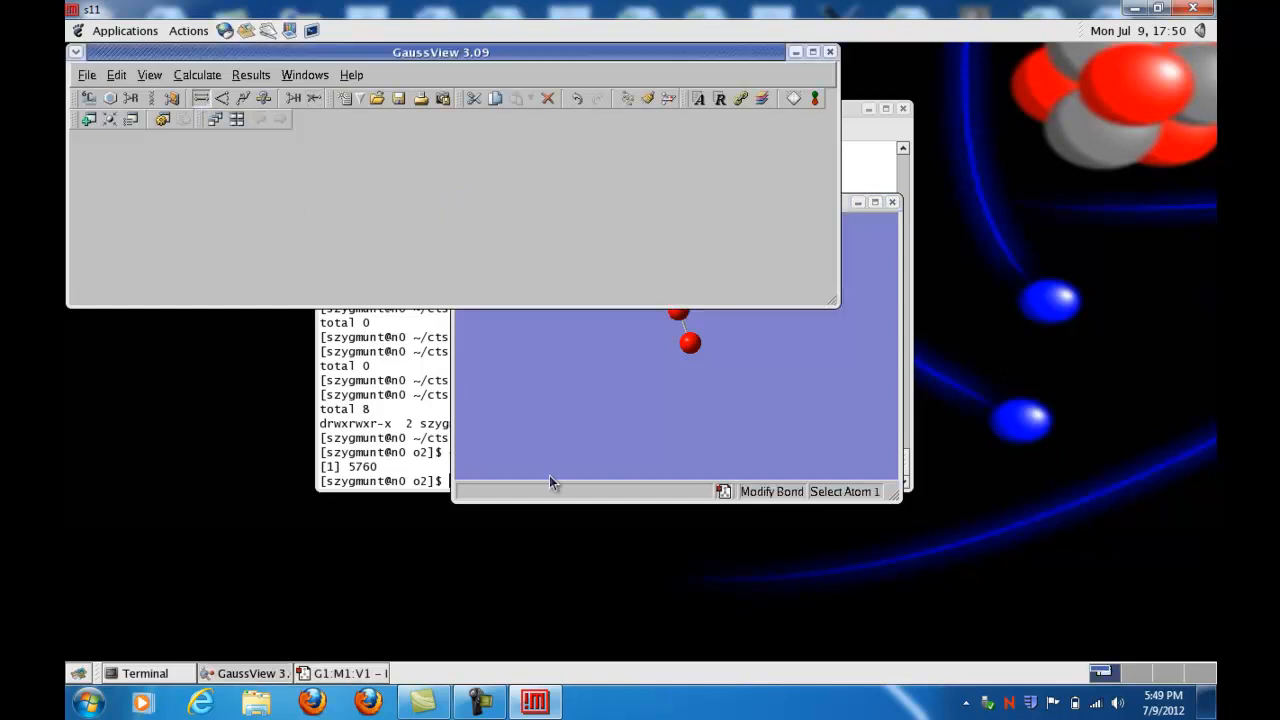
# Step: Select both oxygens and slide the O–O bond length down to 1.25, then accept
pyautogui.click(674, 202)
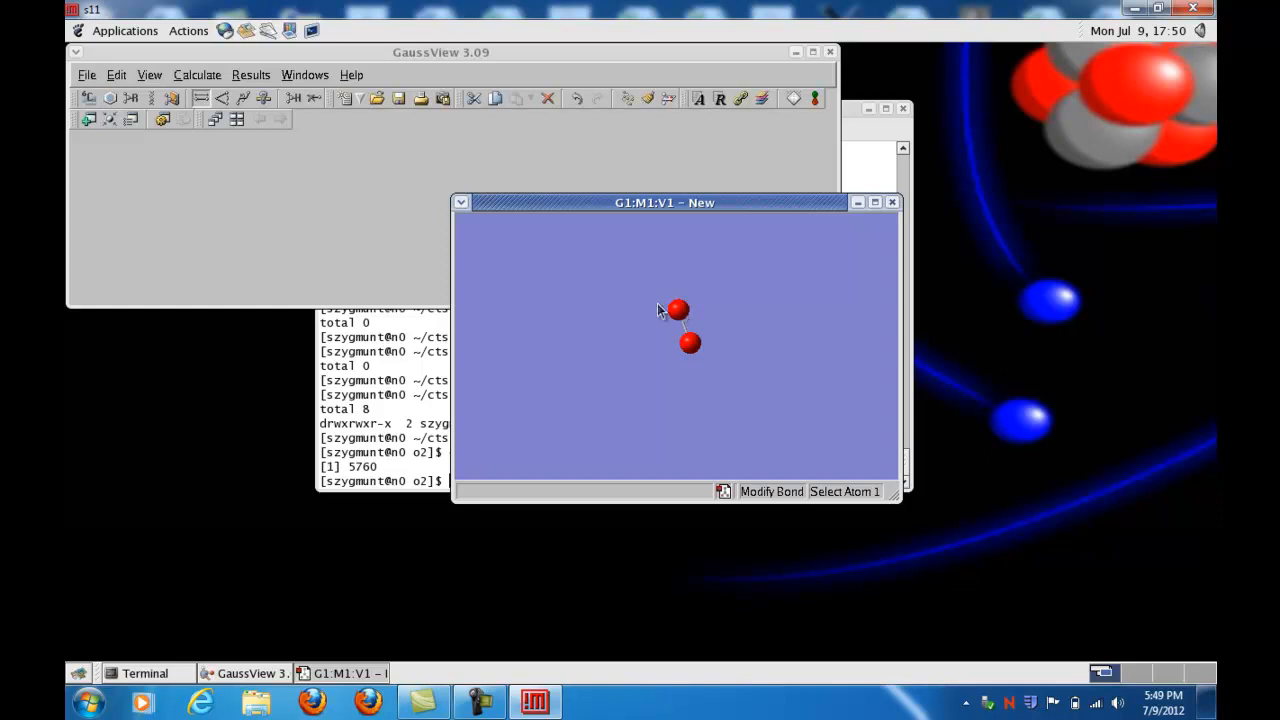
pyautogui.moveTo(200, 100)
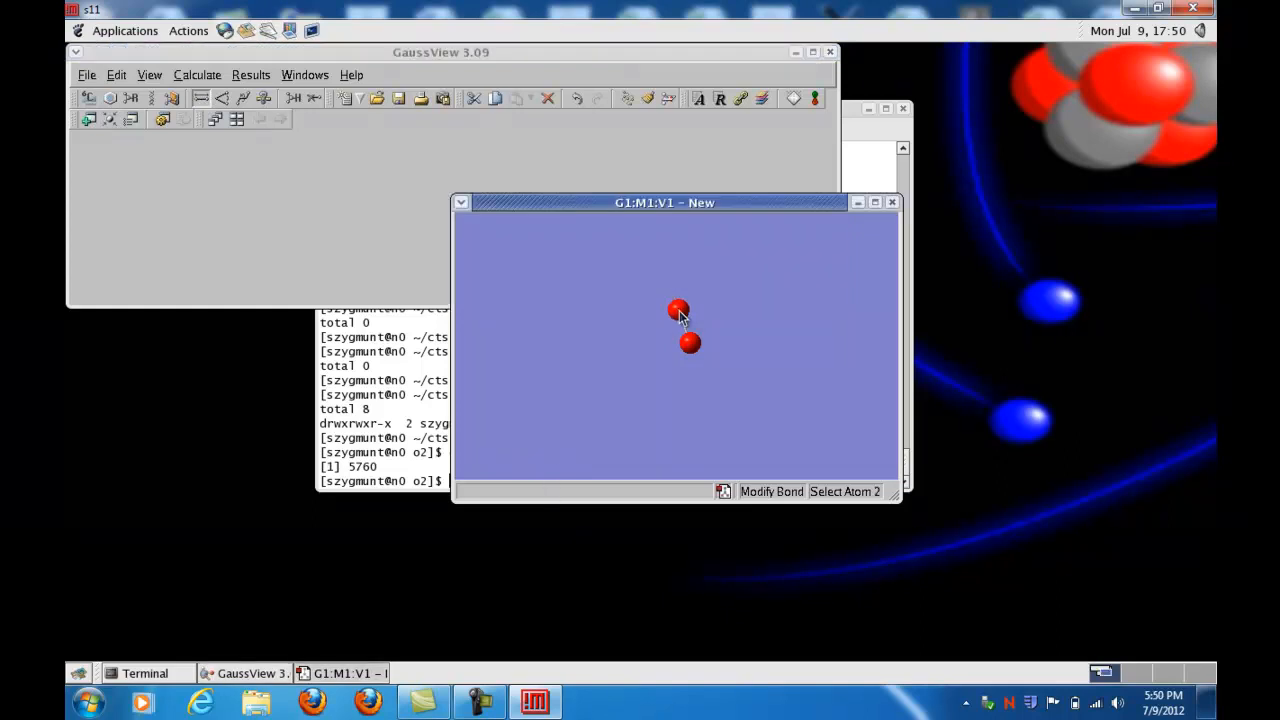
pyautogui.click(687, 343)
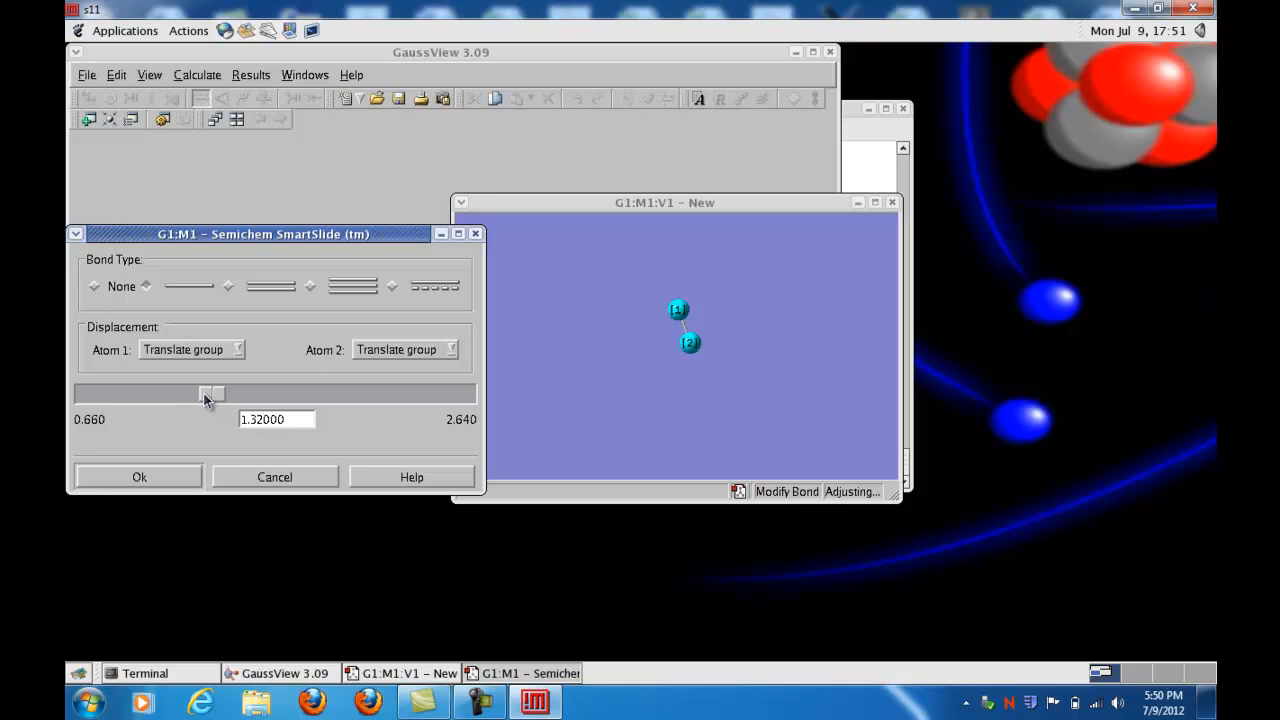
pyautogui.moveTo(212, 392); pyautogui.dragTo(200, 392)
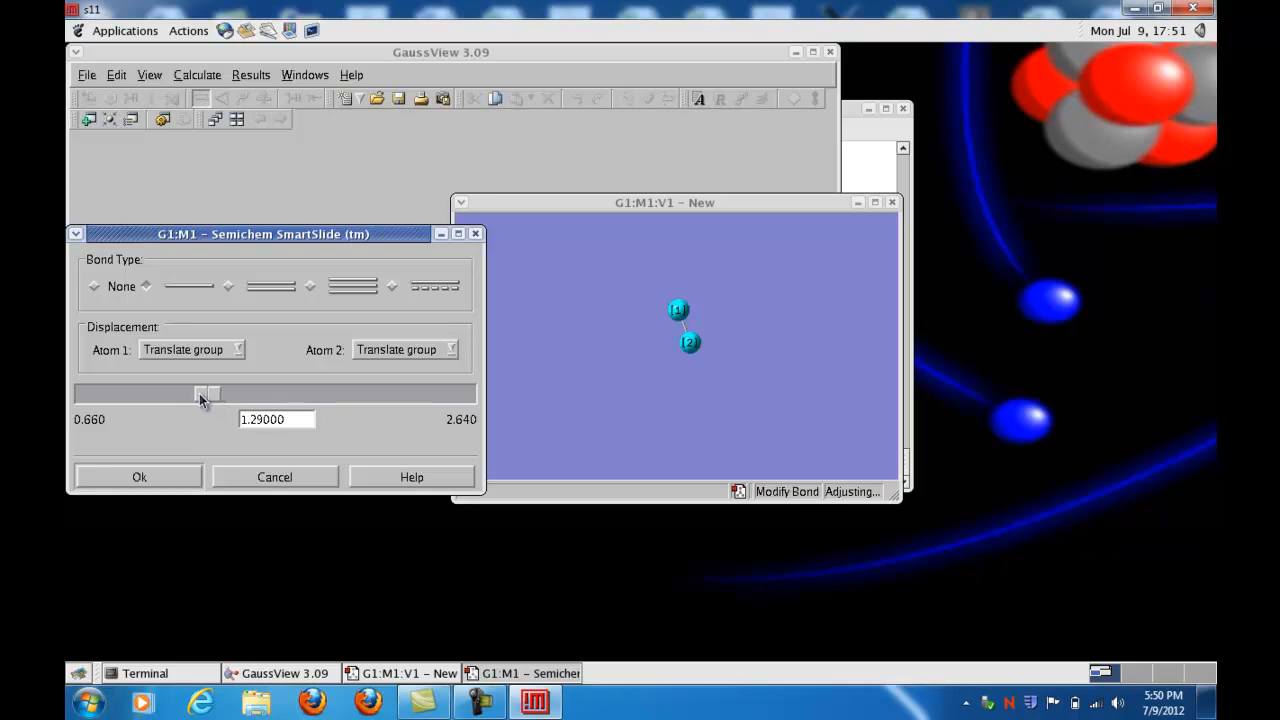
pyautogui.moveTo(210, 393); pyautogui.dragTo(195, 393)
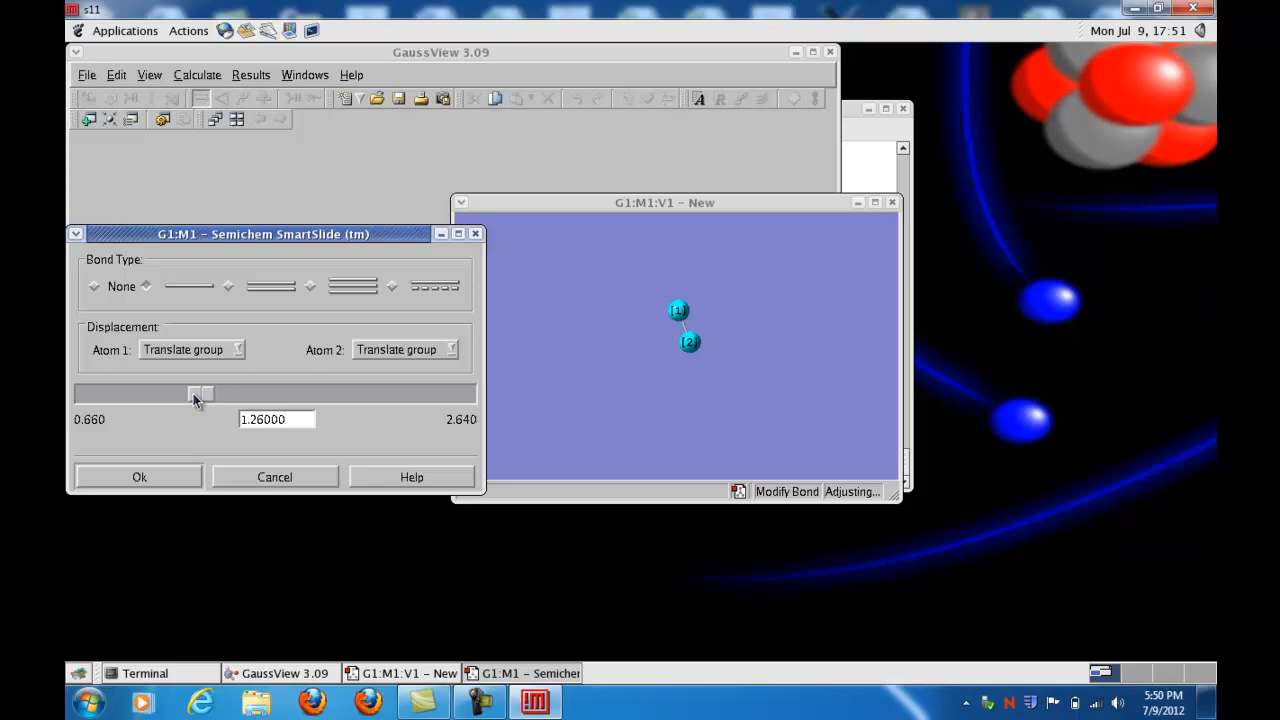
pyautogui.moveTo(198, 393); pyautogui.dragTo(205, 393)
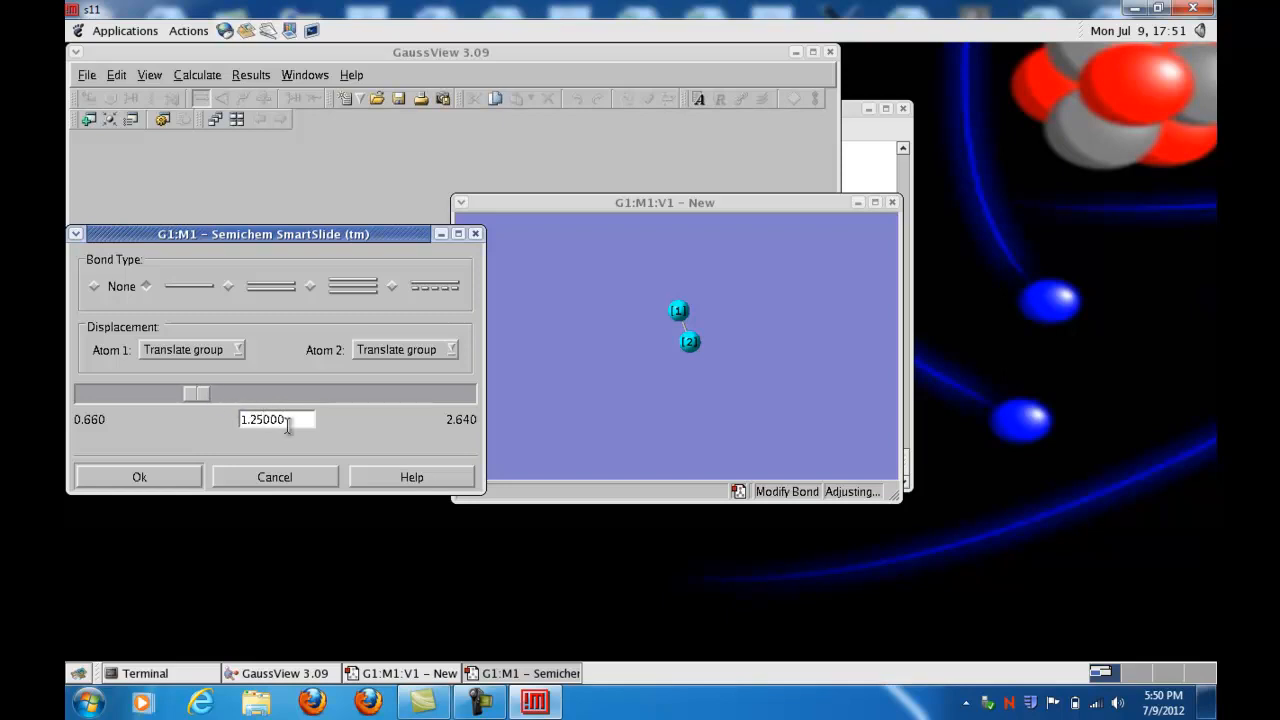
pyautogui.click(139, 476)
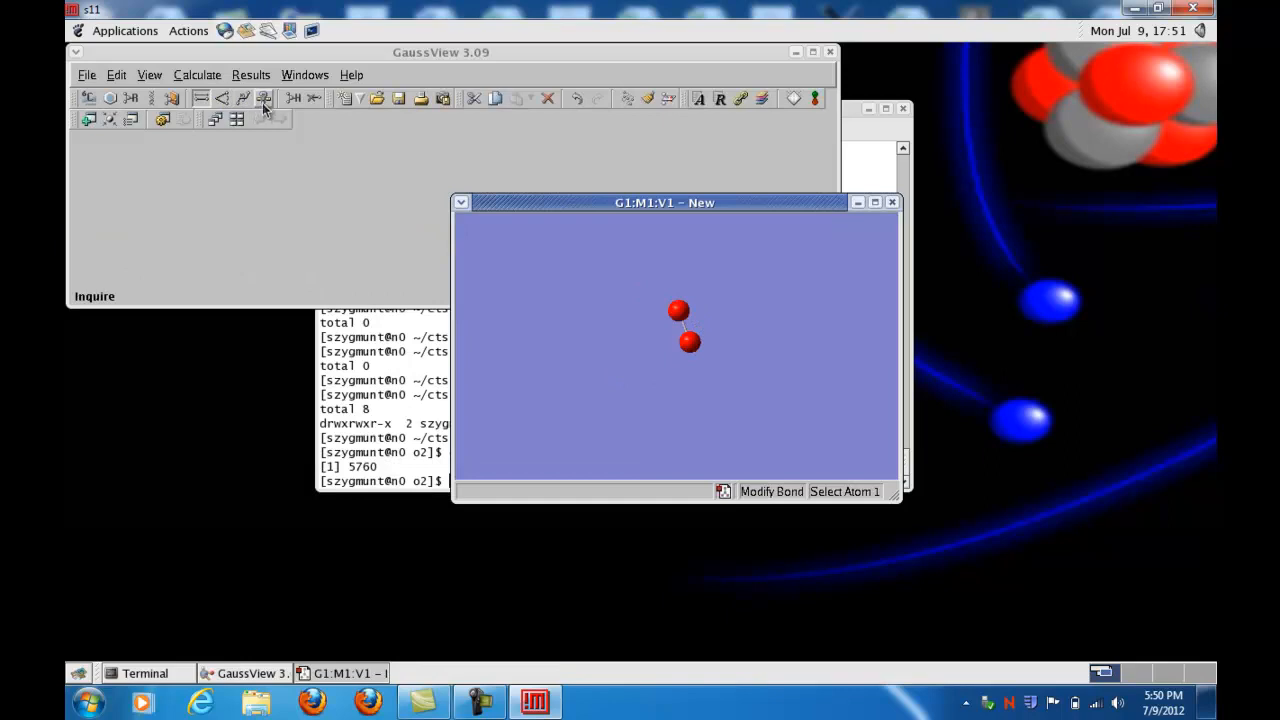
pyautogui.moveTo(264, 100)
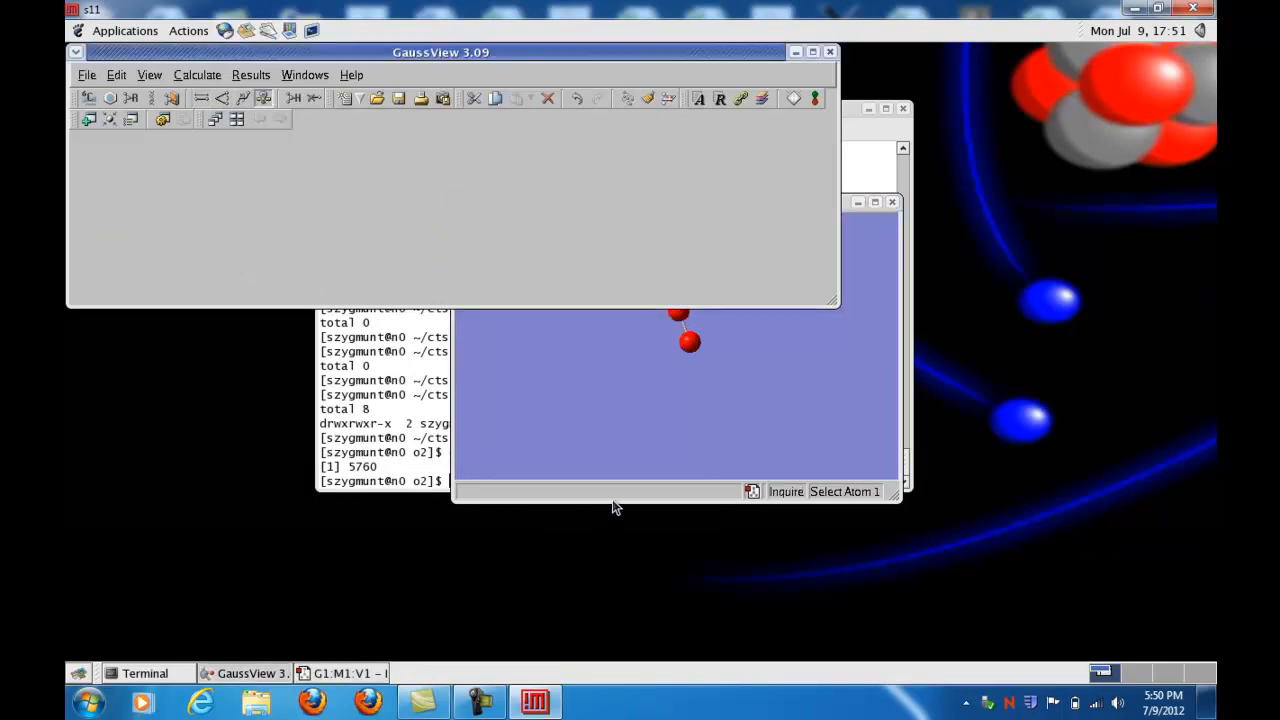
# Step: Measure the O1–O2 bond, reading 1.25000 Å, then move the view window aside
pyautogui.click(678, 311)
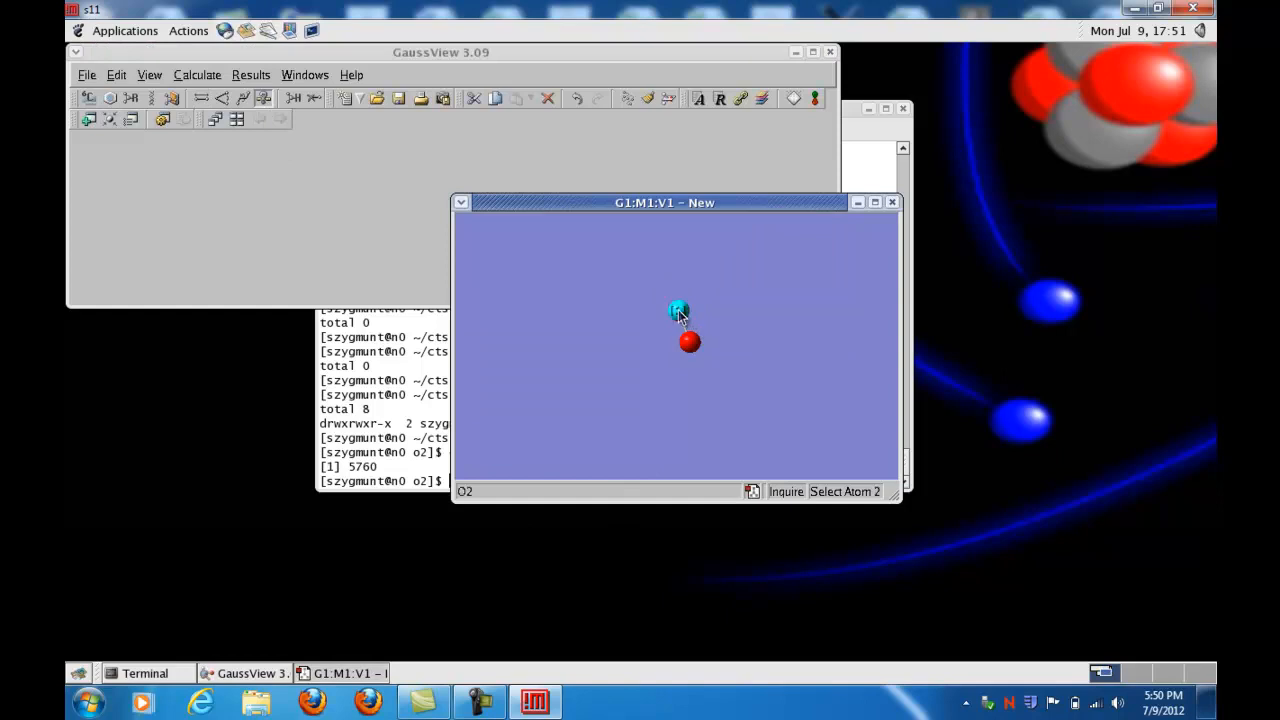
pyautogui.click(689, 341)
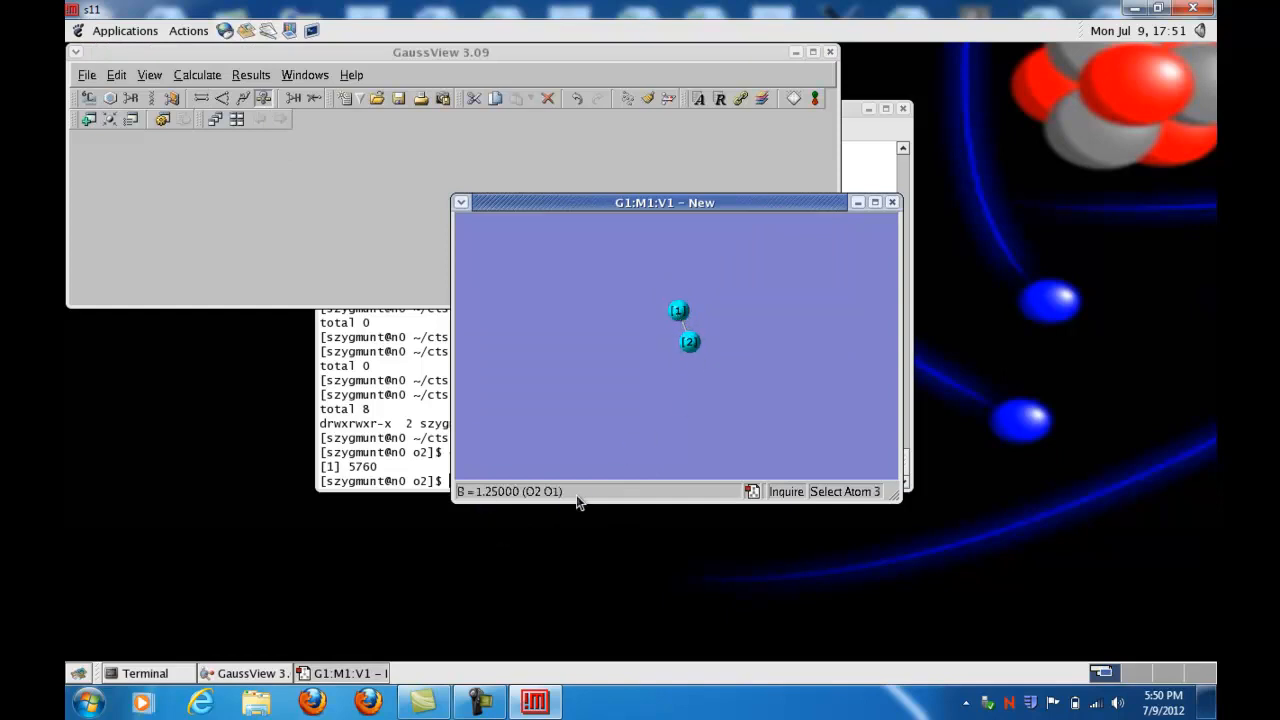
pyautogui.moveTo(476, 502)
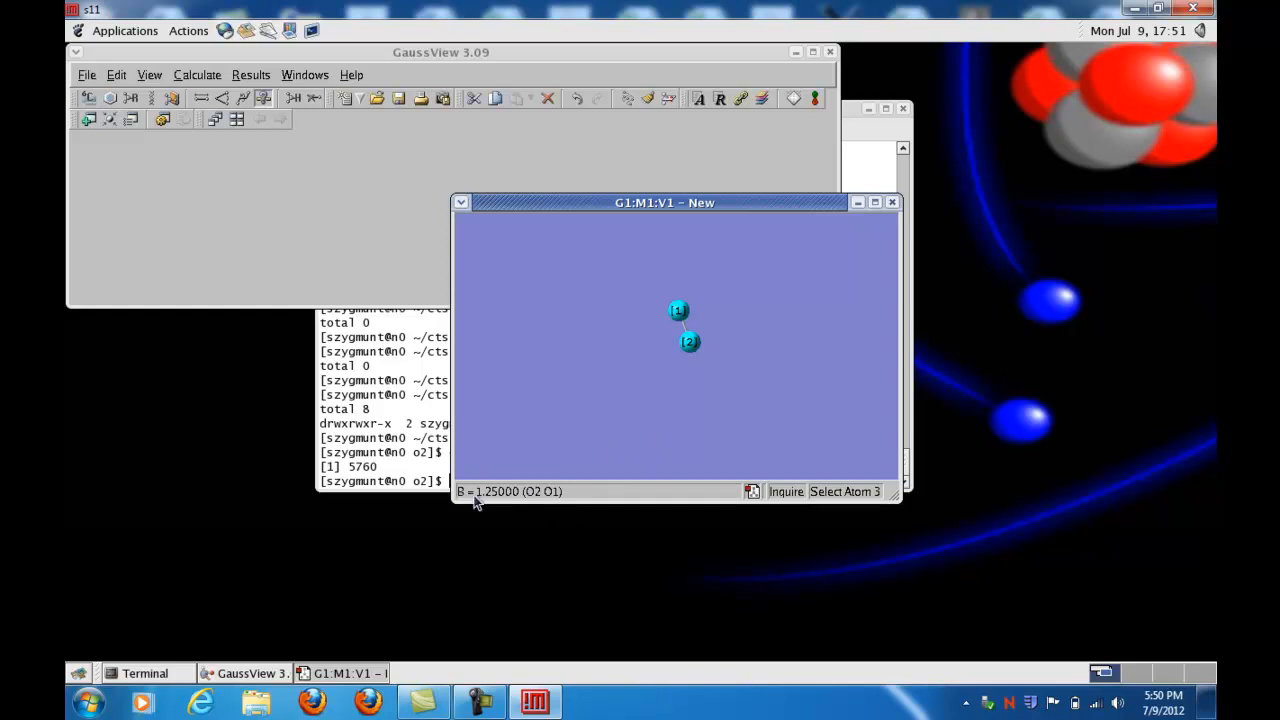
pyautogui.moveTo(538, 500)
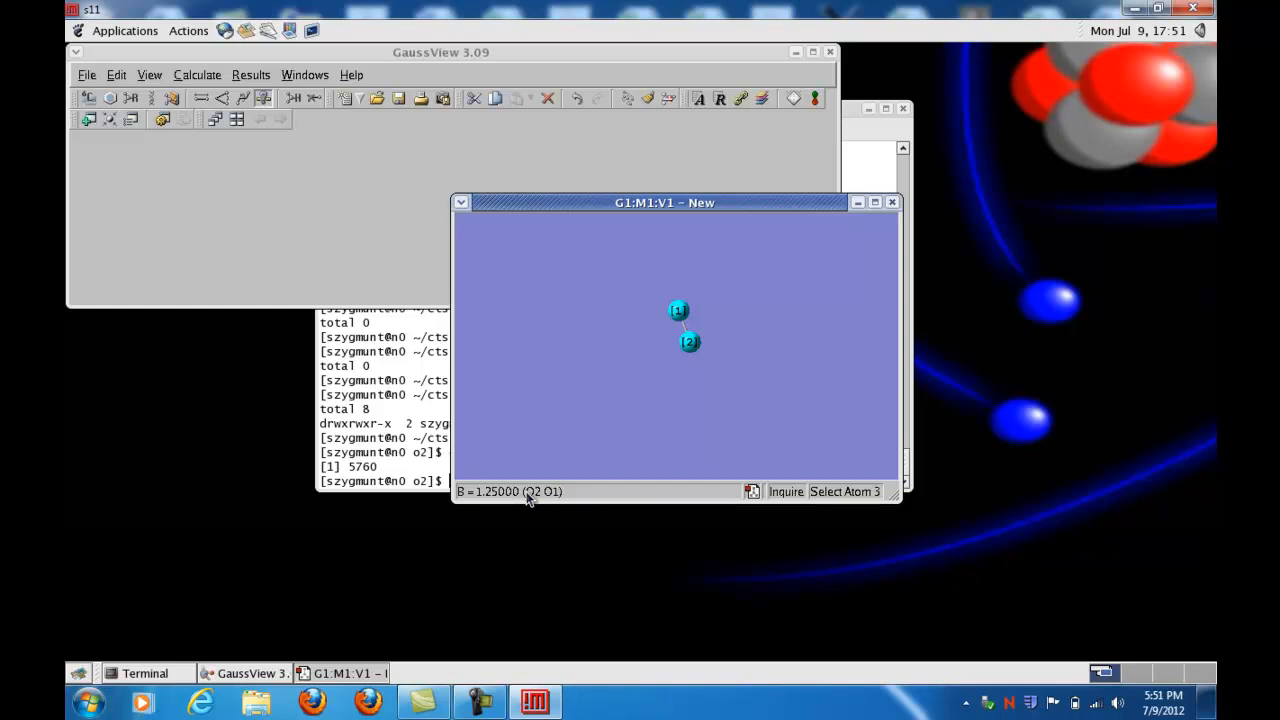
pyautogui.moveTo(625, 206)
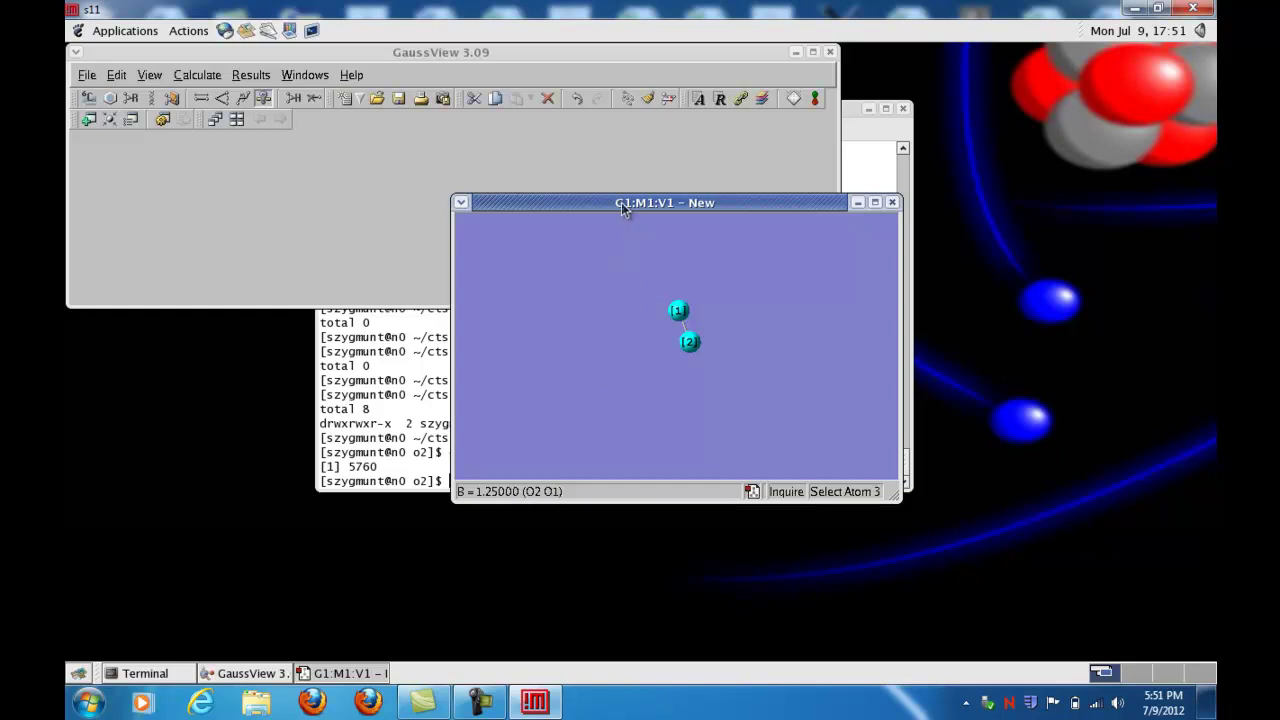
pyautogui.moveTo(622, 225)
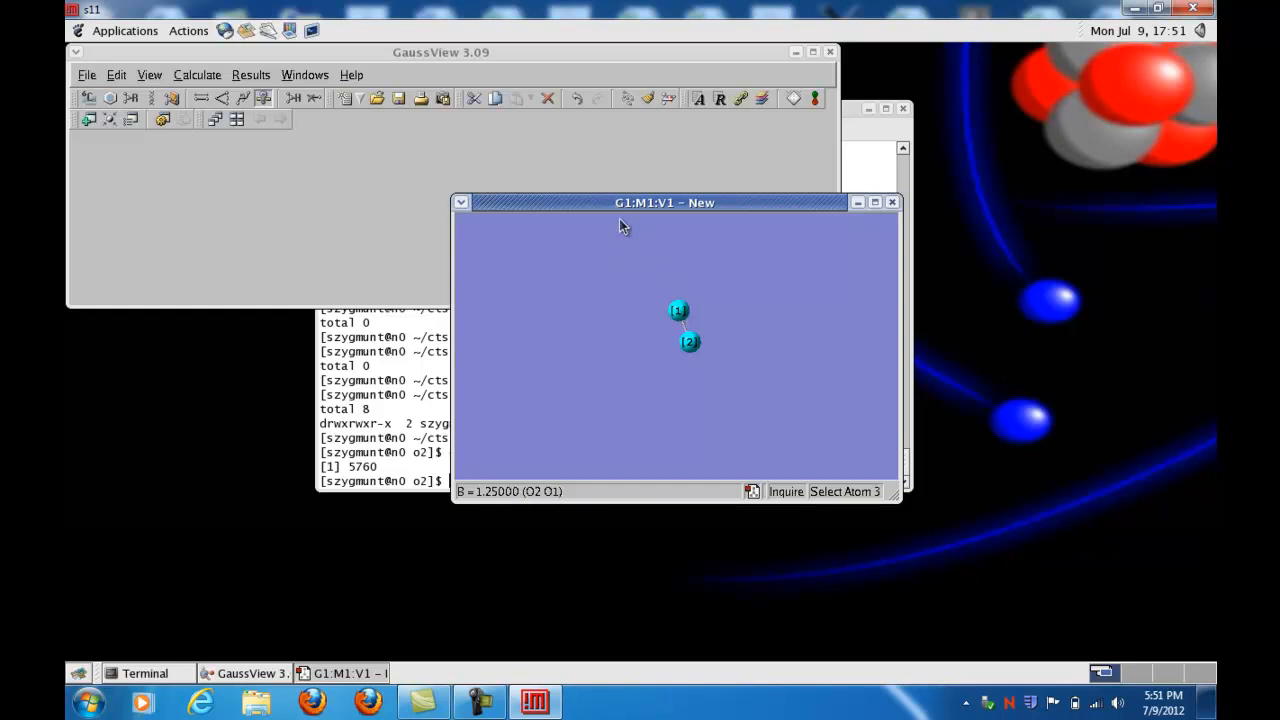
pyautogui.moveTo(664, 202); pyautogui.dragTo(703, 173)
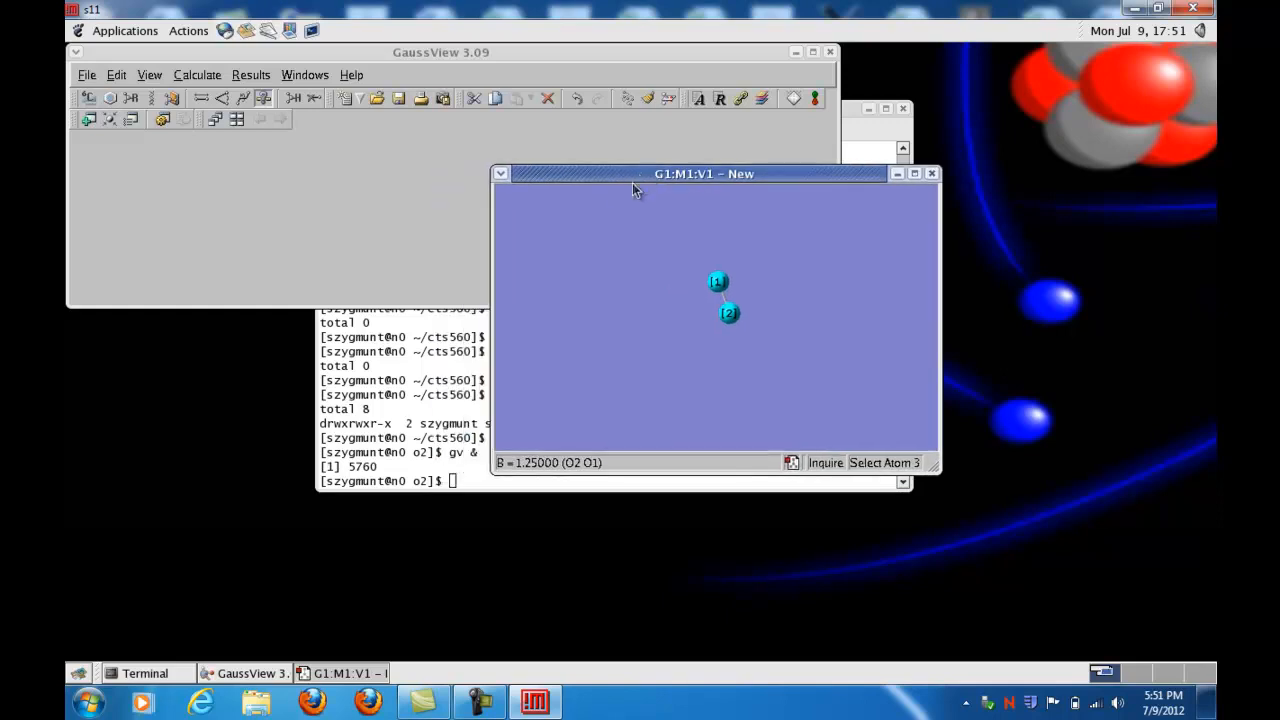
pyautogui.moveTo(765, 346)
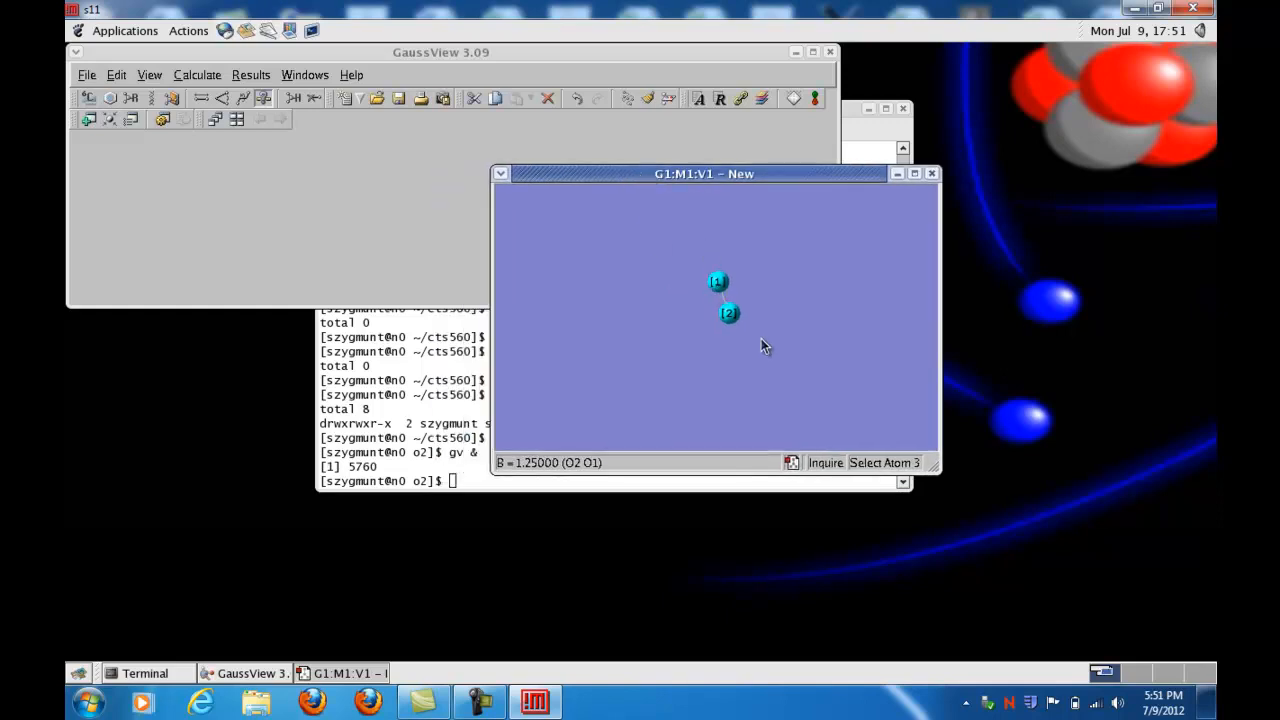
pyautogui.moveTo(613, 368)
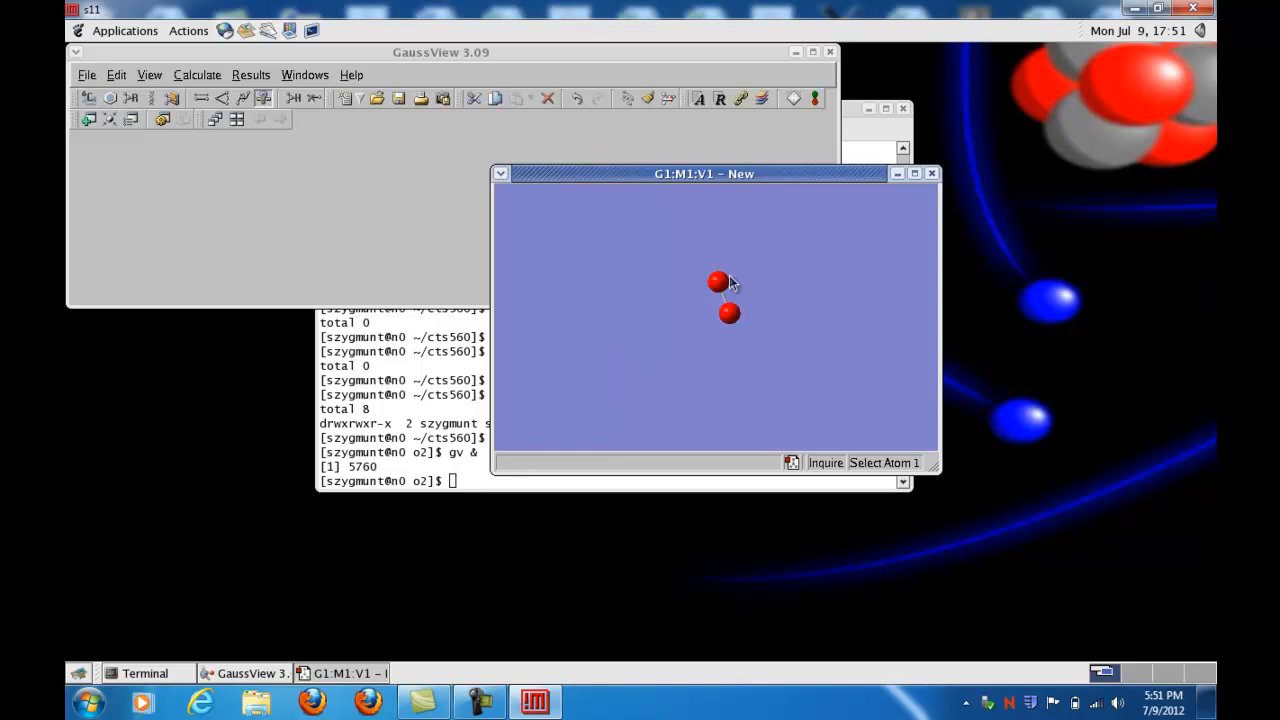
pyautogui.moveTo(783, 348)
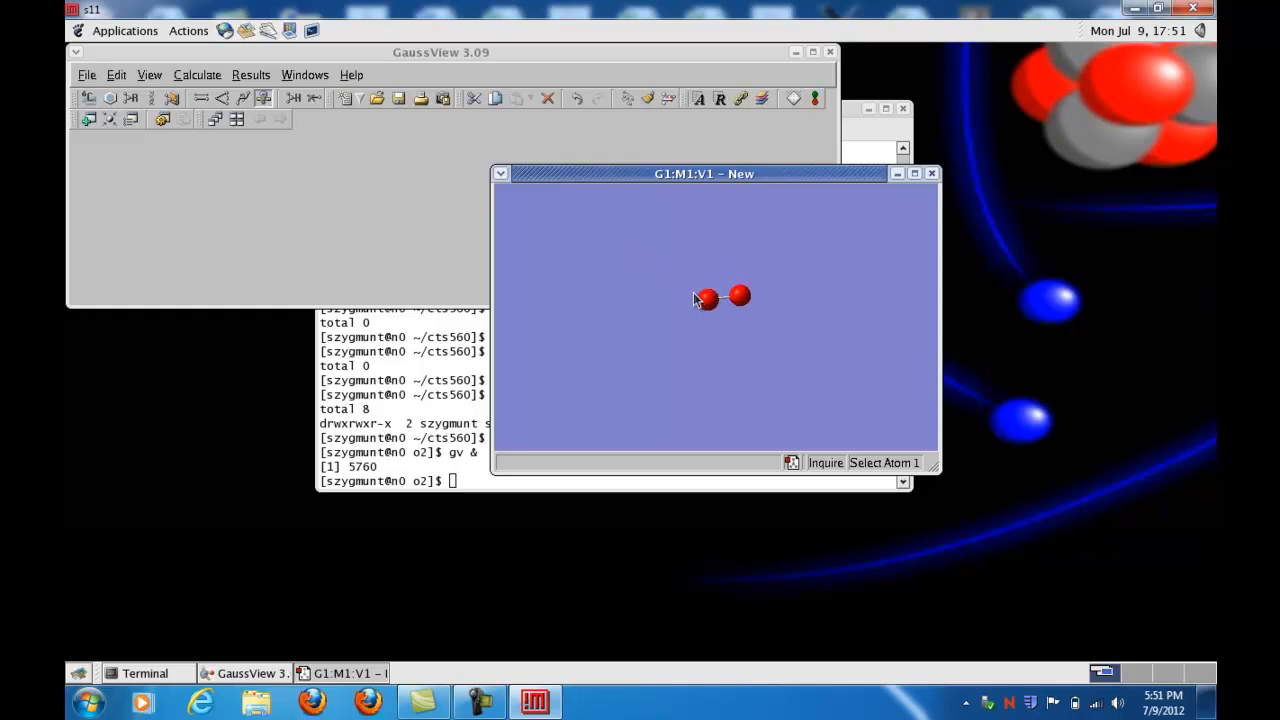
pyautogui.moveTo(759, 290)
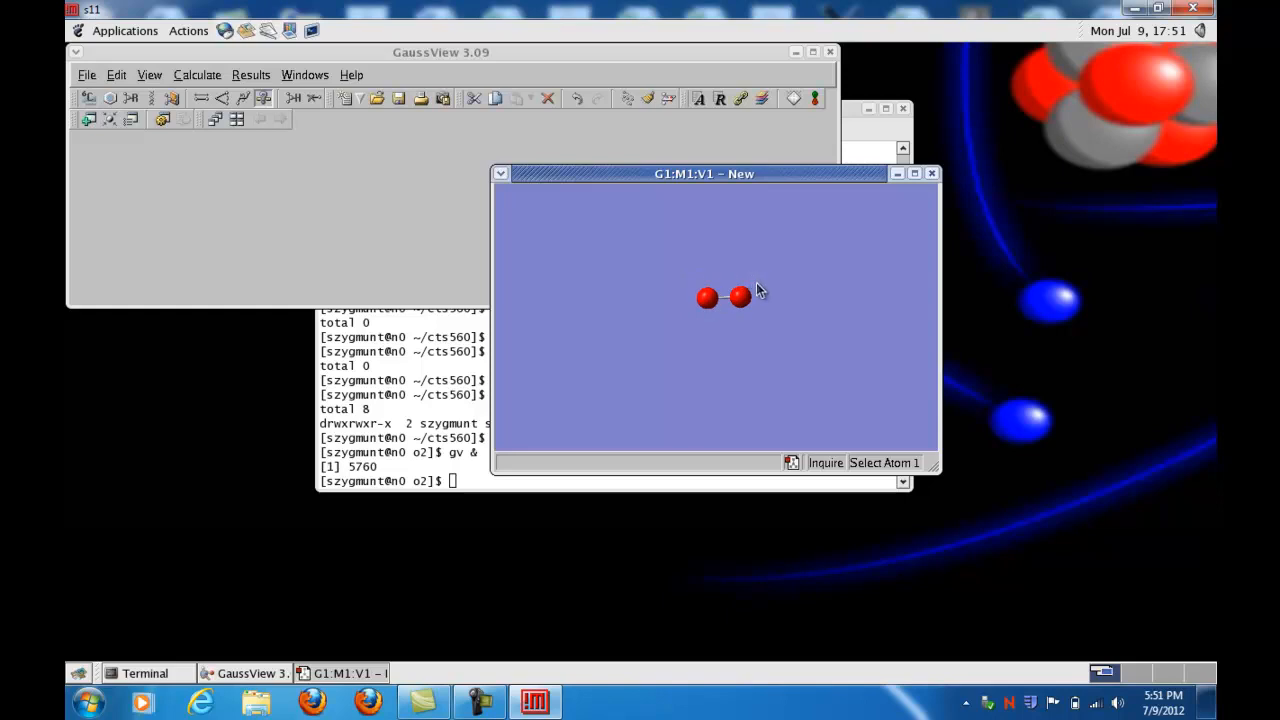
pyautogui.moveTo(783, 294)
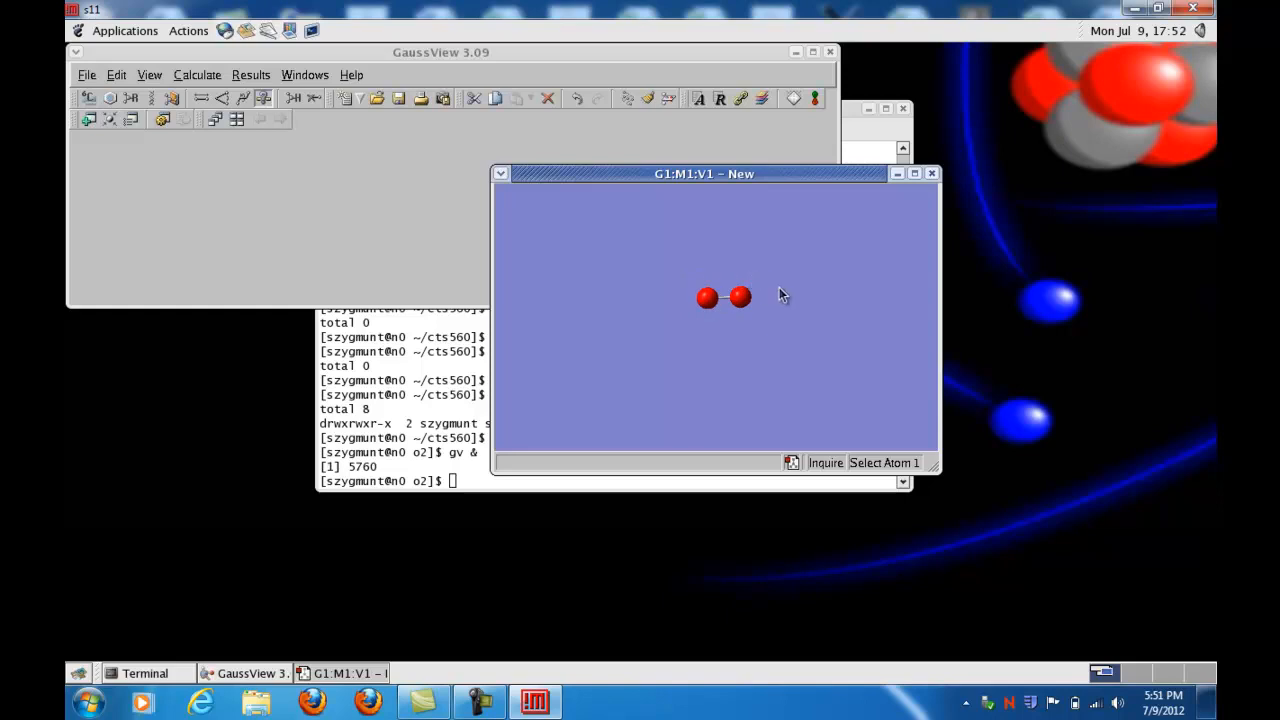
pyautogui.moveTo(793, 291)
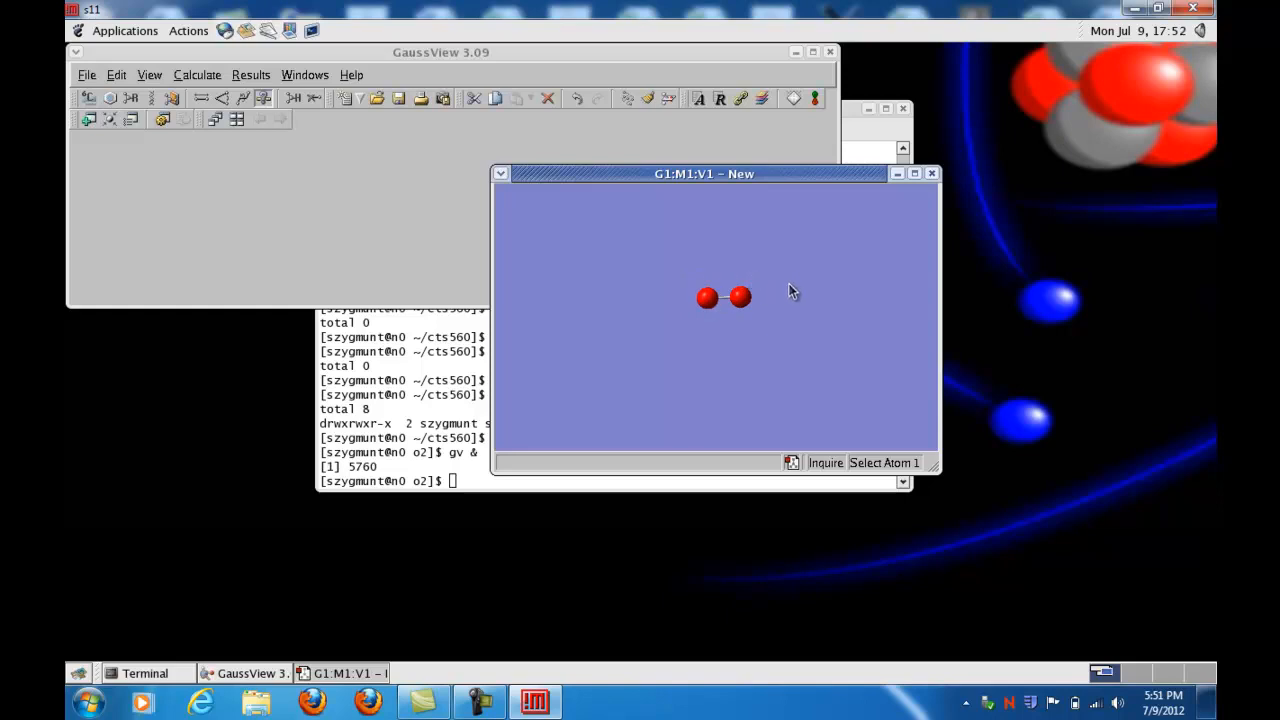
pyautogui.moveTo(755, 307)
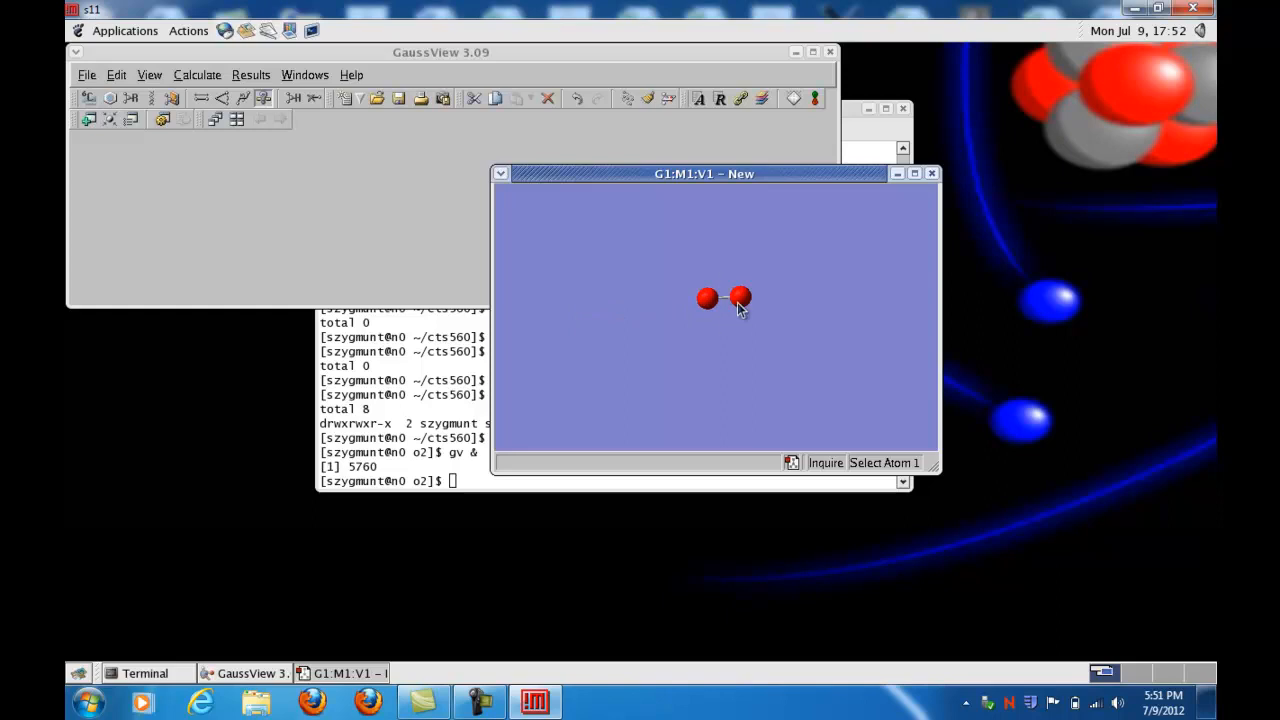
pyautogui.moveTo(733, 262)
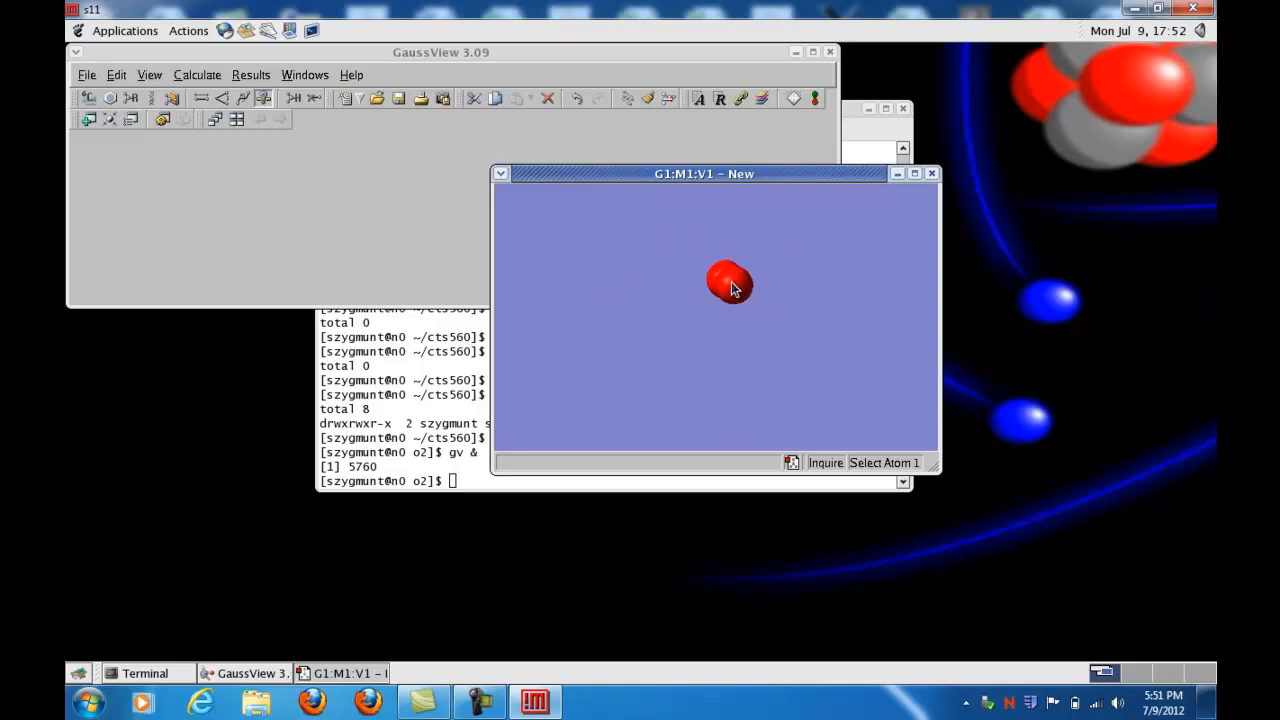
pyautogui.click(697, 280)
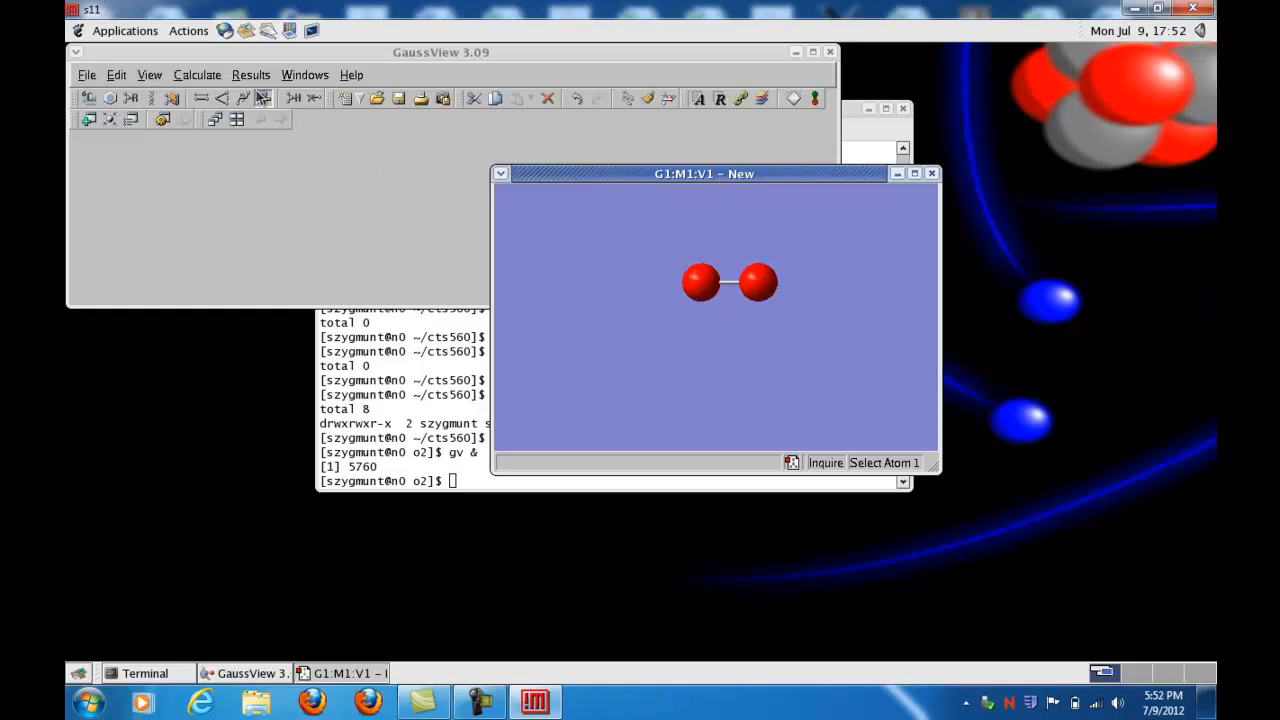
pyautogui.moveTo(253, 90)
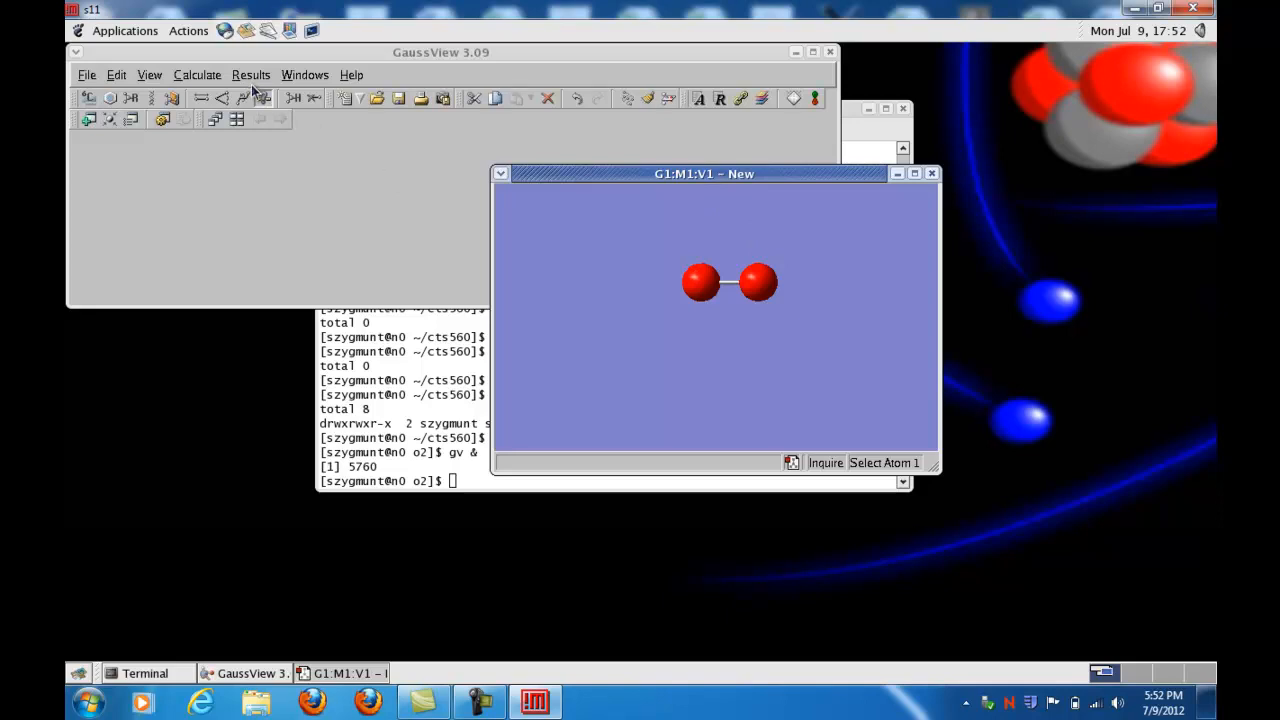
pyautogui.moveTo(200, 77)
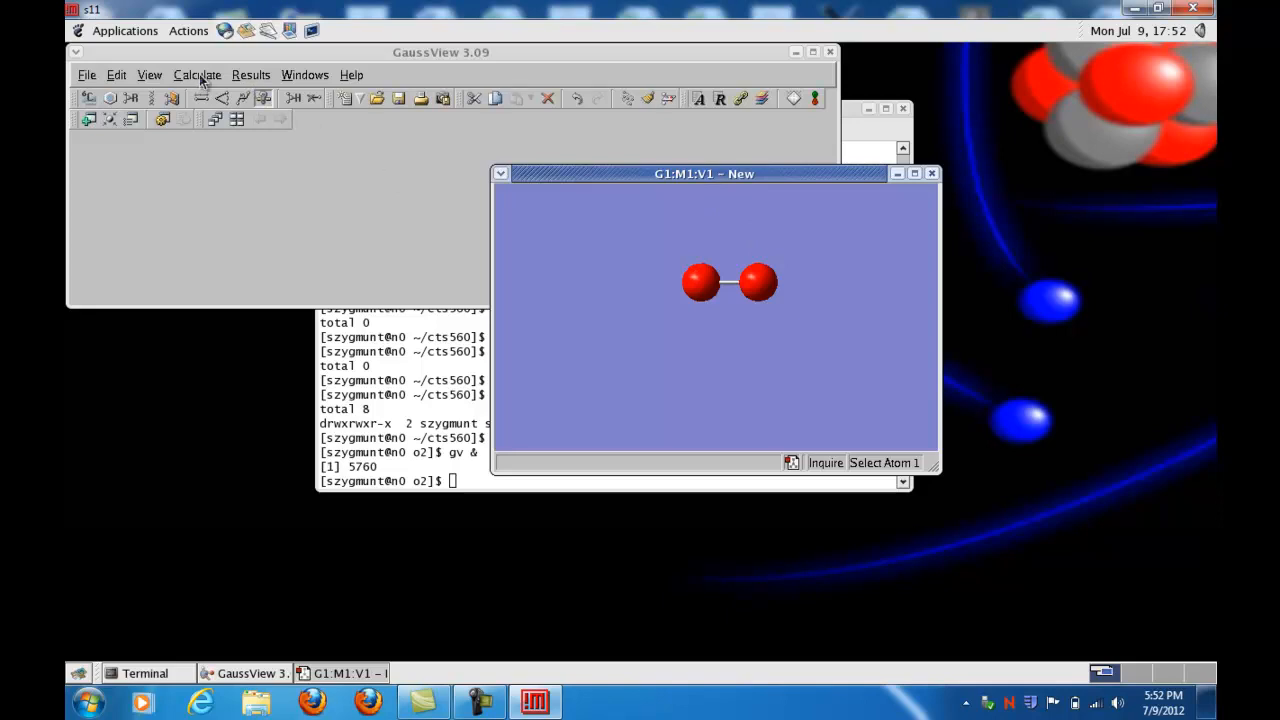
pyautogui.moveTo(696, 278)
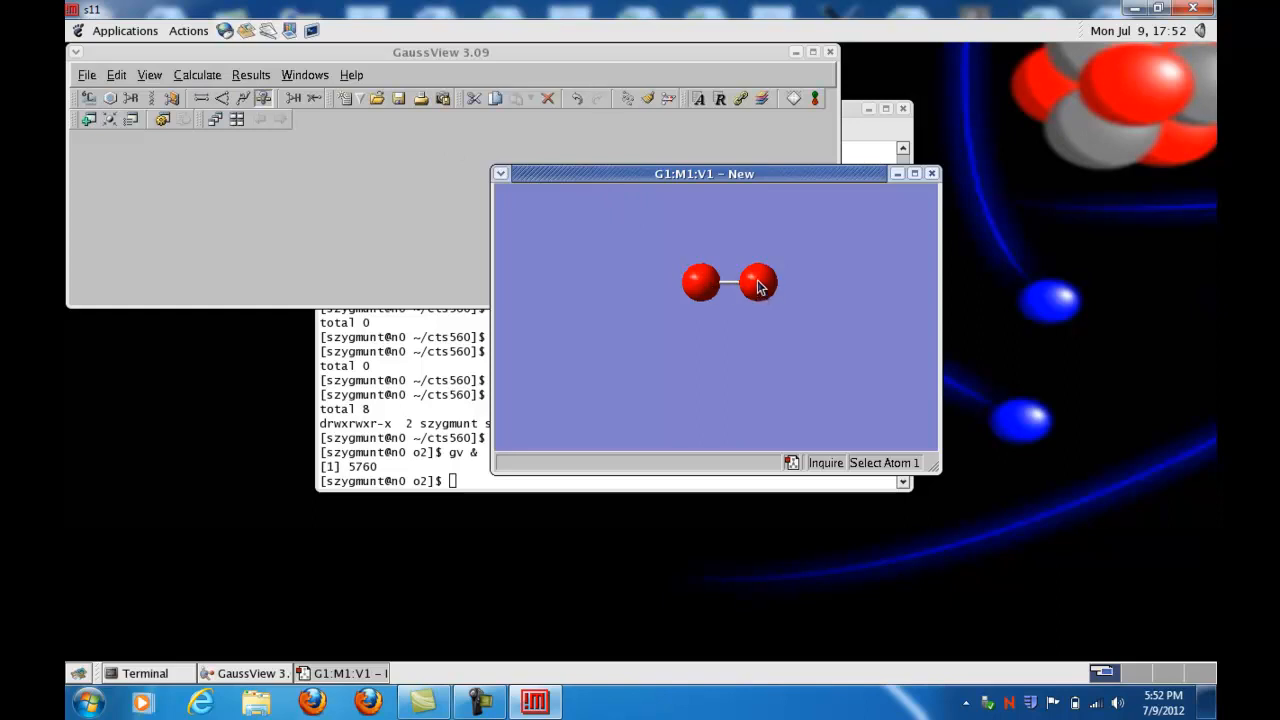
pyautogui.moveTo(200, 75)
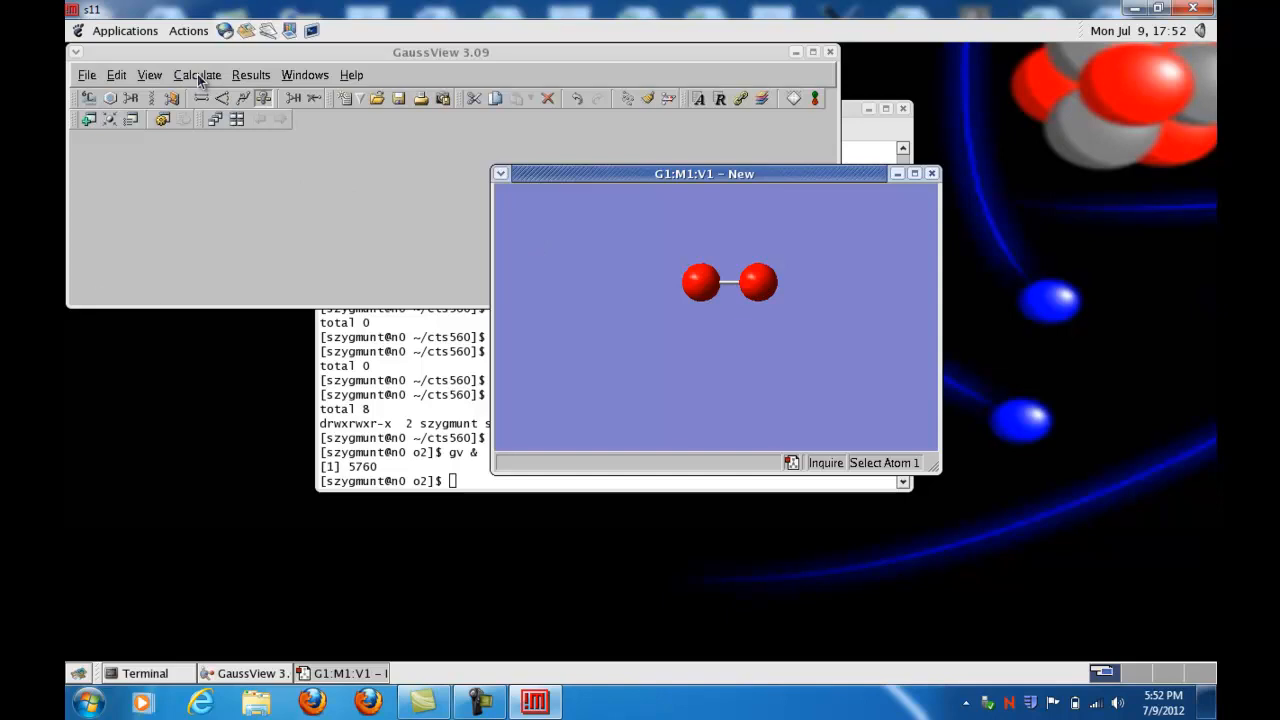
# Step: In Calculate > Gaussian, set Job Type to Opt+Freq and add pop=full to the keywords
pyautogui.click(197, 75)
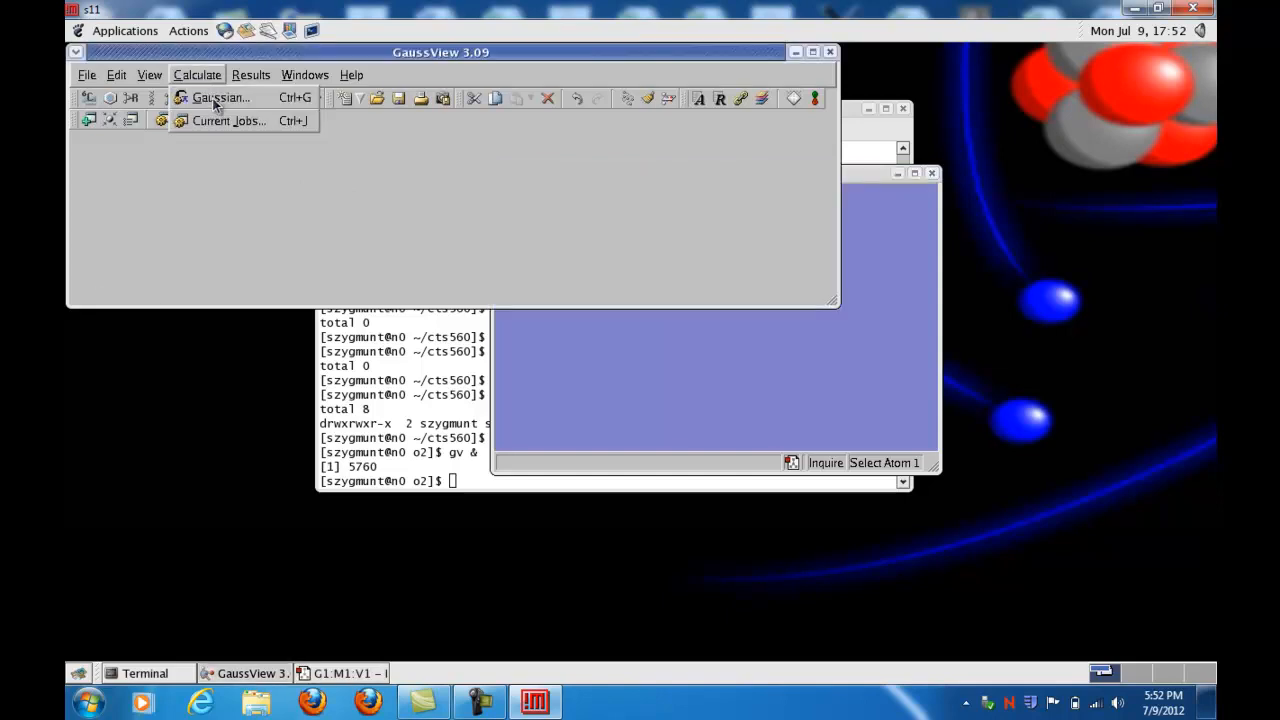
pyautogui.click(216, 97)
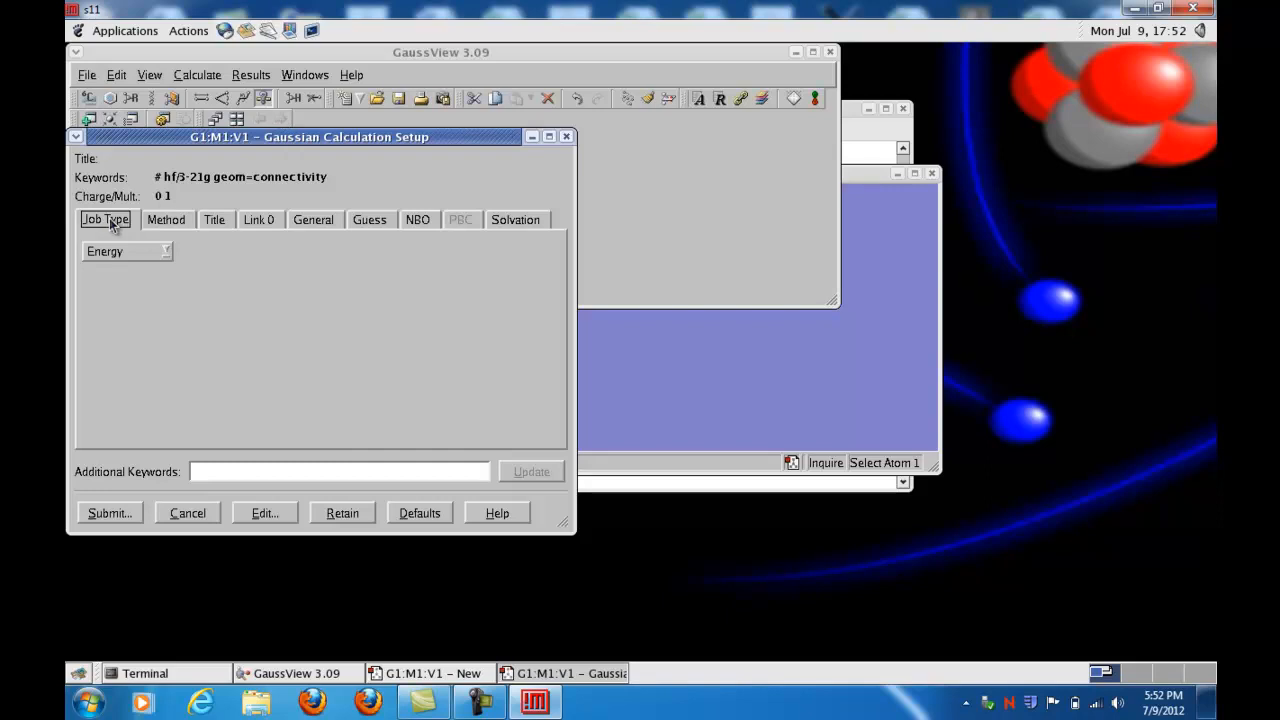
pyautogui.moveTo(258, 224)
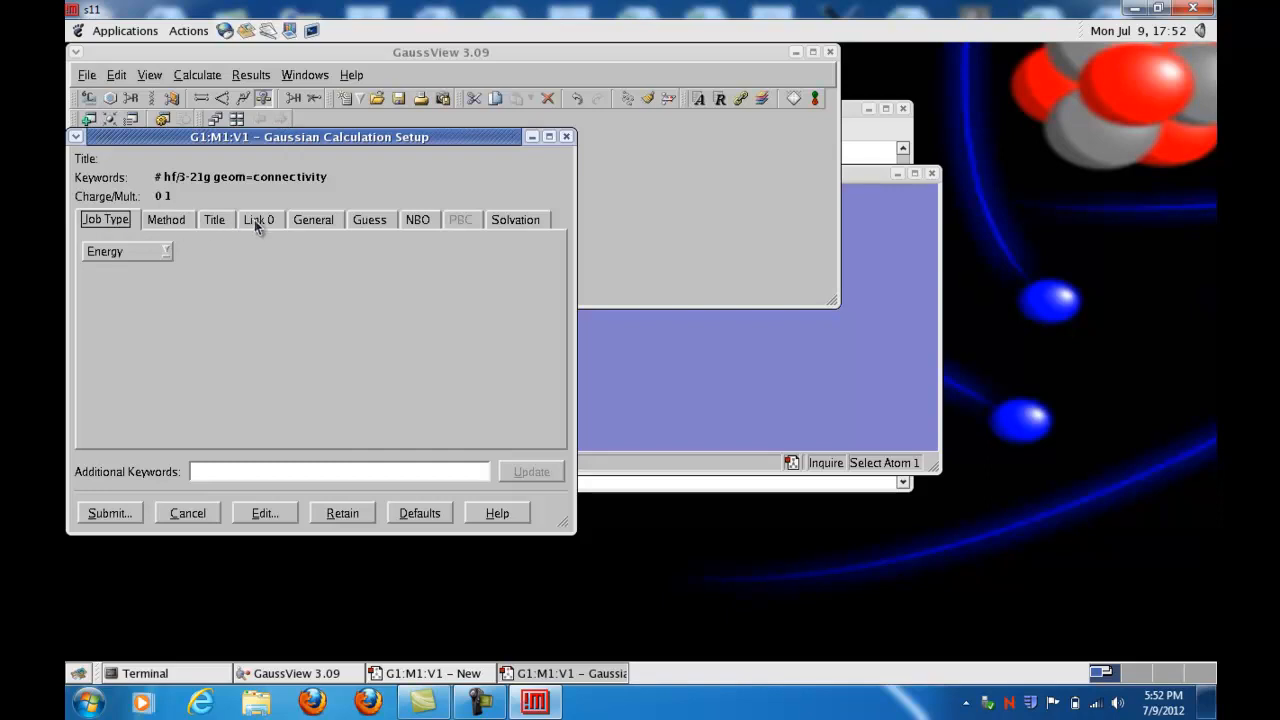
pyautogui.moveTo(178, 237)
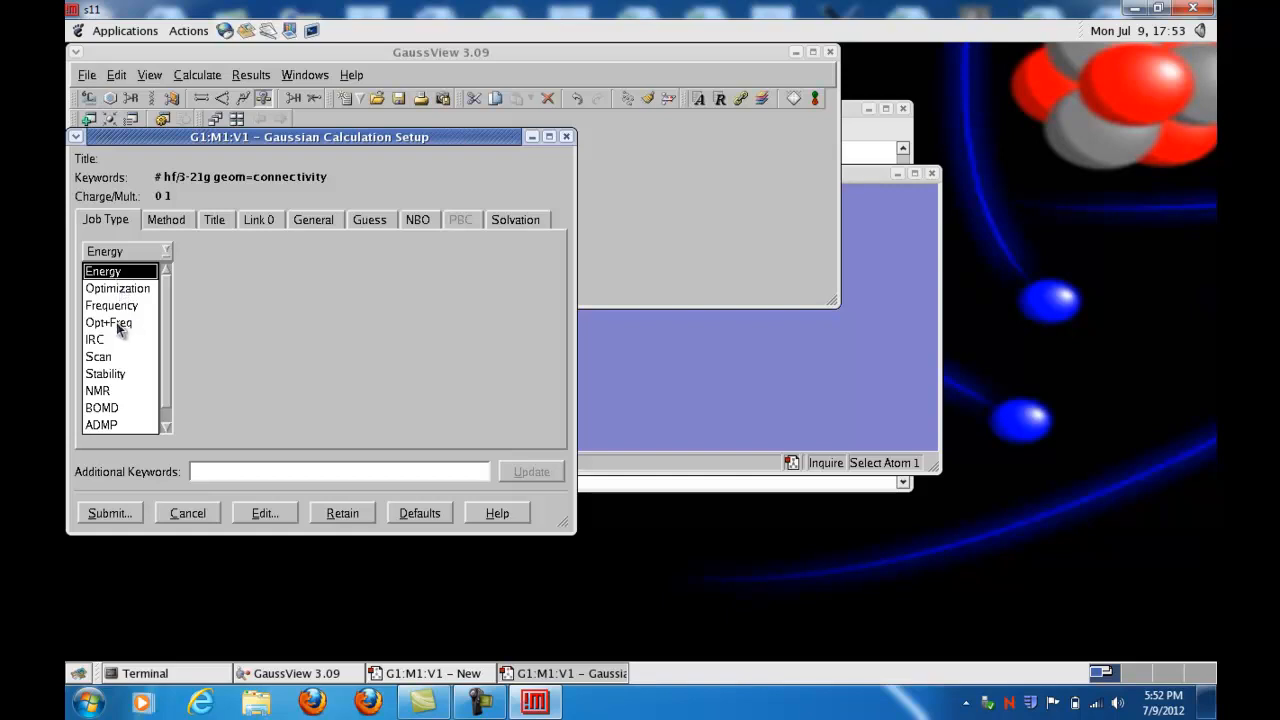
pyautogui.click(108, 322)
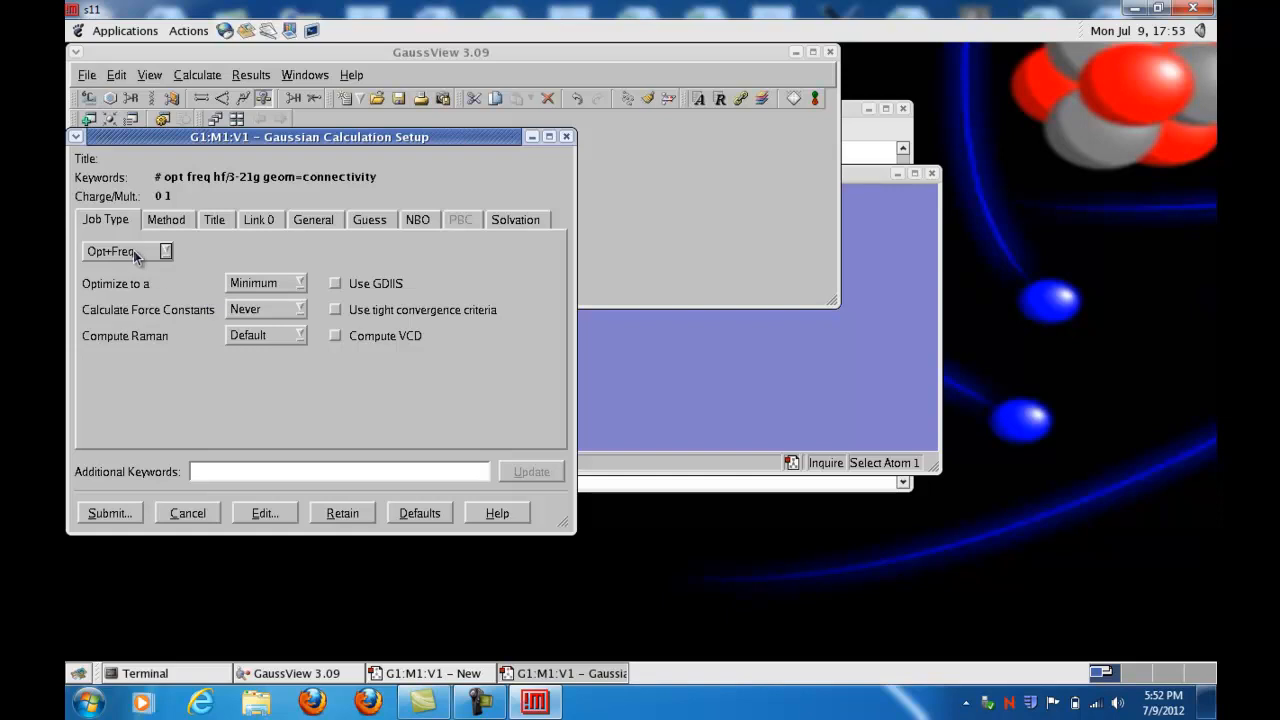
pyautogui.moveTo(225, 185)
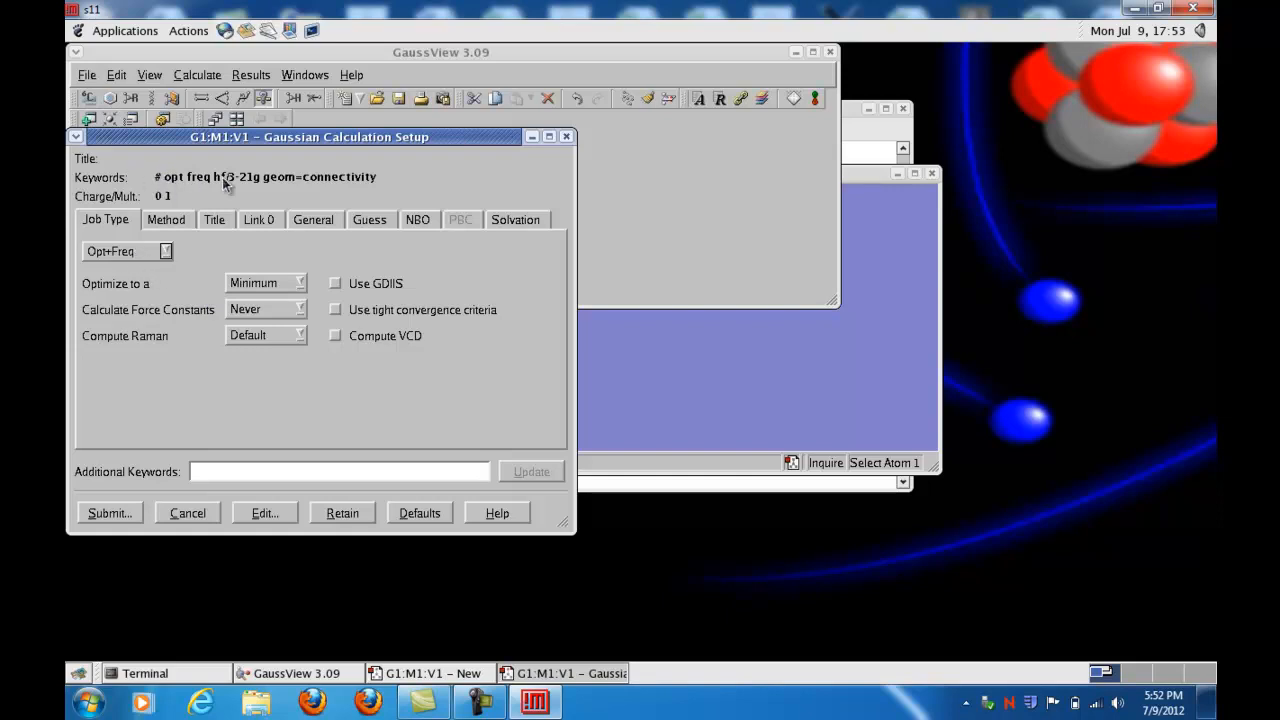
pyautogui.moveTo(365, 191)
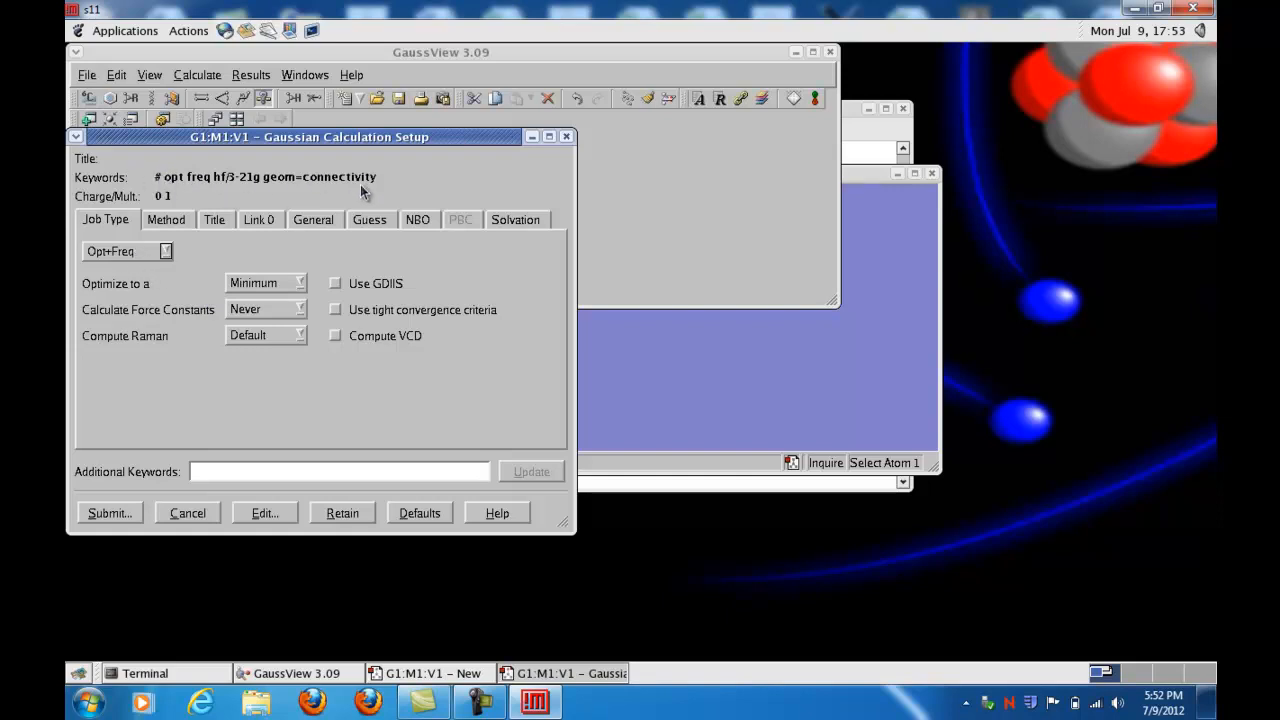
pyautogui.moveTo(345, 185)
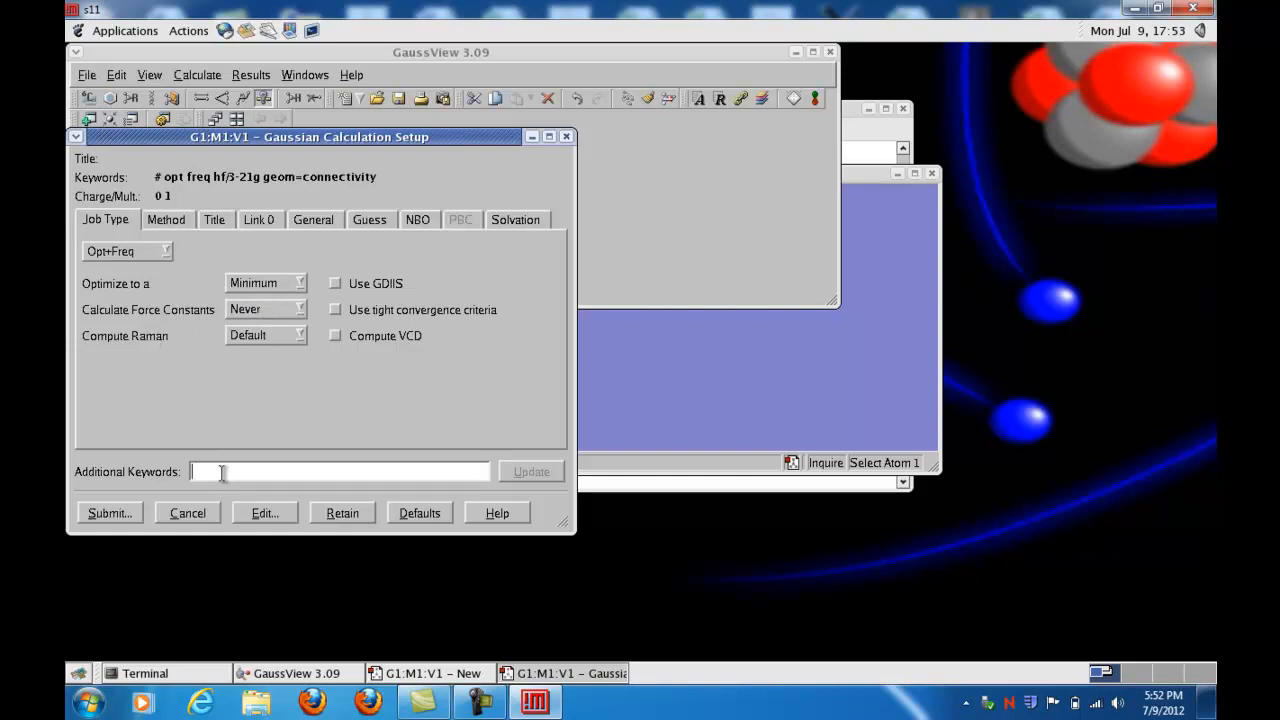
pyautogui.write('pop=full')
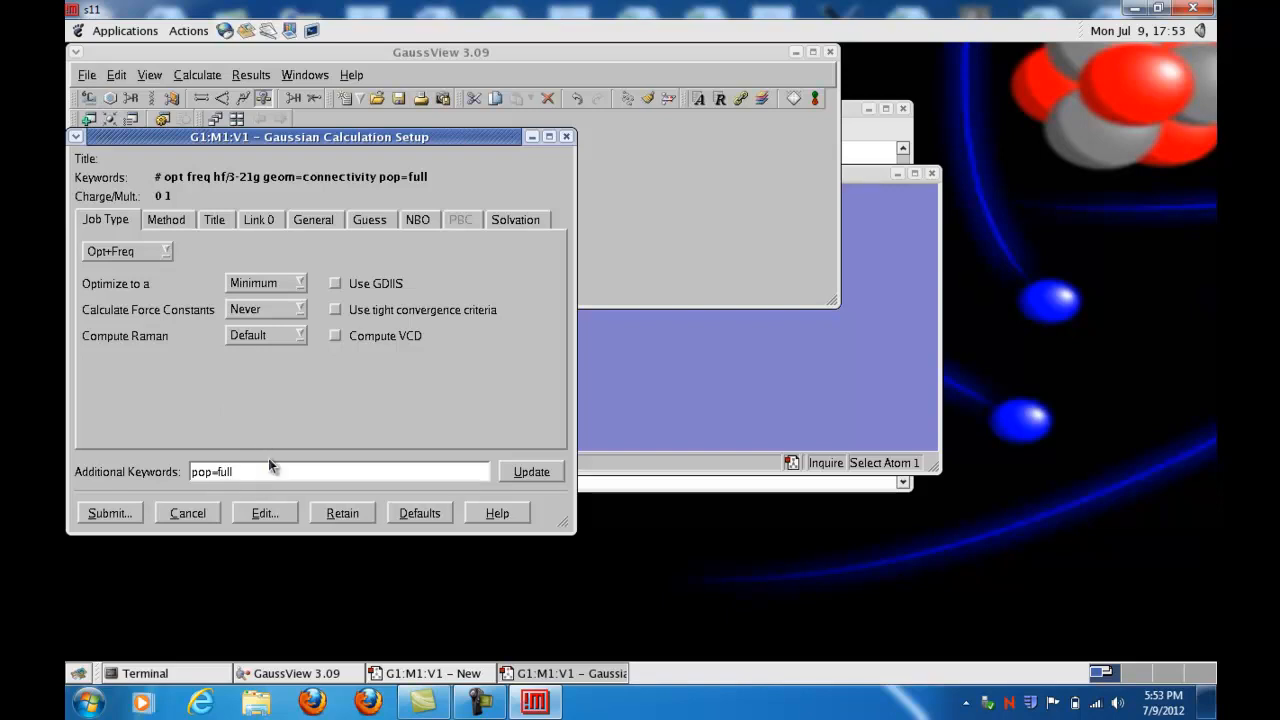
pyautogui.click(166, 219)
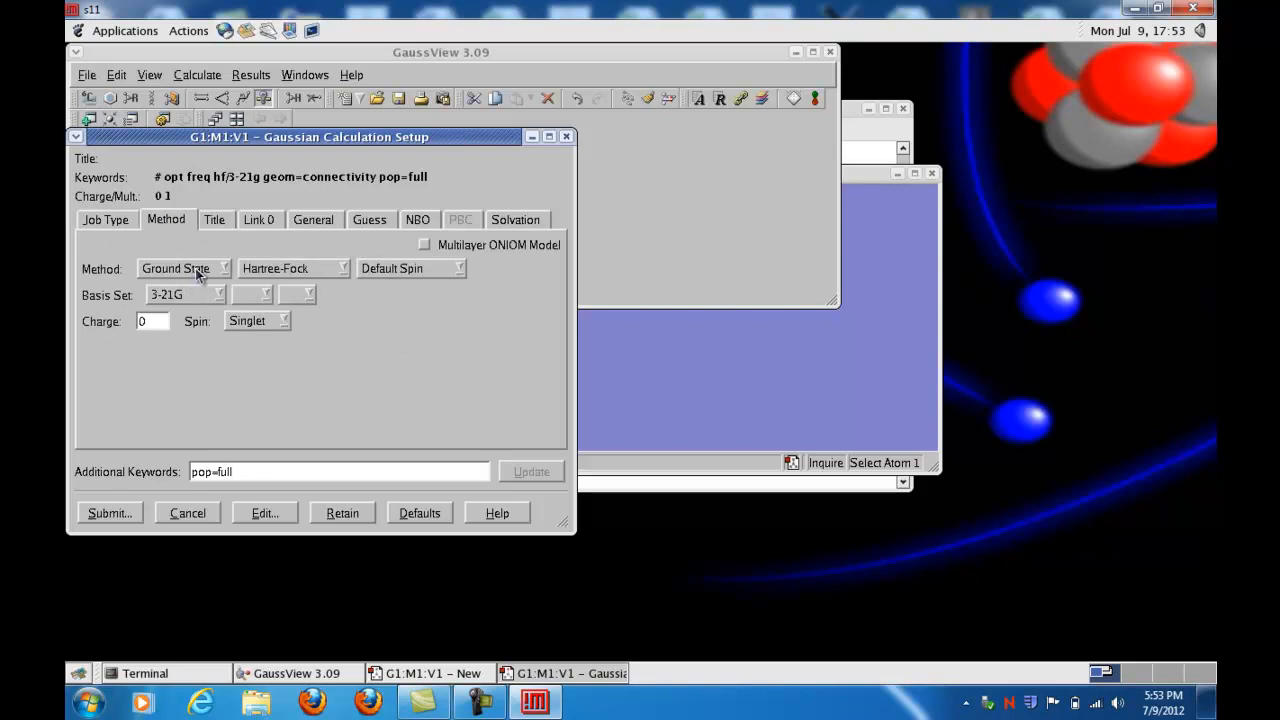
pyautogui.moveTo(344, 273)
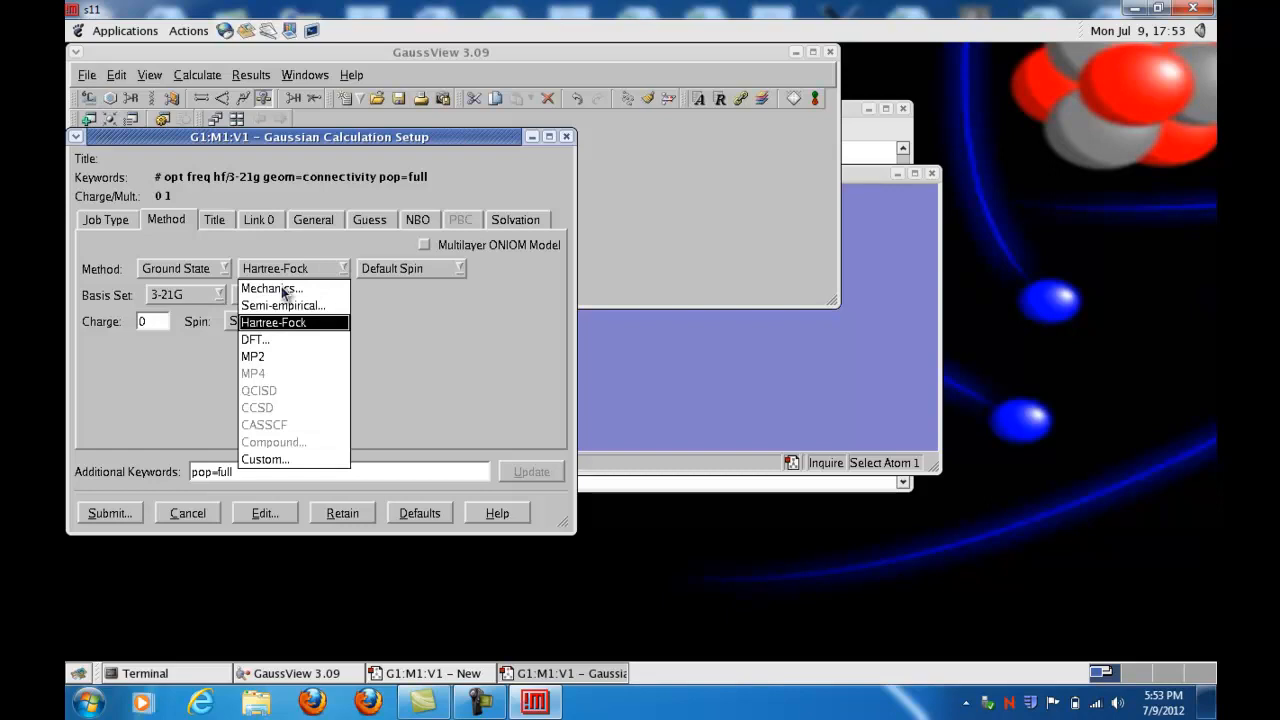
# Step: Set the method to Mechanics with the UFF force field
pyautogui.click(271, 288)
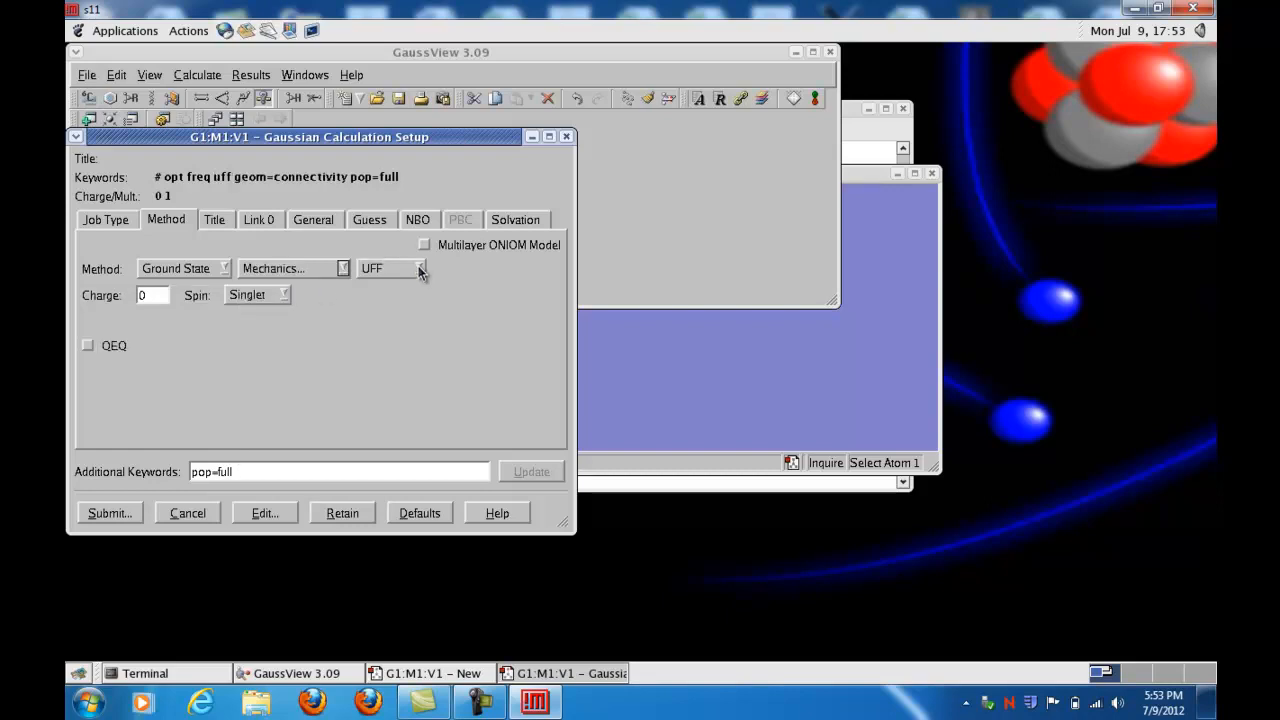
pyautogui.click(418, 268)
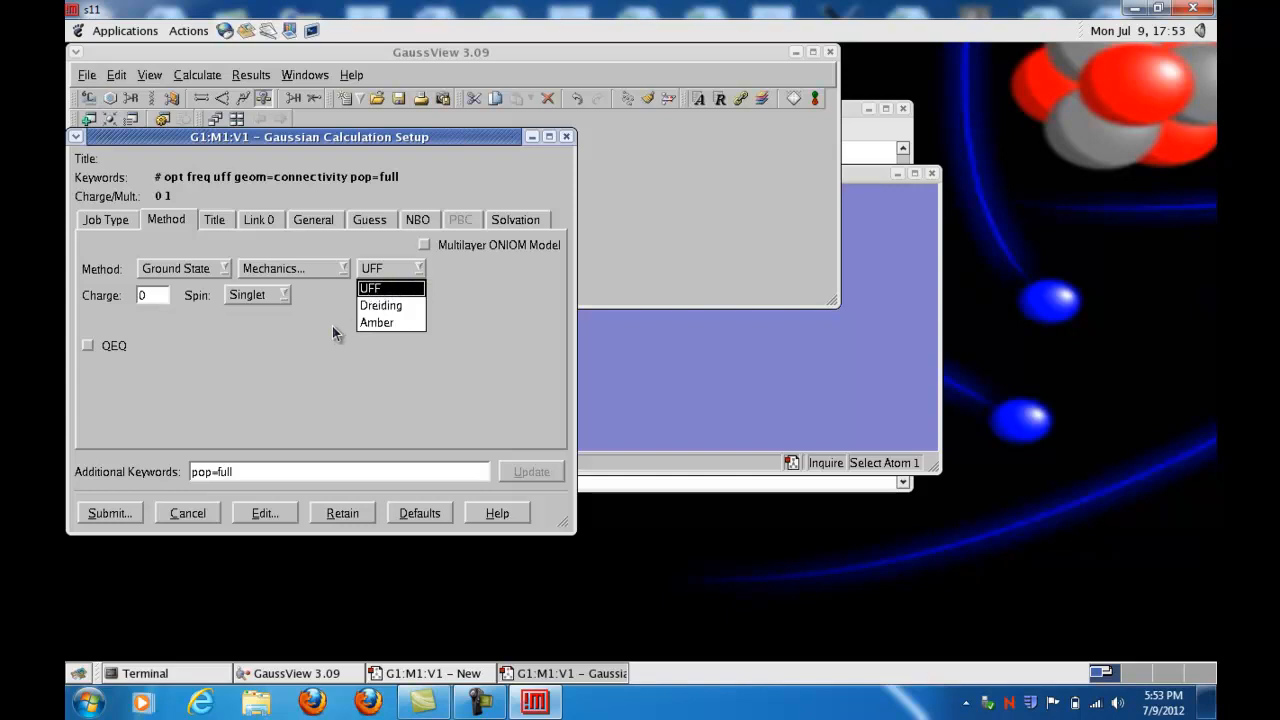
pyautogui.click(371, 288)
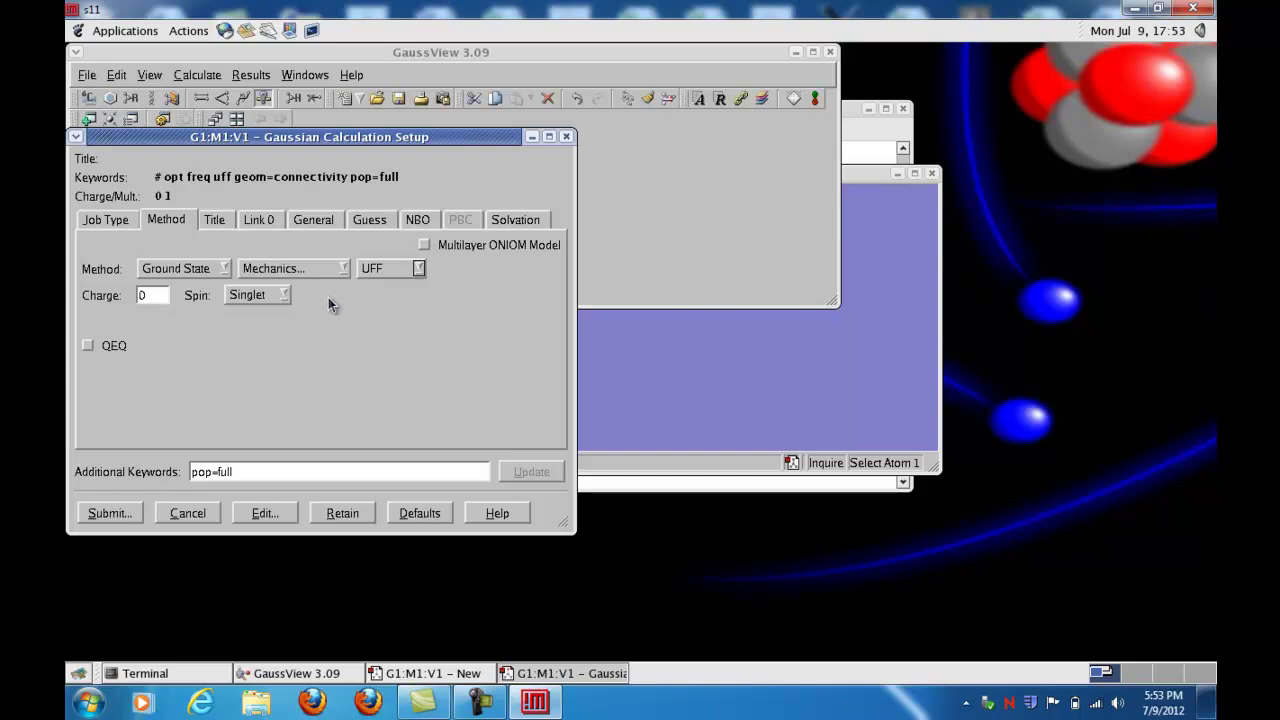
# Step: Keep charge 0 and set the spin multiplicity to Triplet
pyautogui.click(152, 295)
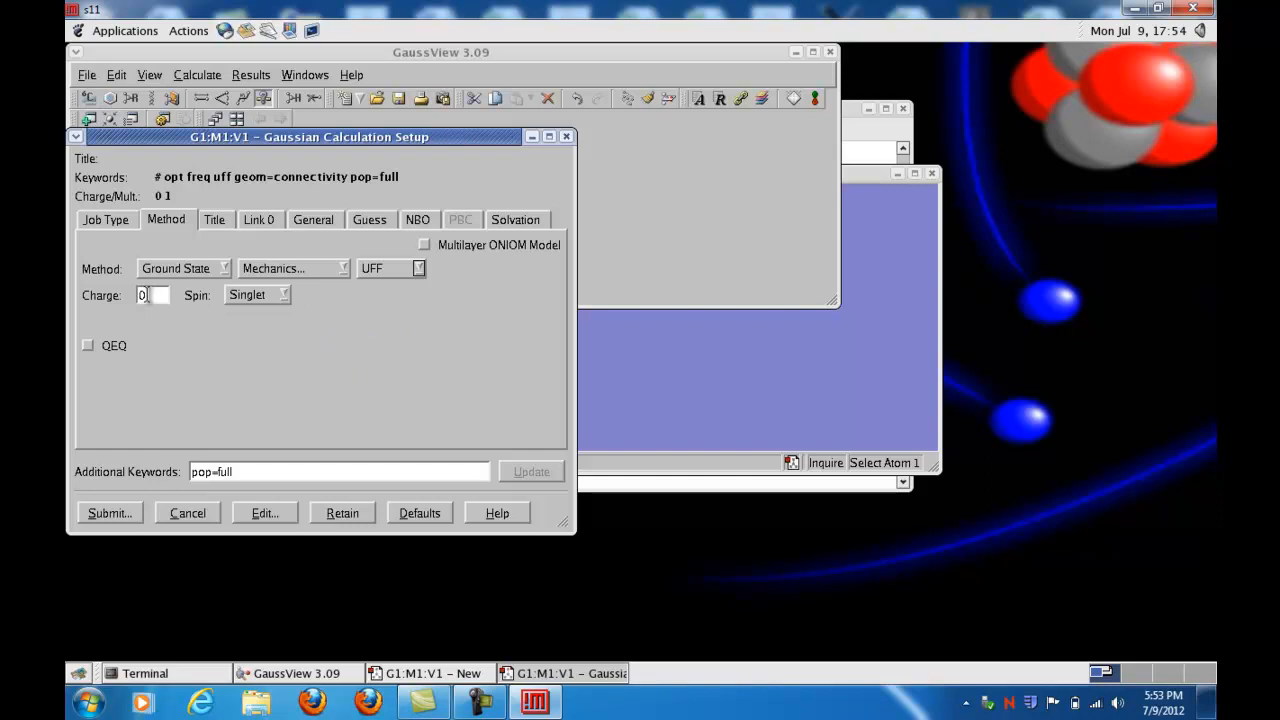
pyautogui.click(283, 294)
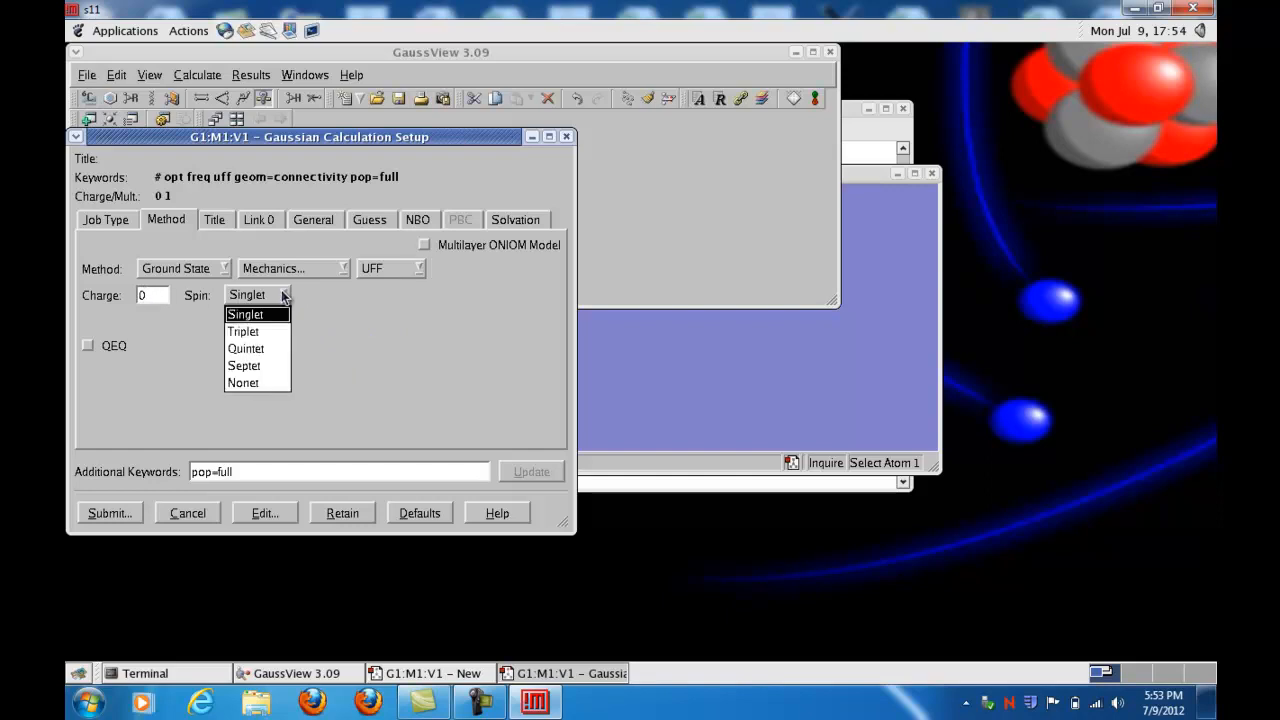
pyautogui.click(243, 331)
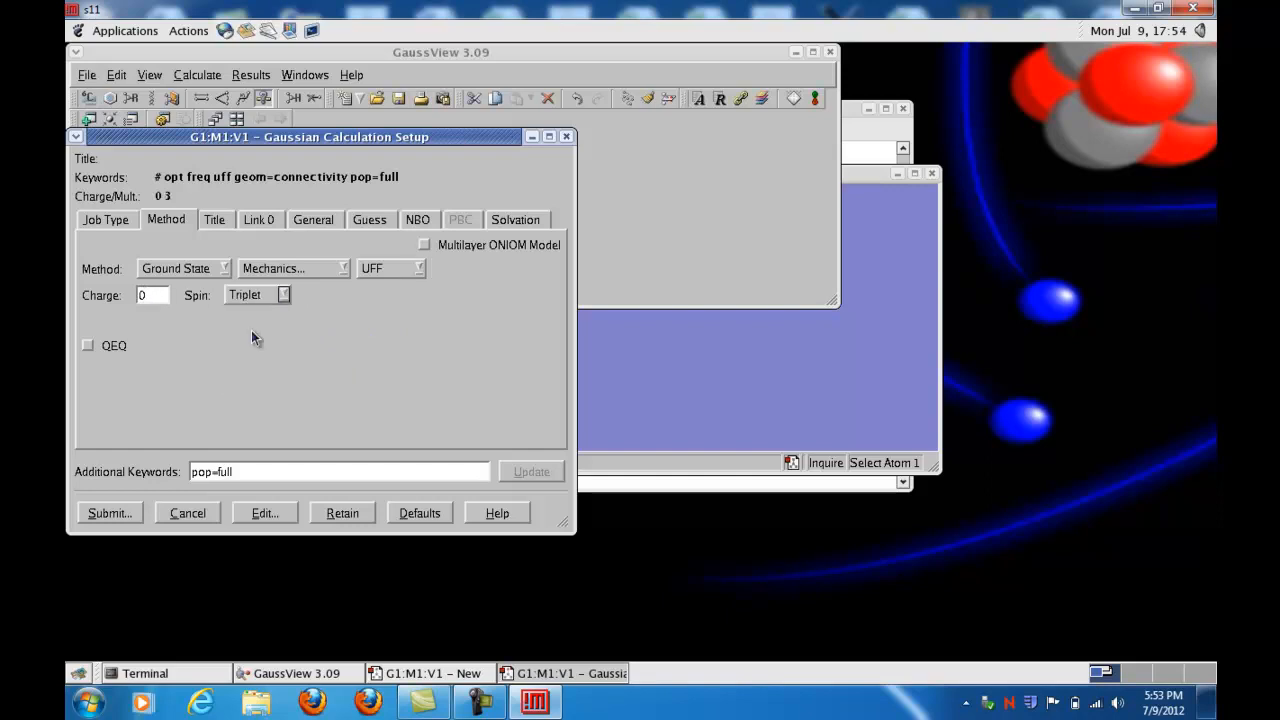
pyautogui.click(284, 294)
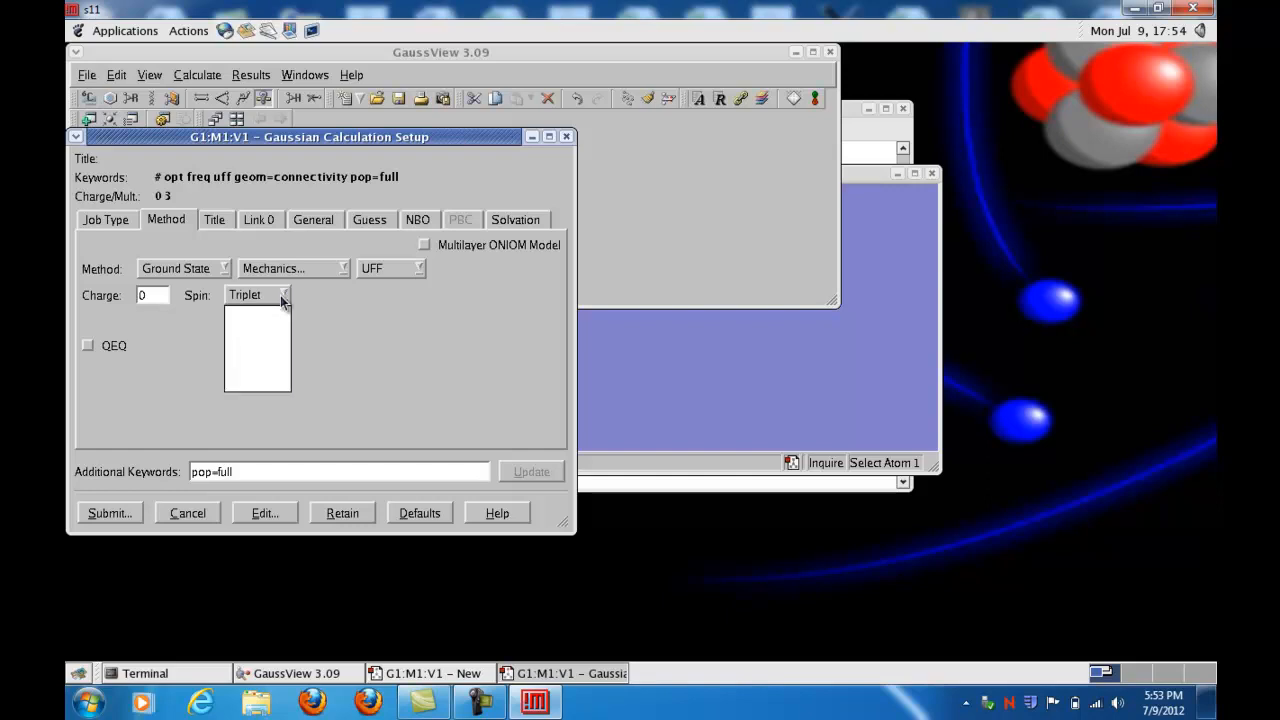
pyautogui.click(285, 294)
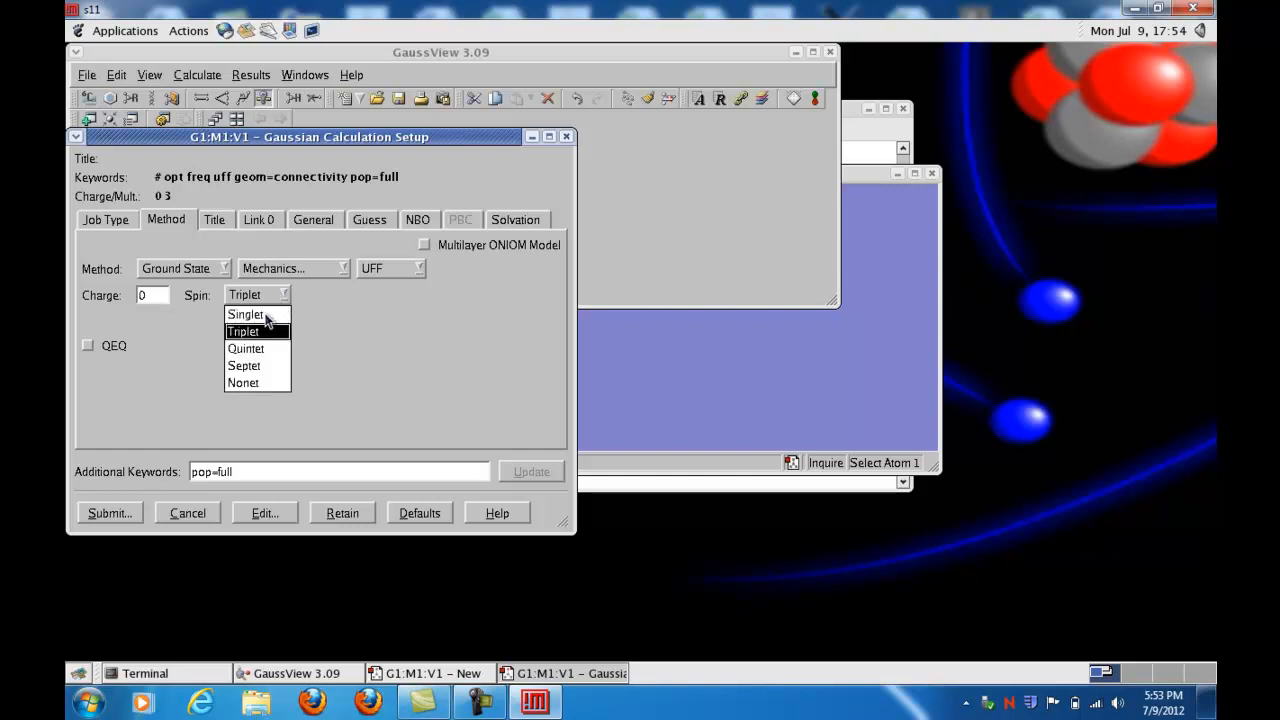
pyautogui.moveTo(267, 318)
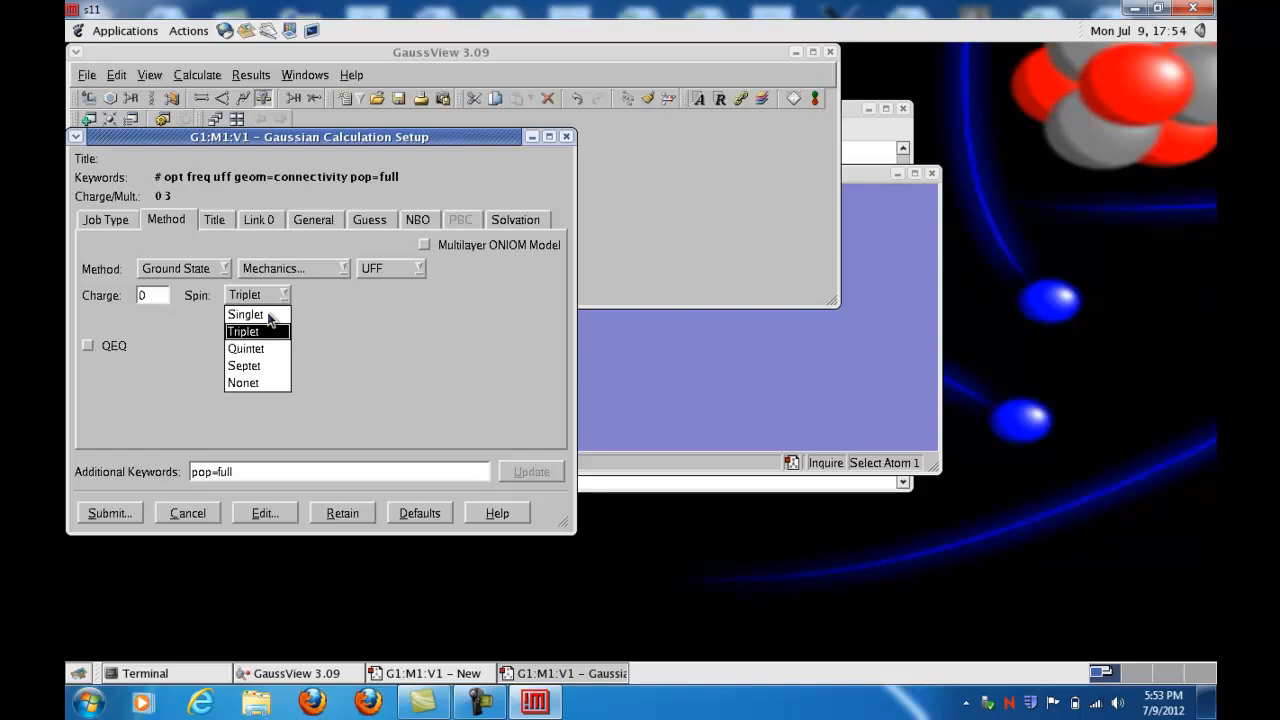
pyautogui.moveTo(248, 331)
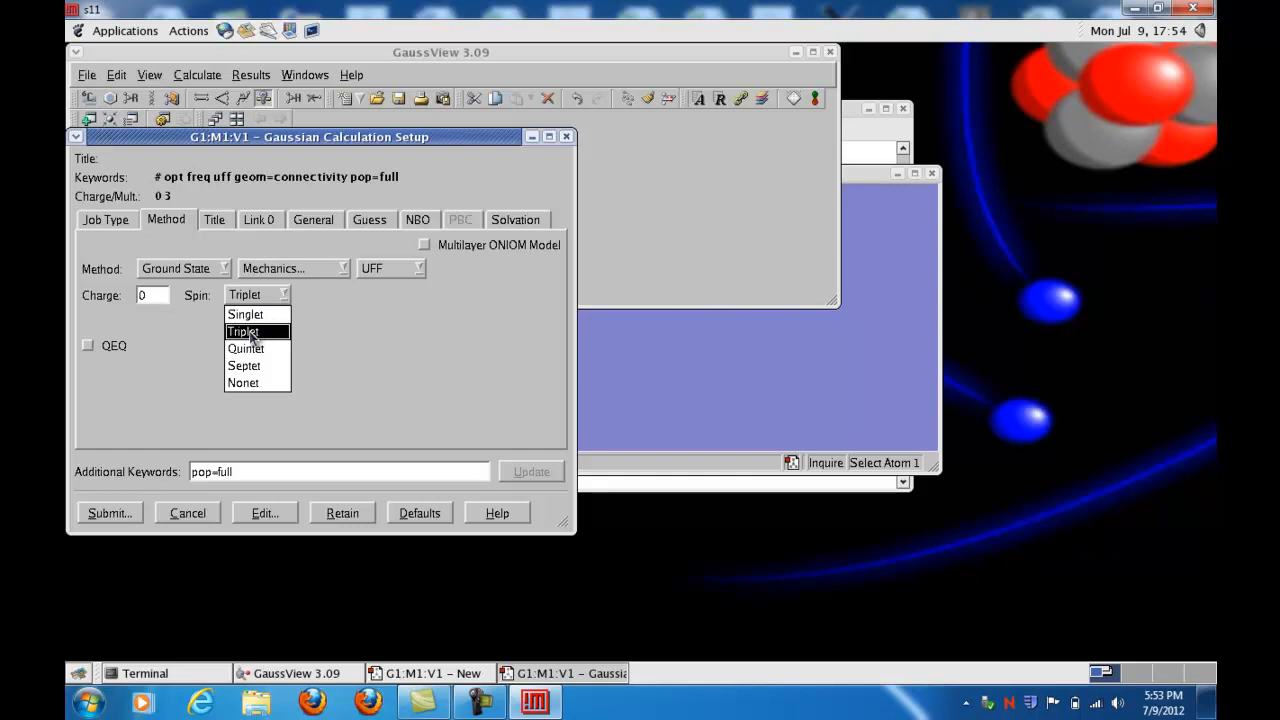
pyautogui.click(243, 331)
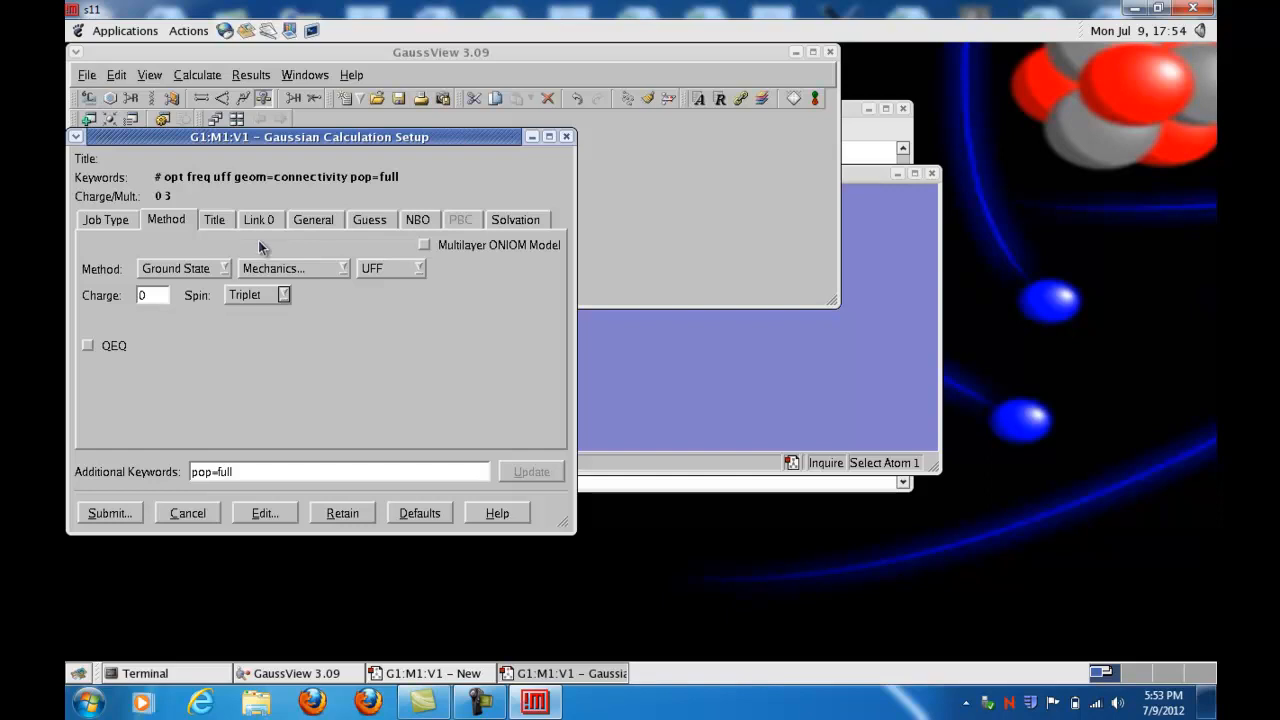
# Step: Append 'UFF' to the job title so it reads 'o2 triplet opt UFF'
pyautogui.click(214, 219)
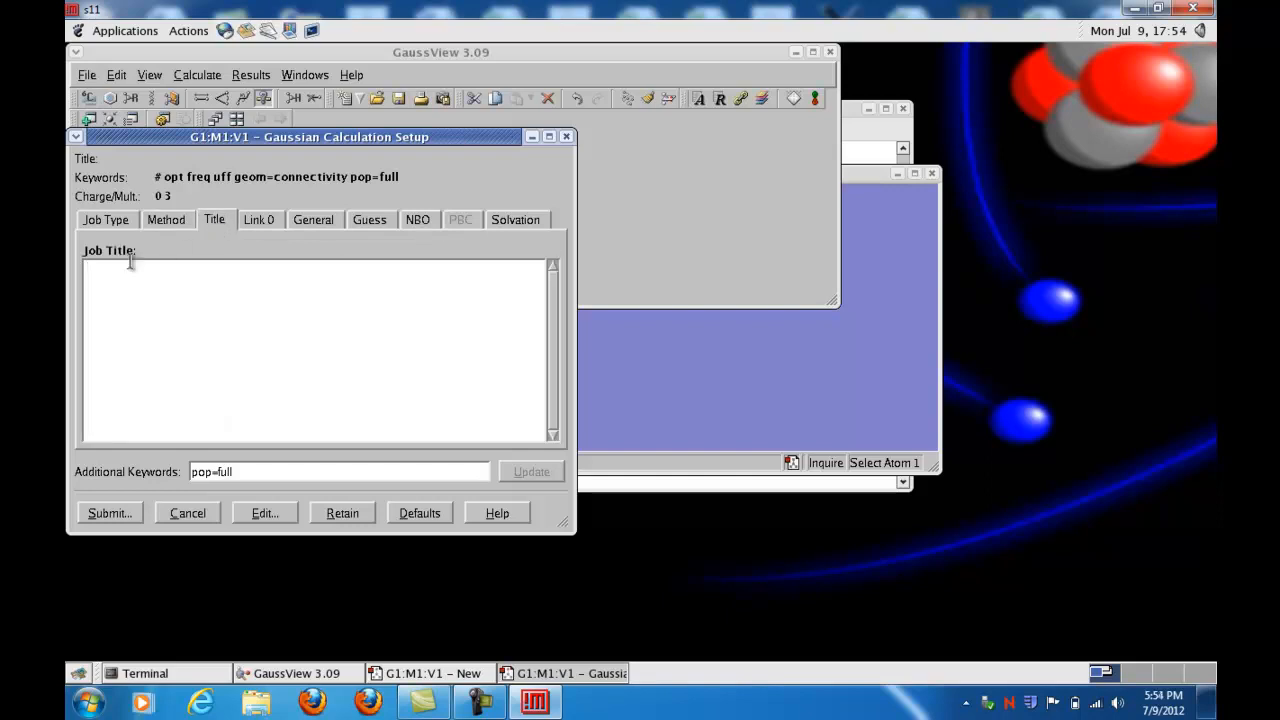
pyautogui.write('o2')
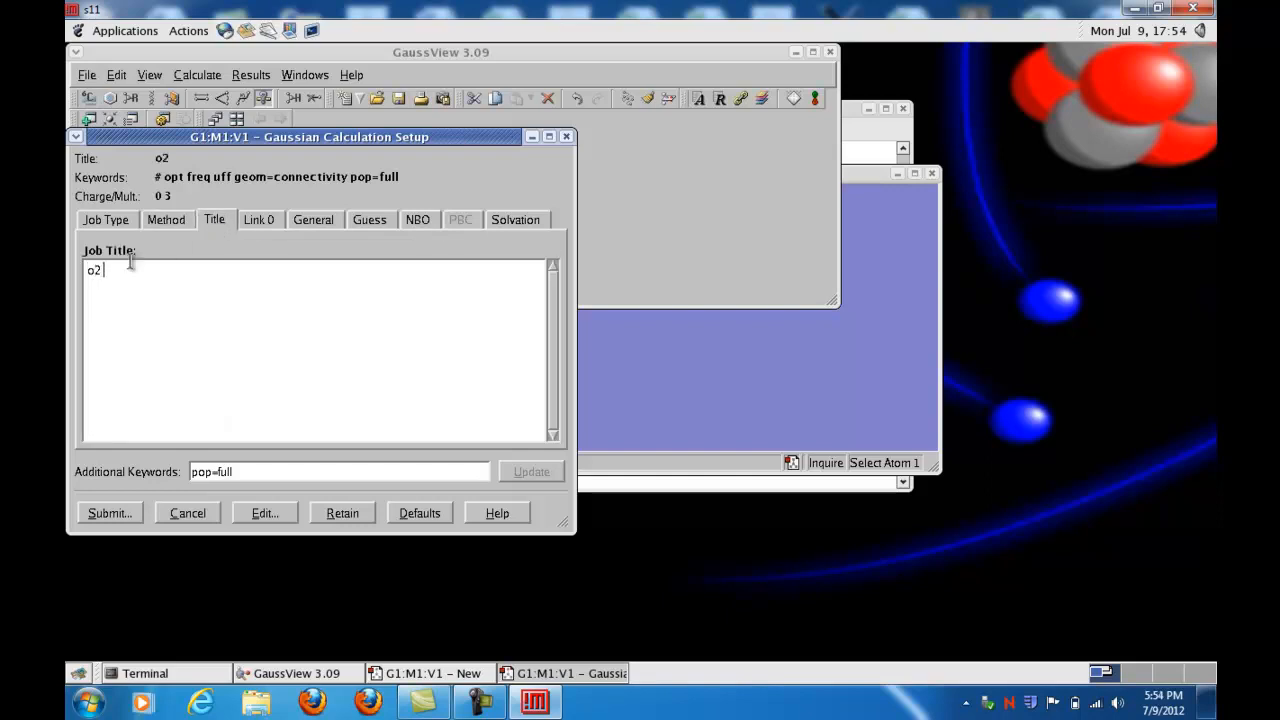
pyautogui.write('triplet opt')
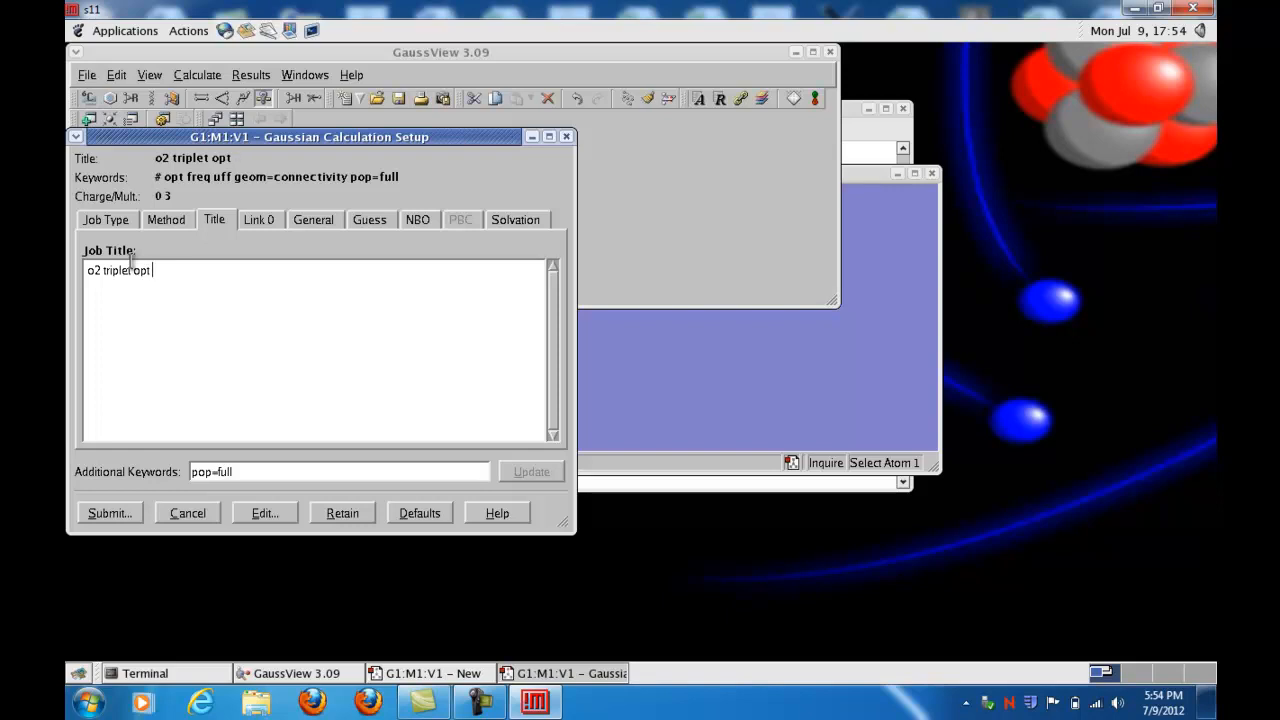
pyautogui.write('UFF')
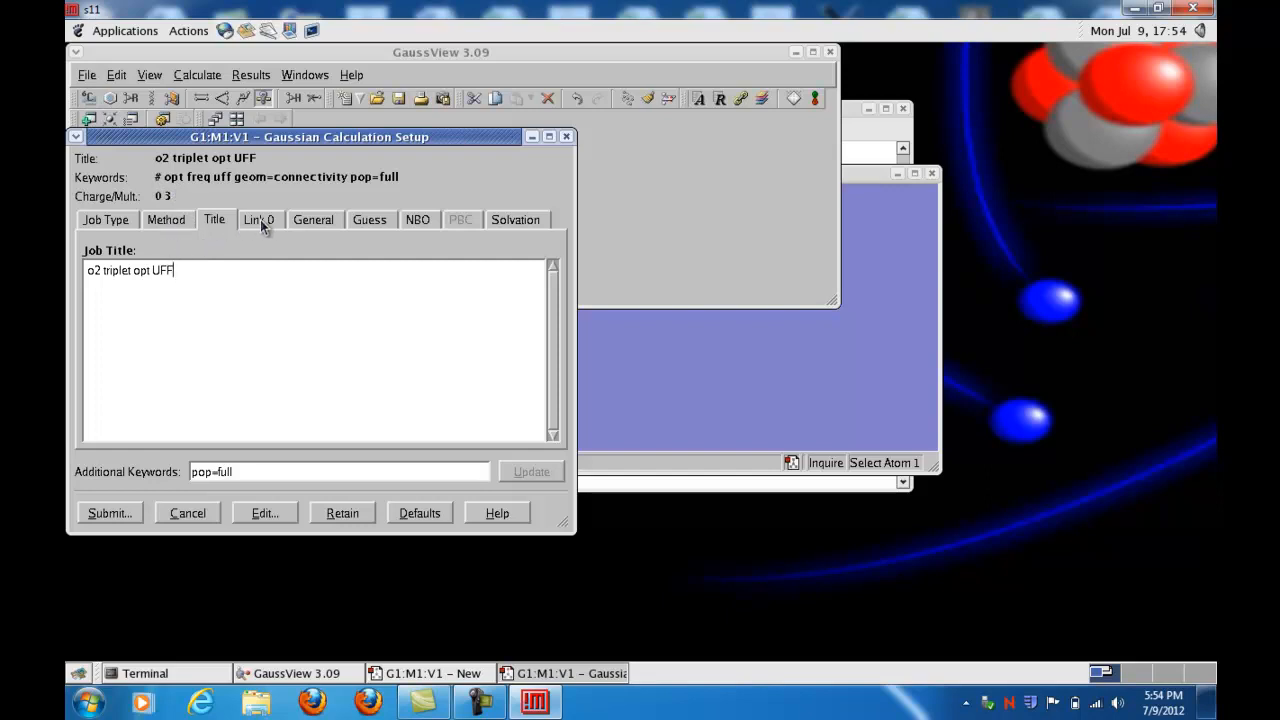
# Step: Set the Link 0 commands to %chk=o2_uff.chk and %nproc=2
pyautogui.click(258, 219)
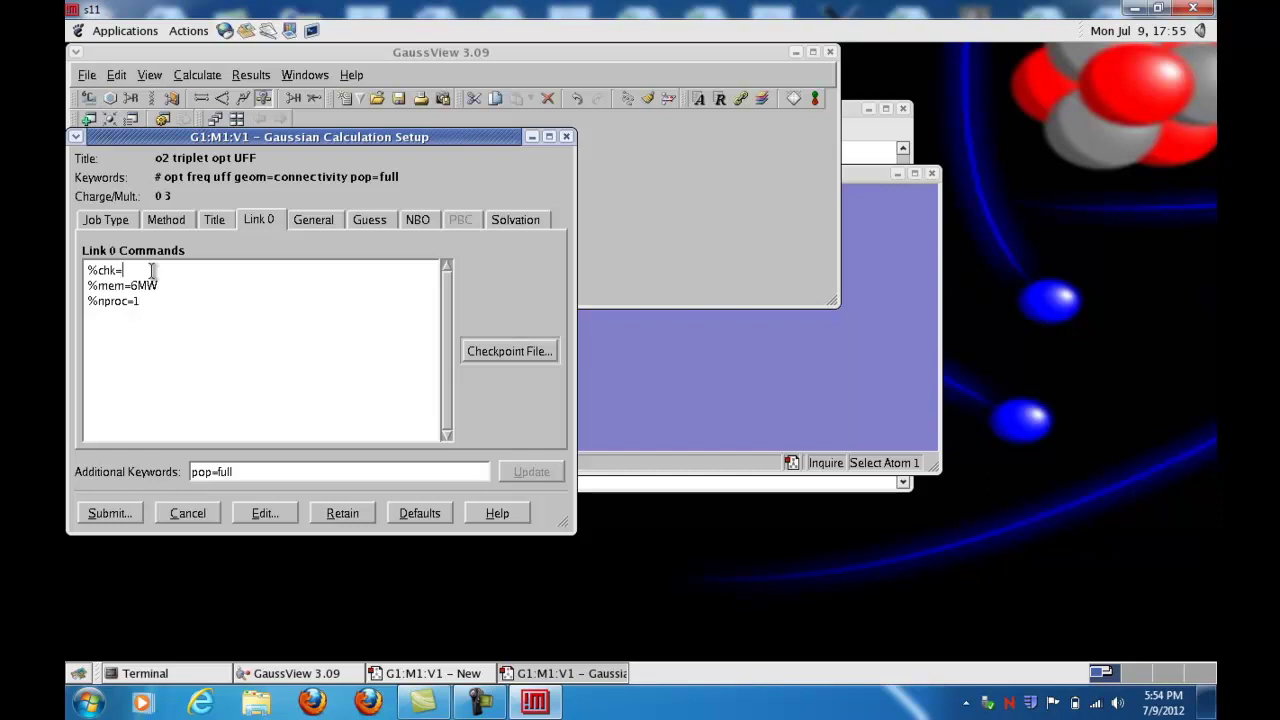
pyautogui.write('o2')
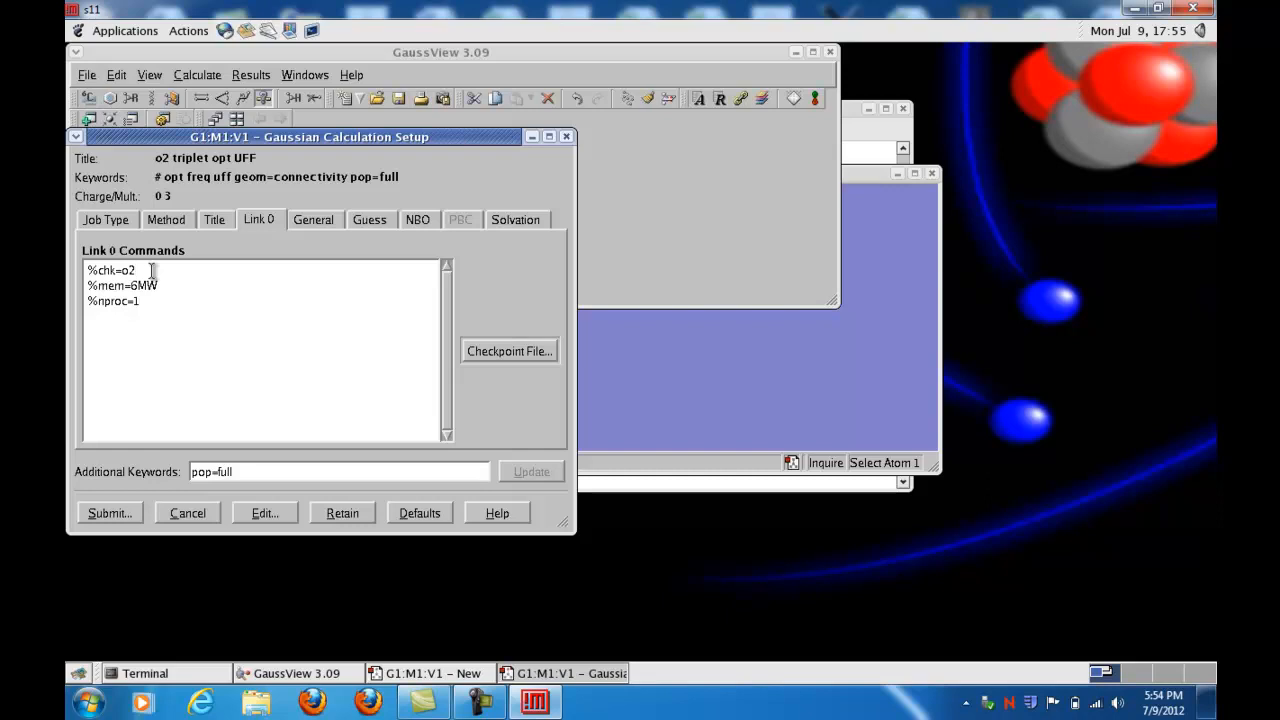
pyautogui.write('_uff')
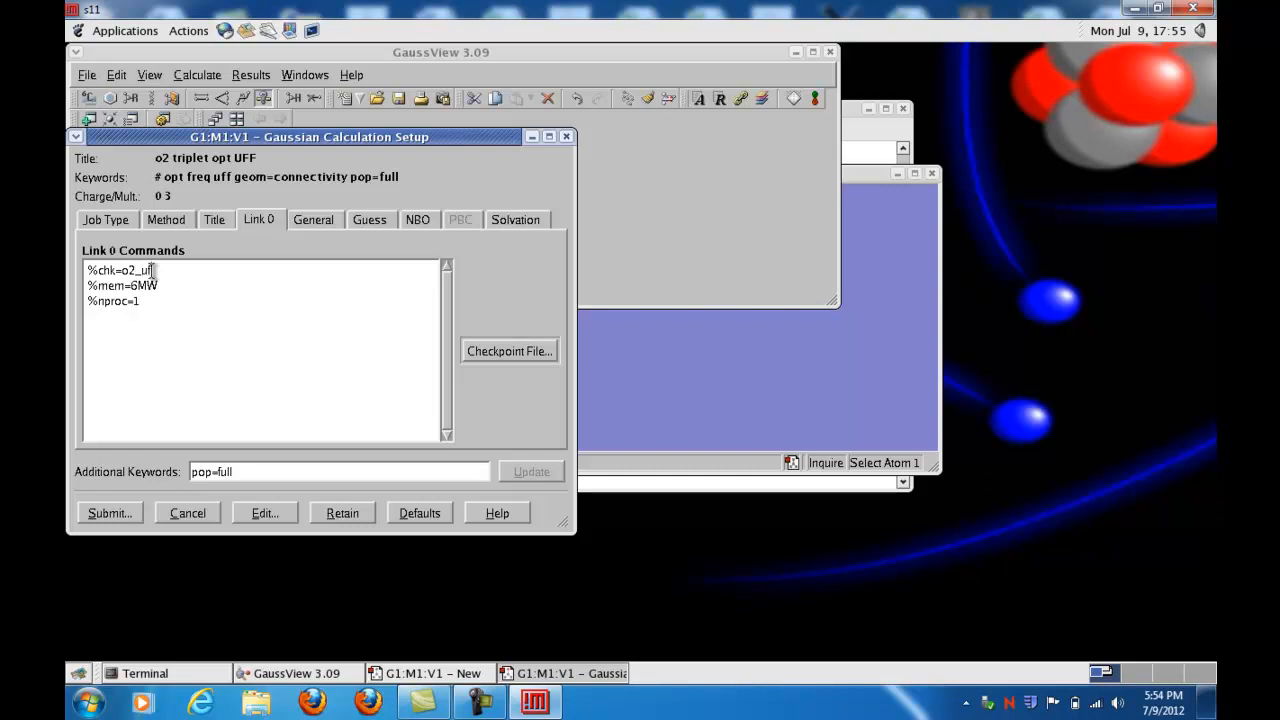
pyautogui.write('.chk')
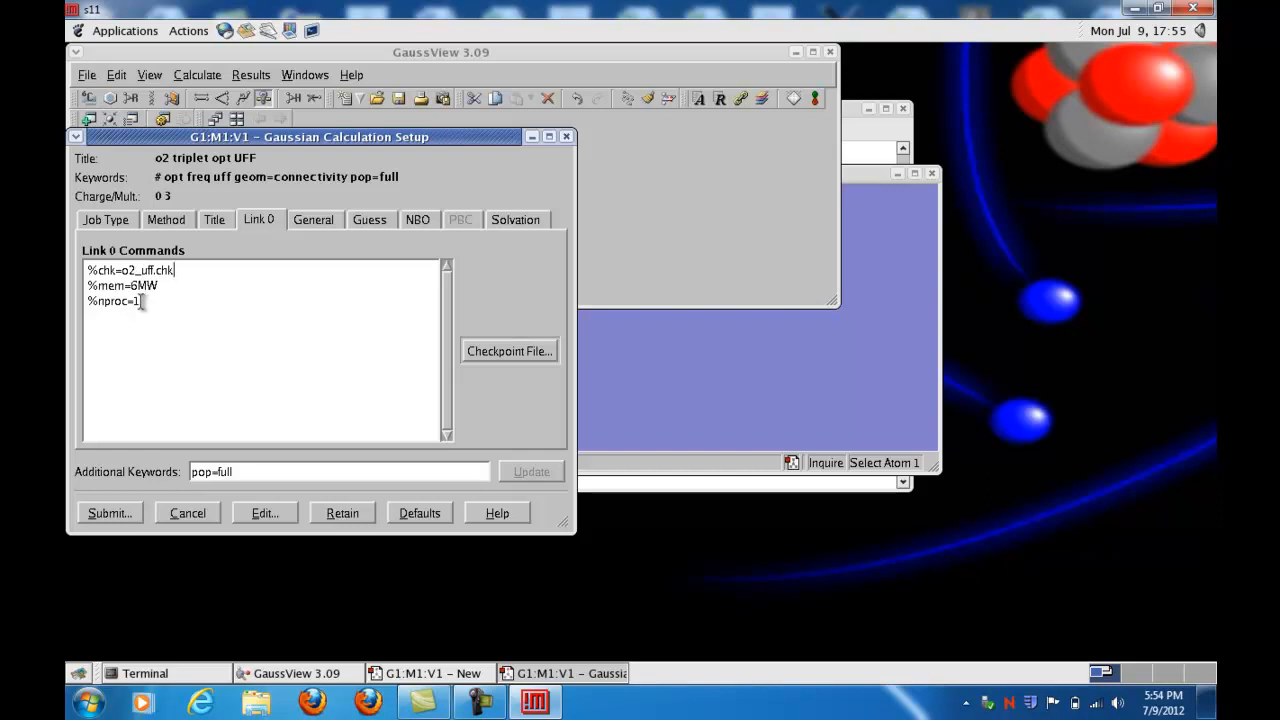
pyautogui.press('BackSpace')
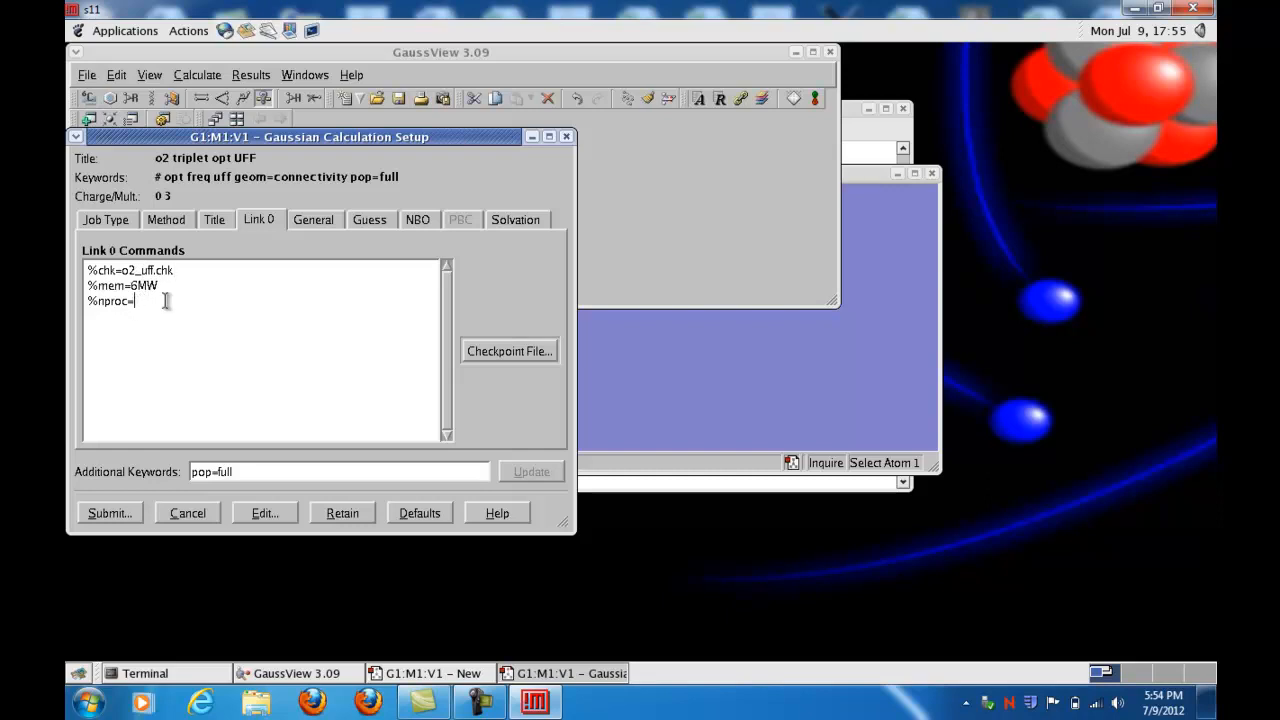
pyautogui.write('2')
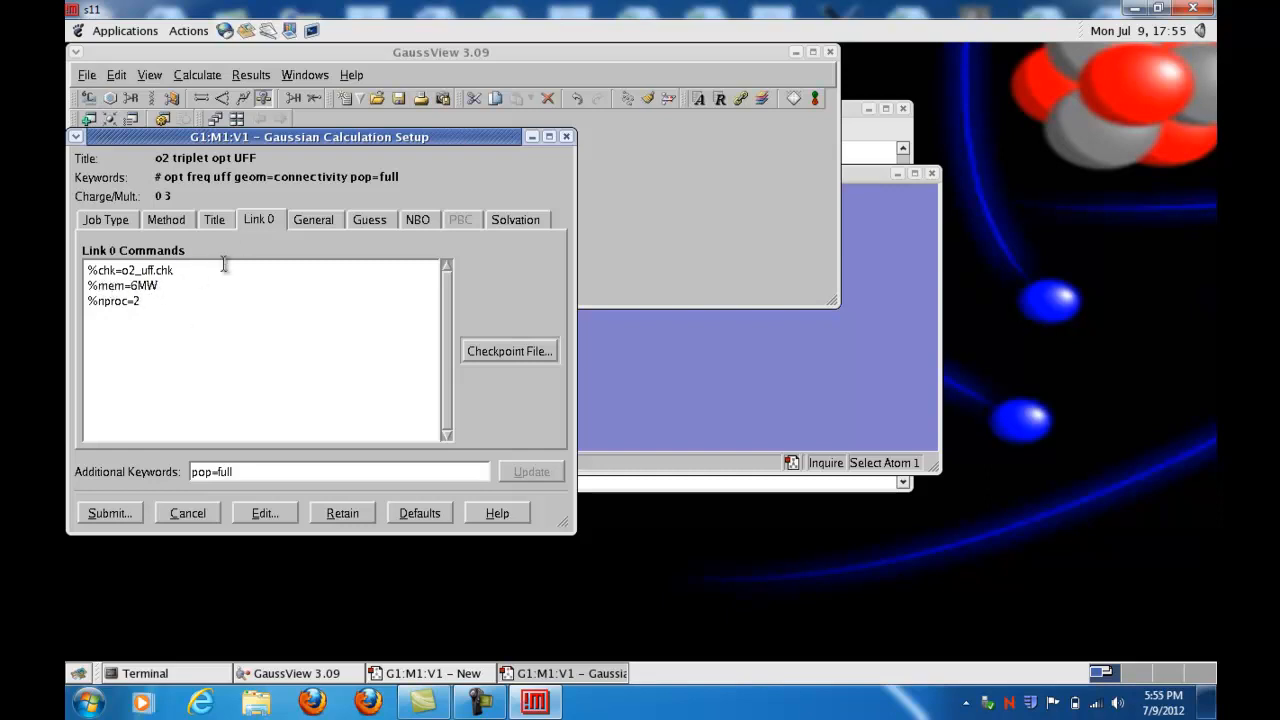
# Step: Uncheck Write Connectivity so the keywords read opt freq uff pop=full
pyautogui.click(313, 219)
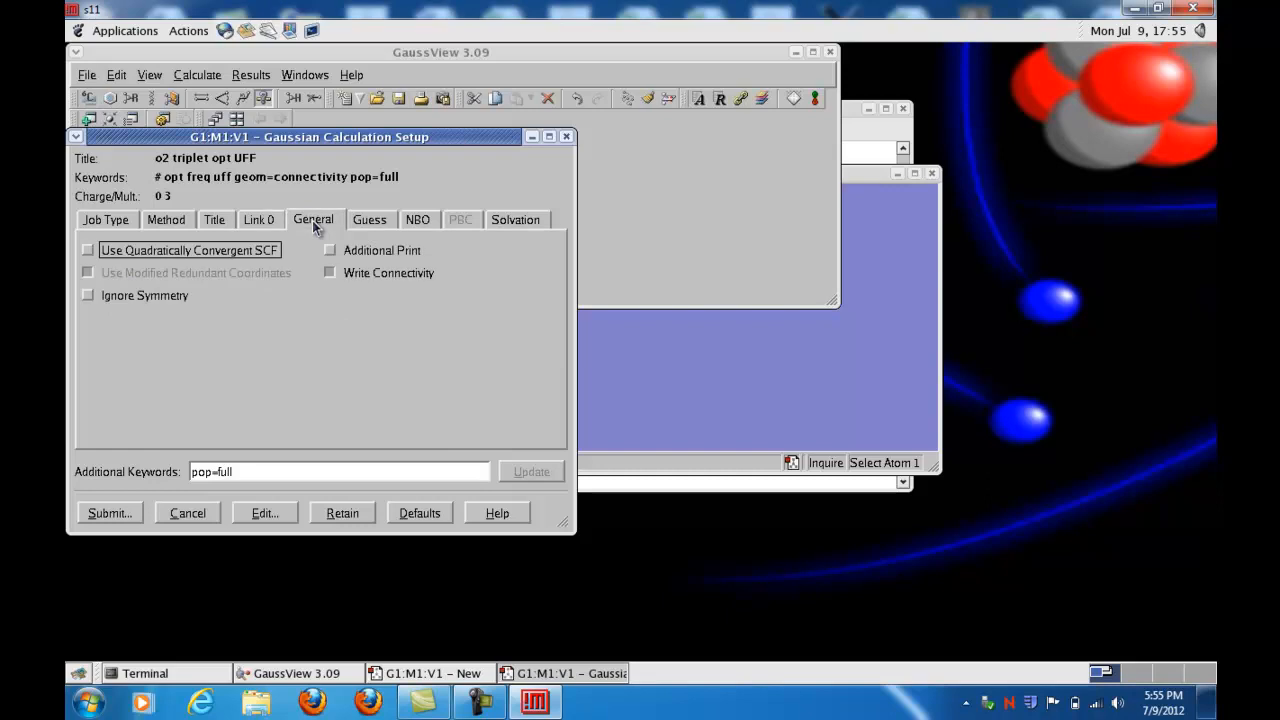
pyautogui.moveTo(330, 248)
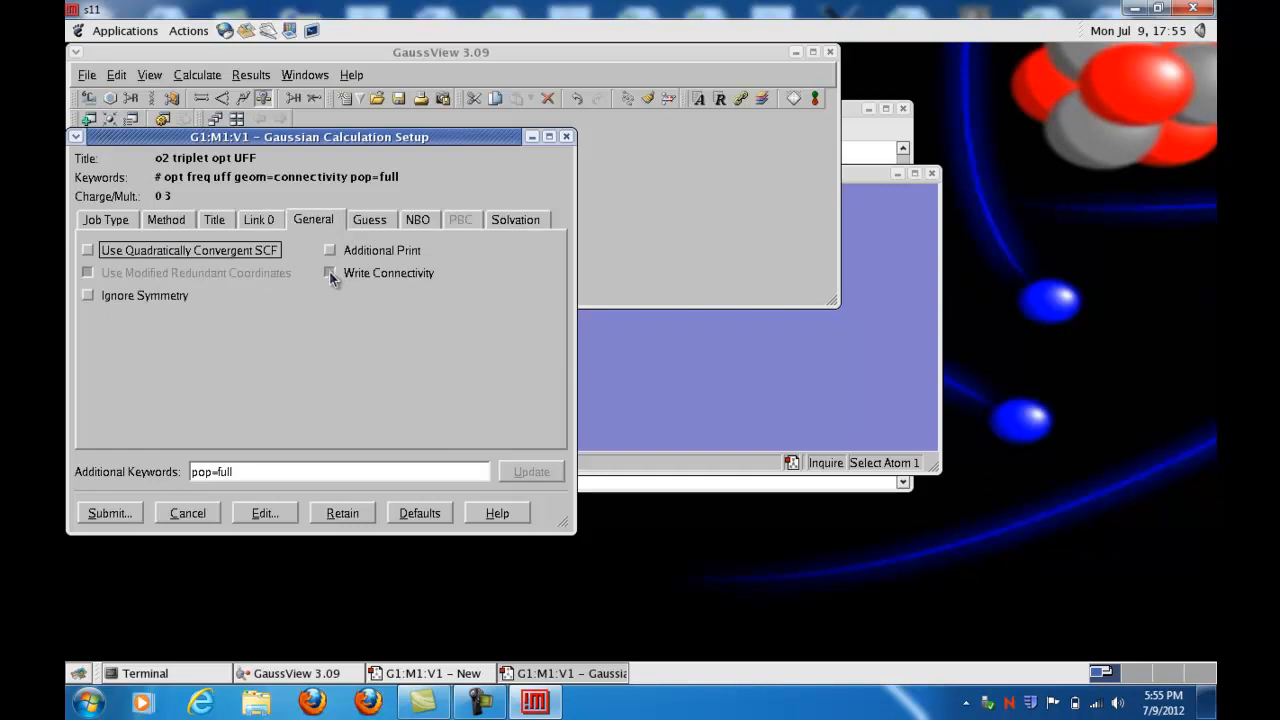
pyautogui.click(330, 273)
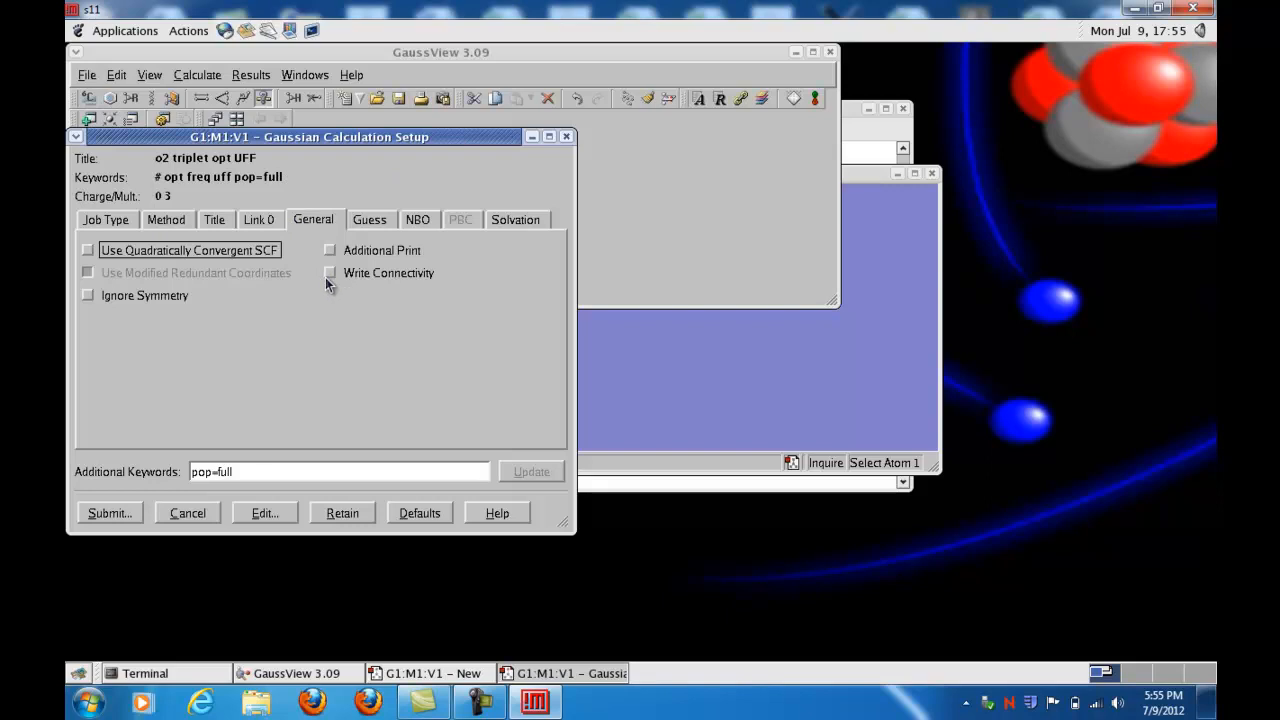
pyautogui.moveTo(371, 228)
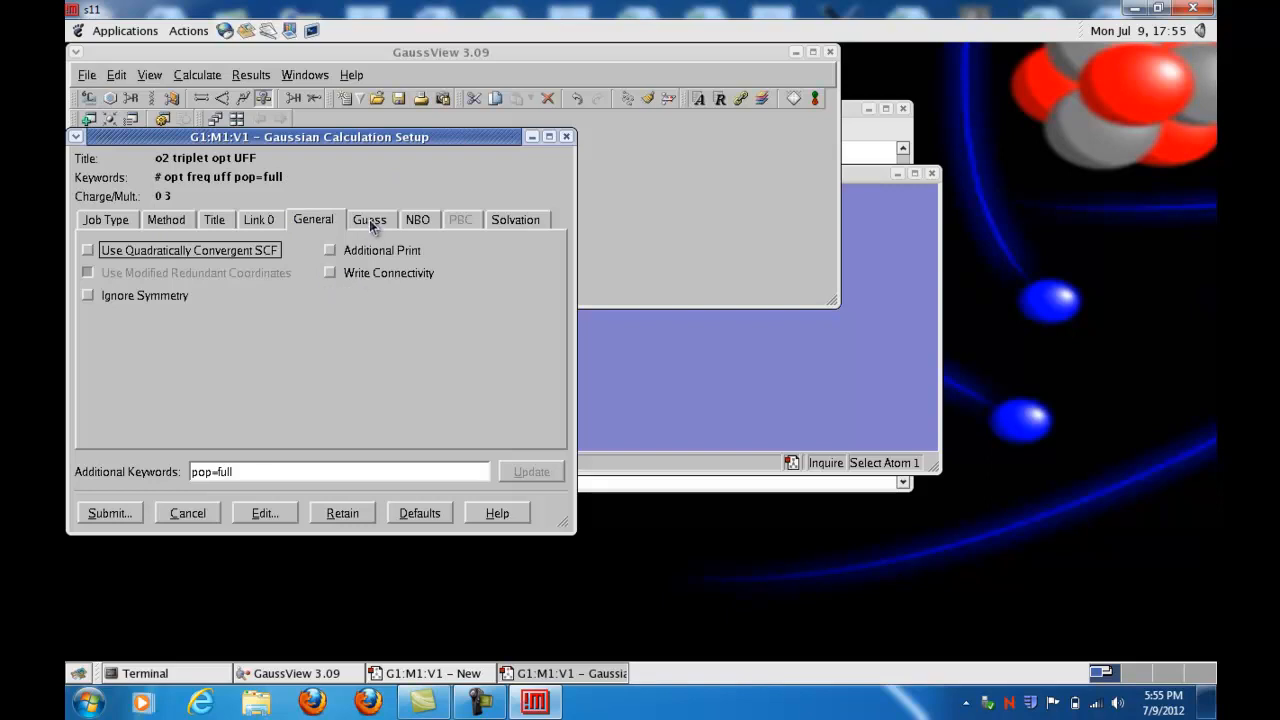
pyautogui.click(370, 219)
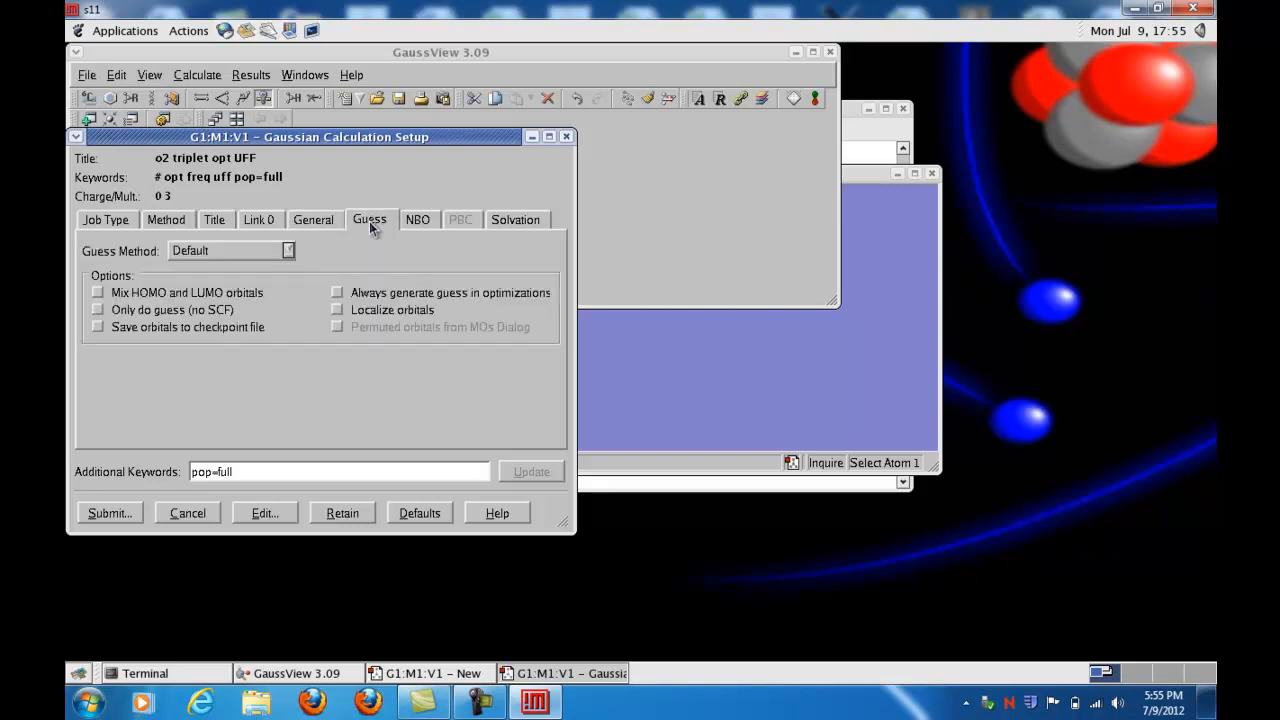
# Step: Check the NBO and Solvation tabs, both left at none
pyautogui.click(418, 219)
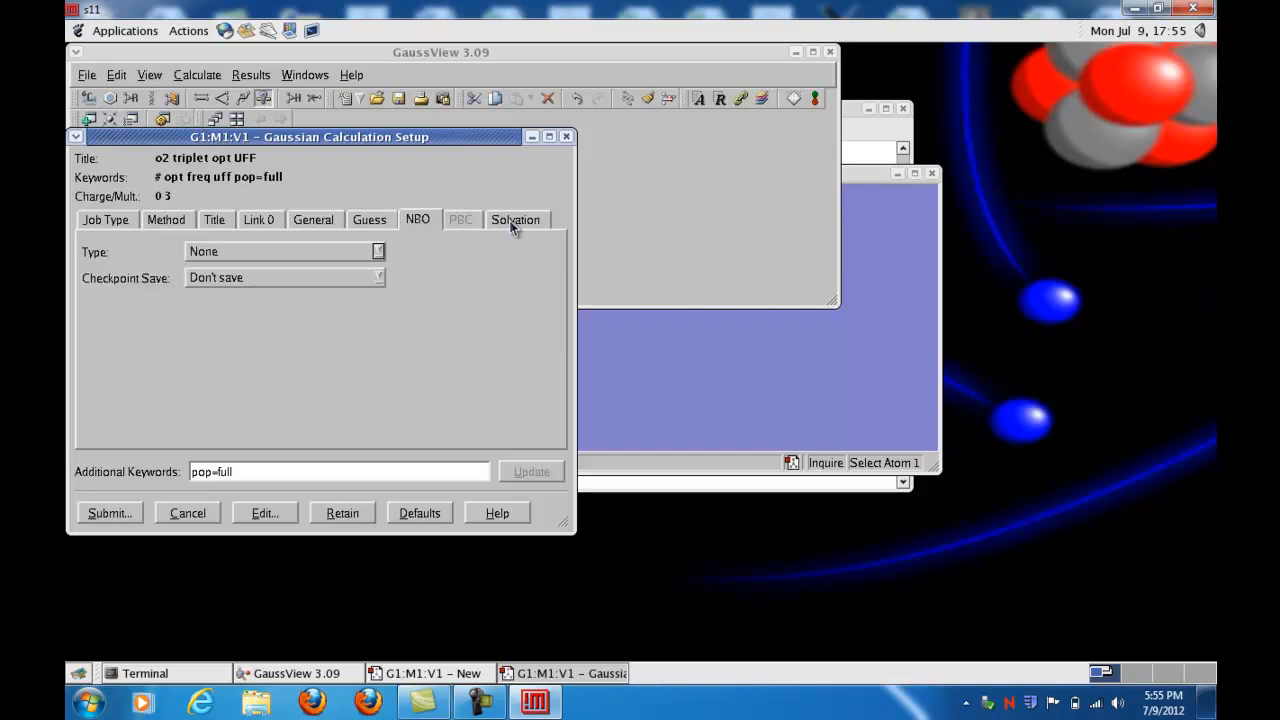
pyautogui.click(515, 219)
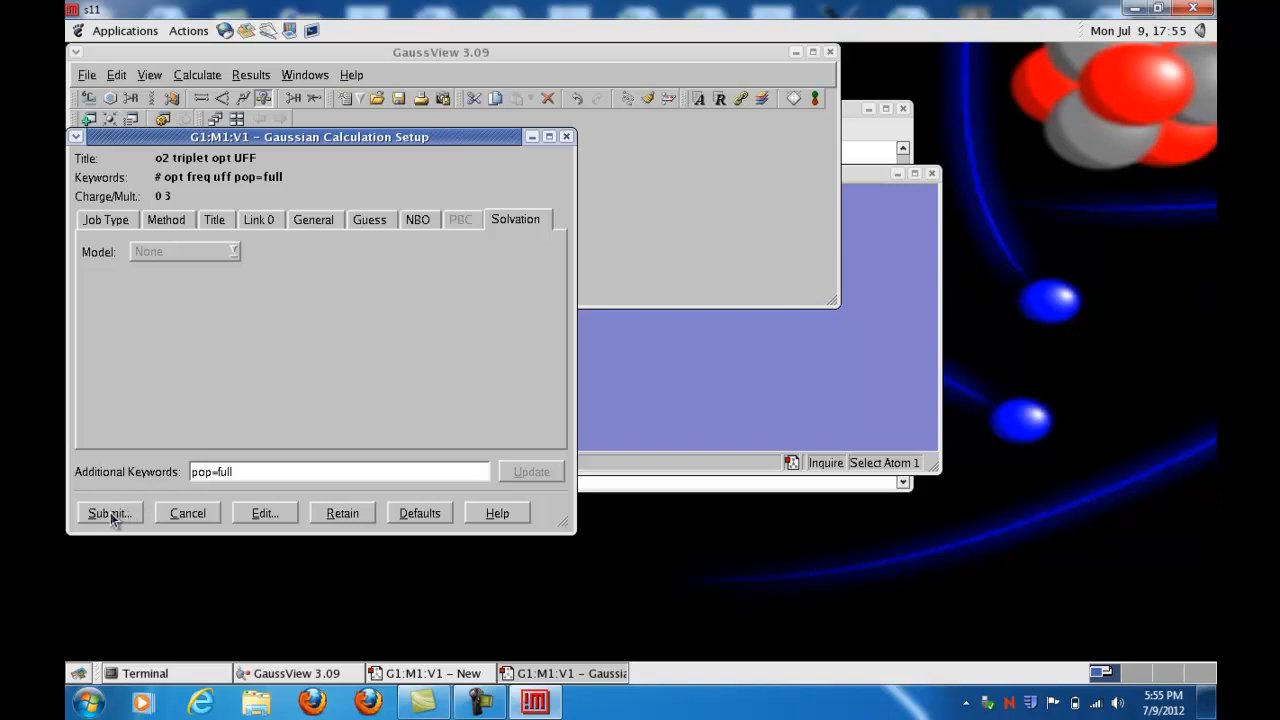
# Step: Choose Submit, accept saving first, and save the input file as o2_uff in o2
pyautogui.click(108, 513)
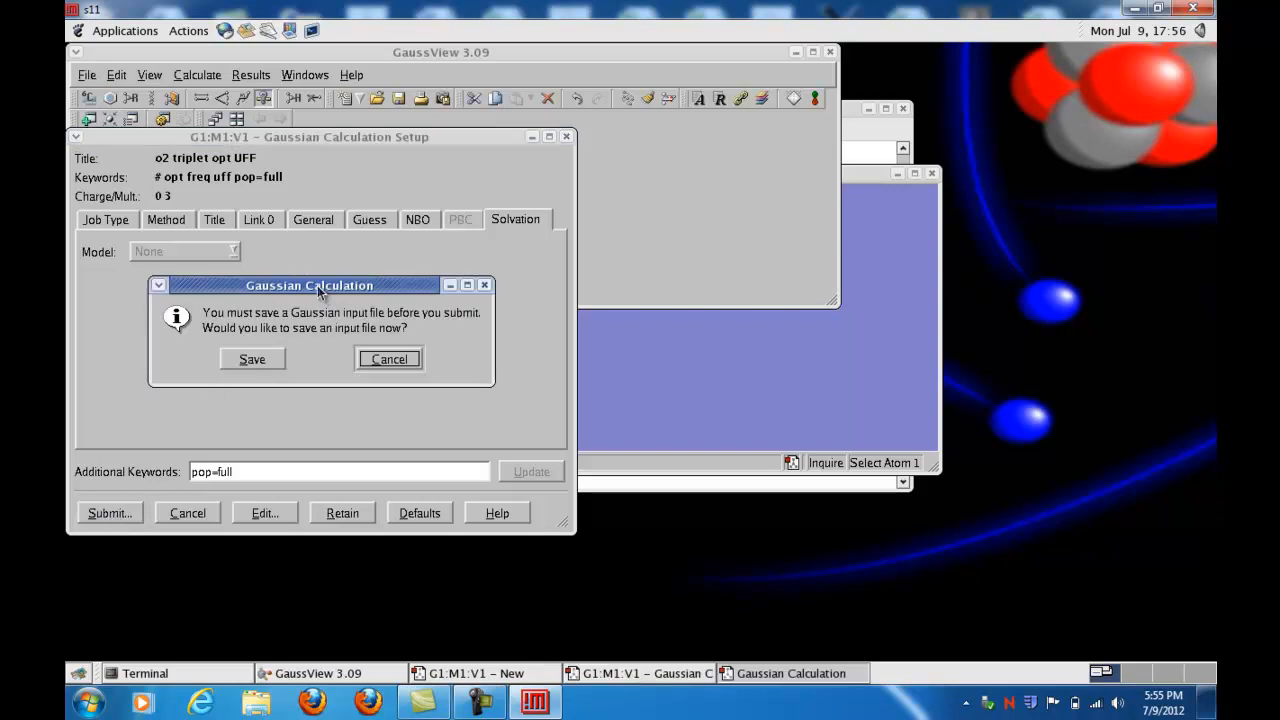
pyautogui.moveTo(311, 204)
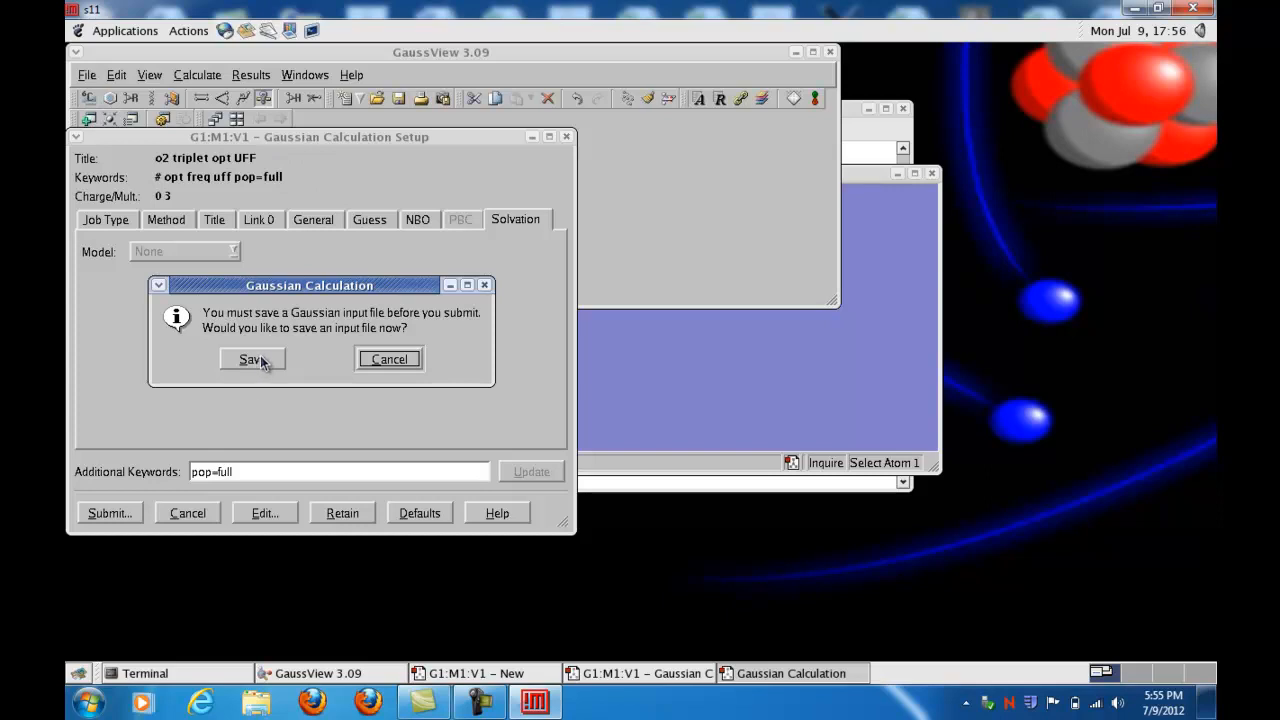
pyautogui.moveTo(300, 318)
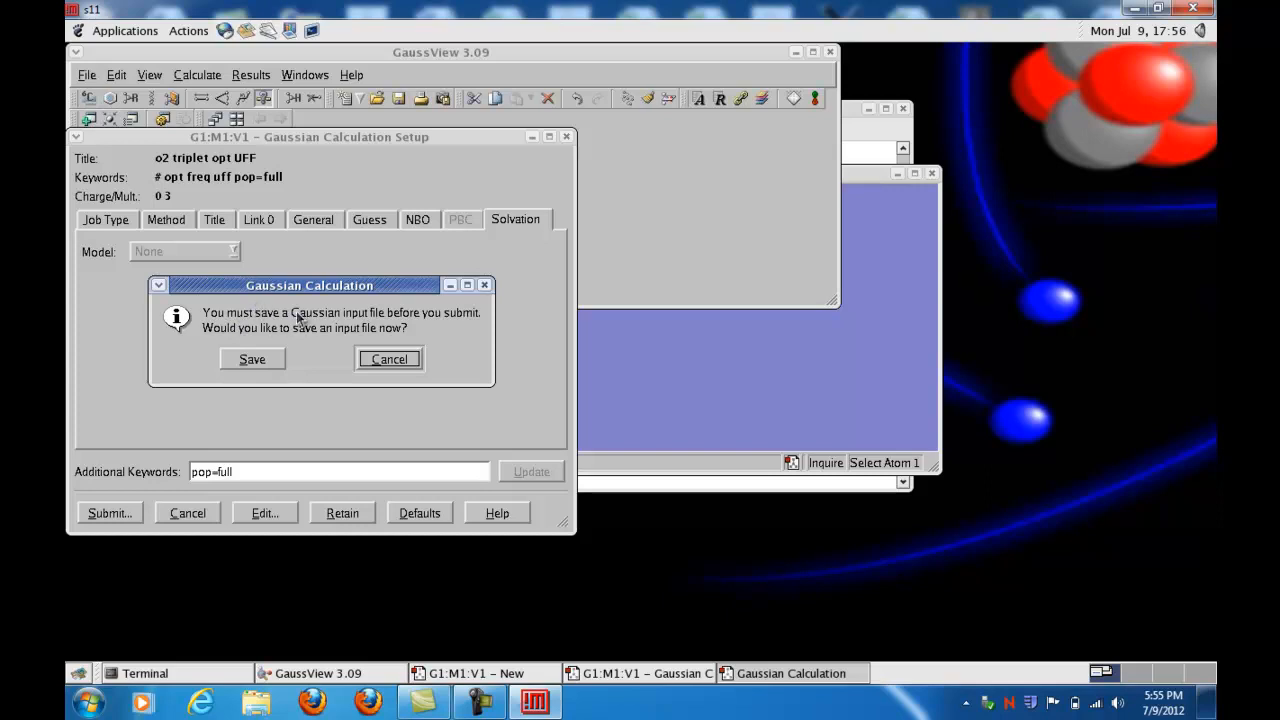
pyautogui.moveTo(320, 323)
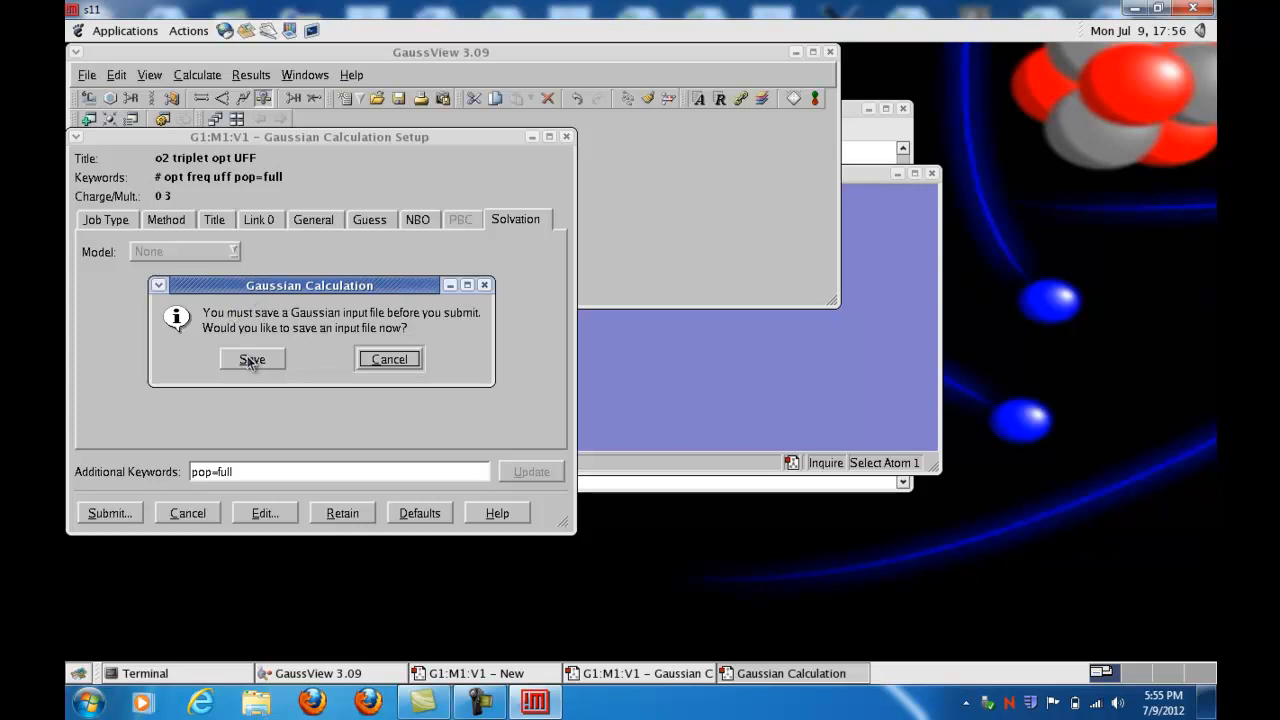
pyautogui.click(251, 359)
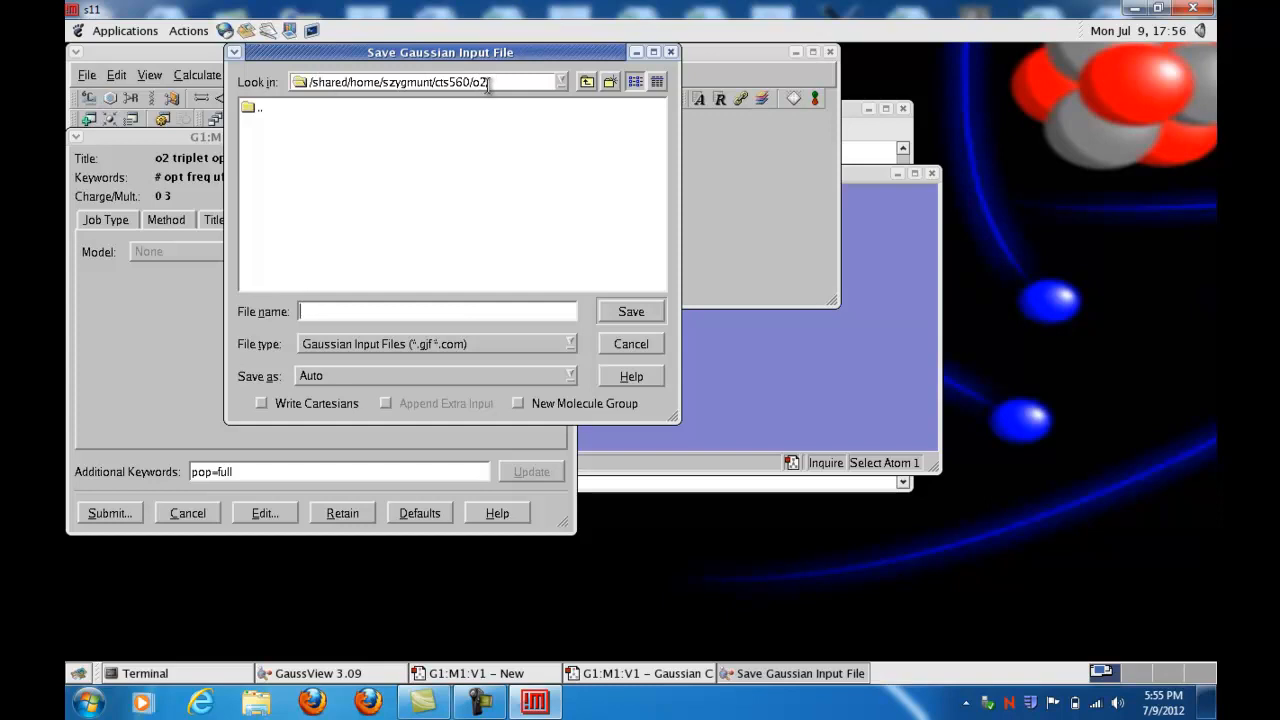
pyautogui.click(437, 311)
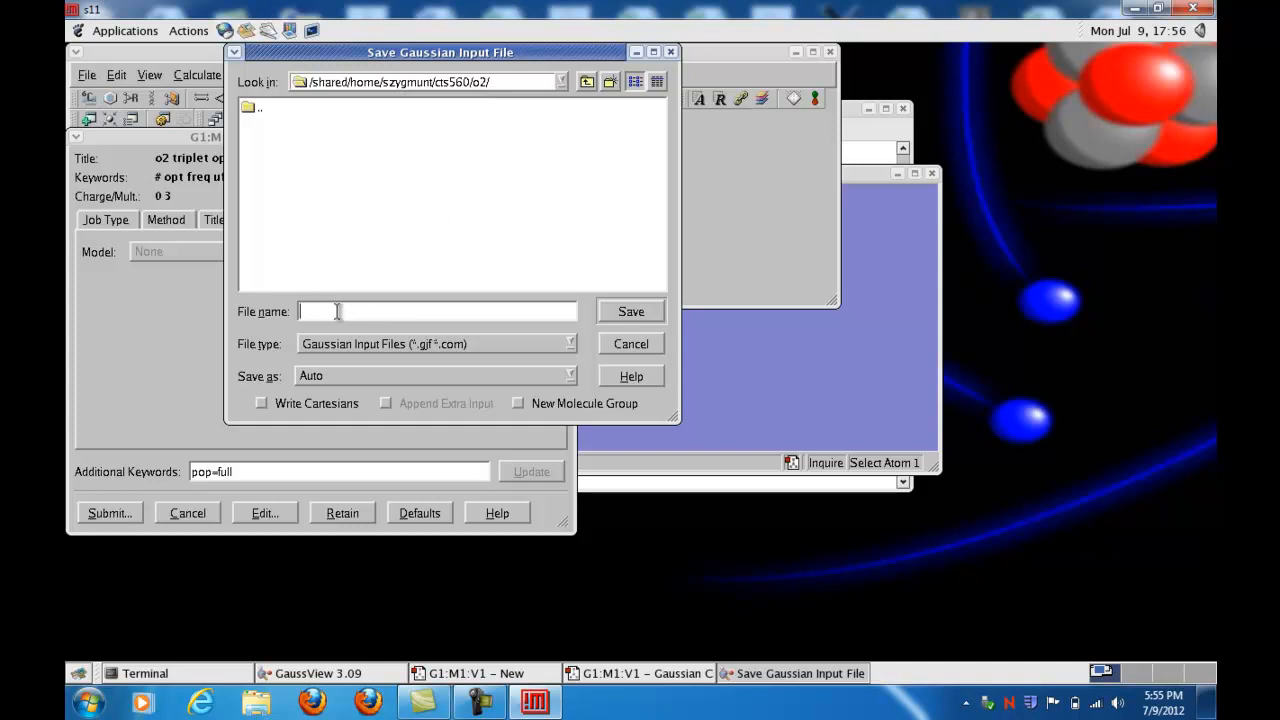
pyautogui.write('o2_')
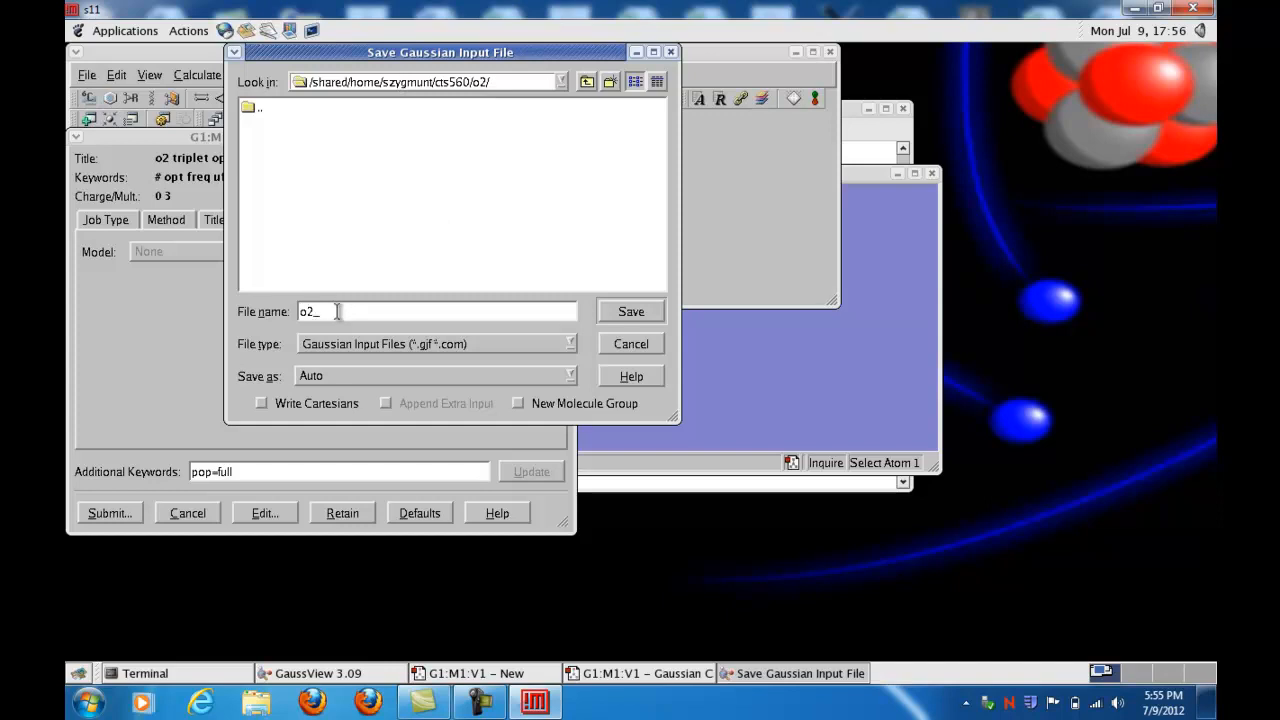
pyautogui.write('U')
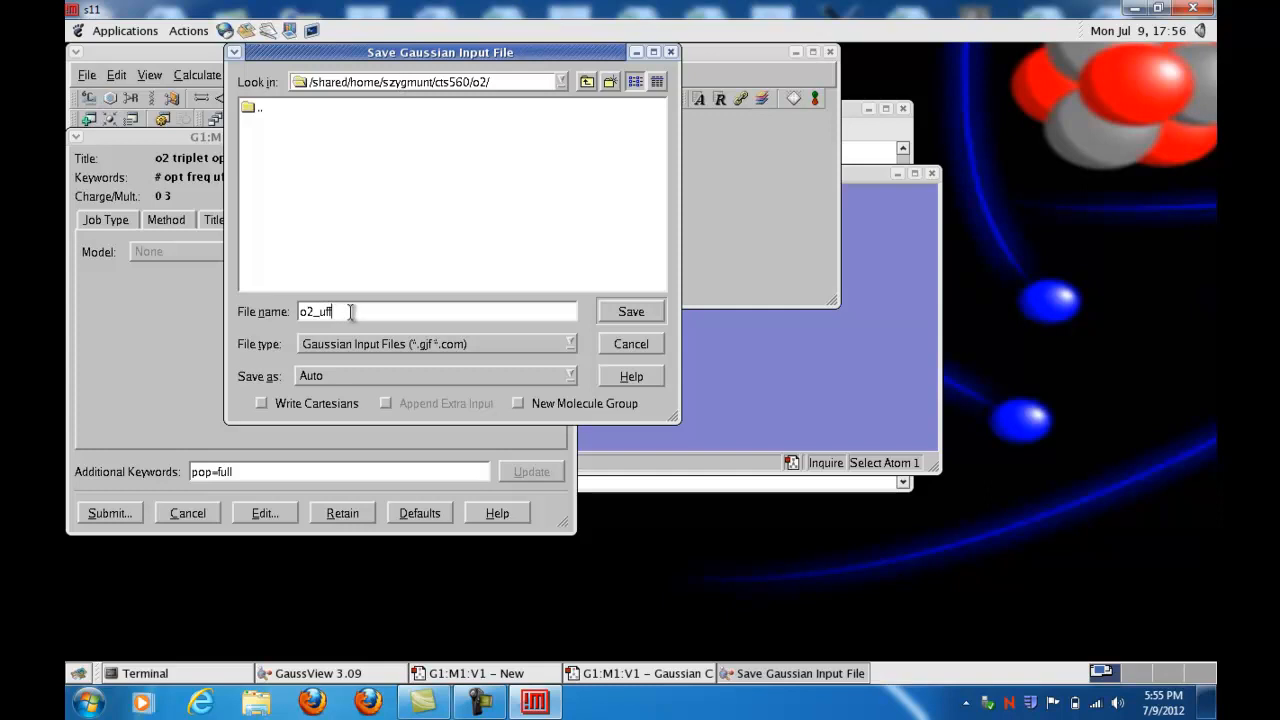
pyautogui.moveTo(292, 344)
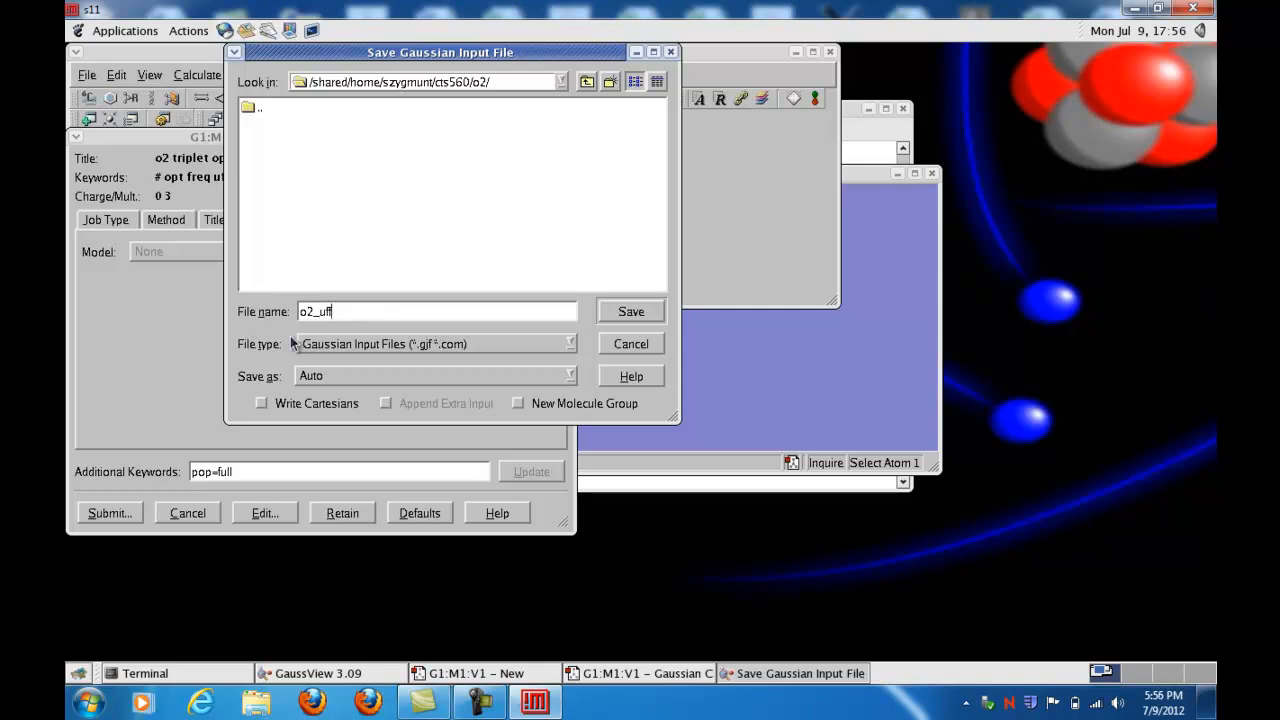
pyautogui.moveTo(418, 348)
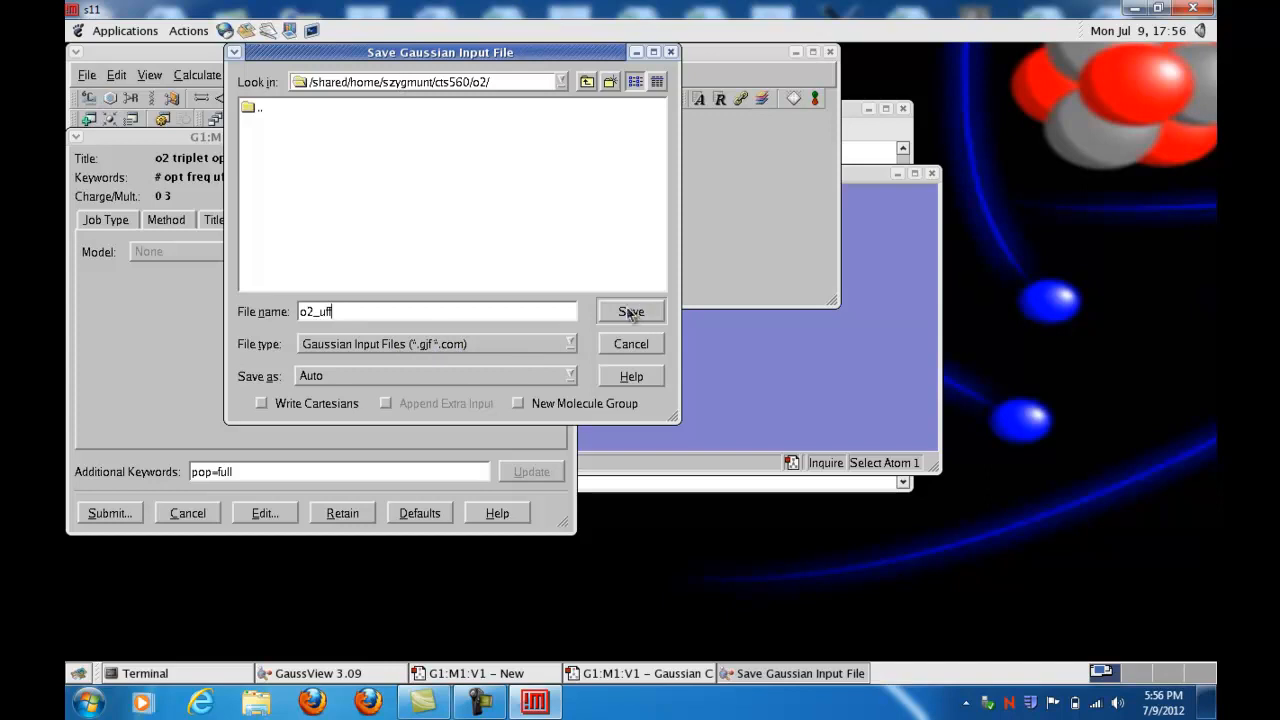
pyautogui.click(630, 311)
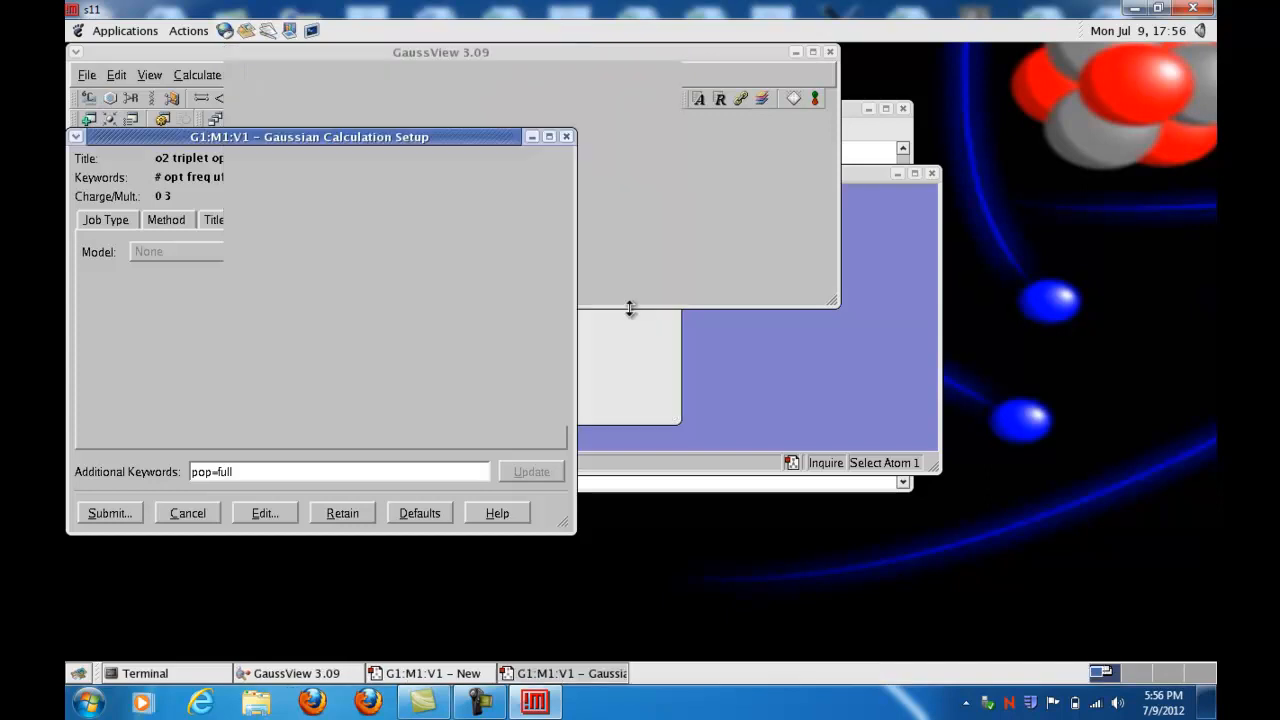
# Step: Cancel the Run Gaussian prompt so o2_uff.com is not submitted
pyautogui.click(110, 512)
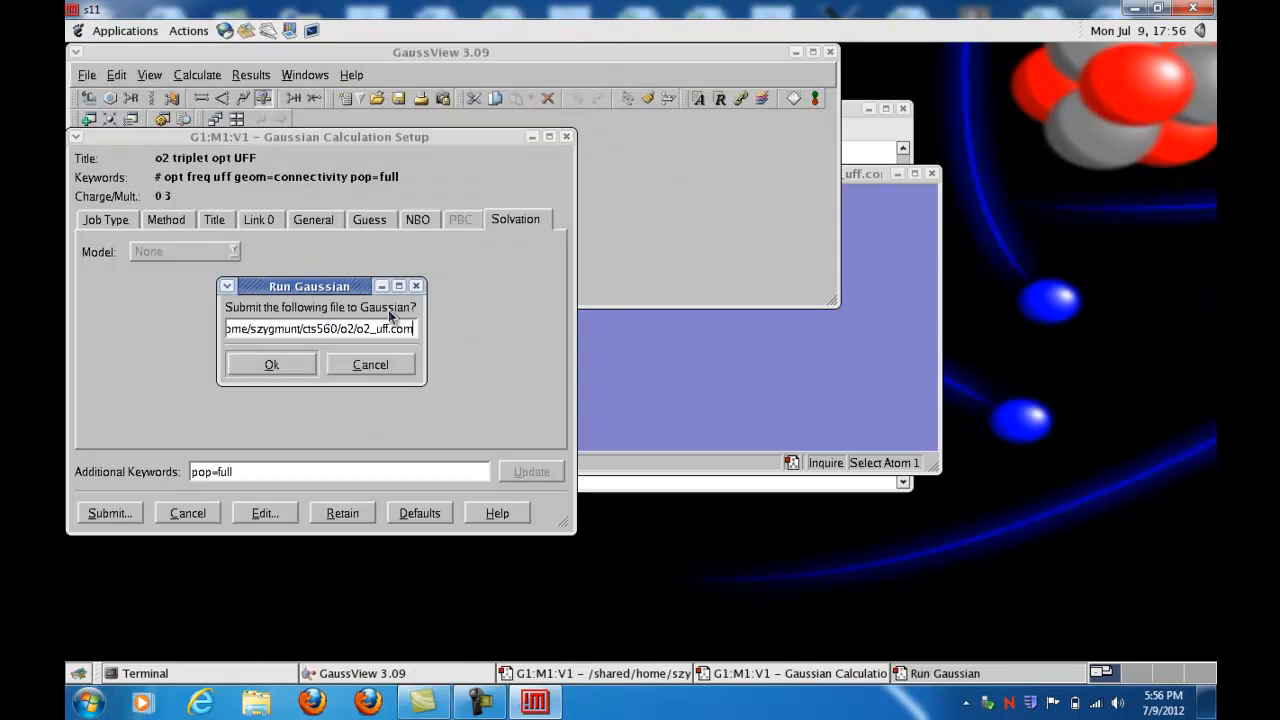
pyautogui.moveTo(370, 364)
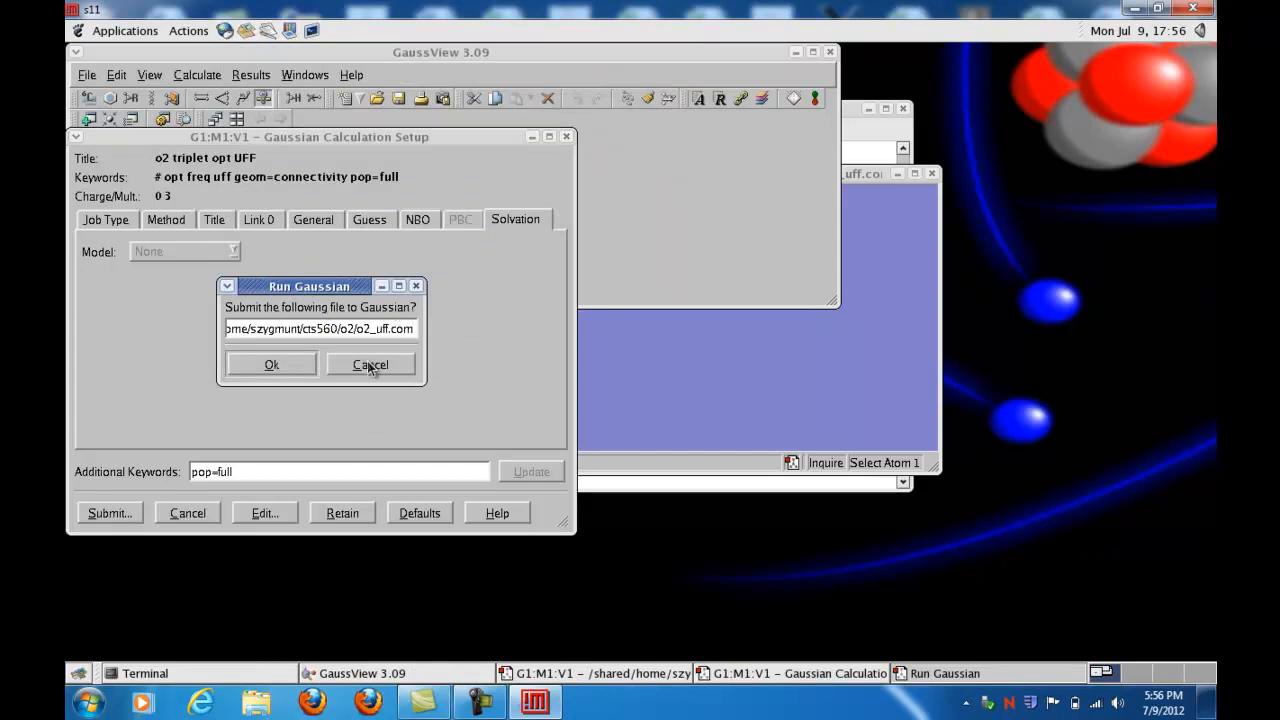
pyautogui.moveTo(362, 330)
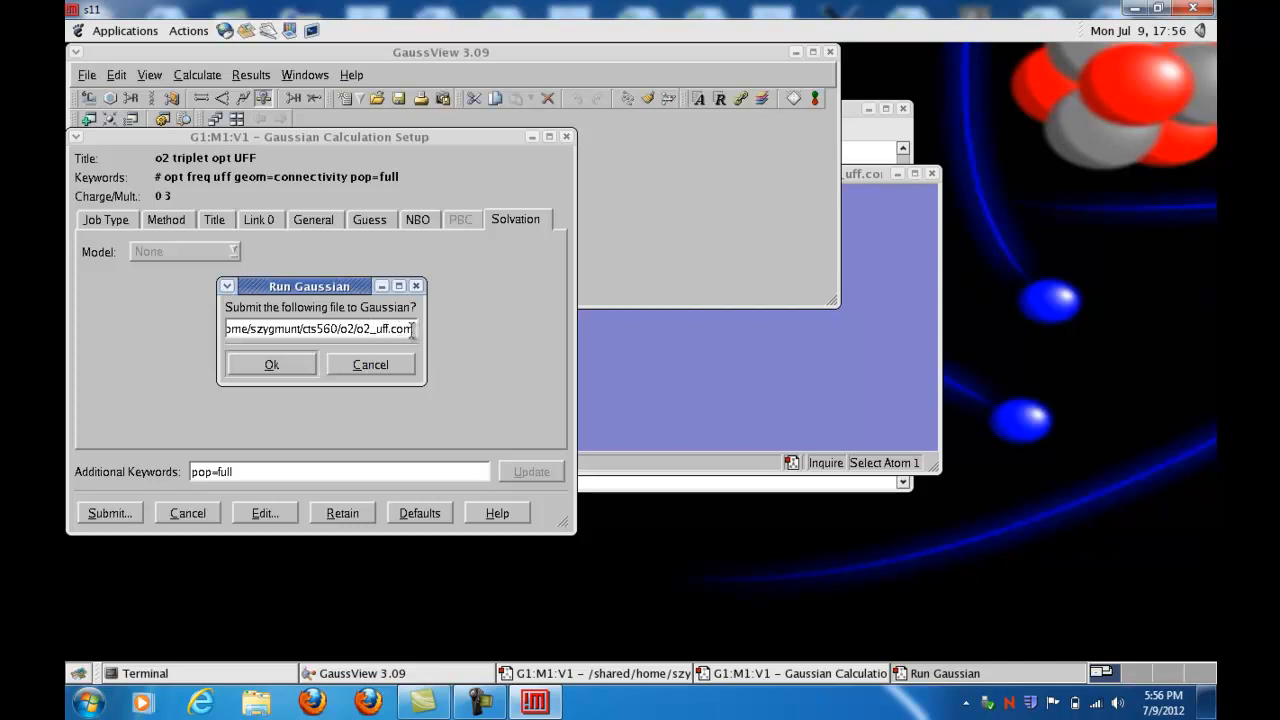
pyautogui.moveTo(371, 365)
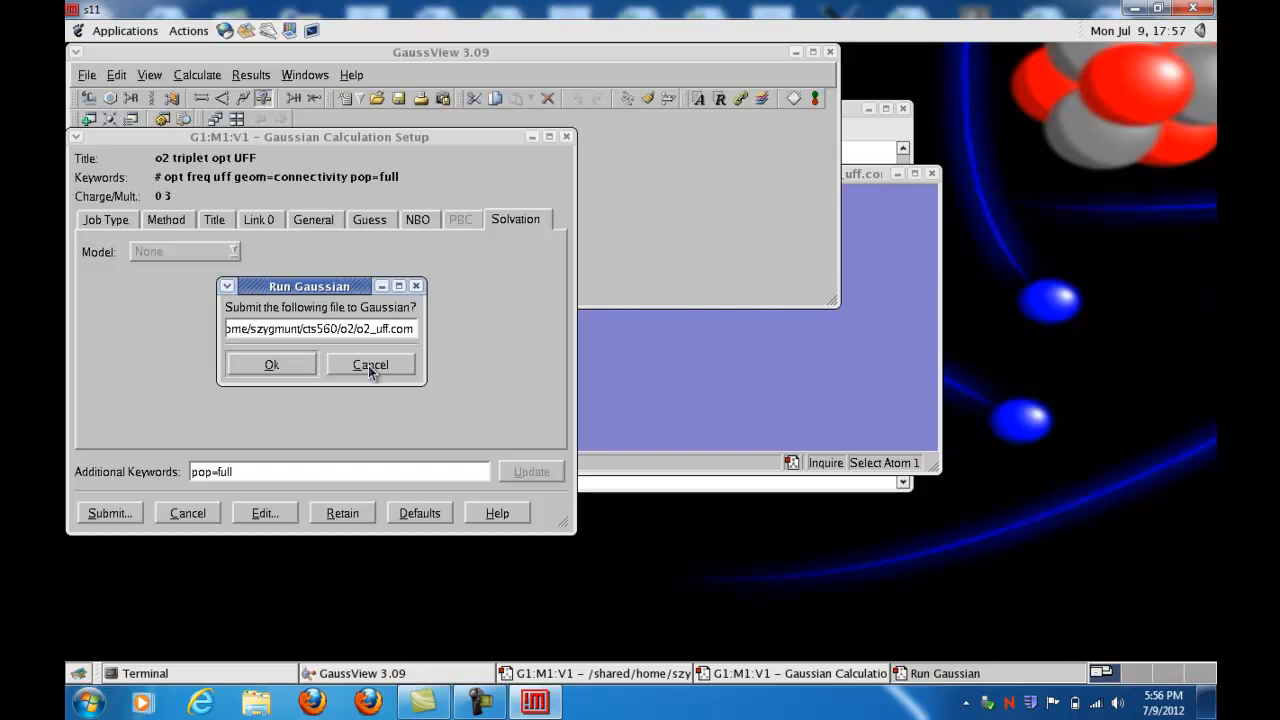
pyautogui.click(369, 364)
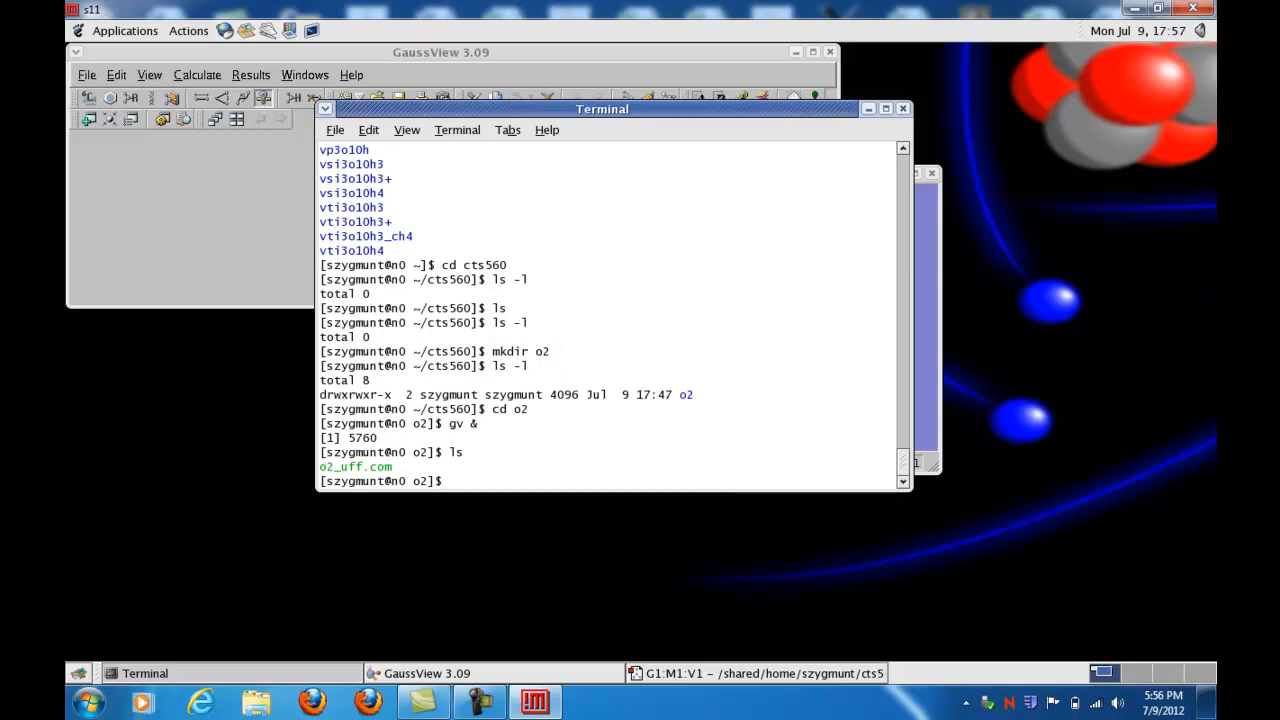
# Step: Run ls -l in the o2 folder, then enter gedit o2_uff.com
pyautogui.write('ls -l')
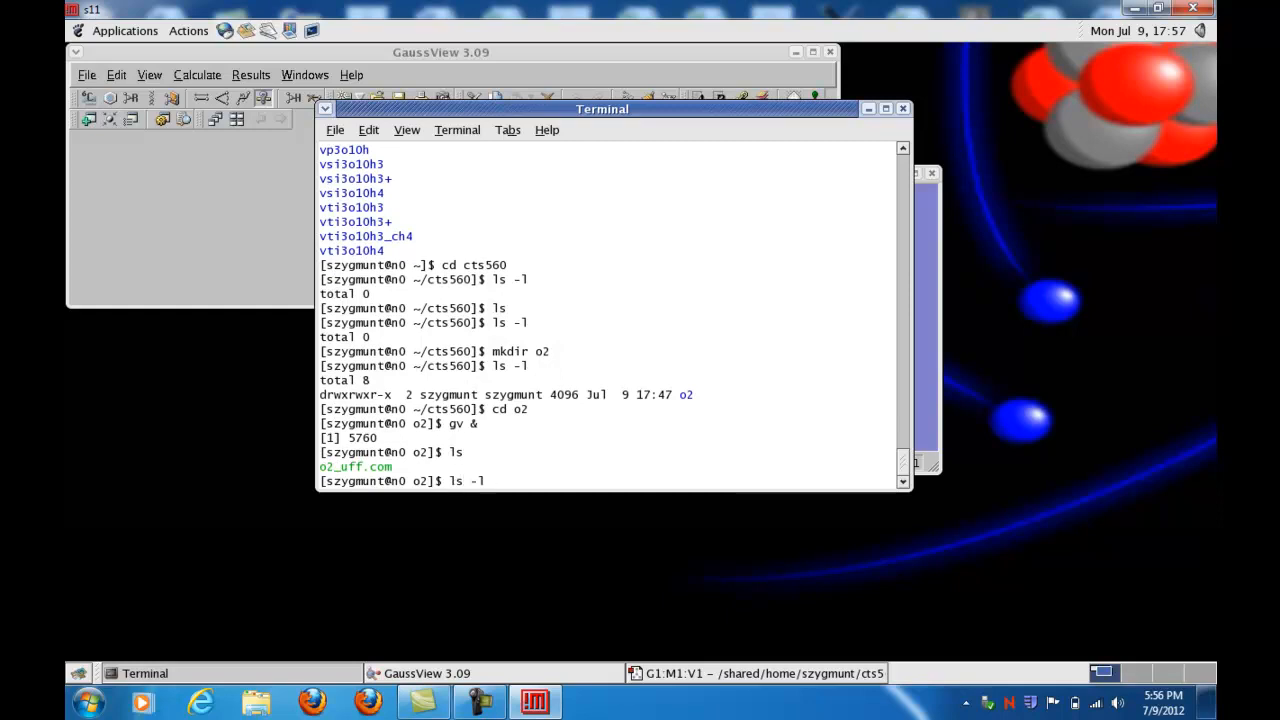
pyautogui.press('Return')
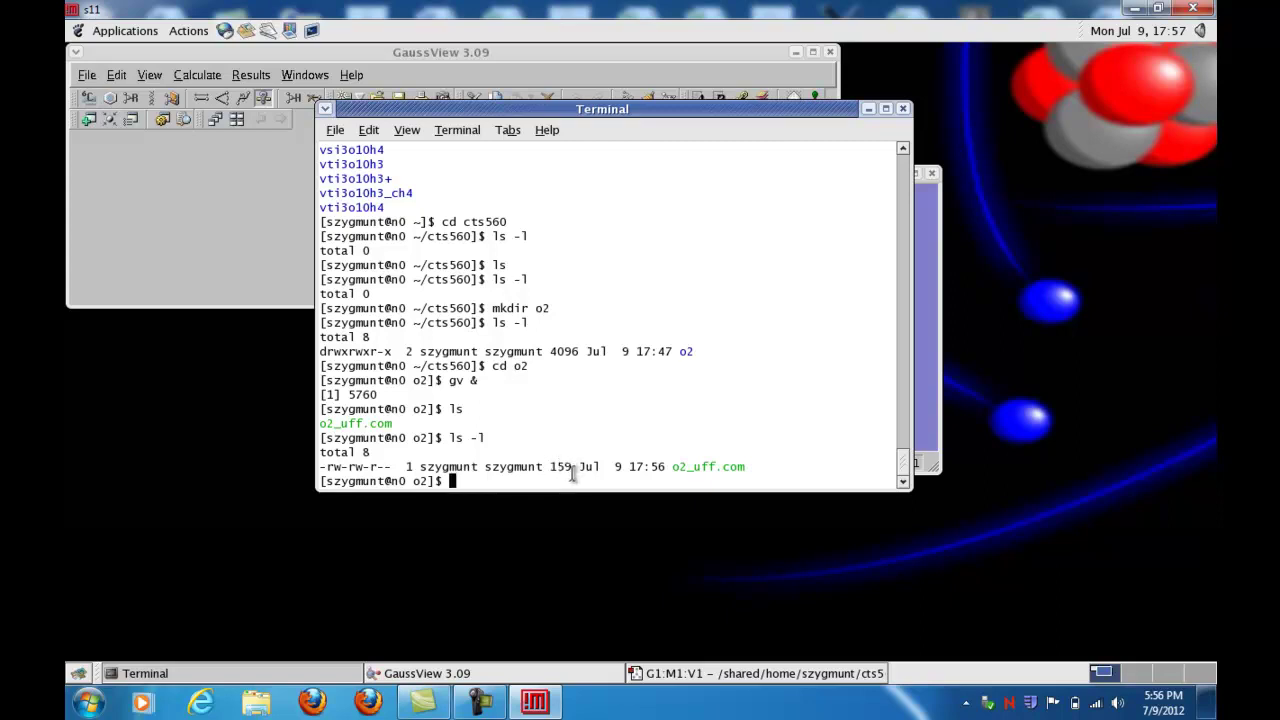
pyautogui.moveTo(754, 467)
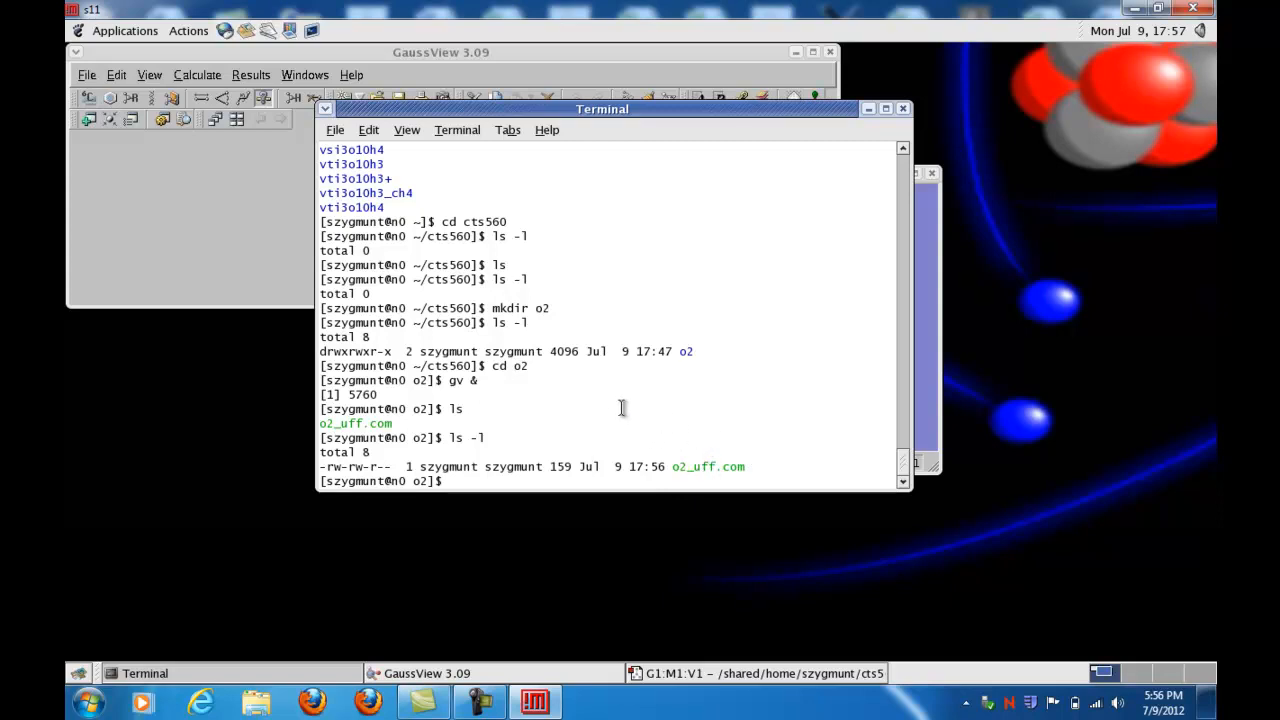
pyautogui.moveTo(580, 415)
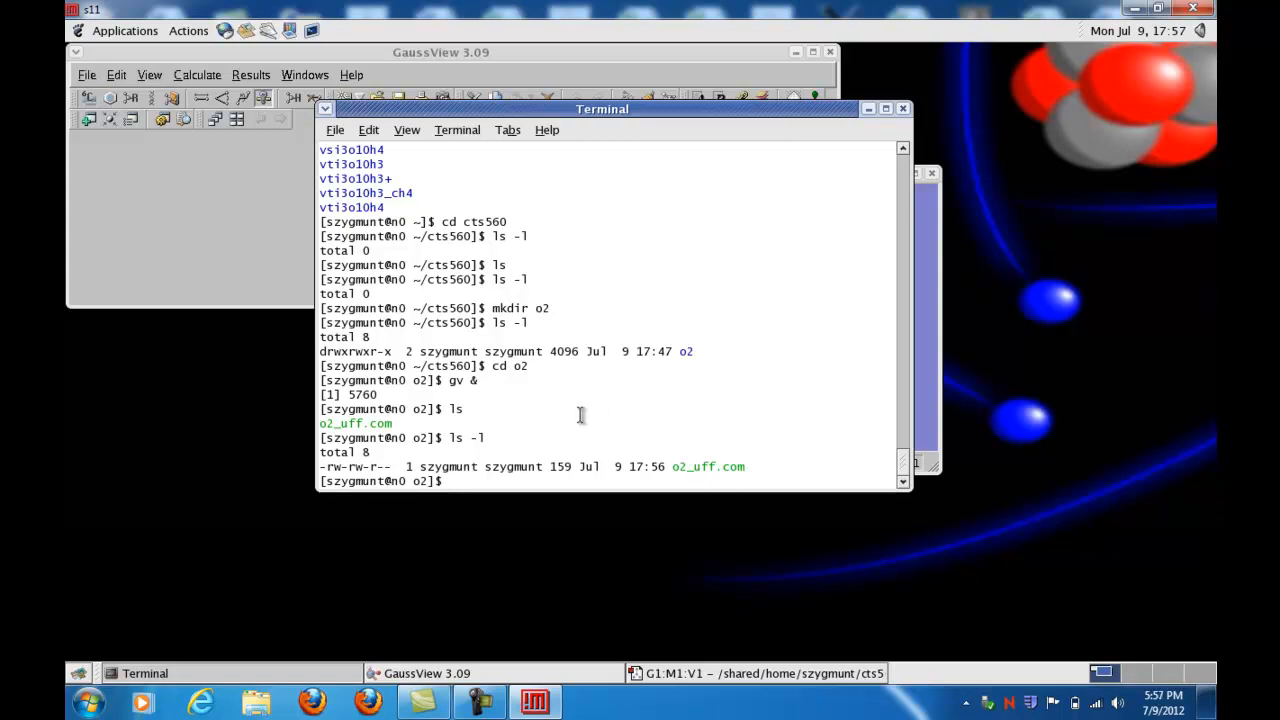
pyautogui.moveTo(542, 438)
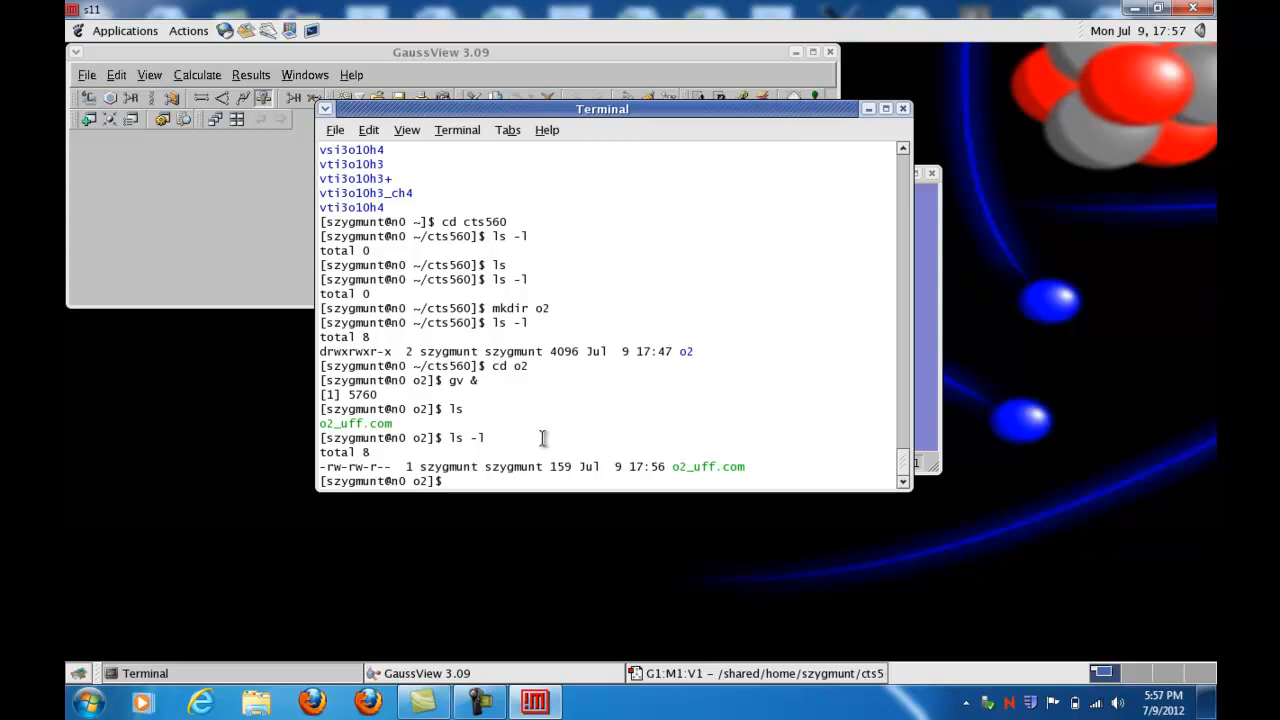
pyautogui.write('g')
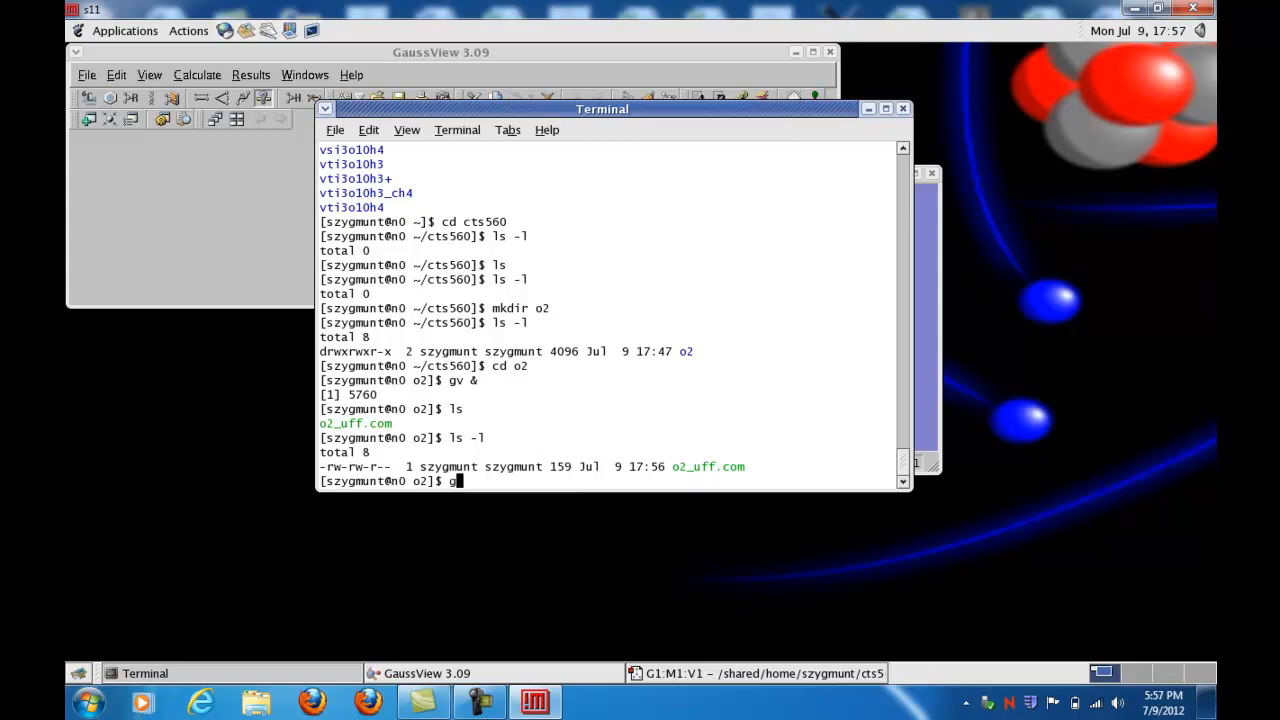
pyautogui.write('ed')
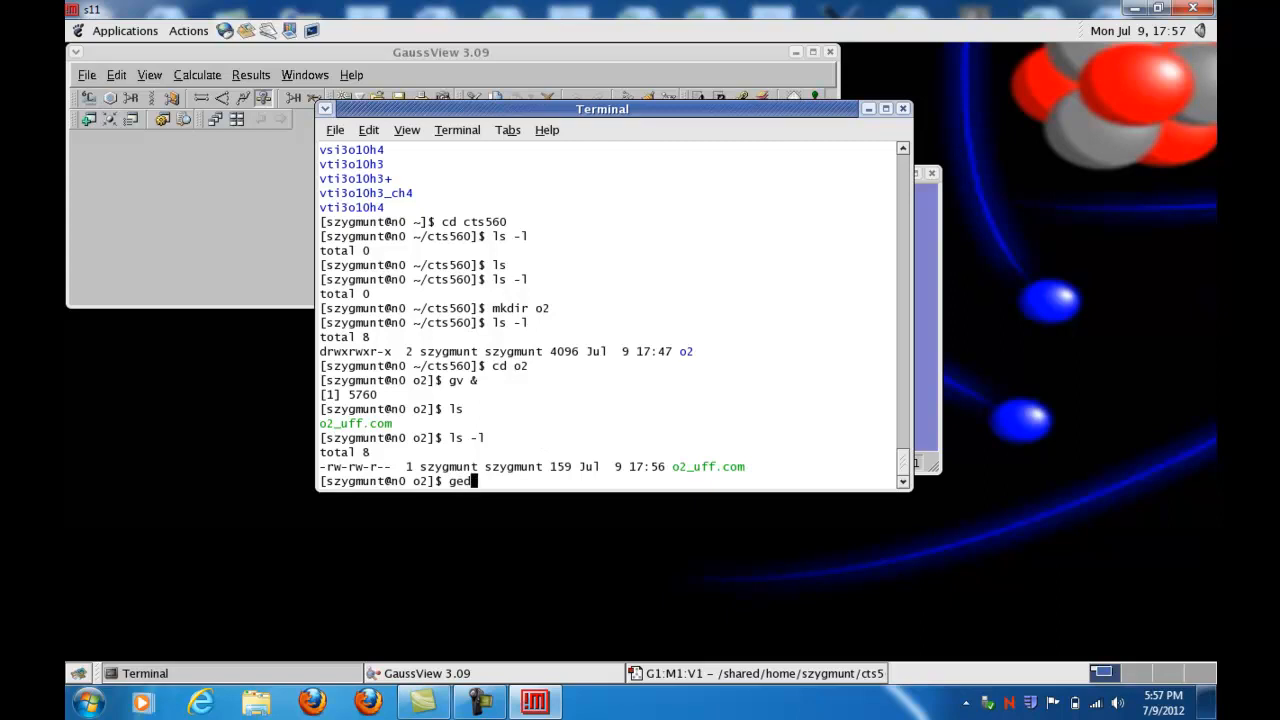
pyautogui.write('it')
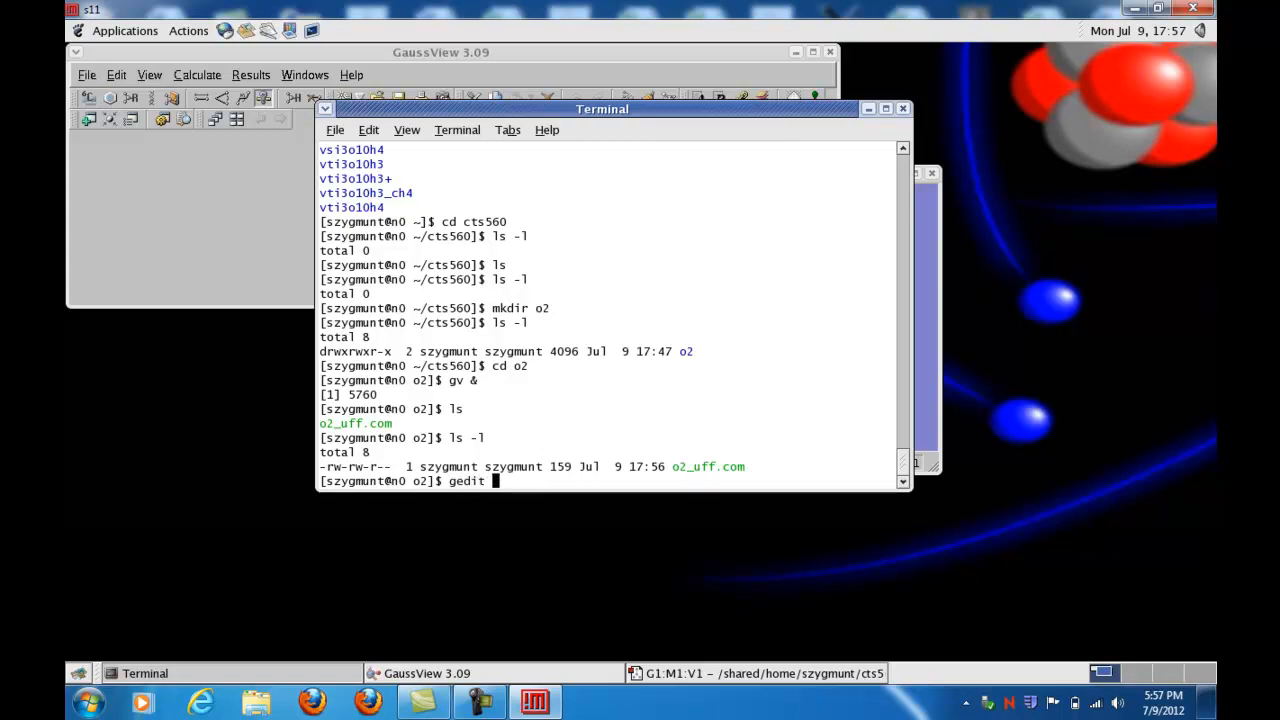
pyautogui.write('o2_uff.com')
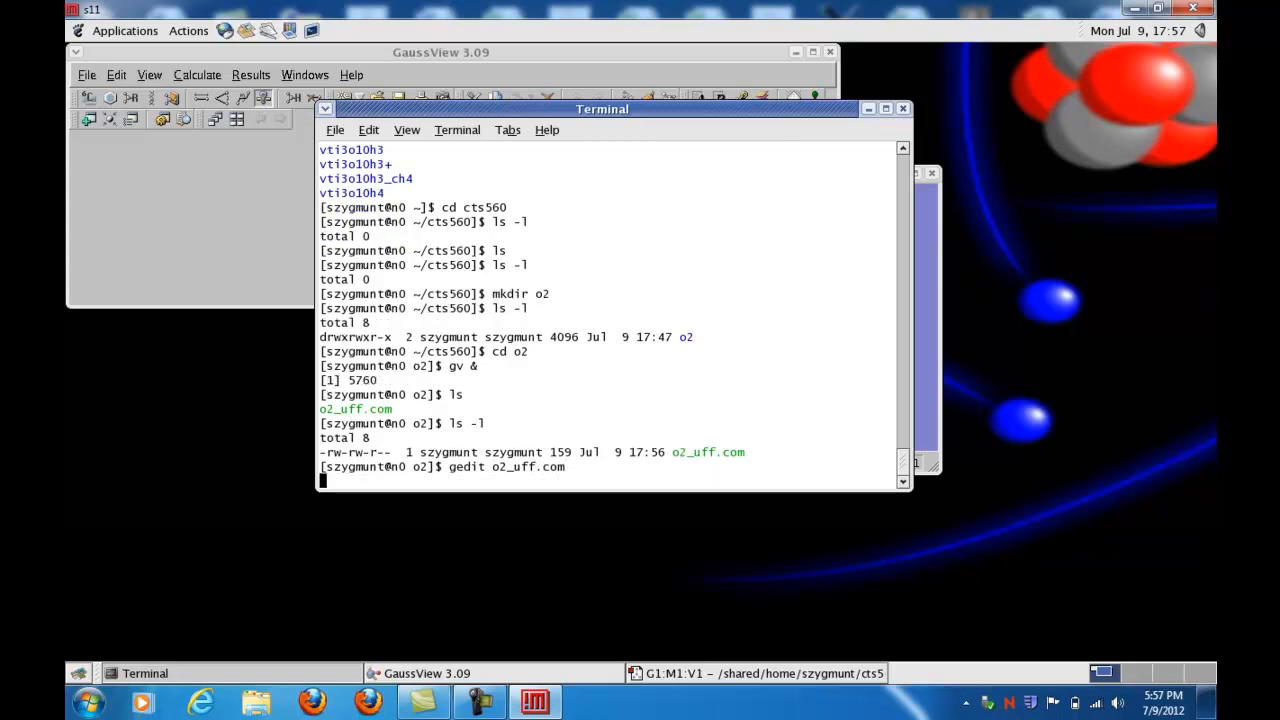
# Step: Open o2_uff.com in gedit, review the charge/multiplicity and B1 lines, save, and close
pyautogui.press('Return')
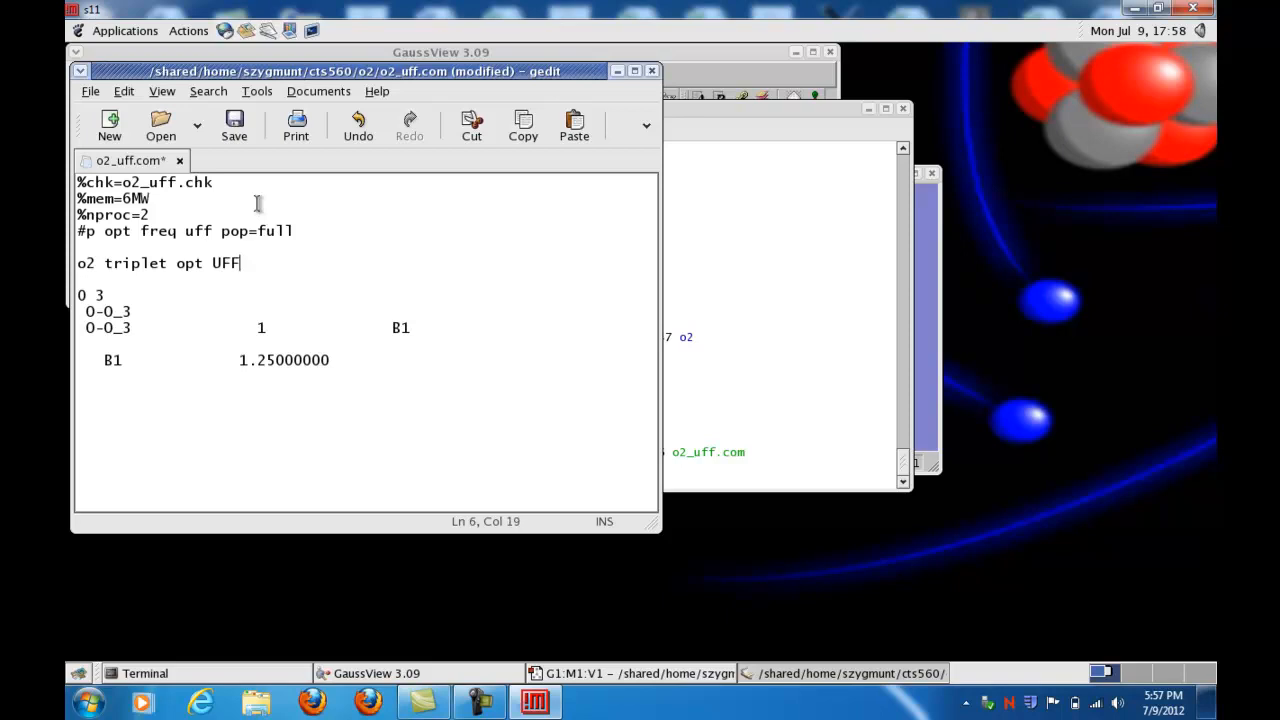
pyautogui.click(98, 294)
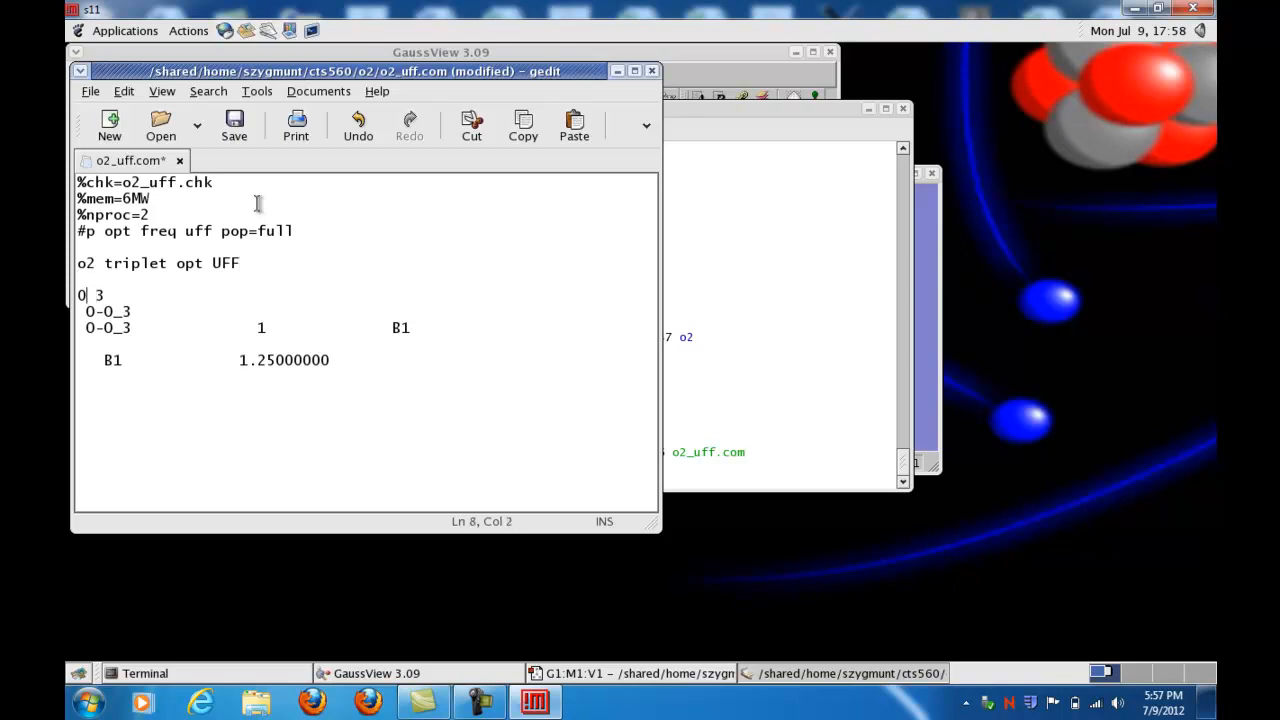
pyautogui.press('Right')
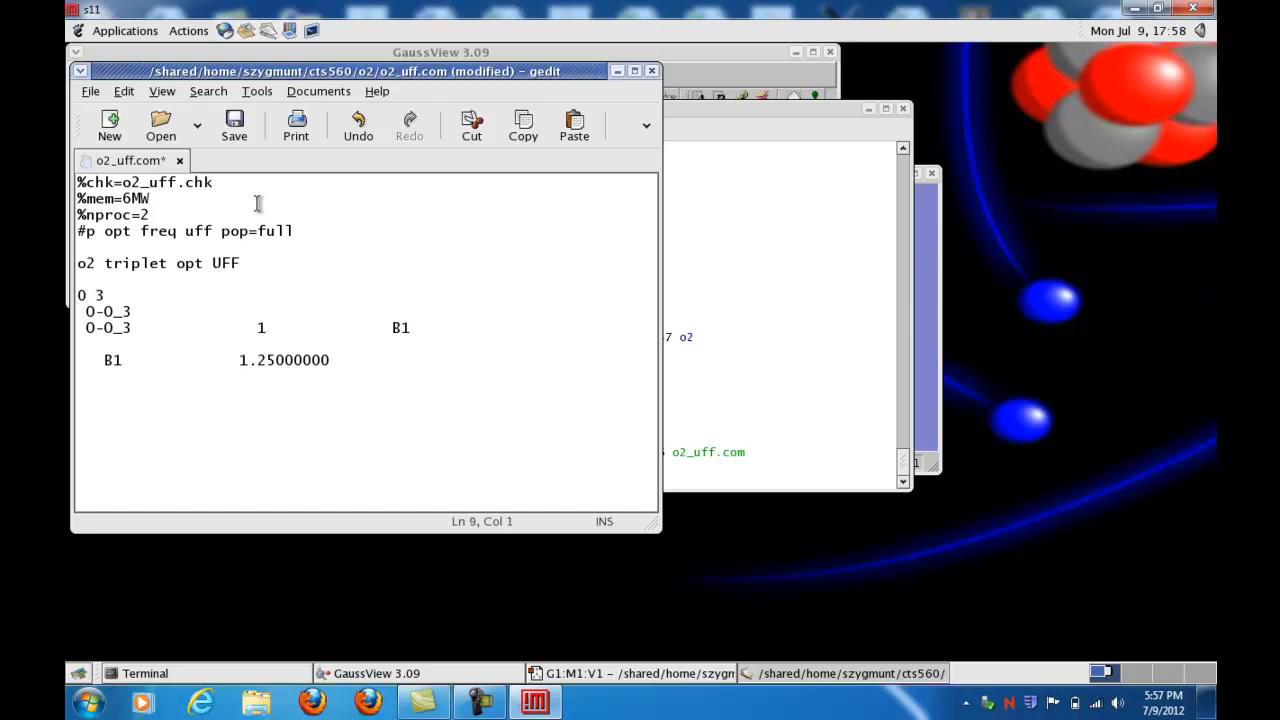
pyautogui.click(100, 294)
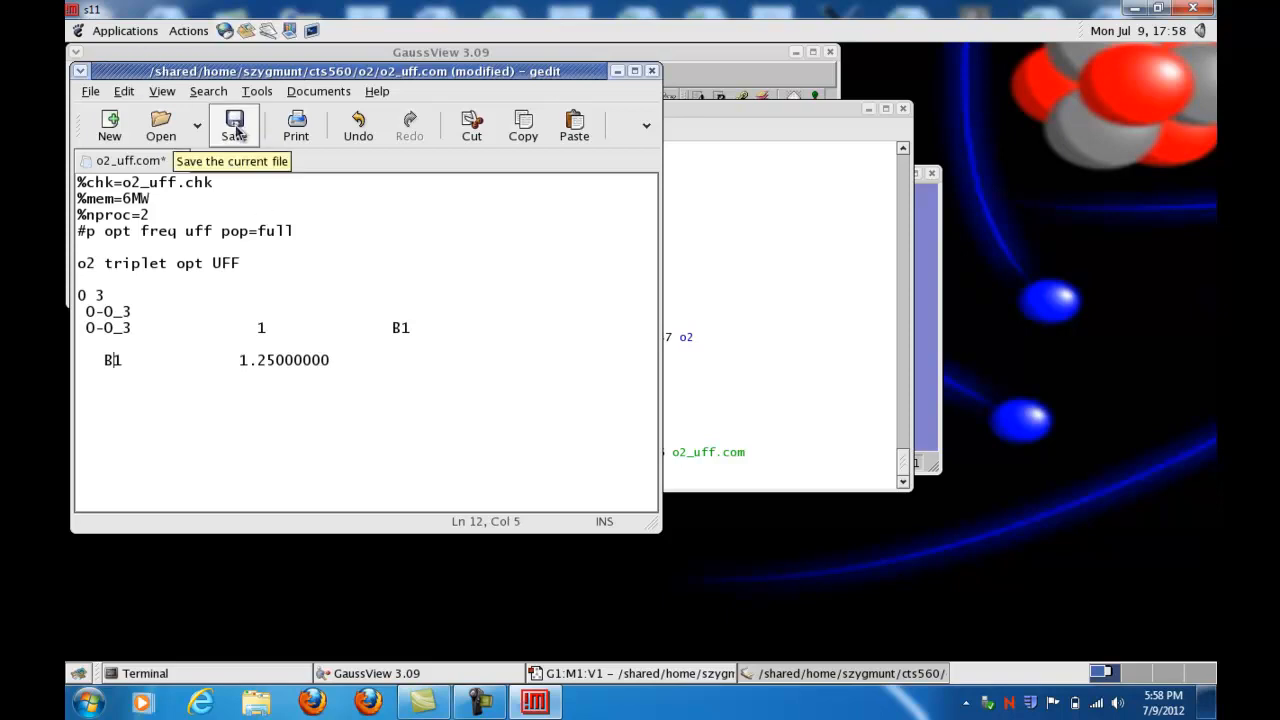
pyautogui.click(233, 124)
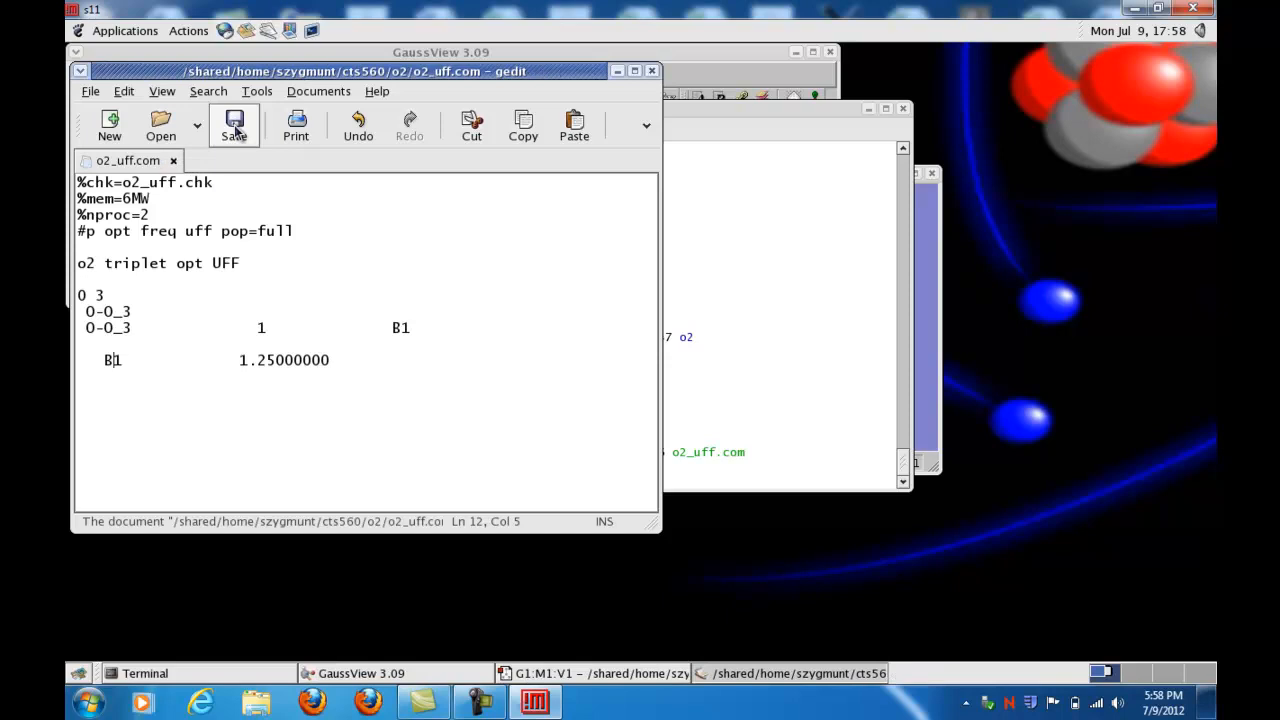
pyautogui.click(233, 125)
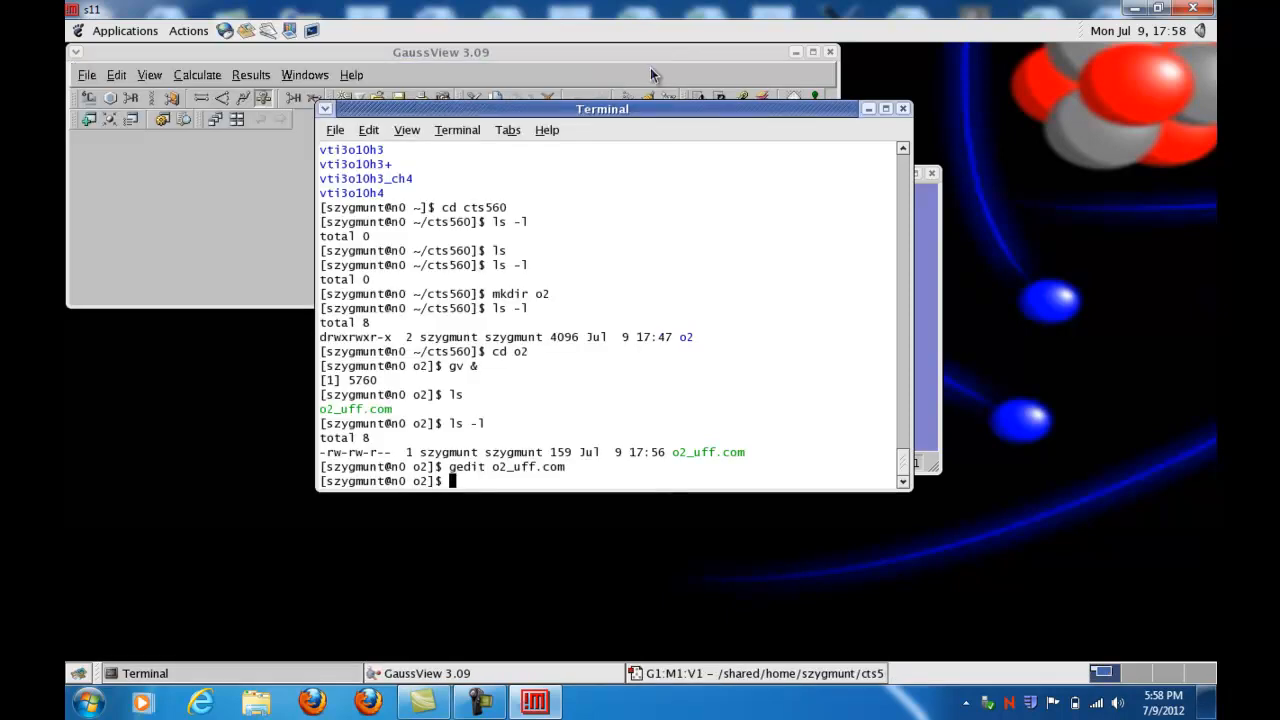
# Step: List the folder showing 160-byte o2_uff.com and its backup, then exit node n0
pyautogui.write('ls')
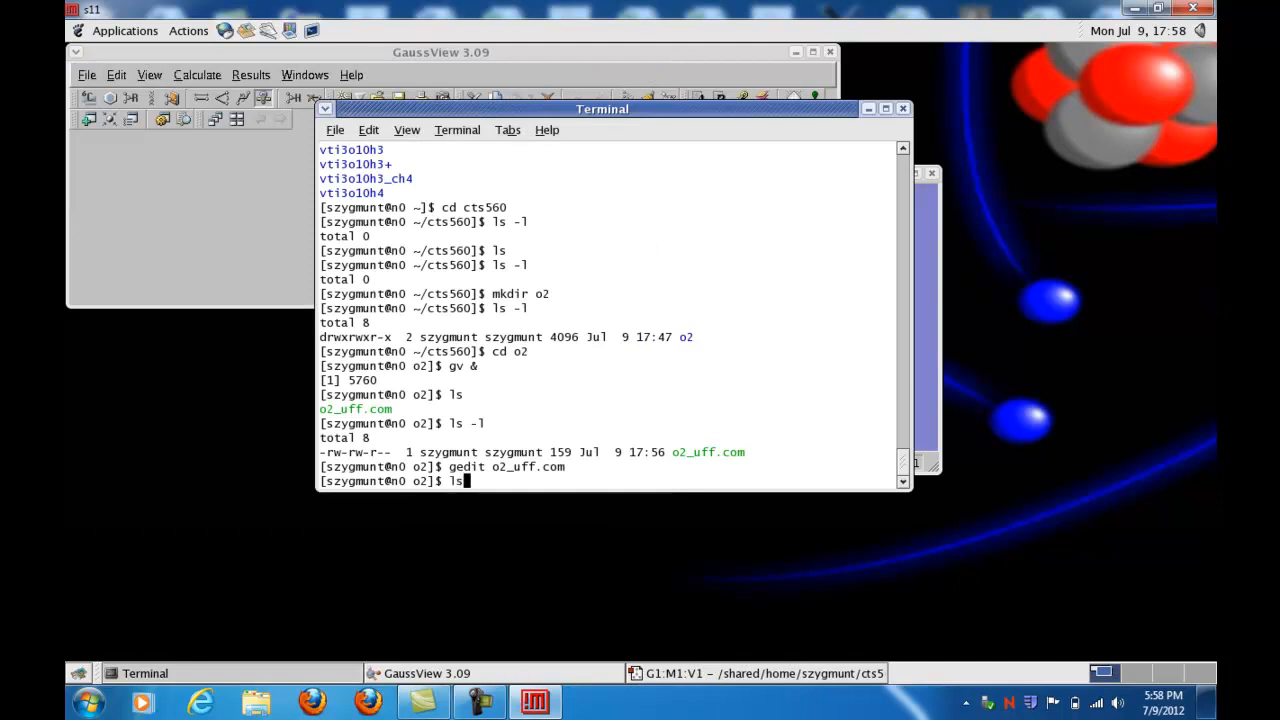
pyautogui.press('Return')
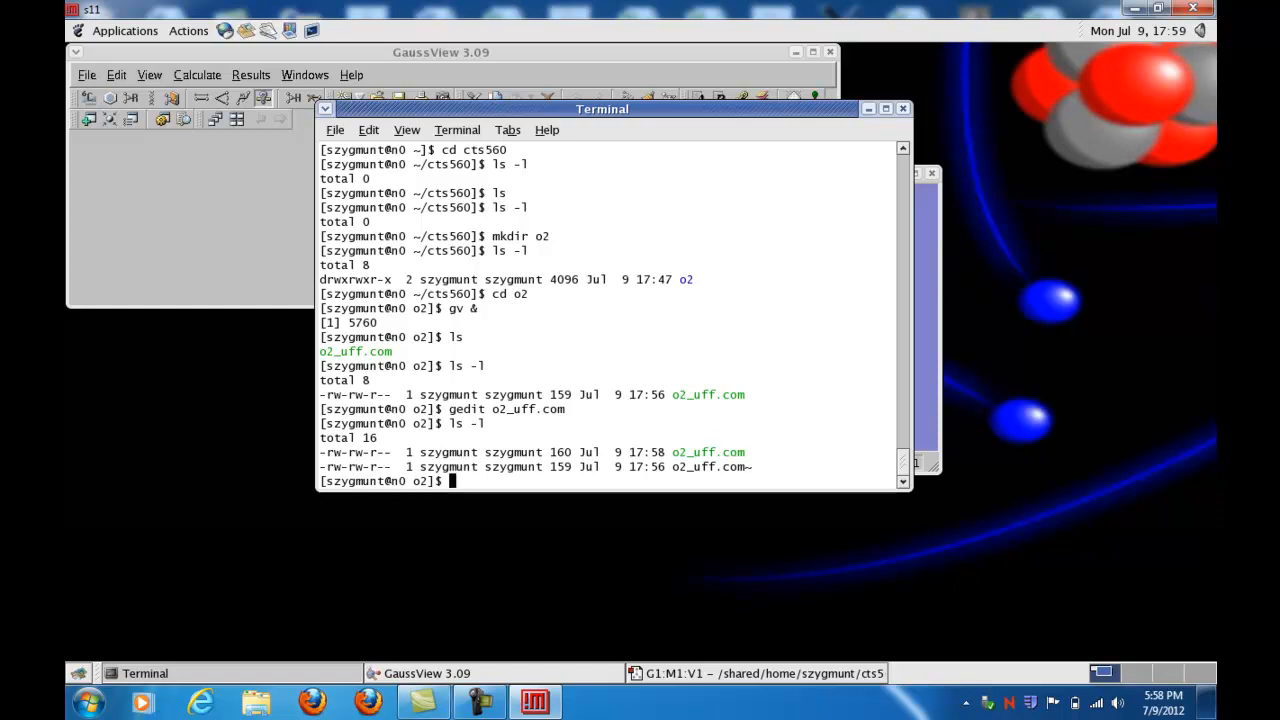
pyautogui.write('lo')
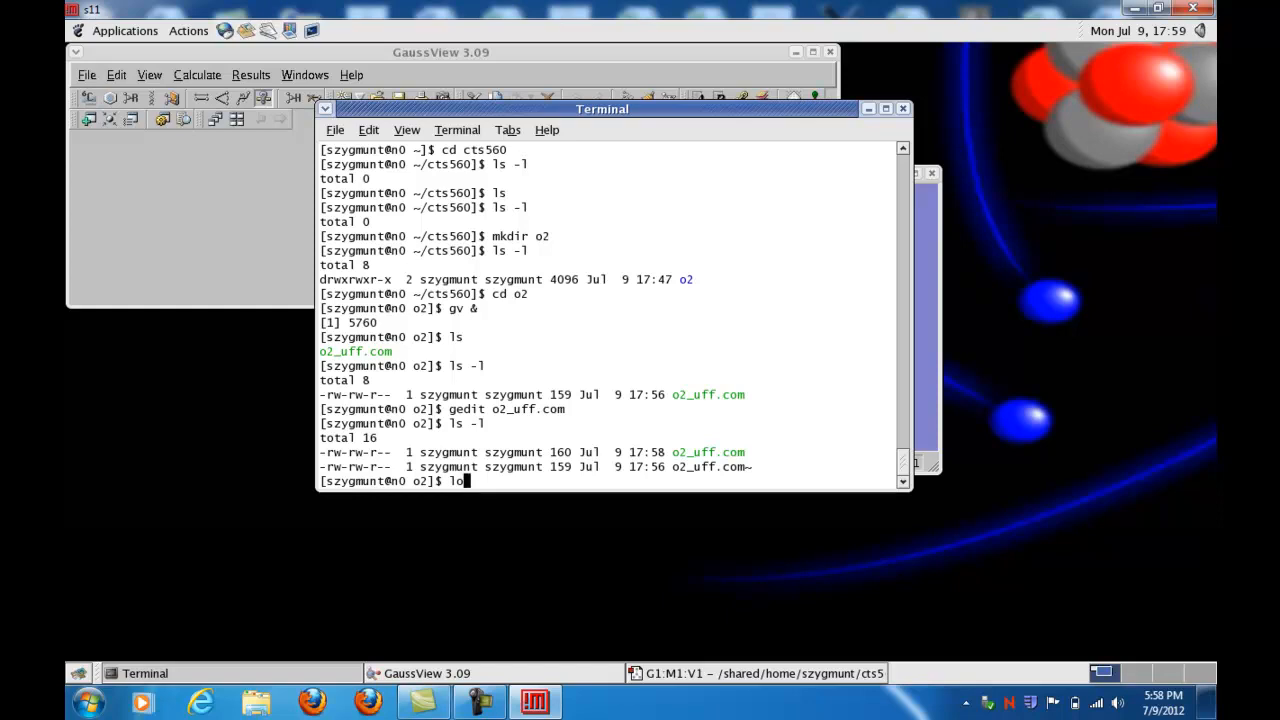
pyautogui.write('exit')
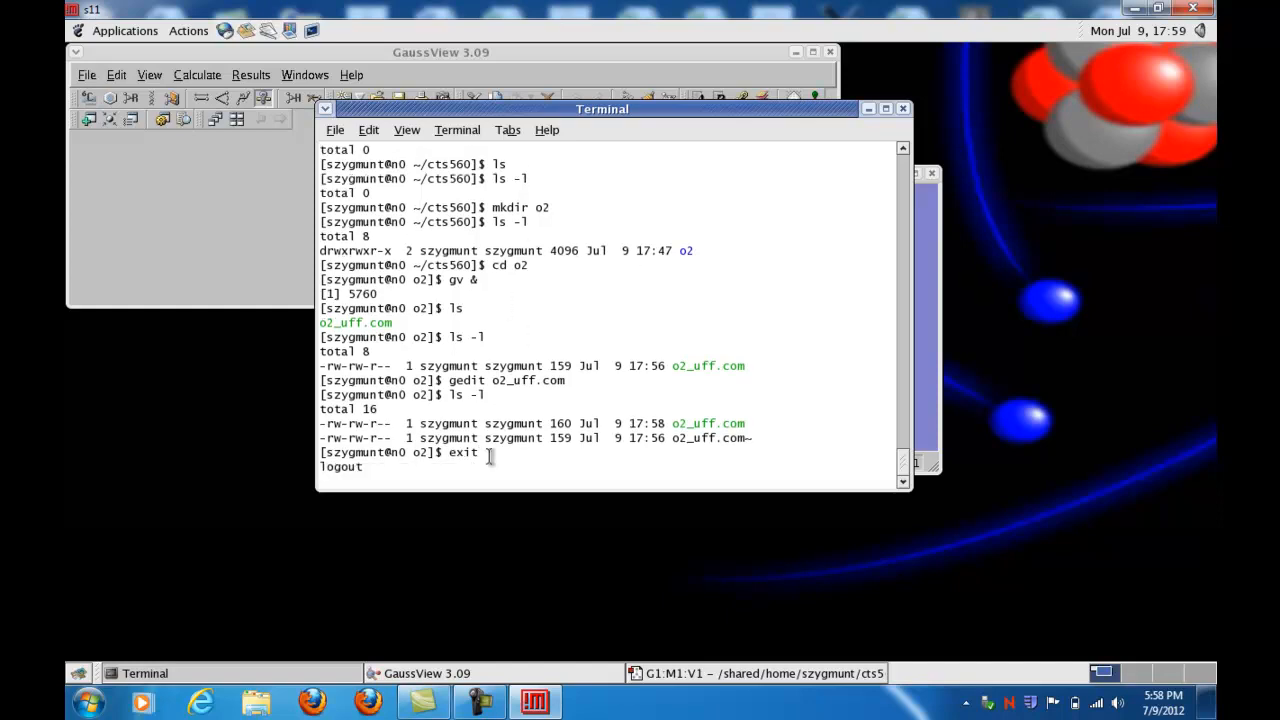
pyautogui.press('Return')
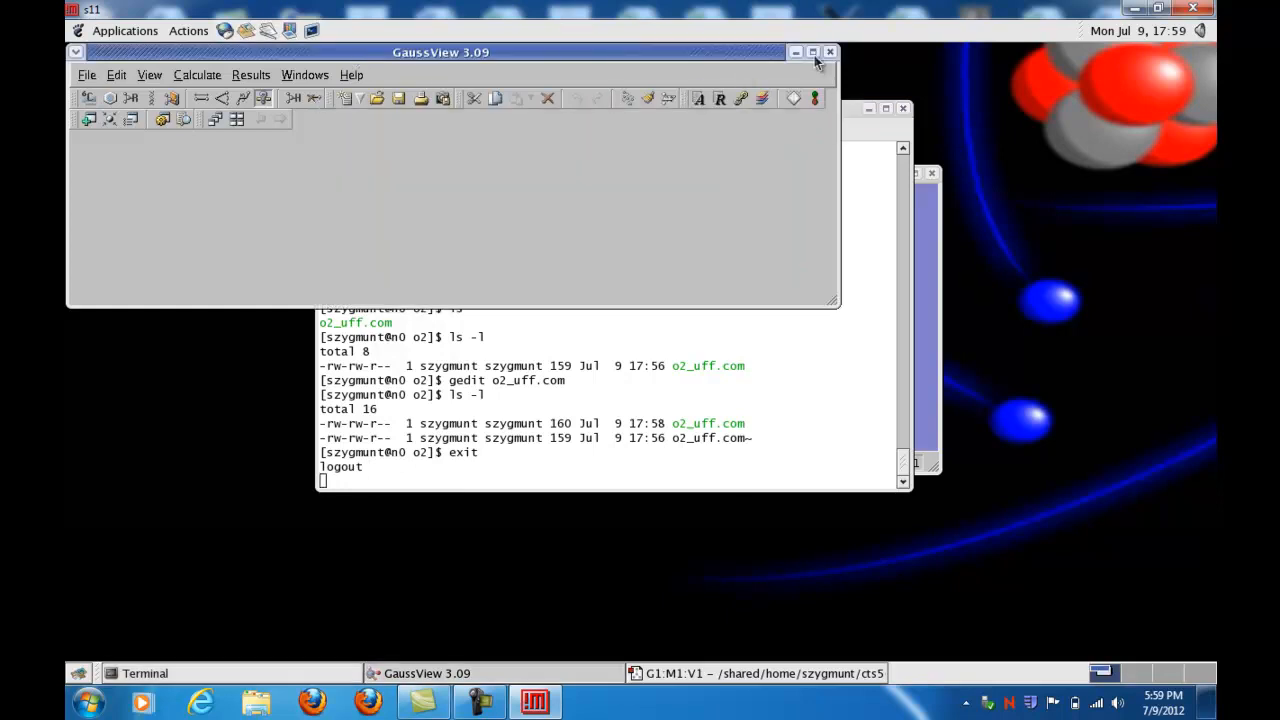
pyautogui.moveTo(830, 52)
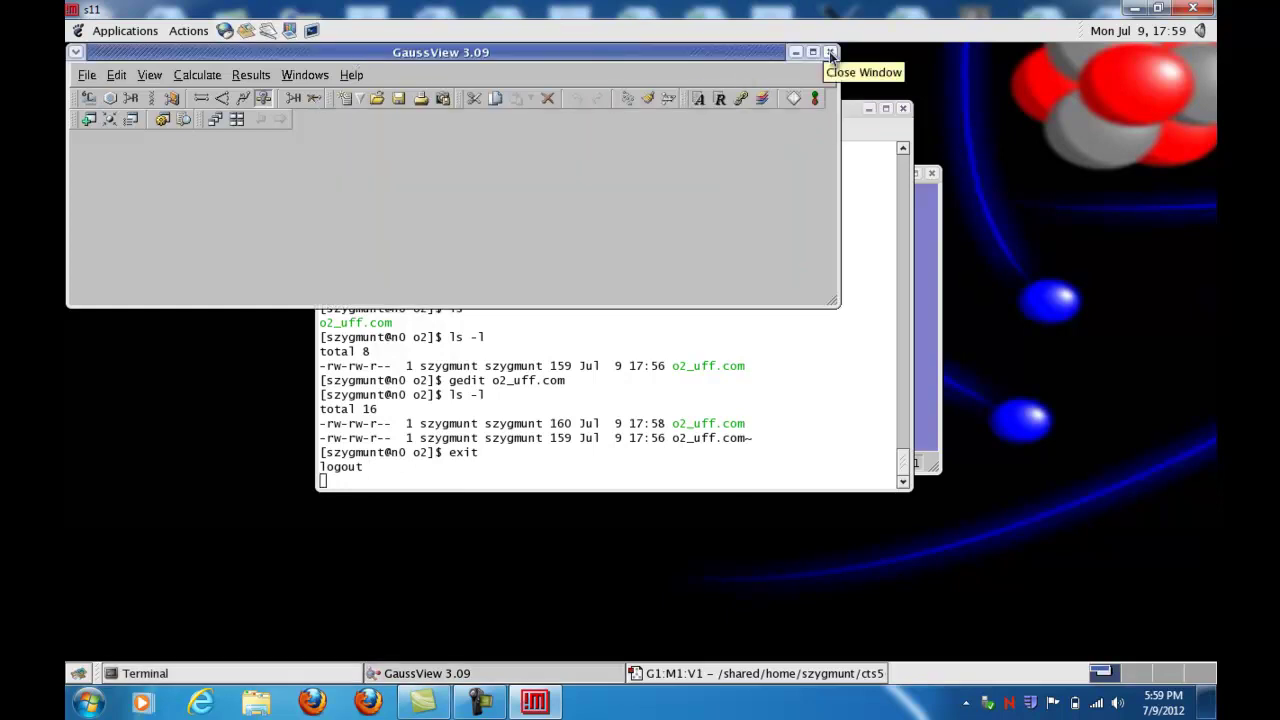
# Step: Close the GaussView 3.09 window from its title bar
pyautogui.click(826, 51)
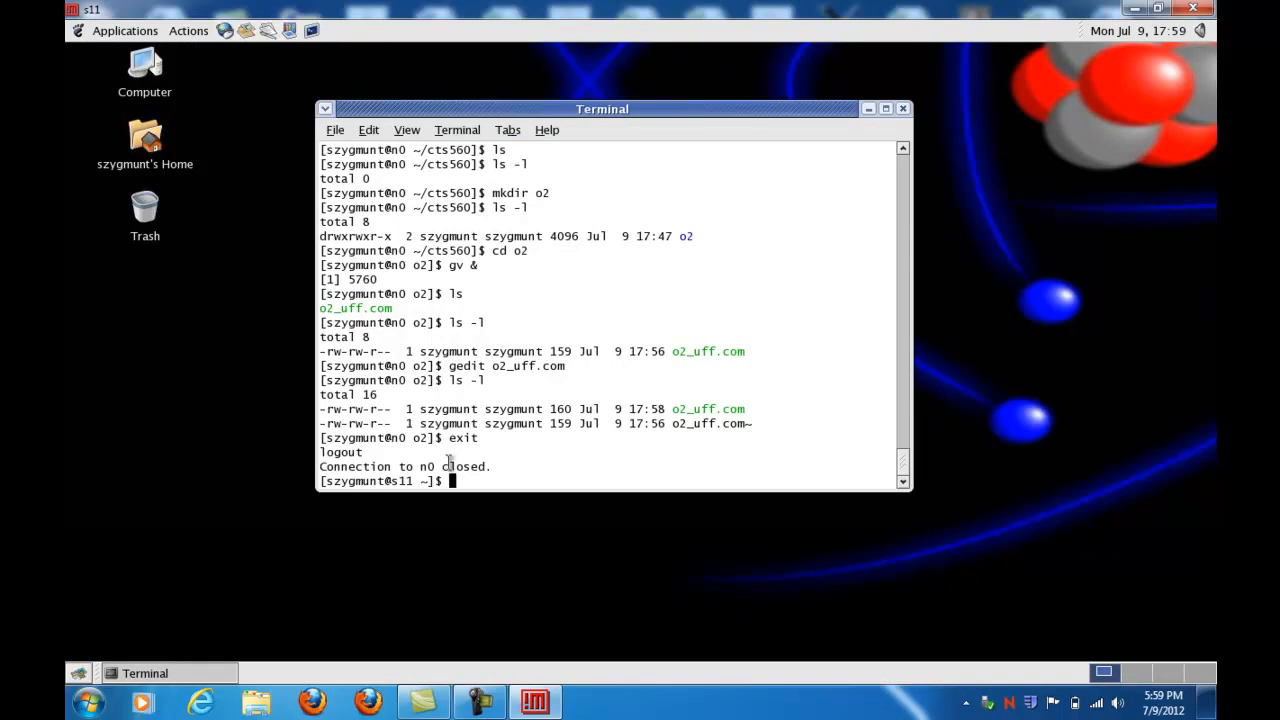